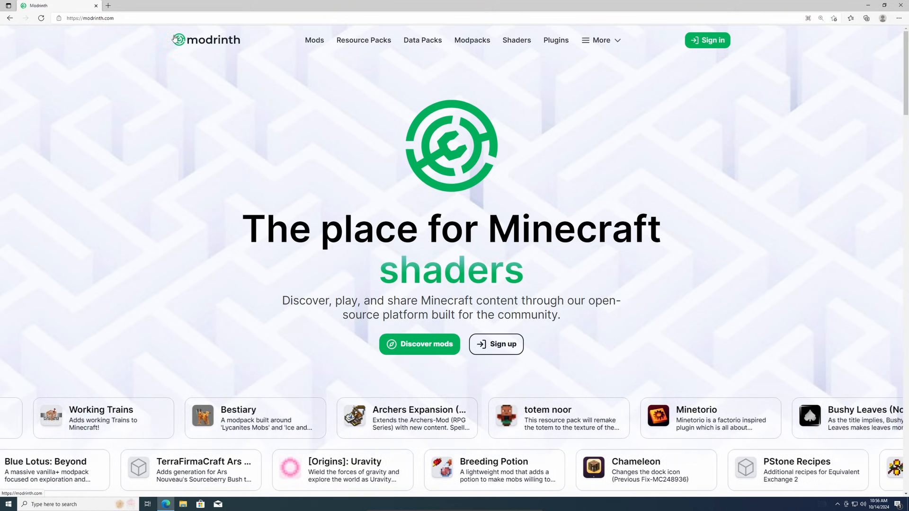
# Step: Download the Modrinth App Windows installer from the site's Get Modrinth App page
pyautogui.click(90, 18)
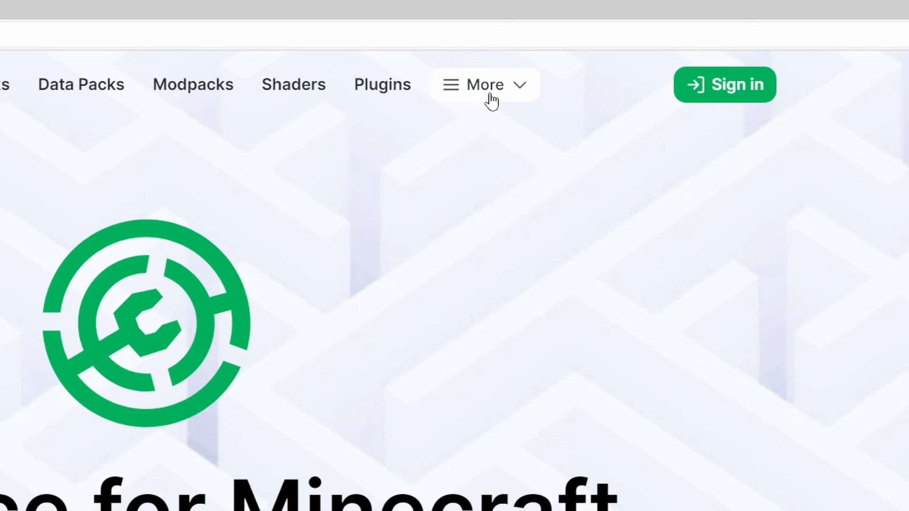
pyautogui.click(485, 85)
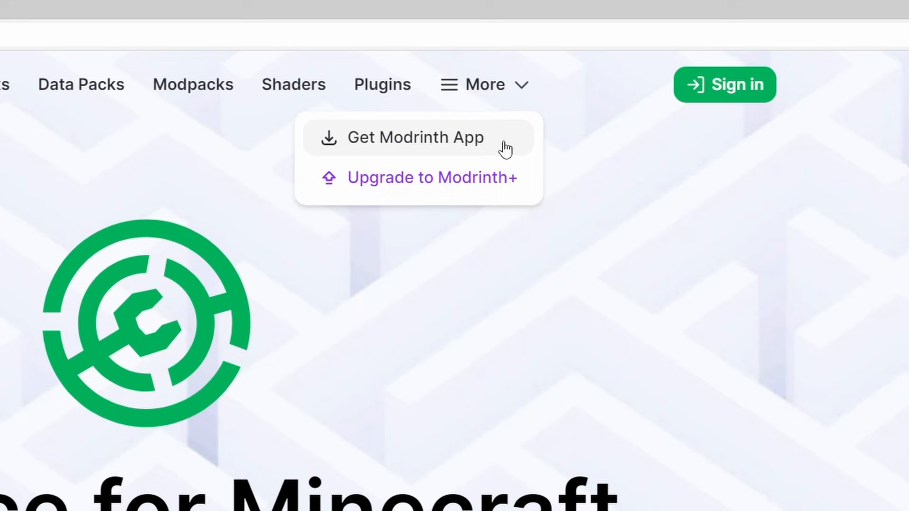
pyautogui.click(415, 137)
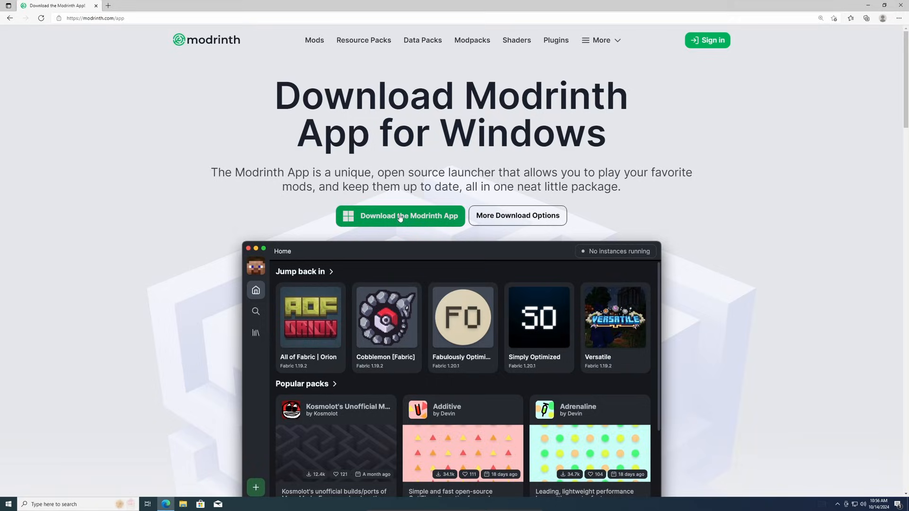
pyautogui.click(401, 216)
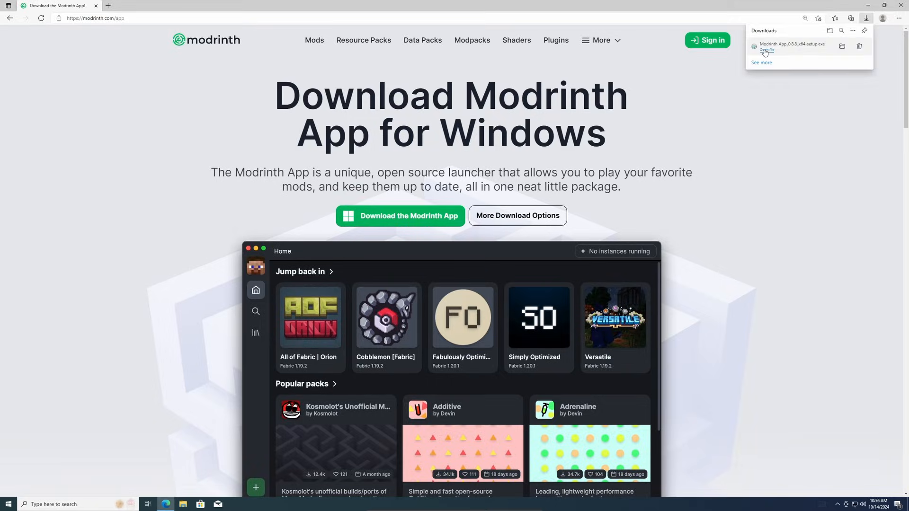
# Step: Run the setup exe and install to the default Program Files\Modrinth App folder
pyautogui.click(767, 50)
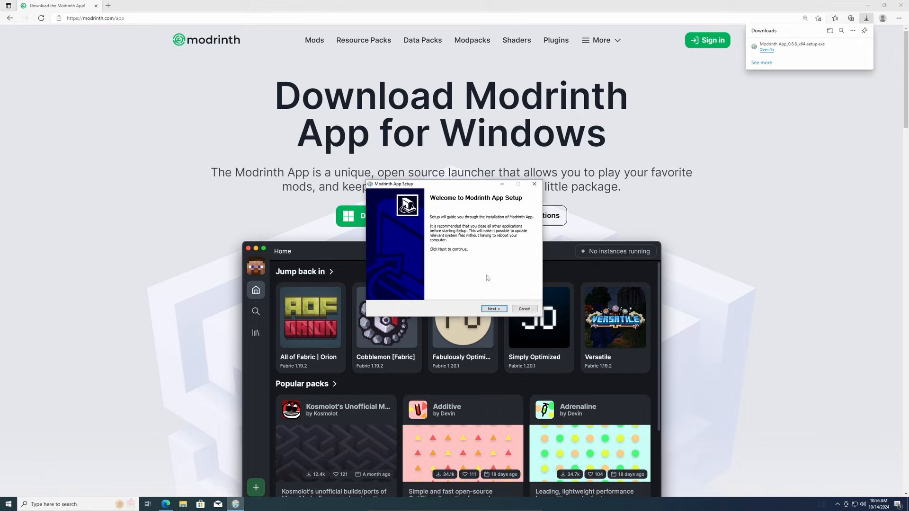
pyautogui.click(493, 308)
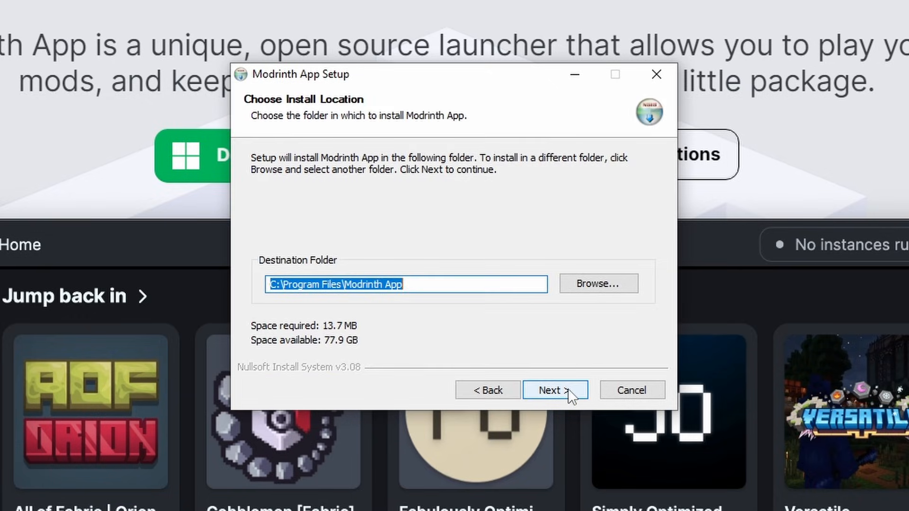
pyautogui.click(555, 389)
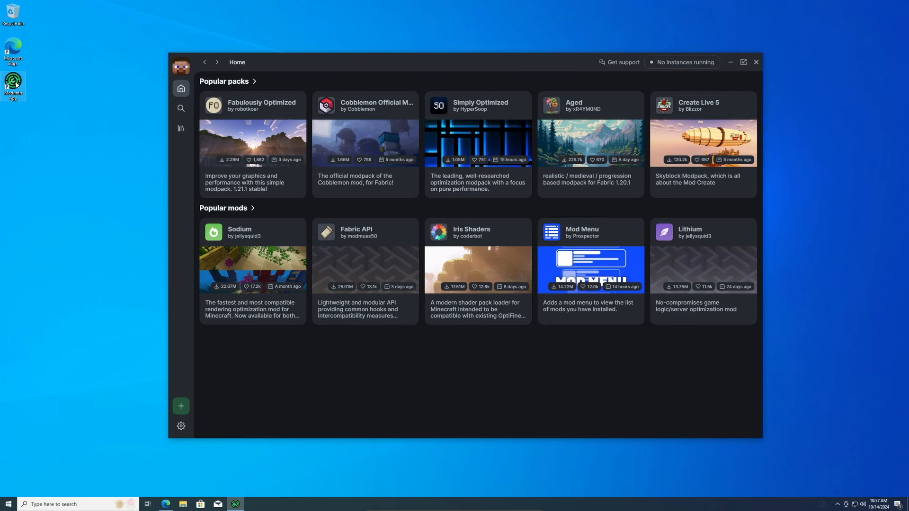
pyautogui.click(8, 503)
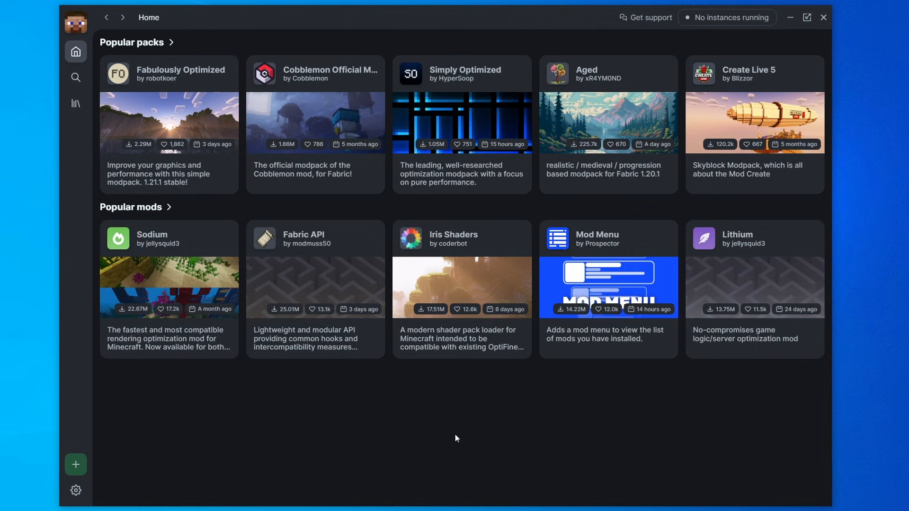
pyautogui.moveTo(719, 290)
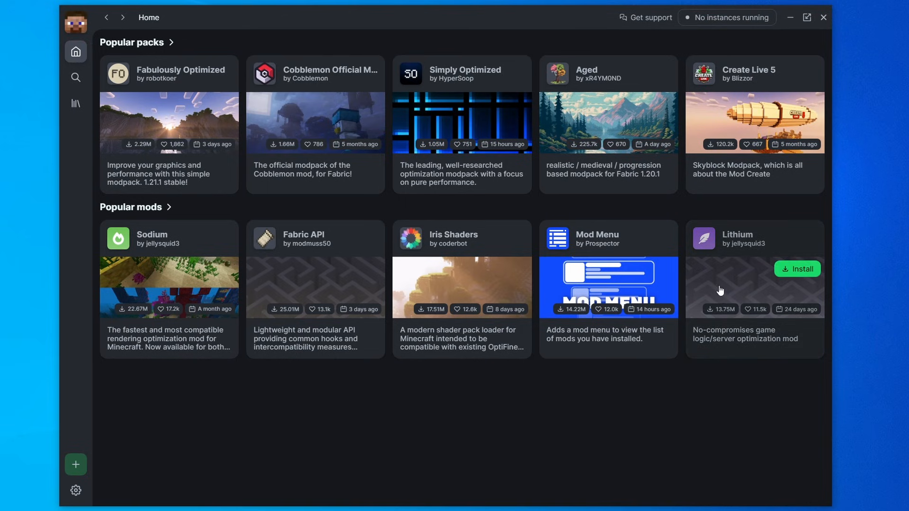
pyautogui.moveTo(529, 175)
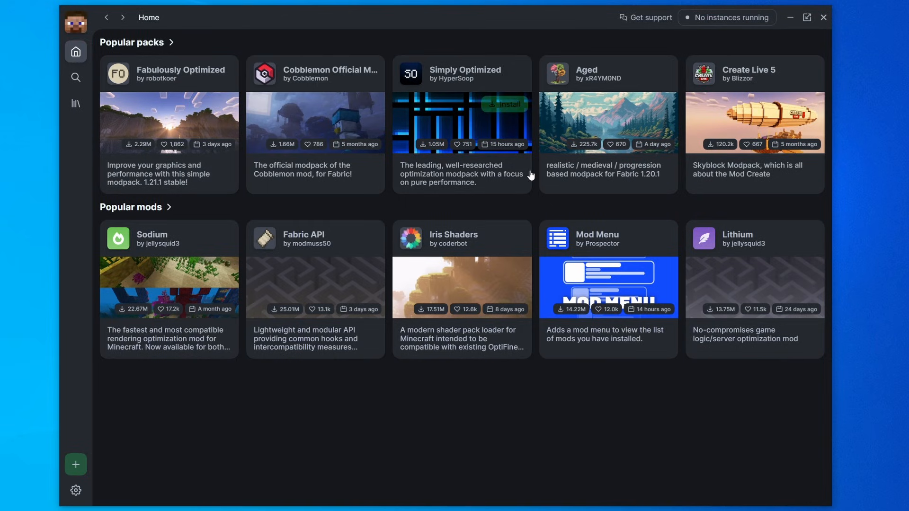
pyautogui.moveTo(145, 230)
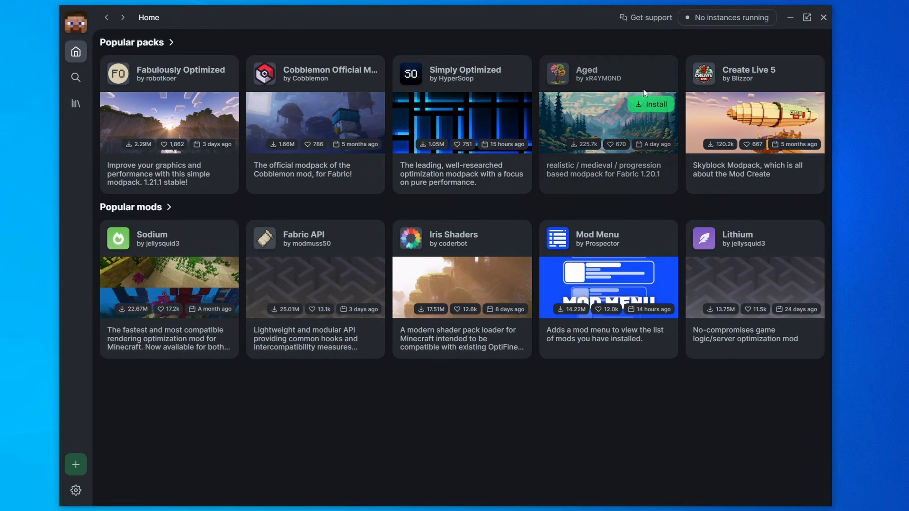
pyautogui.moveTo(75, 39)
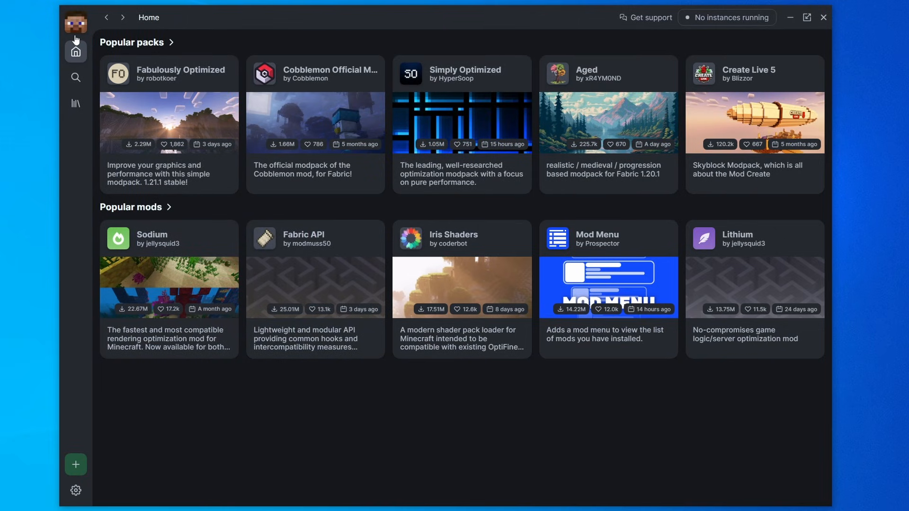
pyautogui.moveTo(76, 21)
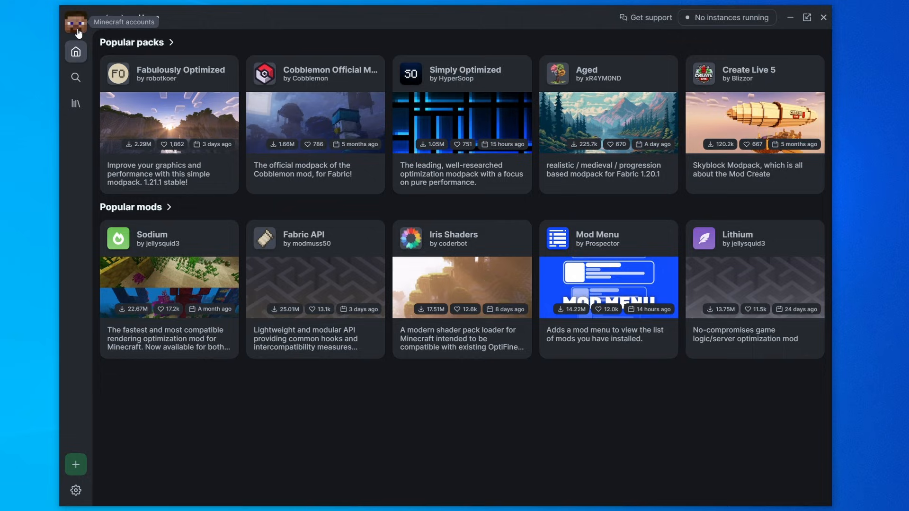
# Step: Log in to a Minecraft account from the avatar's account menu
pyautogui.click(76, 22)
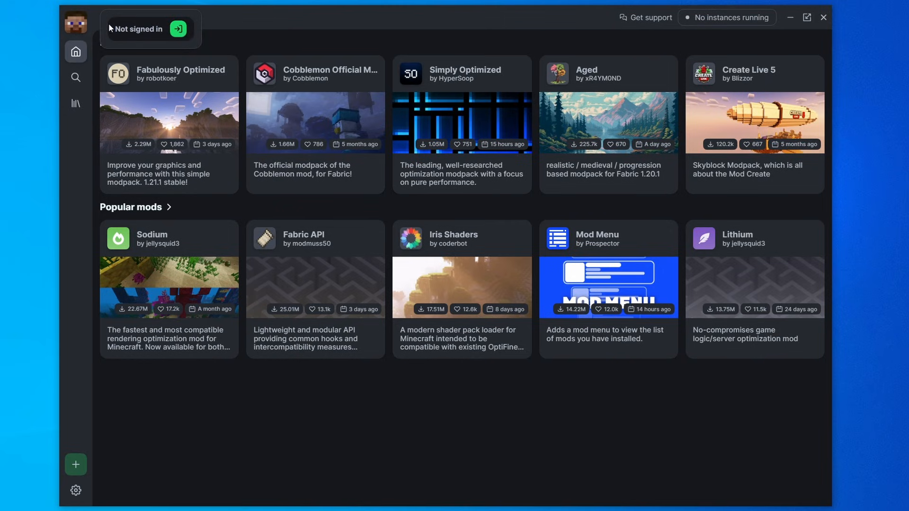
pyautogui.moveTo(178, 29)
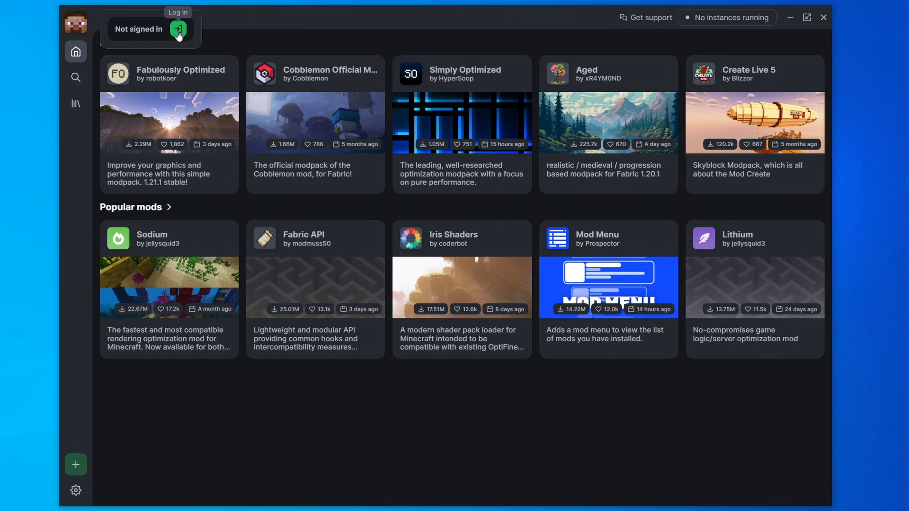
pyautogui.click(176, 29)
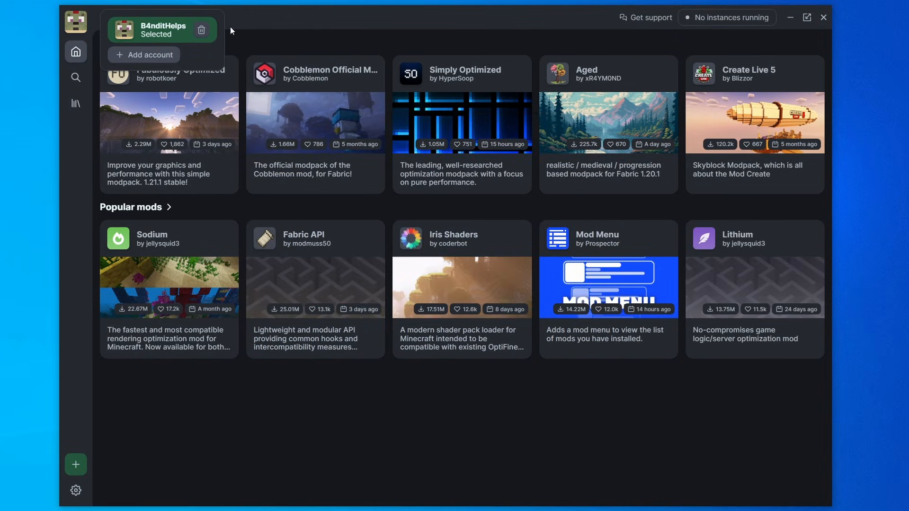
pyautogui.moveTo(146, 32)
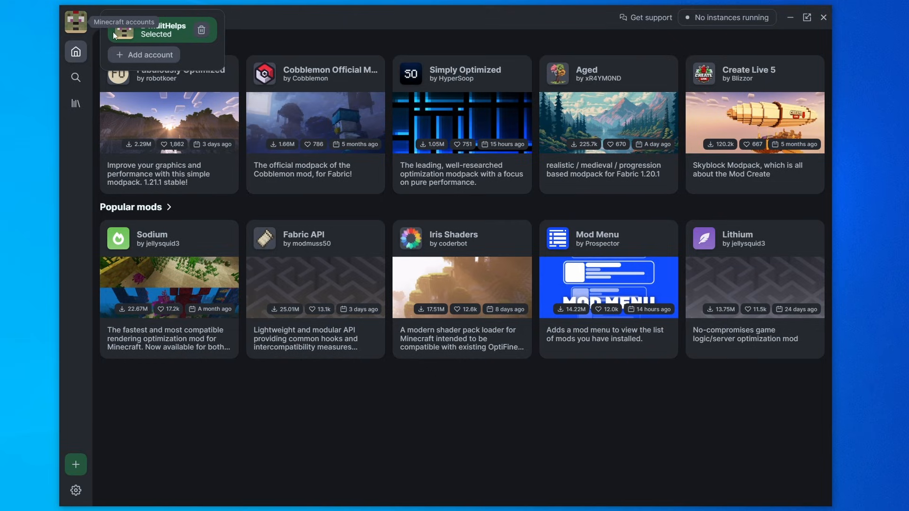
pyautogui.moveTo(140, 54)
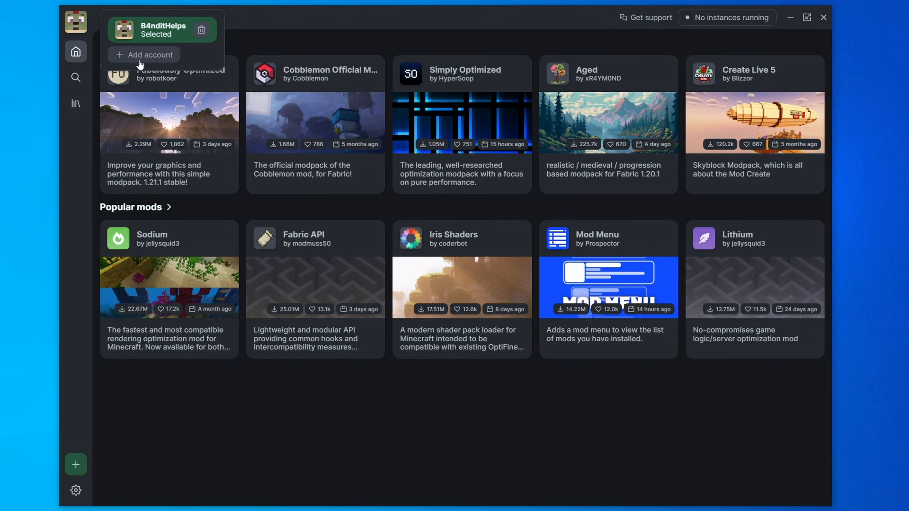
pyautogui.moveTo(148, 57)
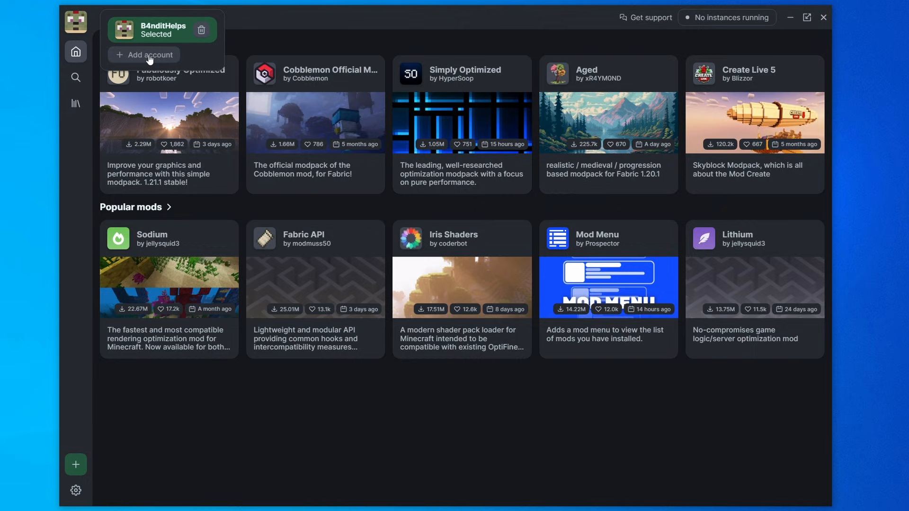
pyautogui.moveTo(96, 29)
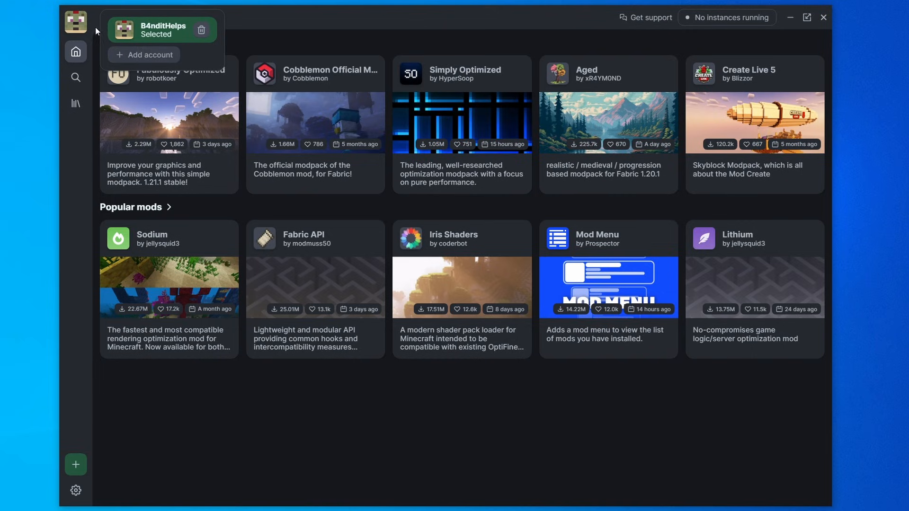
pyautogui.moveTo(485, 29)
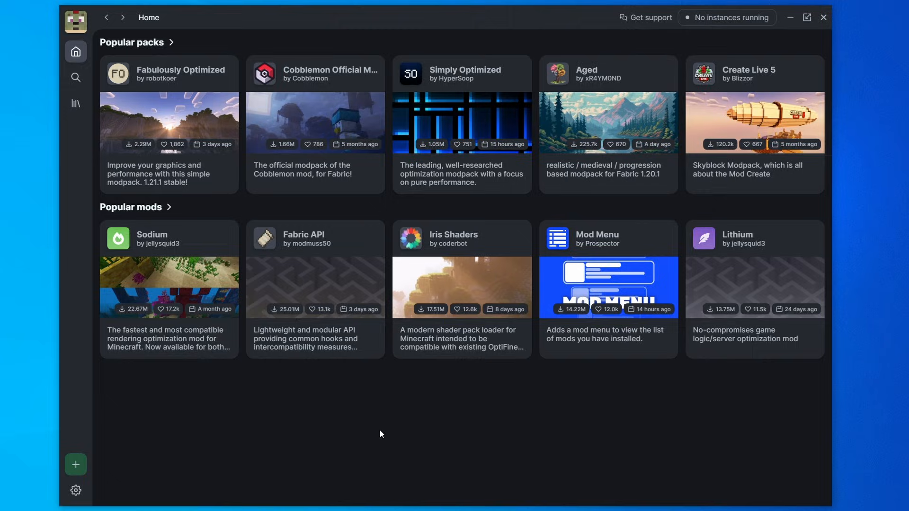
pyautogui.moveTo(214, 72)
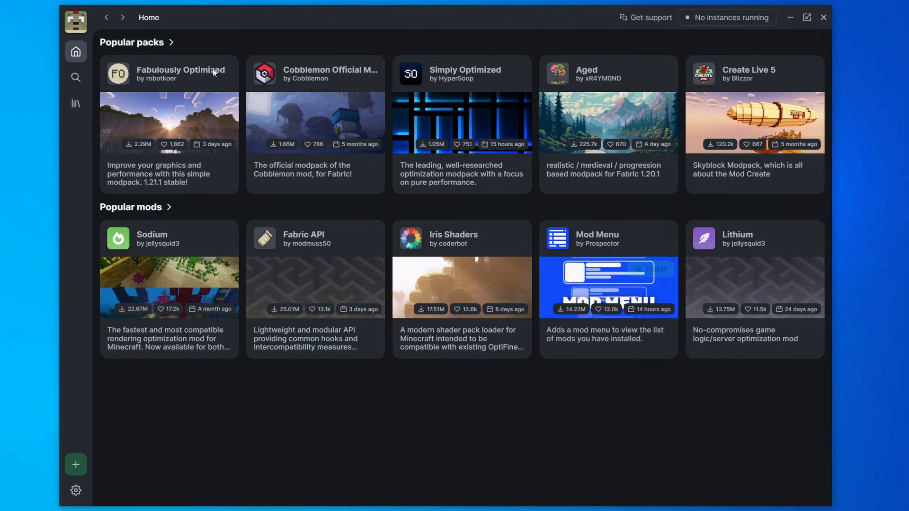
pyautogui.moveTo(76, 103)
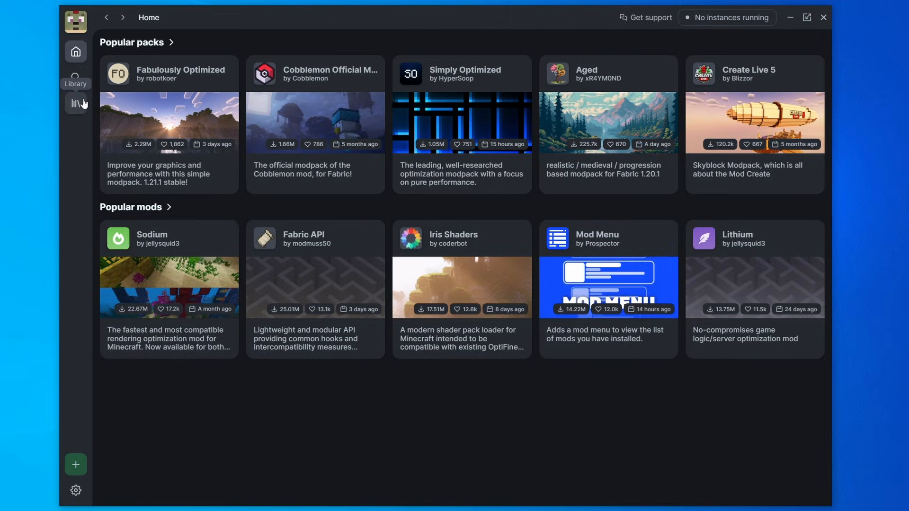
# Step: Open the Library from the sidebar, showing no instances yet
pyautogui.click(75, 104)
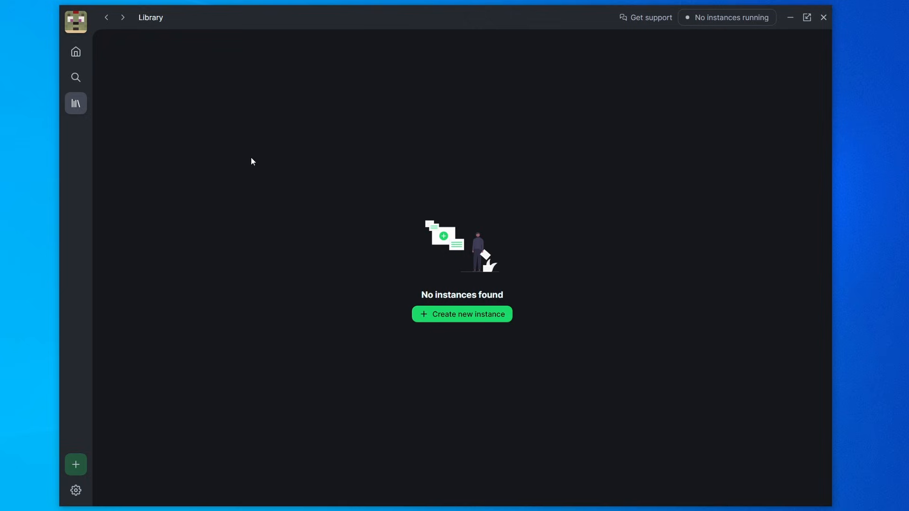
pyautogui.moveTo(528, 336)
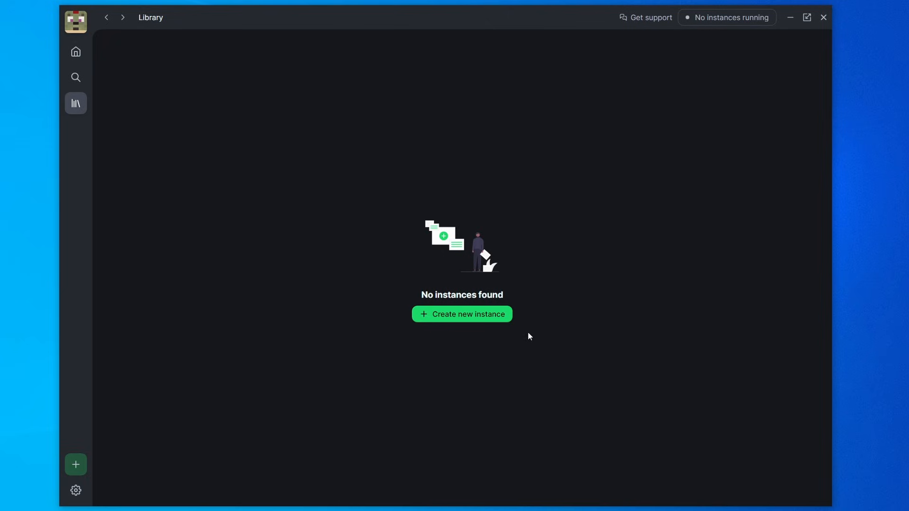
pyautogui.moveTo(468, 318)
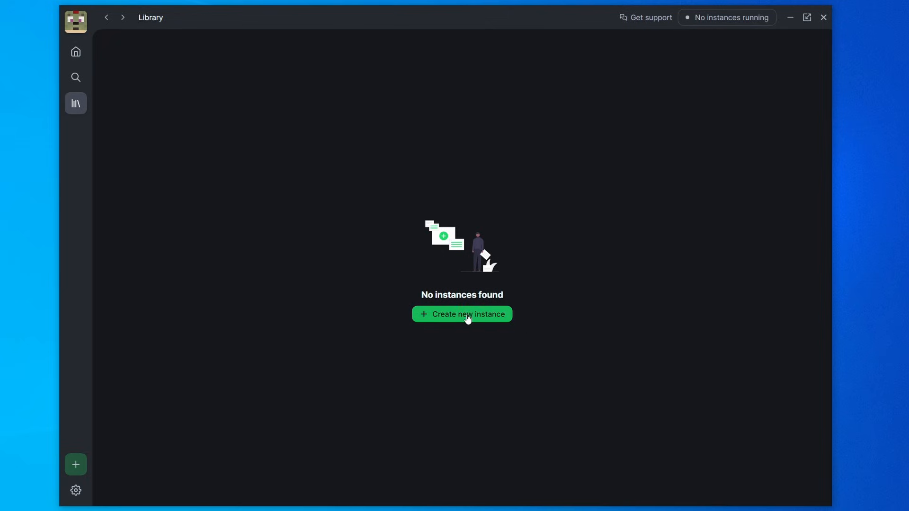
pyautogui.moveTo(75, 464)
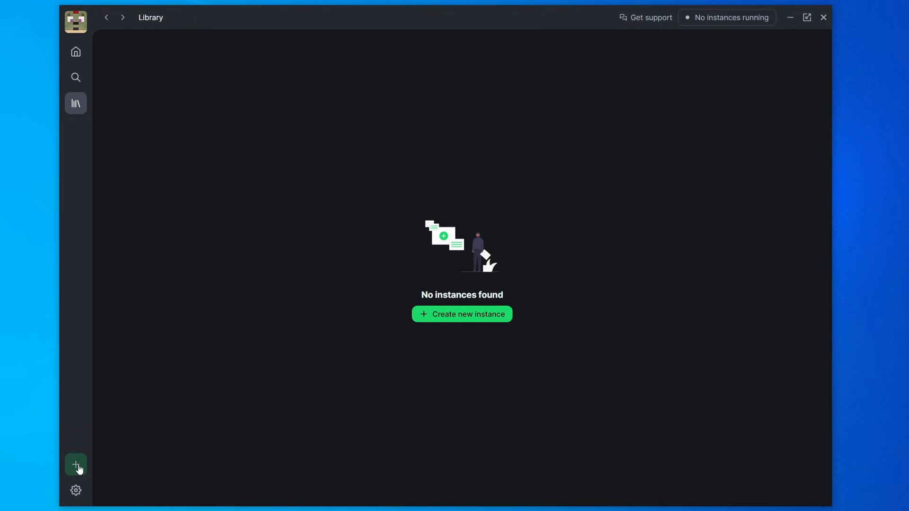
# Step: Start a new instance named 'Vanilla Latest' with game version 1.21.1
pyautogui.click(76, 466)
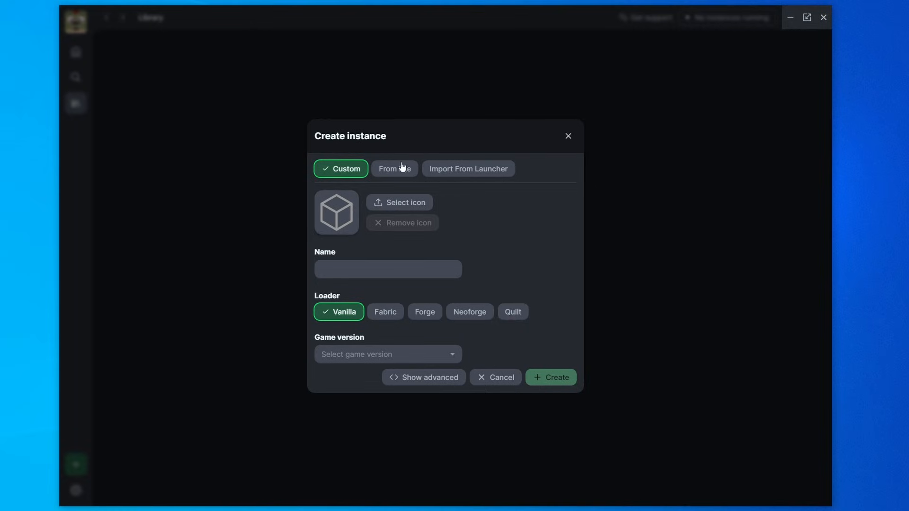
pyautogui.moveTo(467, 169)
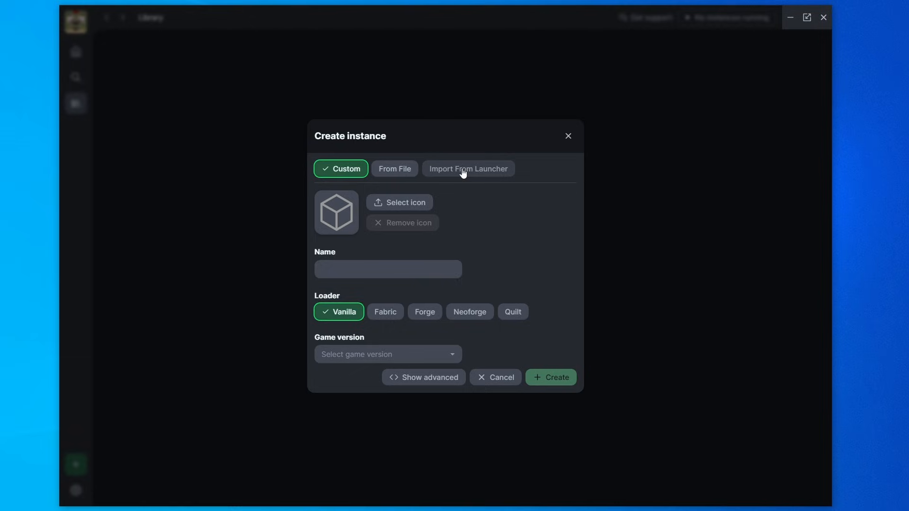
pyautogui.moveTo(341, 169)
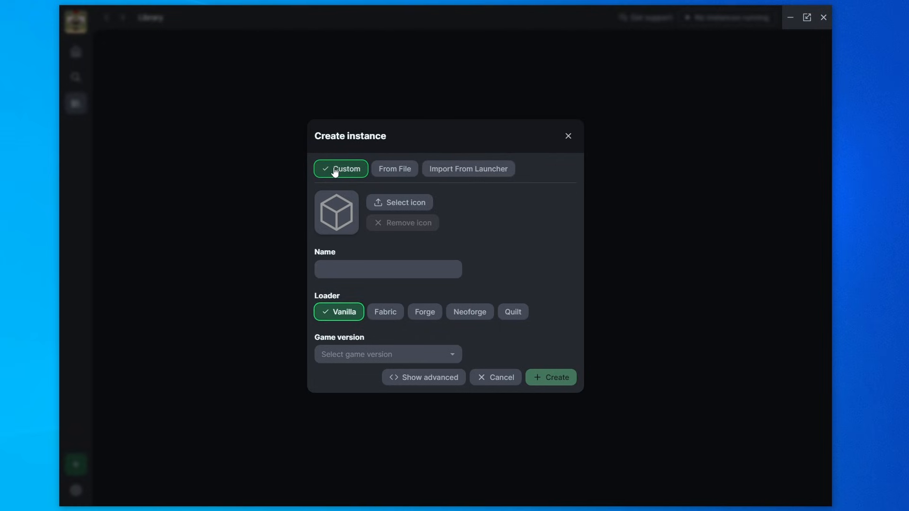
pyautogui.moveTo(369, 205)
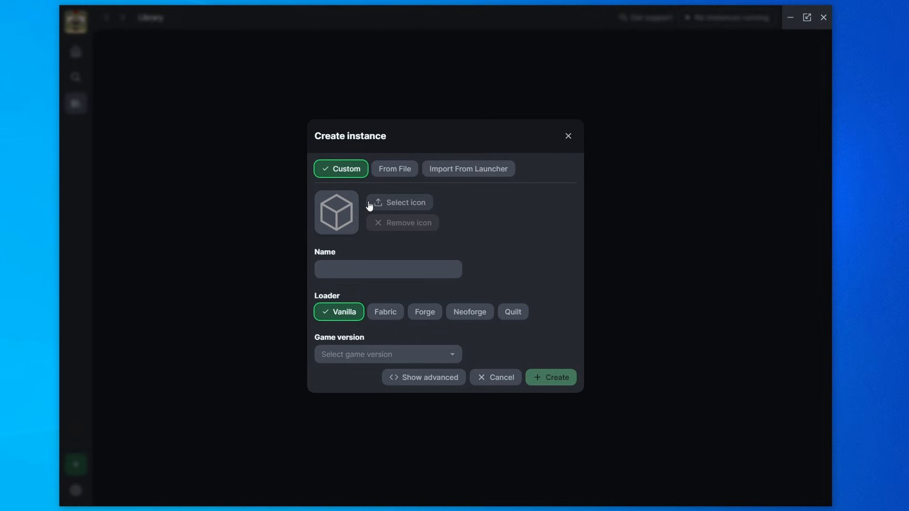
pyautogui.moveTo(216, 288)
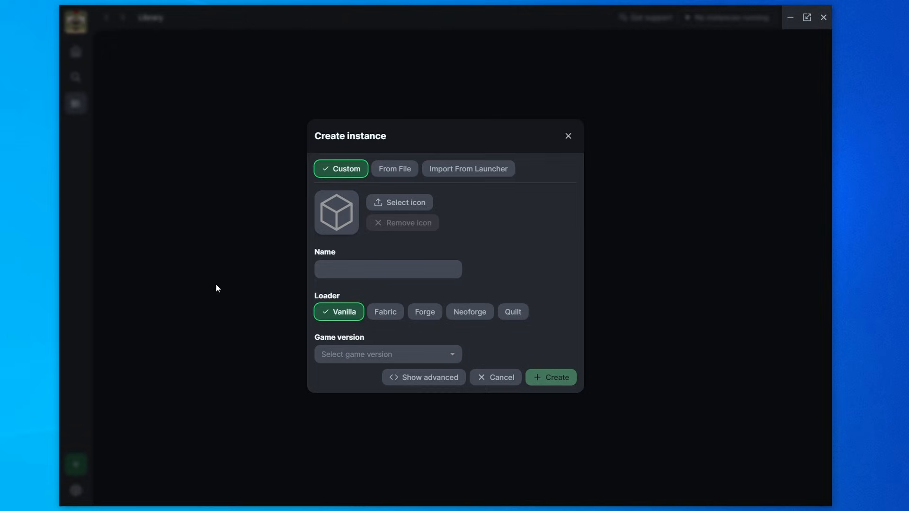
pyautogui.write('Vanilla Latest')
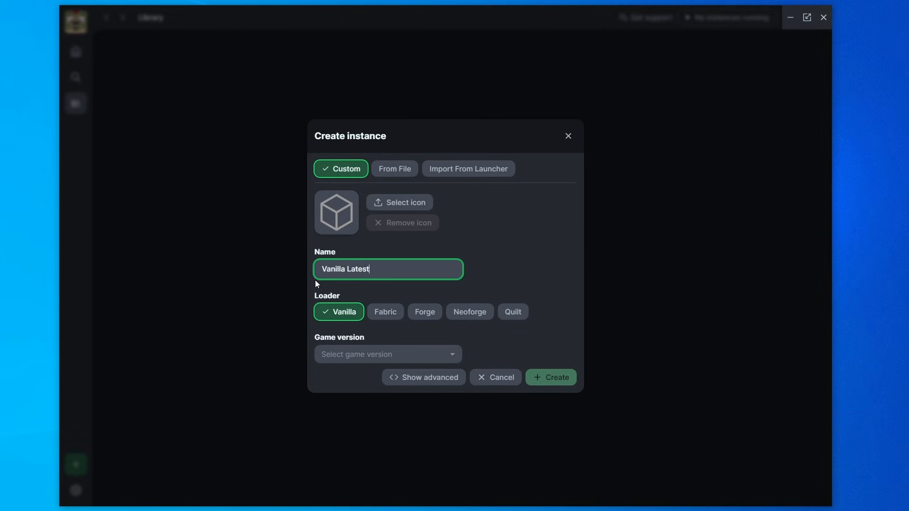
pyautogui.click(543, 254)
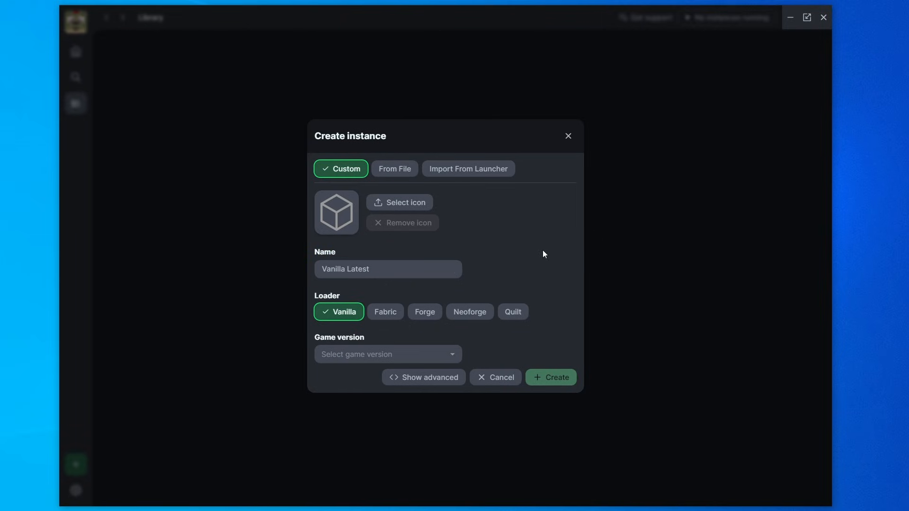
pyautogui.moveTo(592, 201)
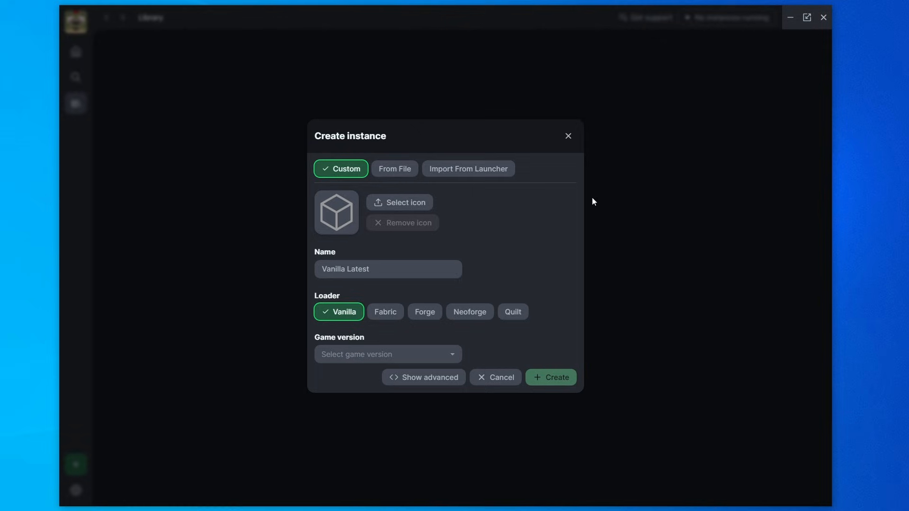
pyautogui.moveTo(340, 312)
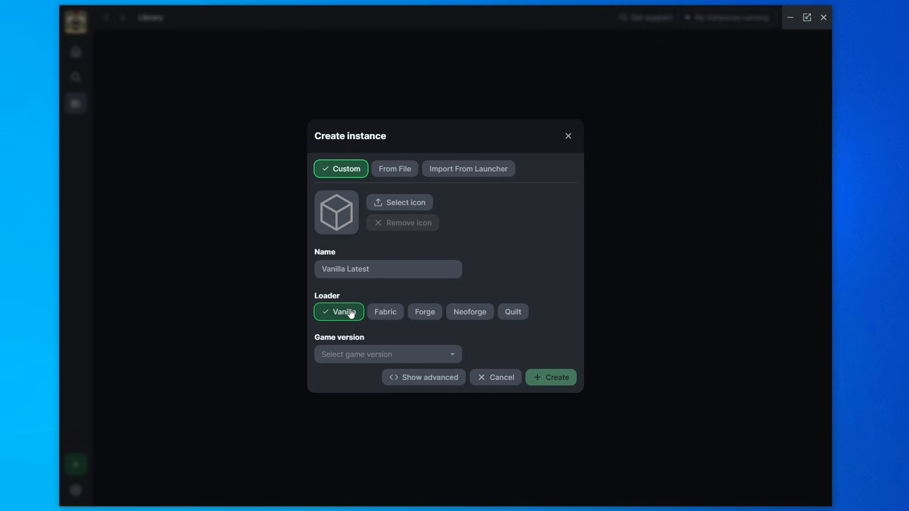
pyautogui.click(386, 355)
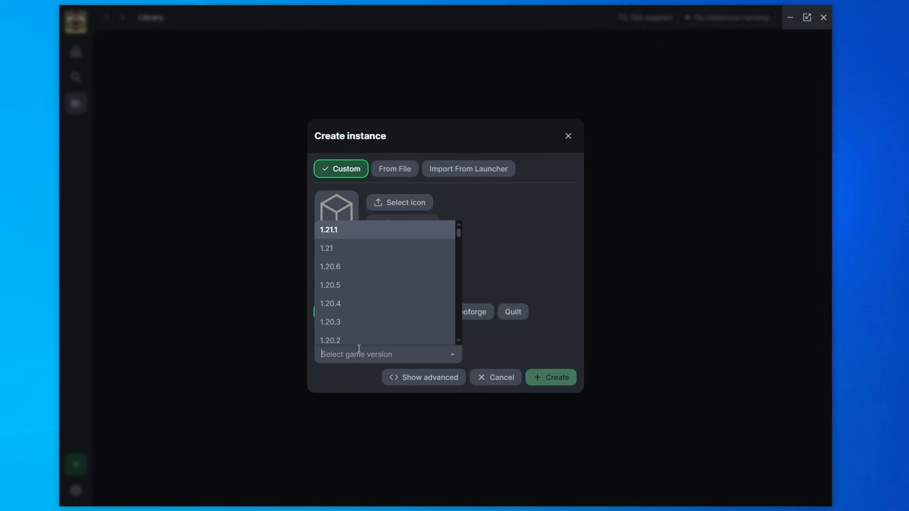
pyautogui.scroll(-3)
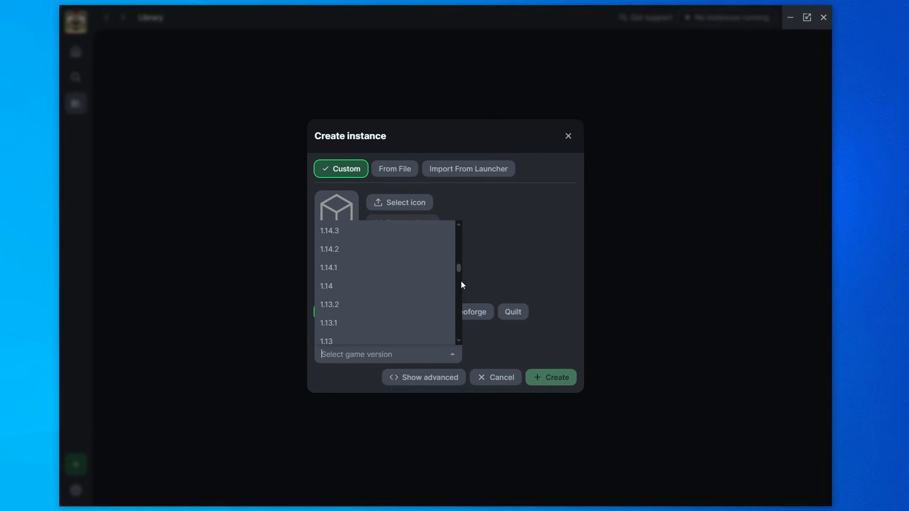
pyautogui.scroll(3)
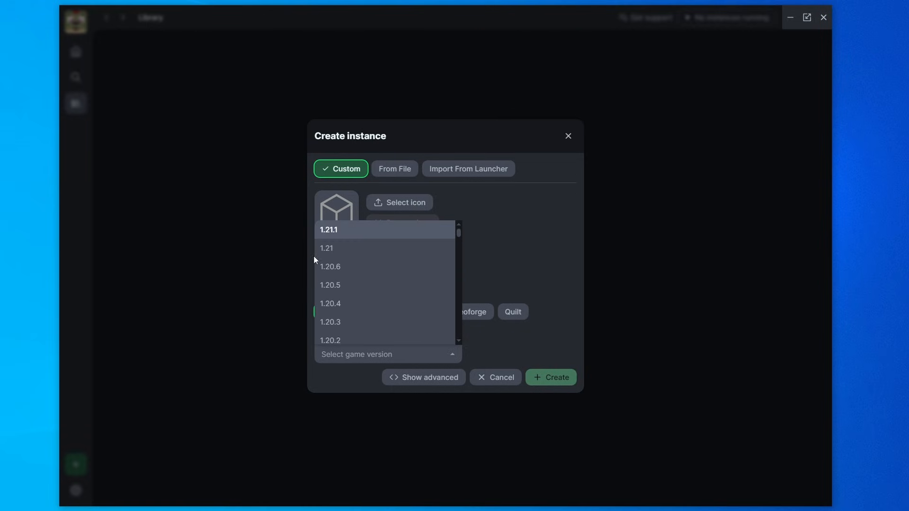
pyautogui.click(329, 230)
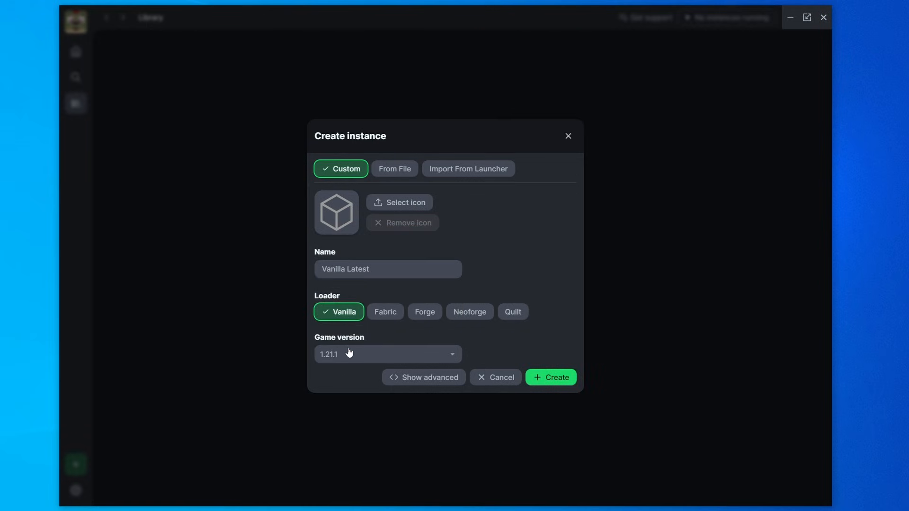
# Step: Toggle advanced options and snapshot listing, then create the vanilla instance
pyautogui.click(429, 378)
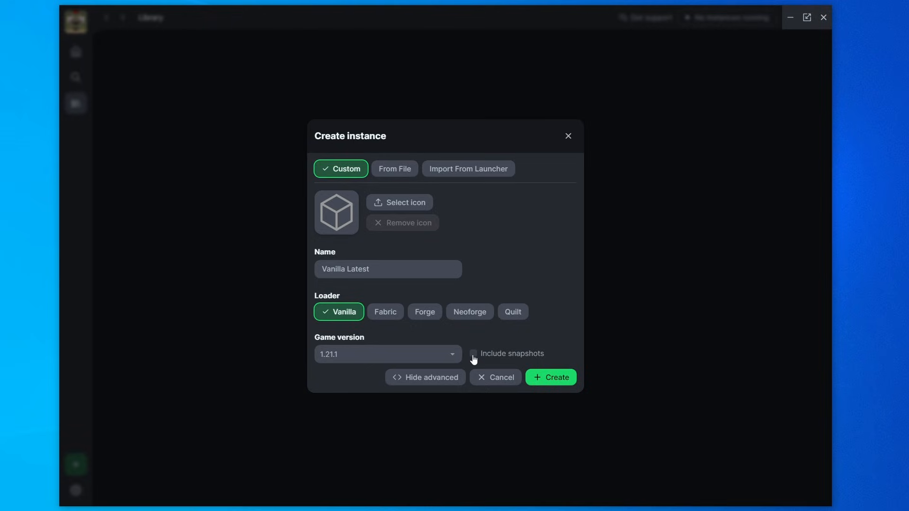
pyautogui.moveTo(516, 356)
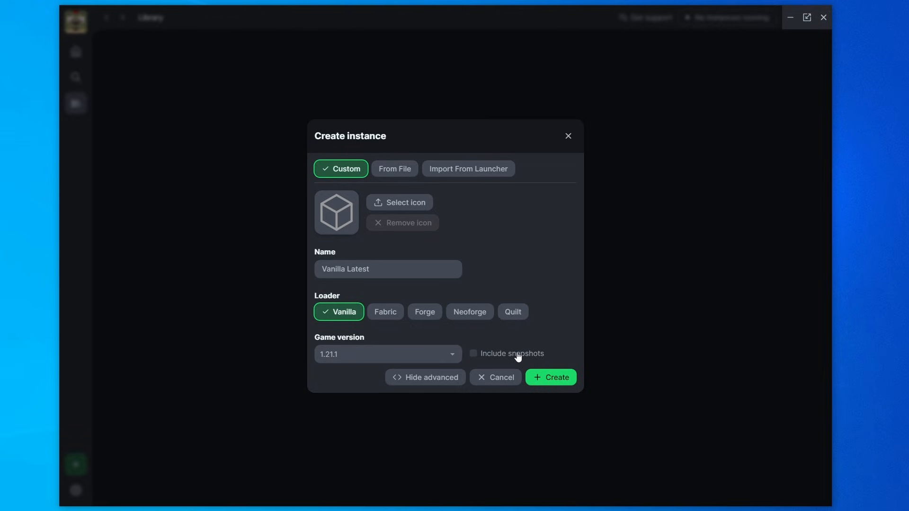
pyautogui.click(472, 354)
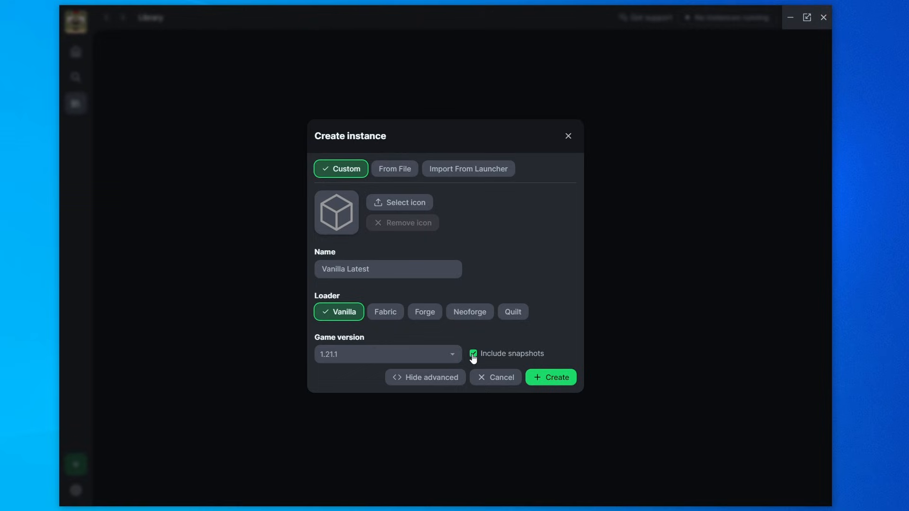
pyautogui.click(431, 377)
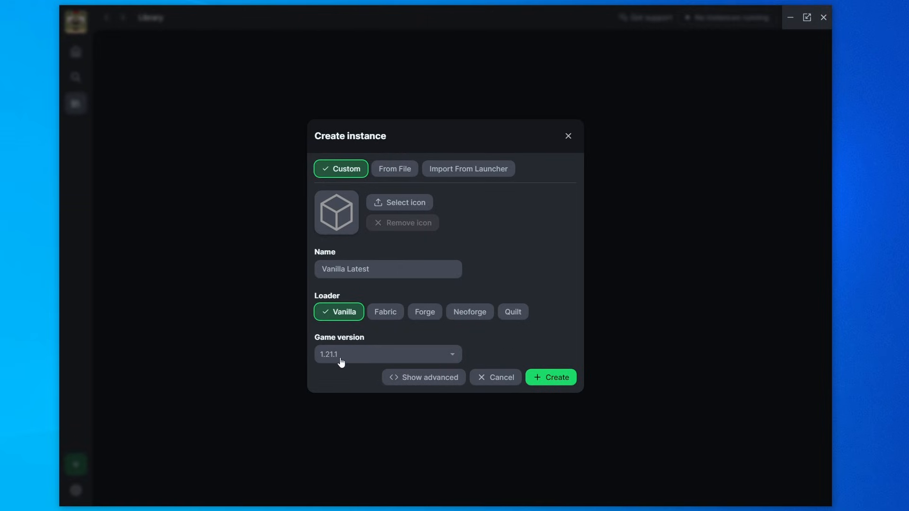
pyautogui.moveTo(535, 378)
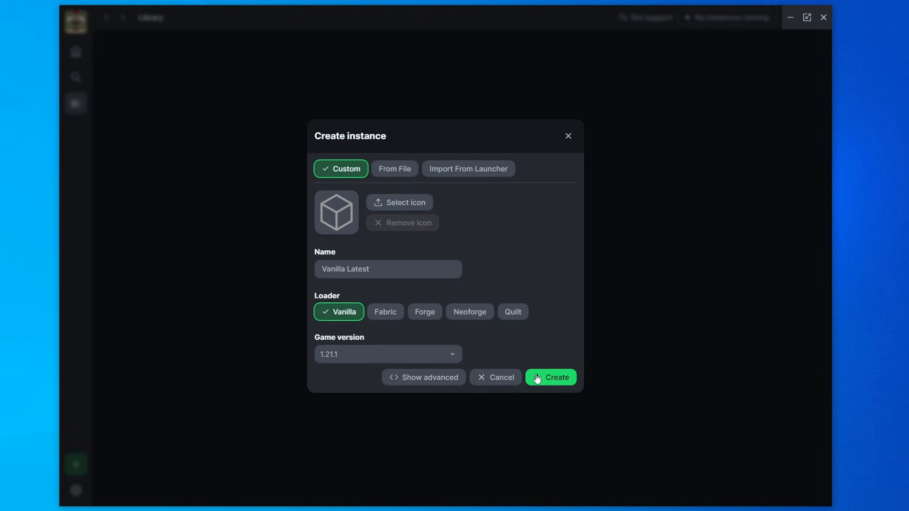
pyautogui.click(550, 378)
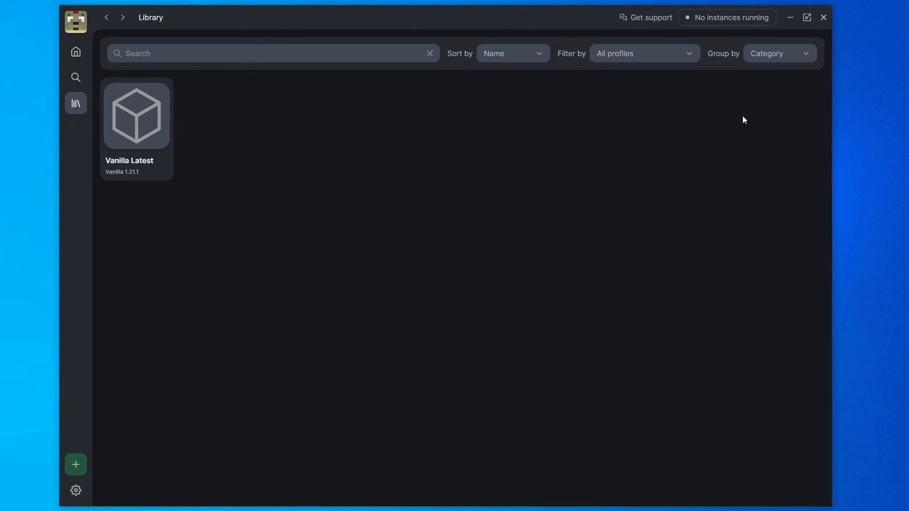
pyautogui.moveTo(136, 115)
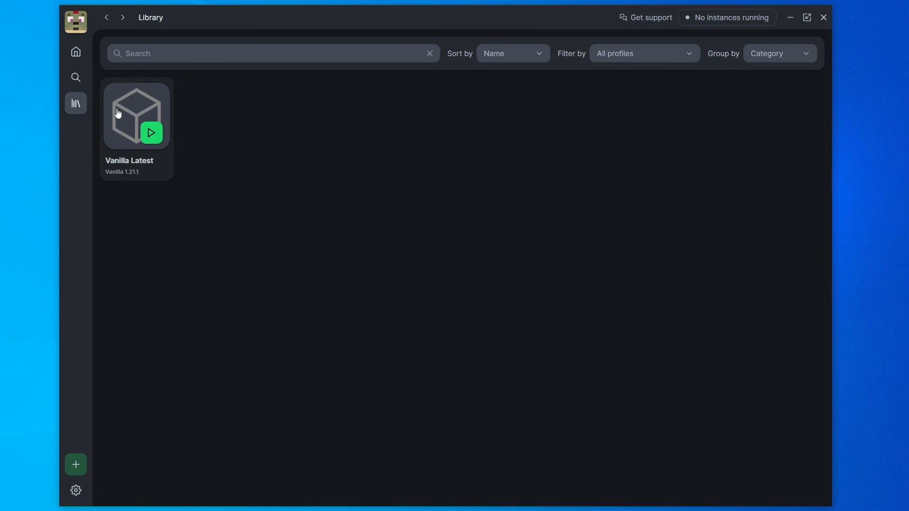
# Step: Open the Vanilla Latest instance card in the Library
pyautogui.click(137, 114)
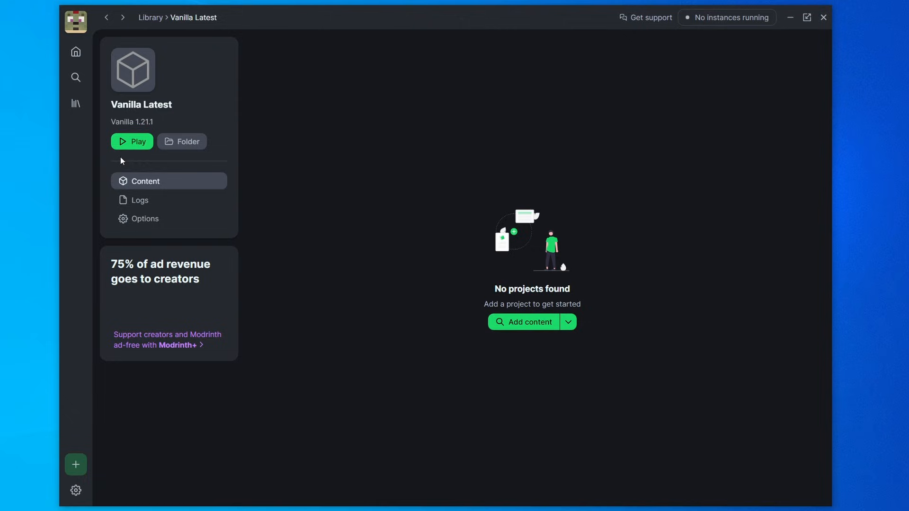
pyautogui.moveTo(137, 144)
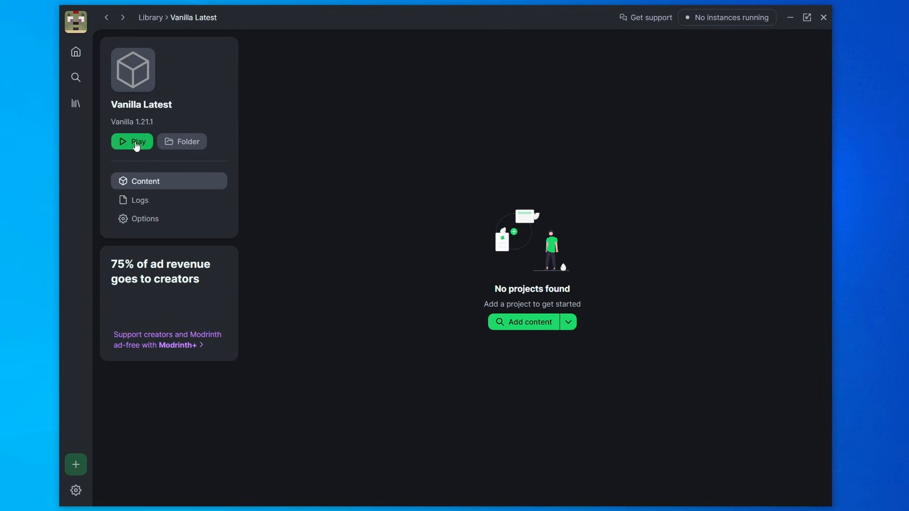
# Step: Launch Vanilla Latest, dismiss the GLFW error, and download the Windows 10/11 Minecraft launcher
pyautogui.click(138, 142)
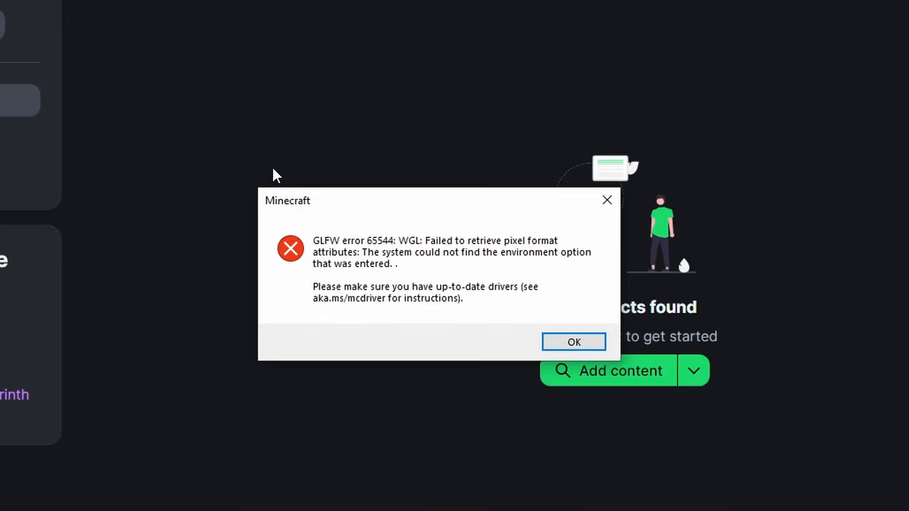
pyautogui.moveTo(620, 354)
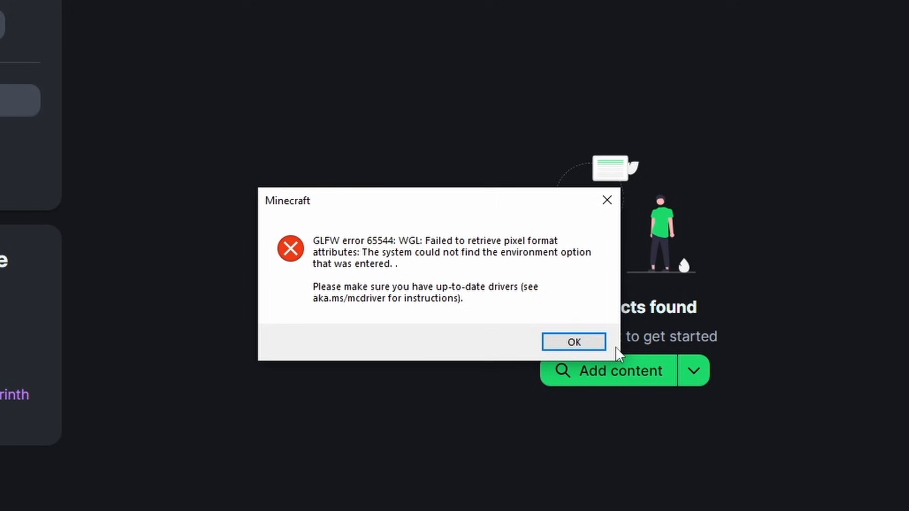
pyautogui.click(573, 341)
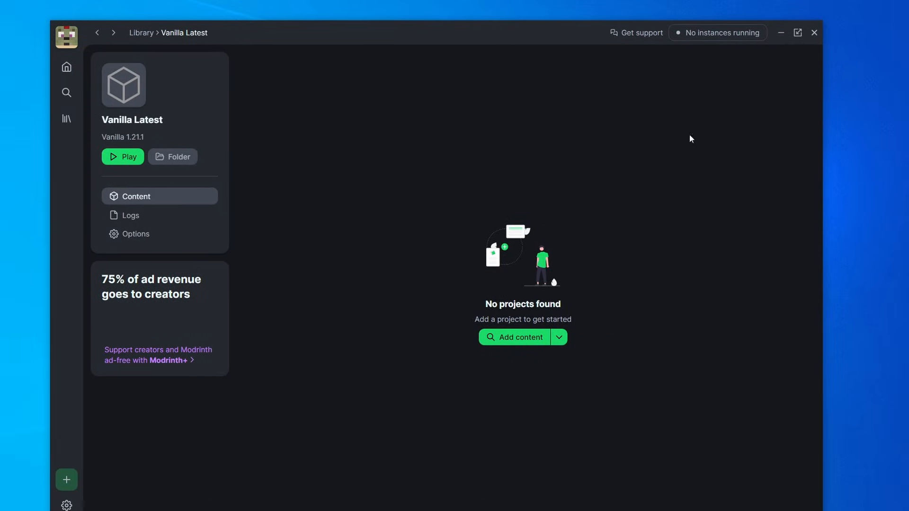
pyautogui.moveTo(528, 288)
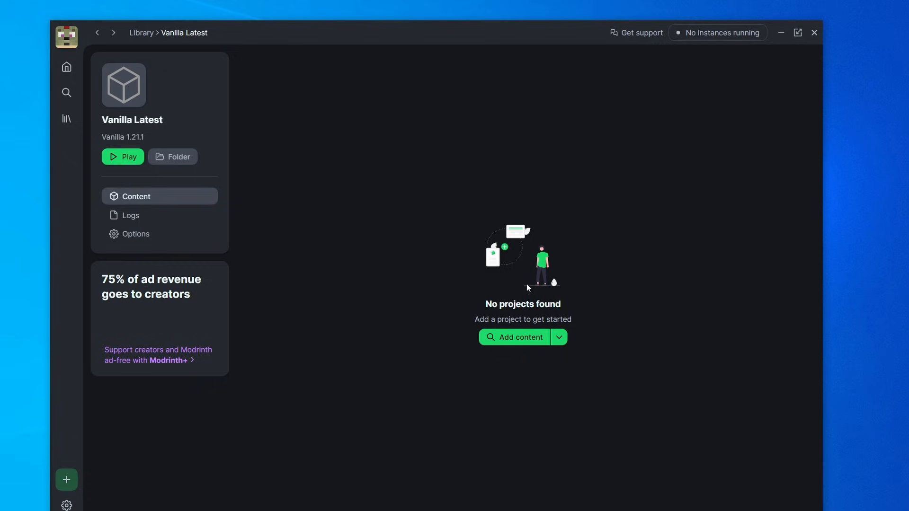
pyautogui.moveTo(250, 334)
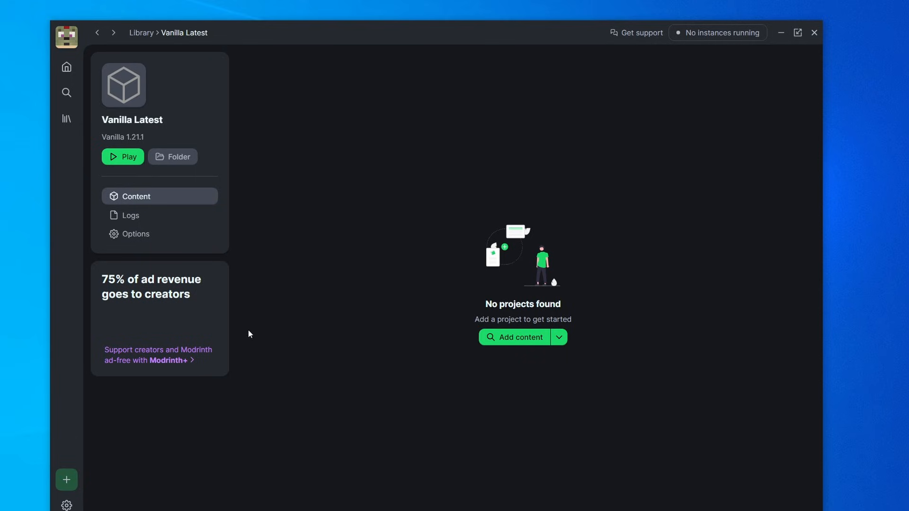
pyautogui.moveTo(323, 222)
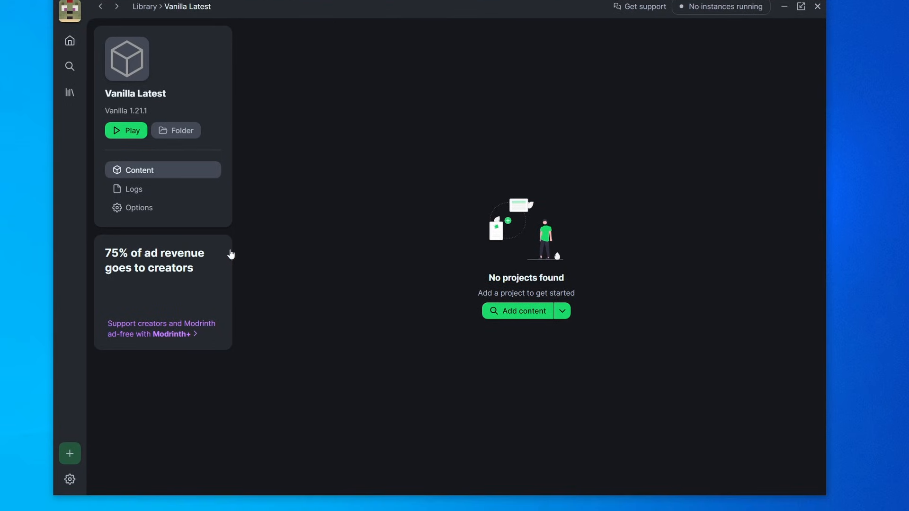
pyautogui.moveTo(69, 65)
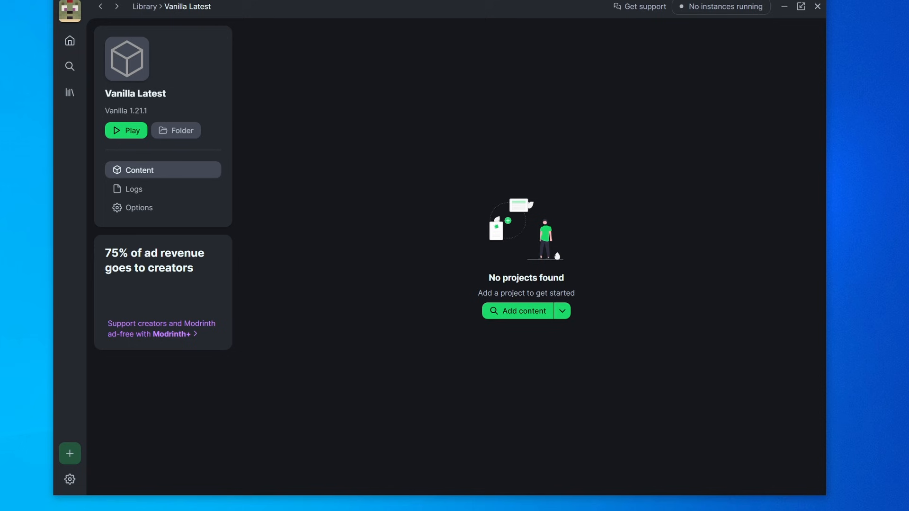
pyautogui.moveTo(475, 172)
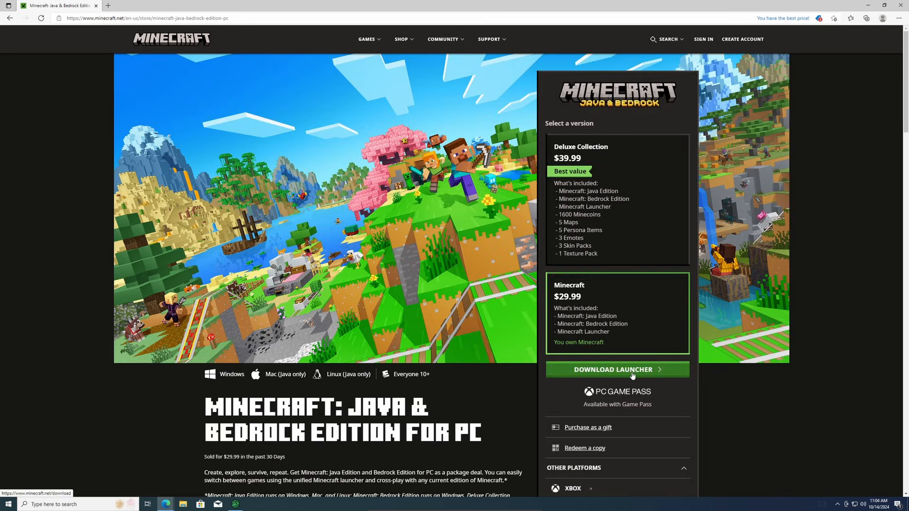
pyautogui.click(618, 369)
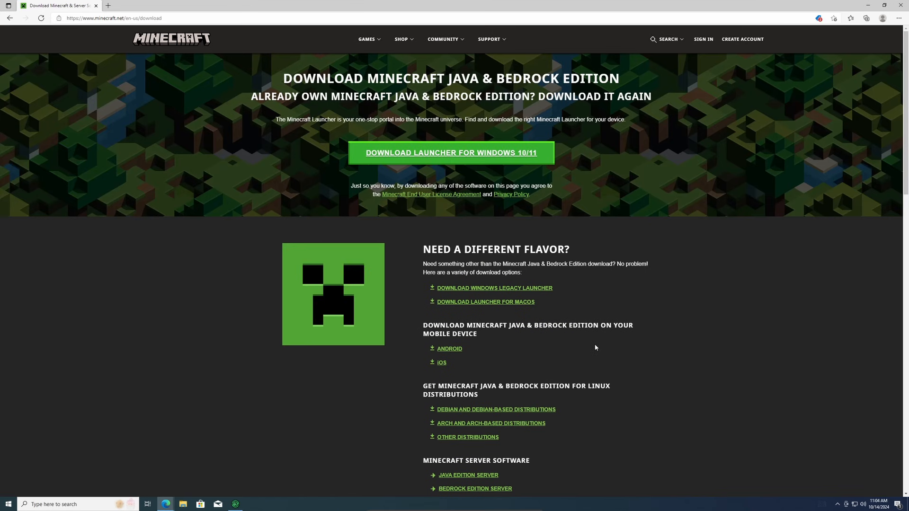
pyautogui.click(450, 152)
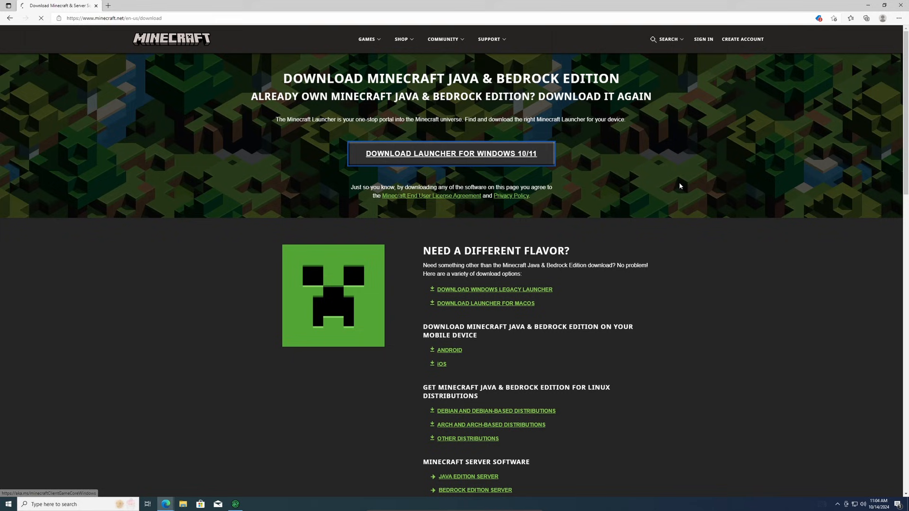
pyautogui.click(450, 153)
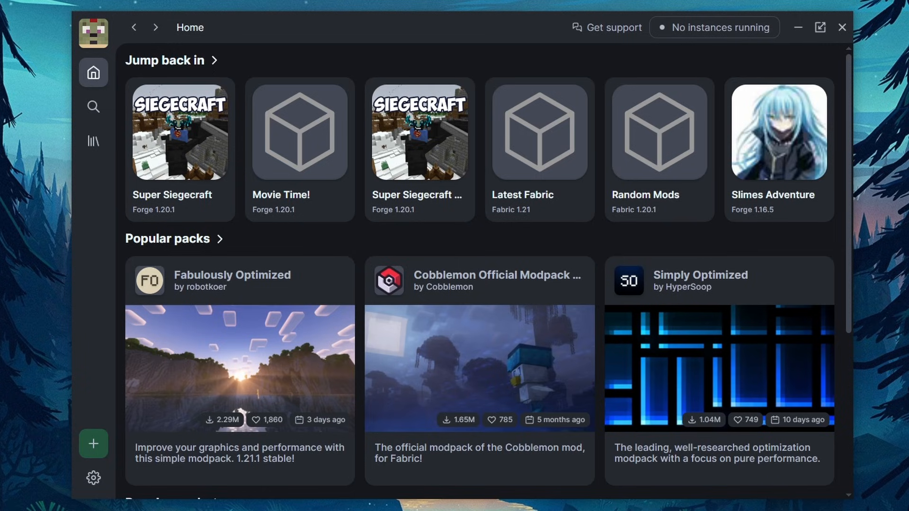
pyautogui.moveTo(299, 131)
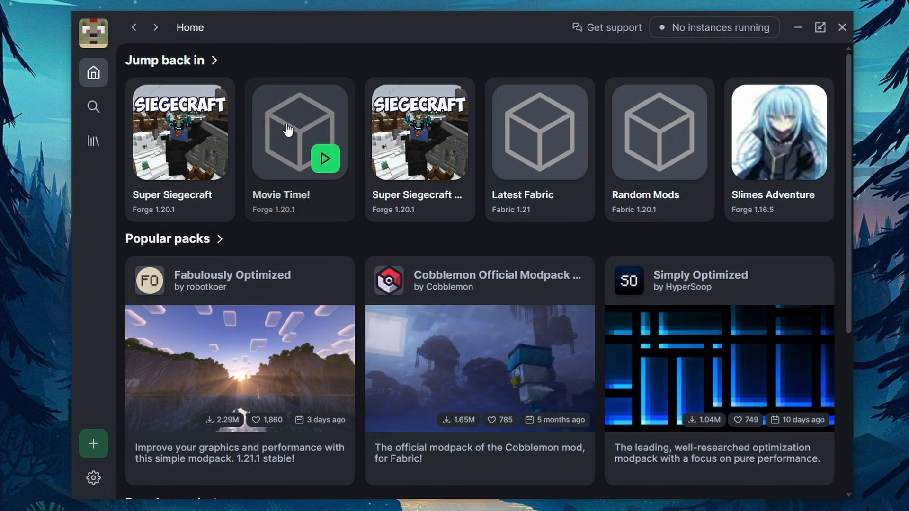
pyautogui.moveTo(341, 293)
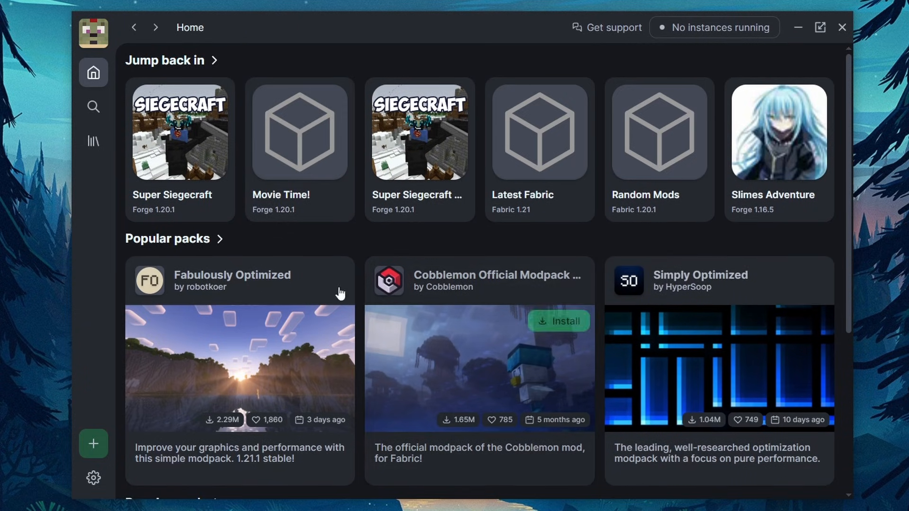
pyautogui.moveTo(501, 152)
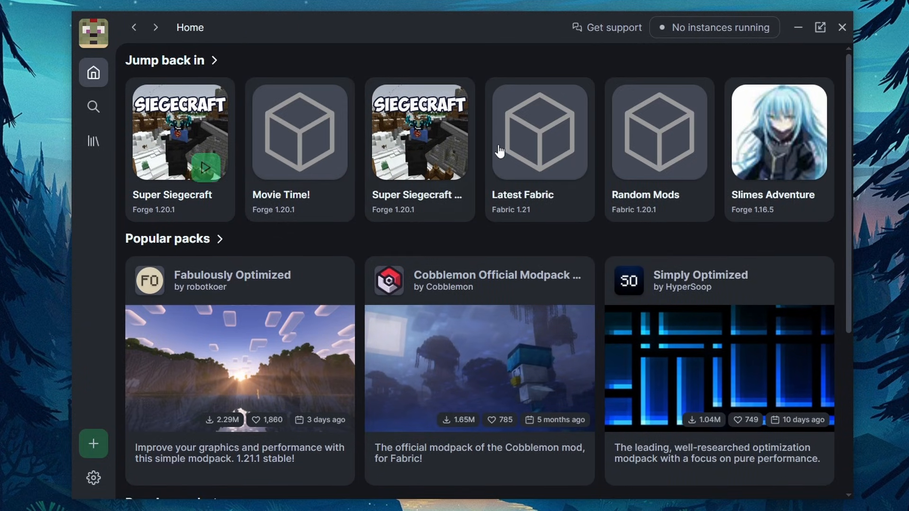
pyautogui.moveTo(840, 243)
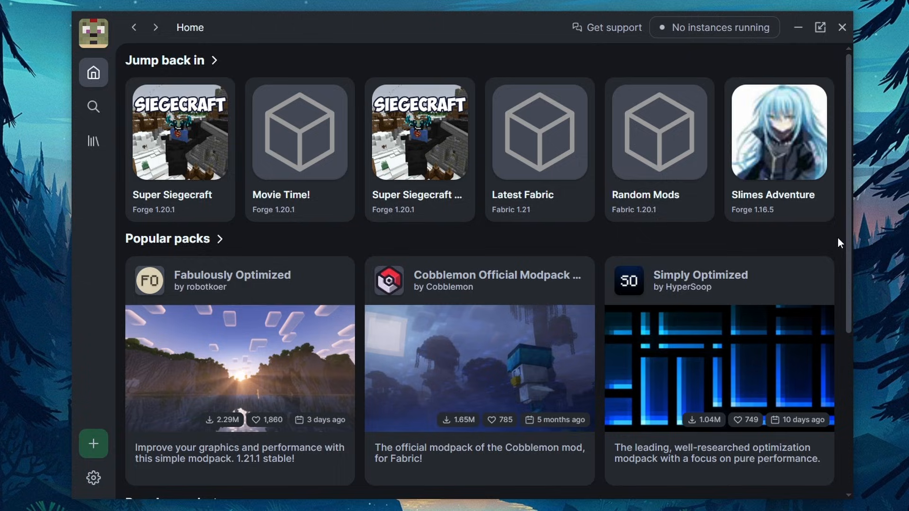
# Step: Open the Library and scroll through instances like Ben 10 and Vanilla 1.21
pyautogui.click(93, 141)
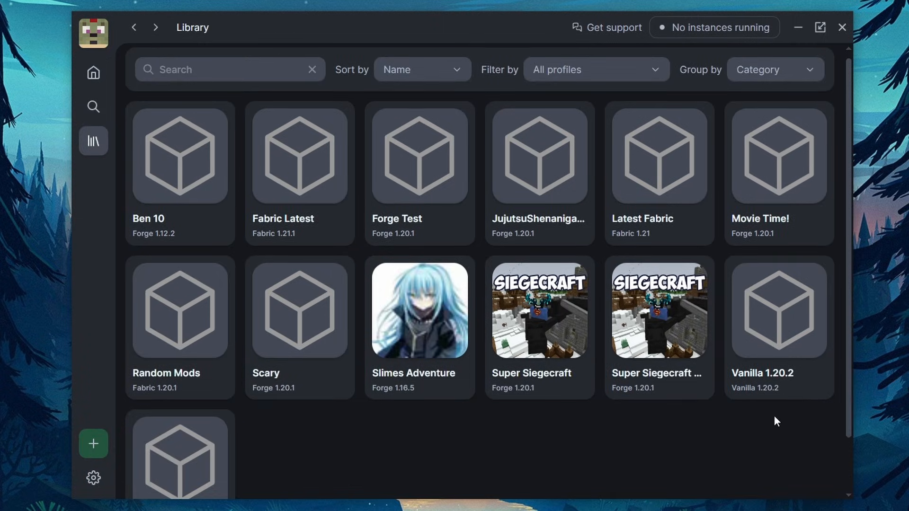
pyautogui.moveTo(188, 325)
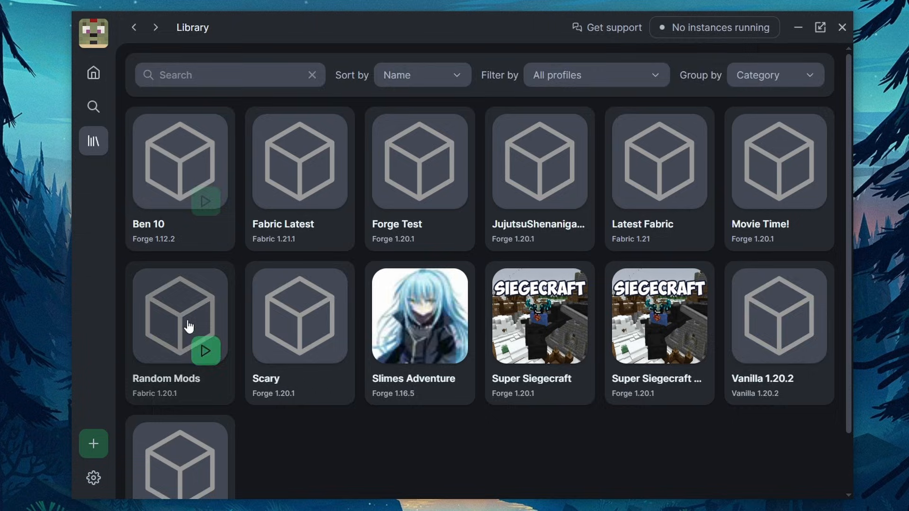
pyautogui.scroll(-3)
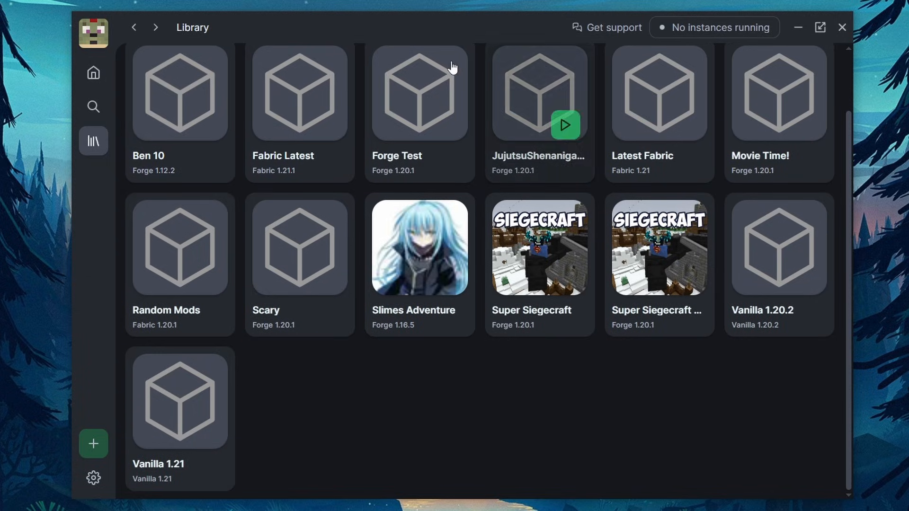
pyautogui.moveTo(694, 110)
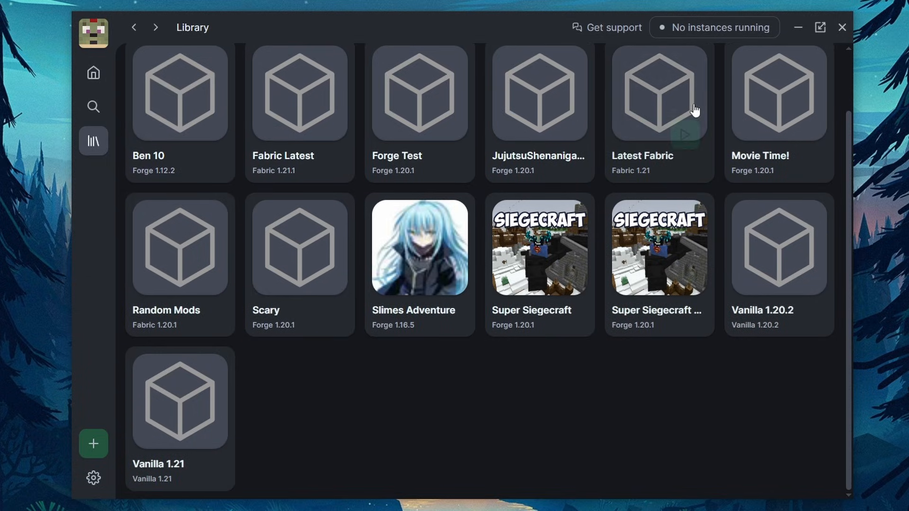
pyautogui.moveTo(92, 444)
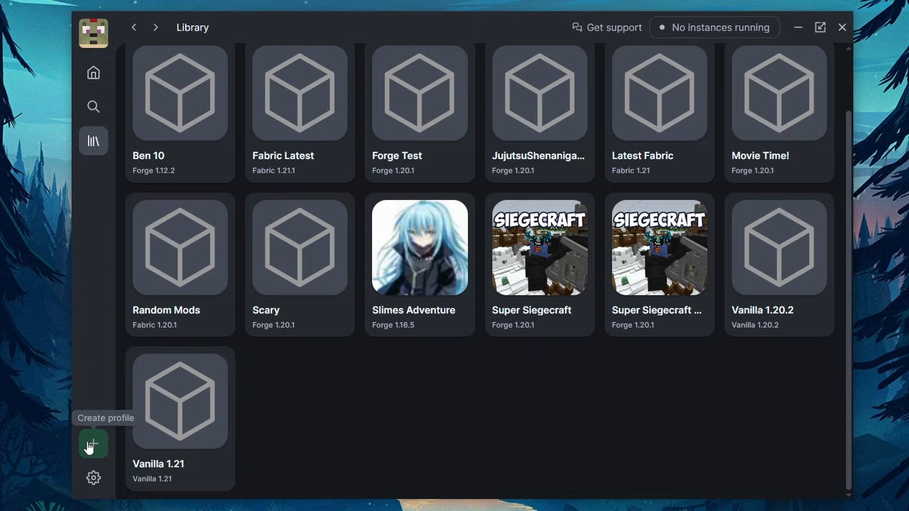
# Step: Add a 'Modrinth Vanilla test' profile using the Vanilla loader on 1.21.1
pyautogui.click(93, 444)
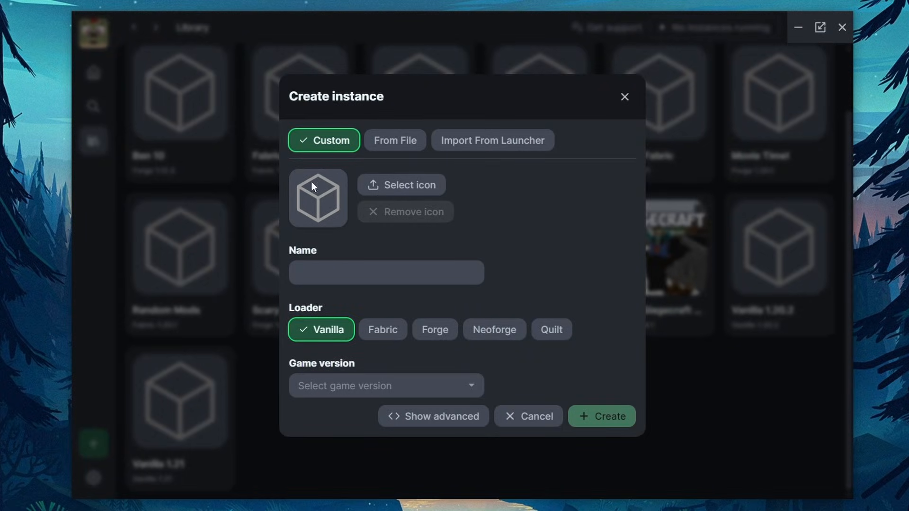
pyautogui.click(386, 273)
pyautogui.write('Modrinth Vanilla test')
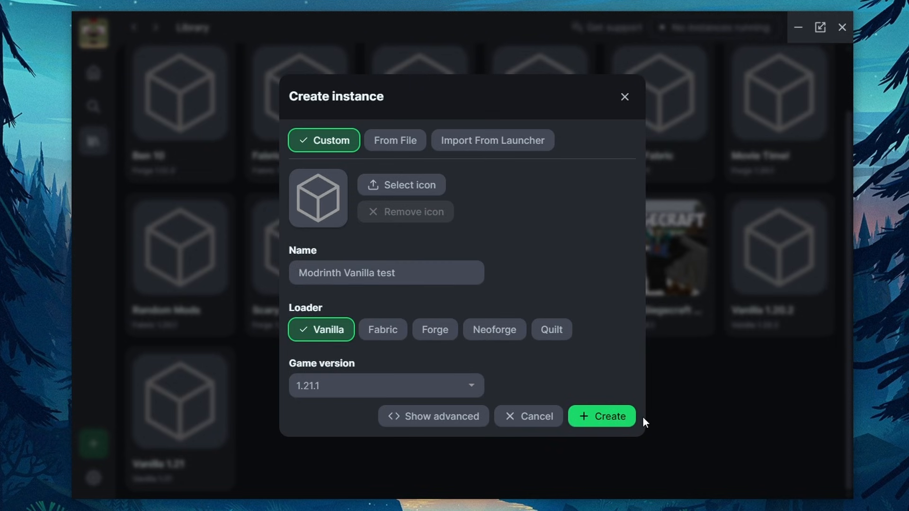
pyautogui.click(602, 416)
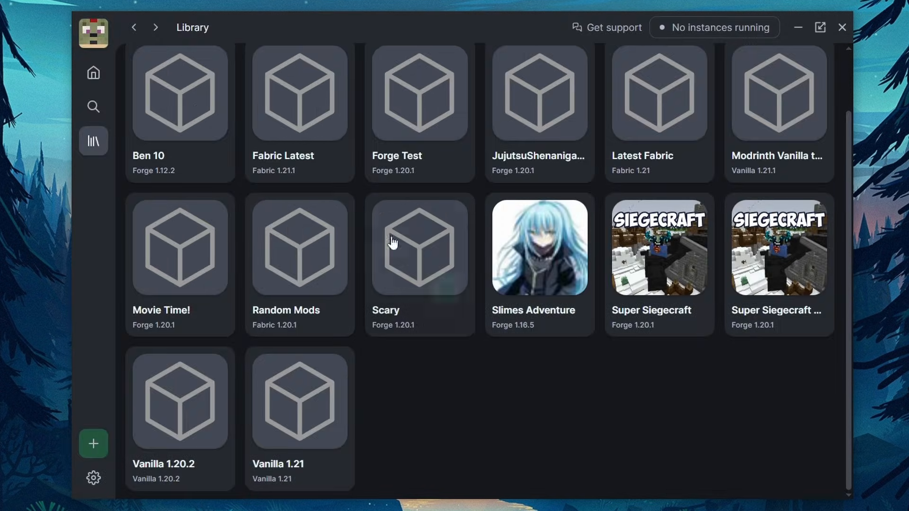
pyautogui.moveTo(765, 101)
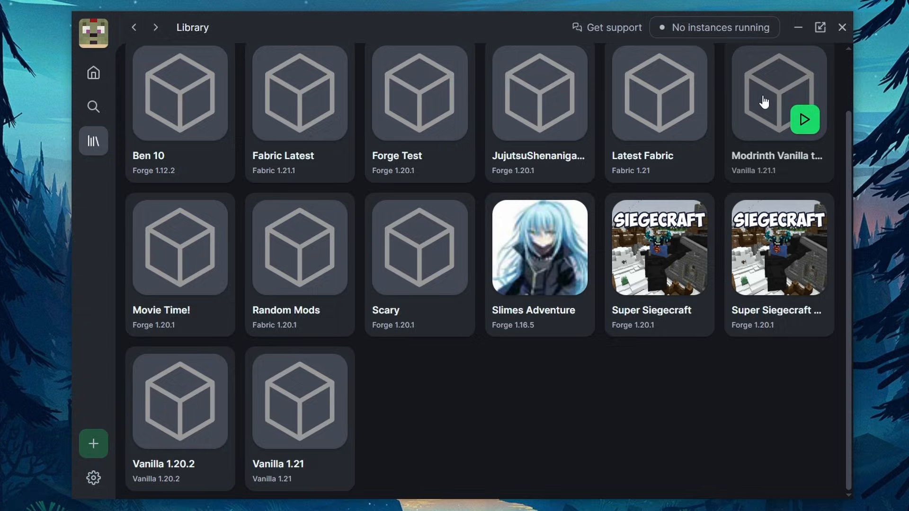
# Step: Open the Modrinth Vanilla test instance and display its latest log file
pyautogui.click(779, 94)
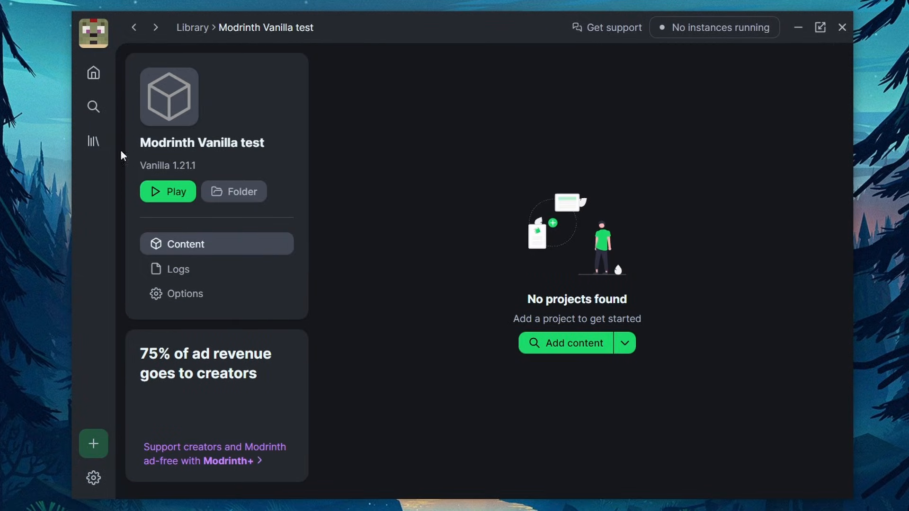
pyautogui.click(168, 191)
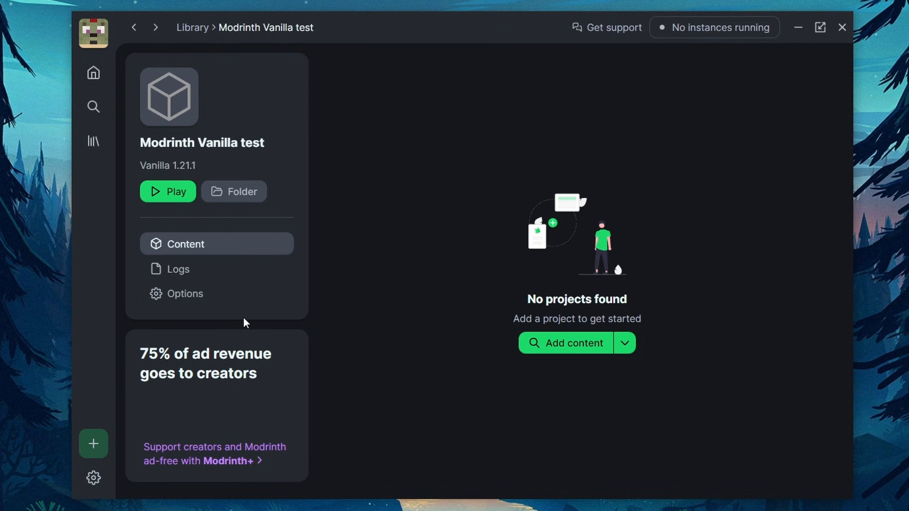
pyautogui.click(178, 269)
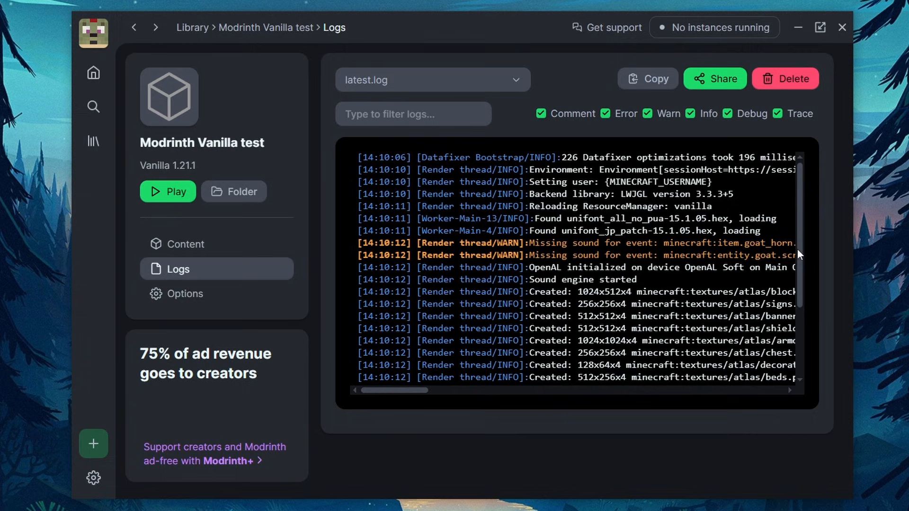
pyautogui.moveTo(403, 87)
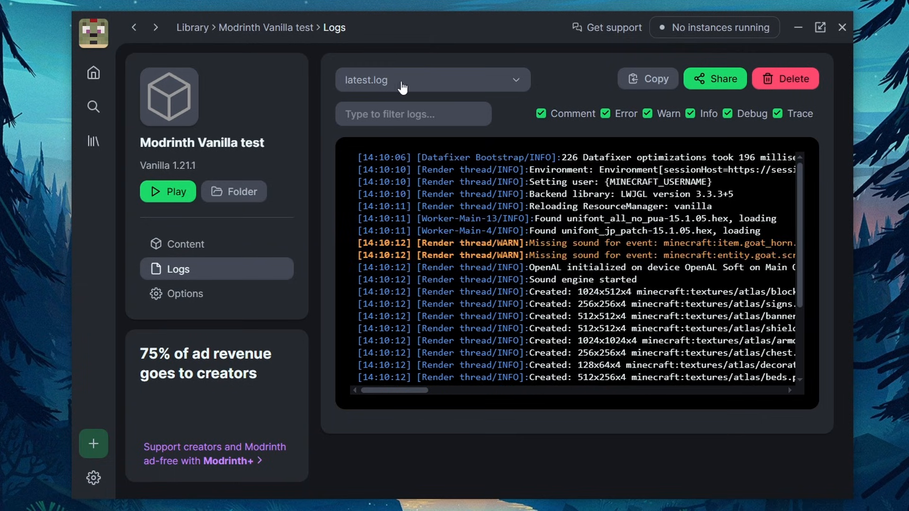
pyautogui.moveTo(405, 392)
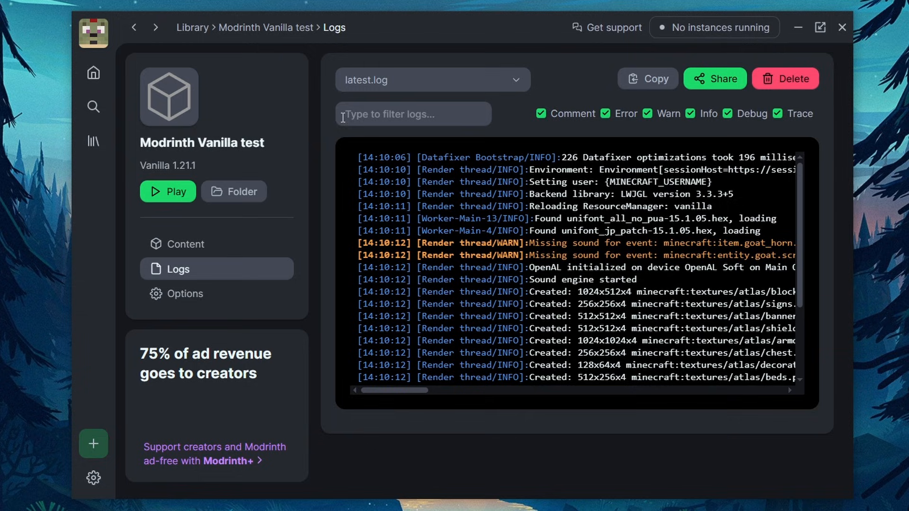
pyautogui.moveTo(600, 192)
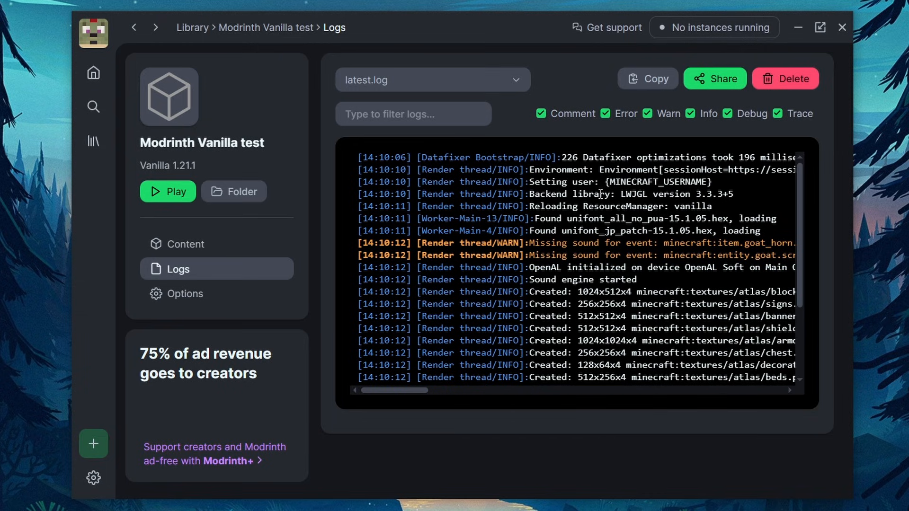
pyautogui.moveTo(499, 178)
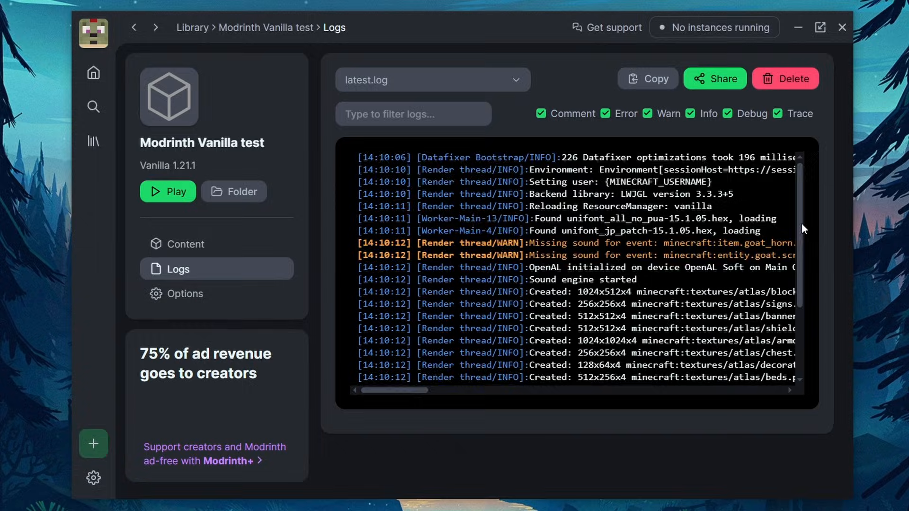
pyautogui.moveTo(185, 294)
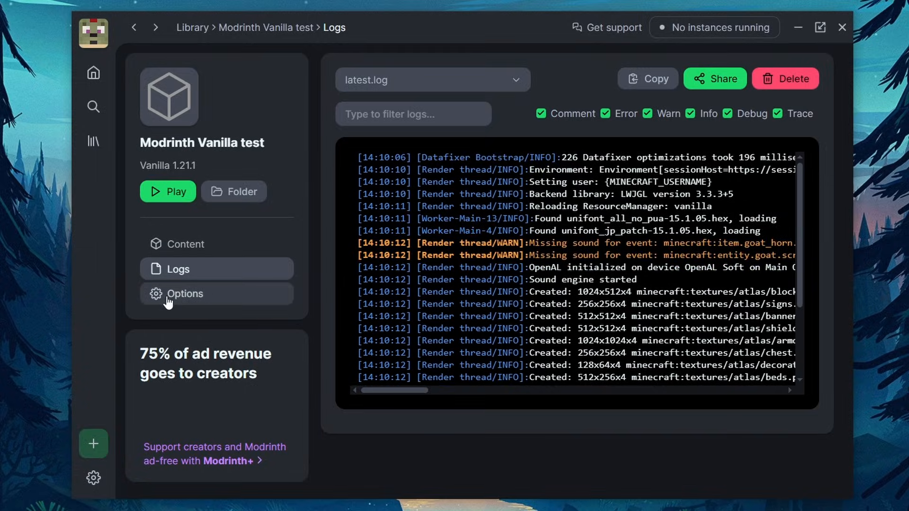
# Step: Browse Vanilla test's options, opening the version editor and cancelling without changes
pyautogui.click(185, 294)
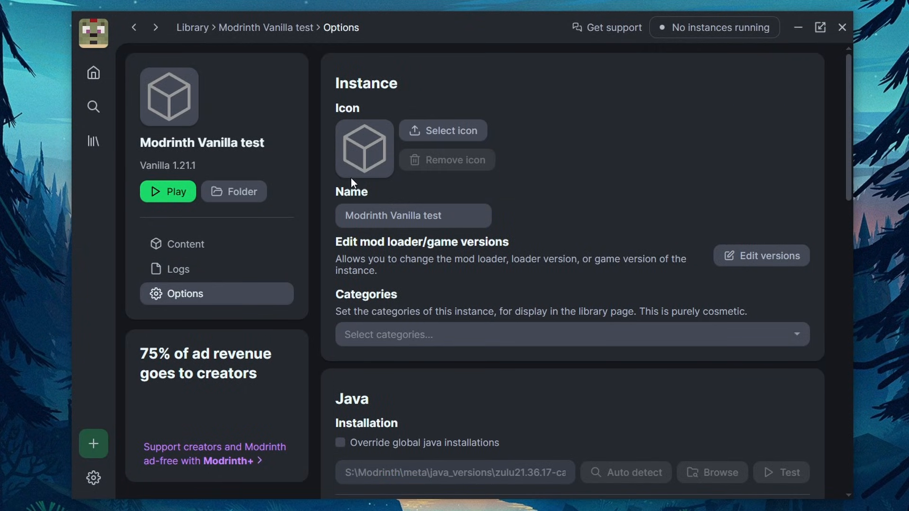
pyautogui.scroll(-3)
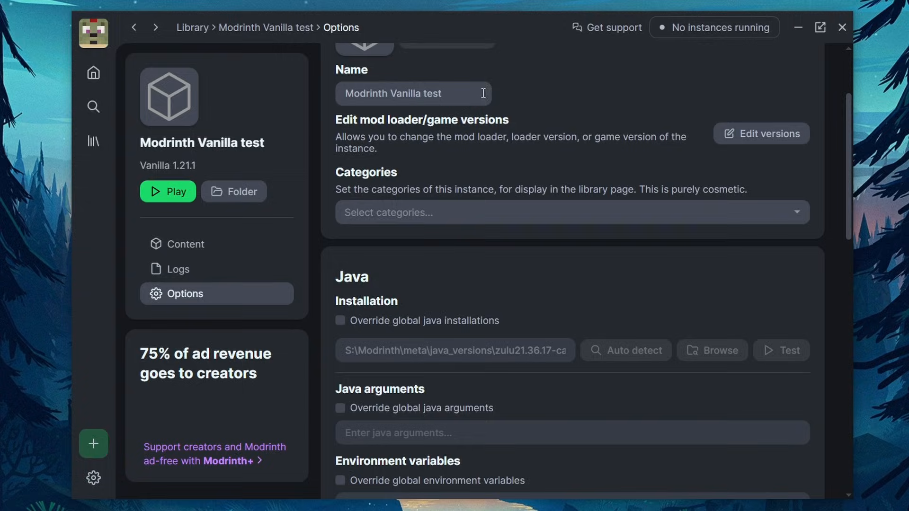
pyautogui.click(762, 134)
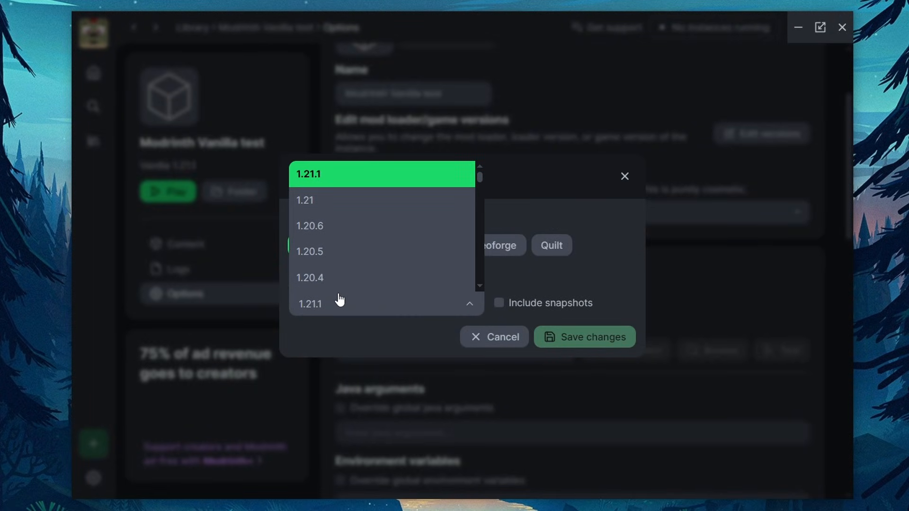
pyautogui.click(310, 304)
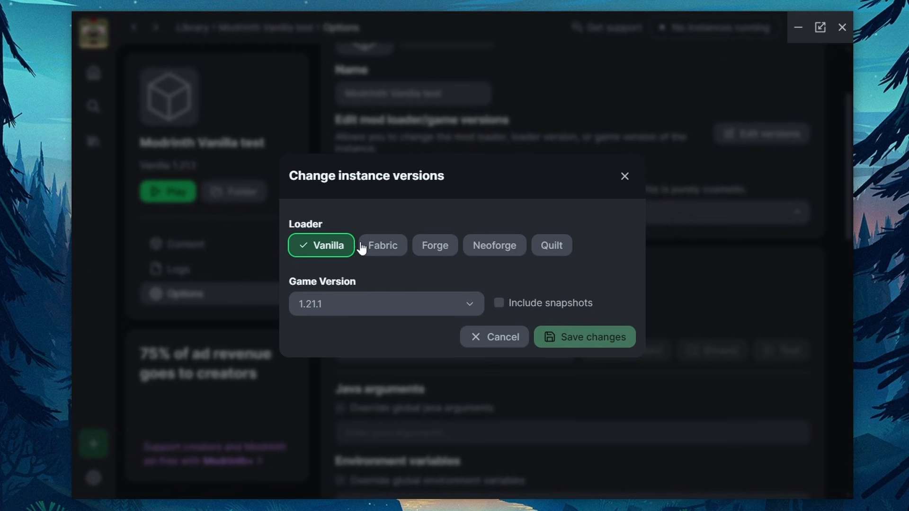
pyautogui.click(494, 337)
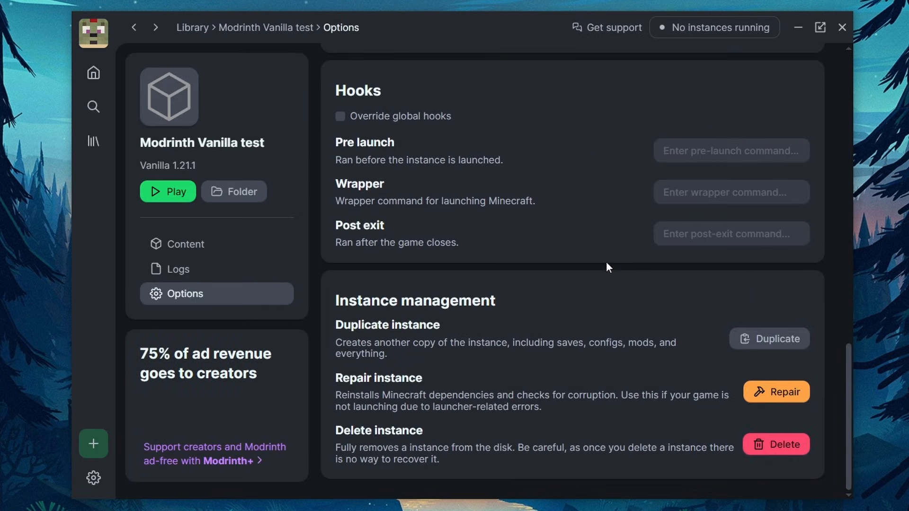
pyautogui.scroll(3)
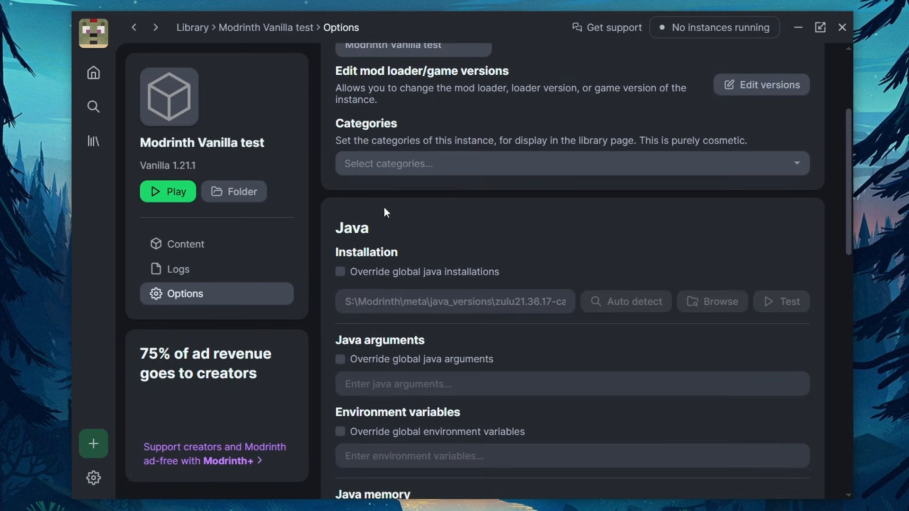
pyautogui.scroll(3)
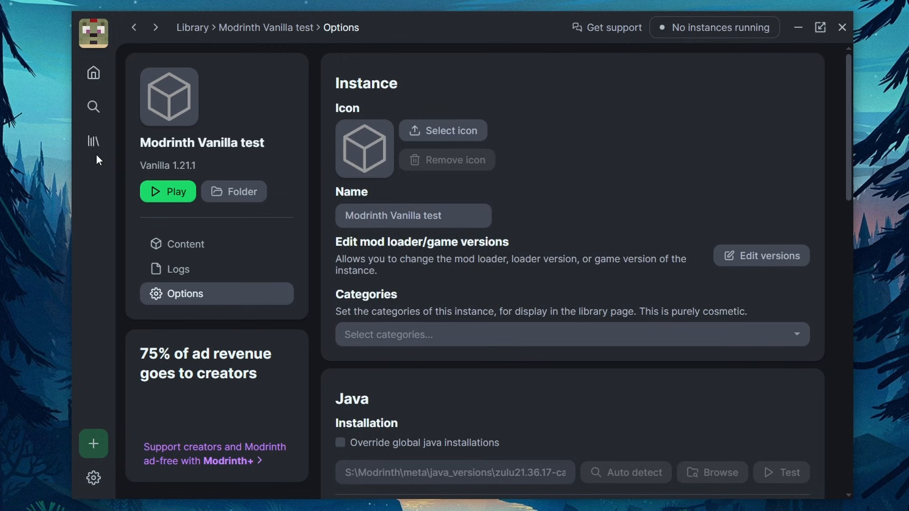
pyautogui.click(93, 141)
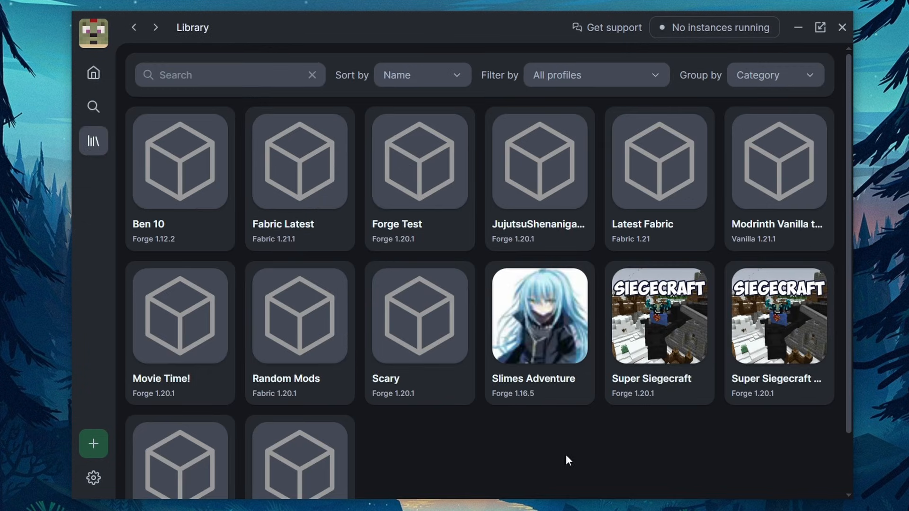
pyautogui.moveTo(682, 422)
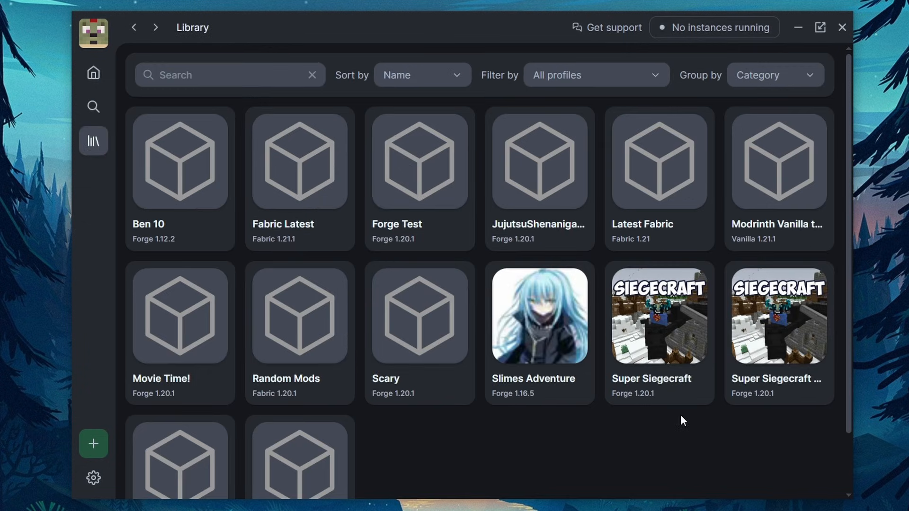
pyautogui.moveTo(678, 426)
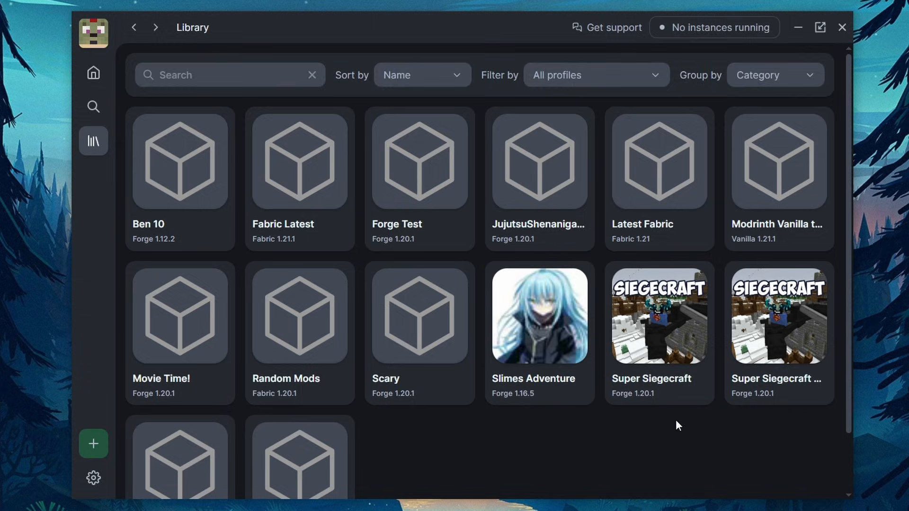
pyautogui.scroll(-3)
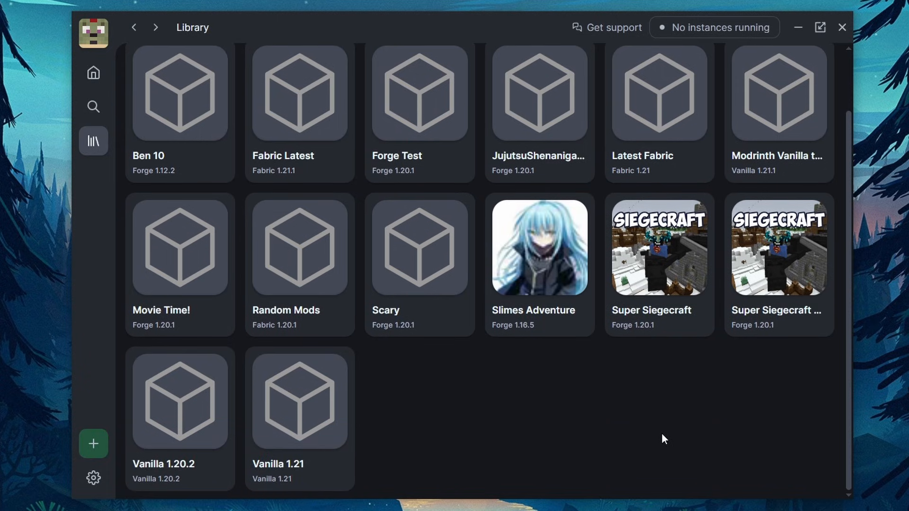
pyautogui.moveTo(583, 404)
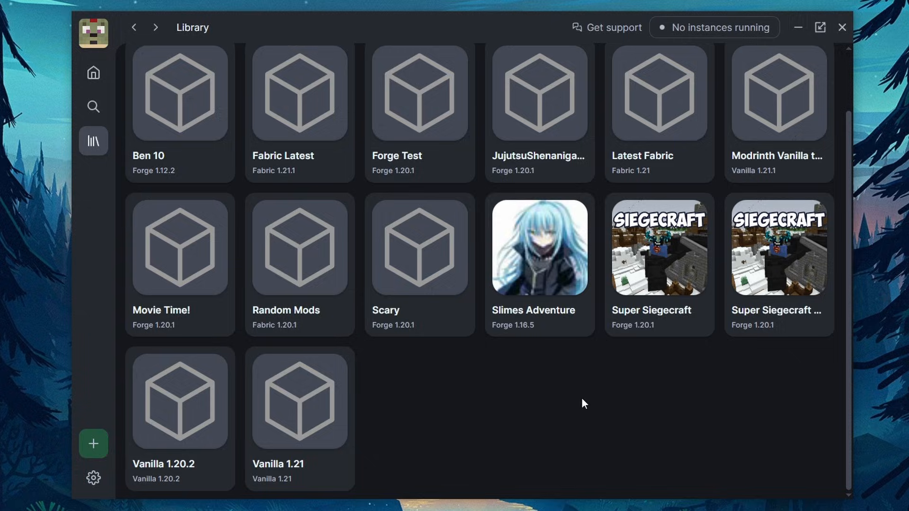
pyautogui.moveTo(93, 444)
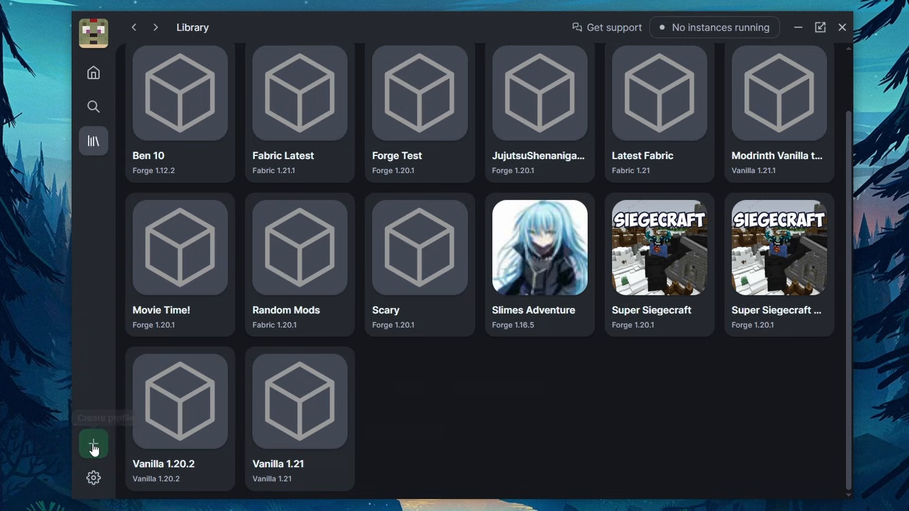
# Step: Name a new instance 'Modrinth Forge Test' with the Forge loader and Minecraft 1.21.1
pyautogui.click(93, 444)
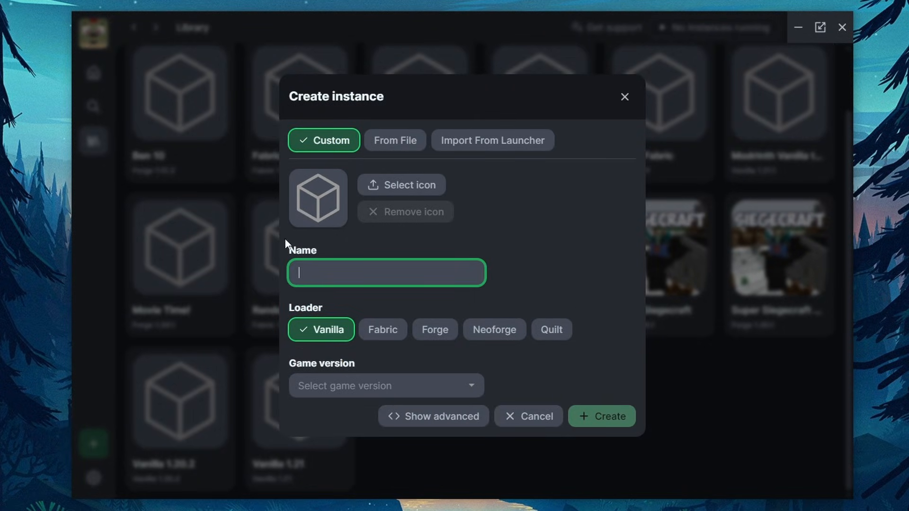
pyautogui.write('Modrinth Forge Test')
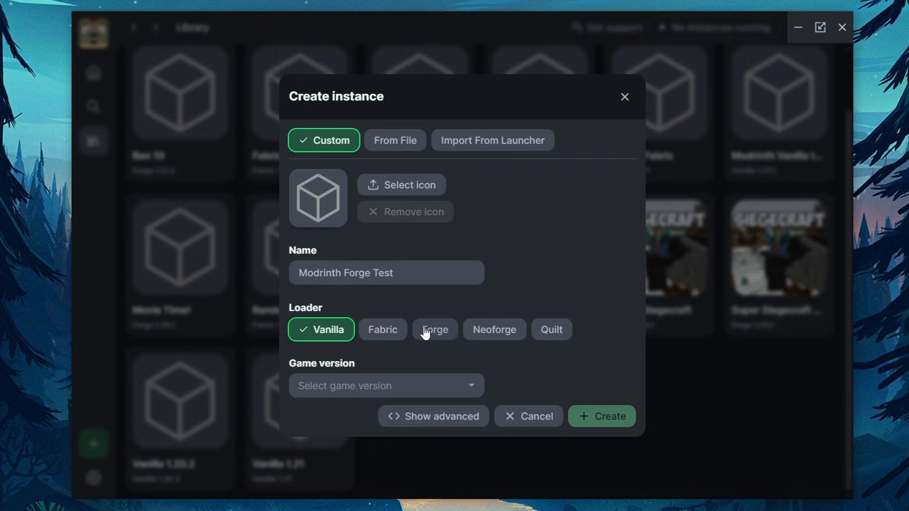
pyautogui.click(385, 385)
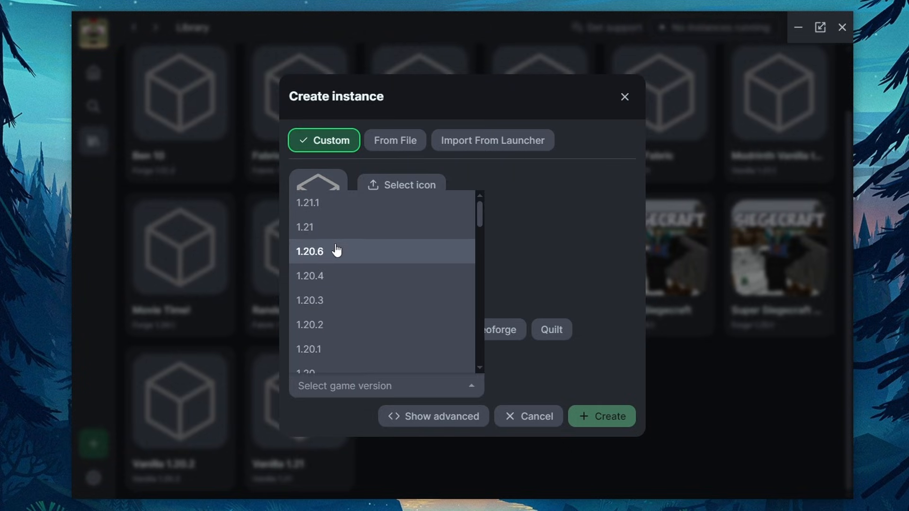
pyautogui.click(307, 202)
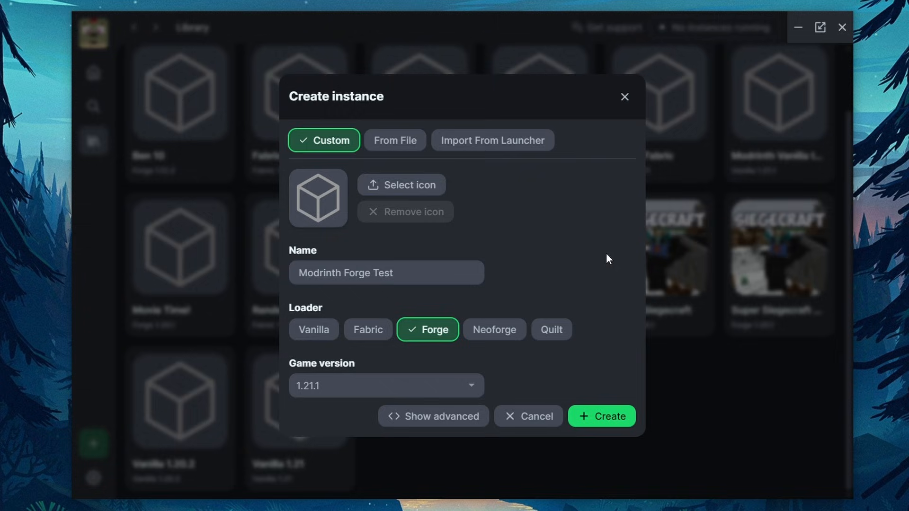
pyautogui.moveTo(414, 338)
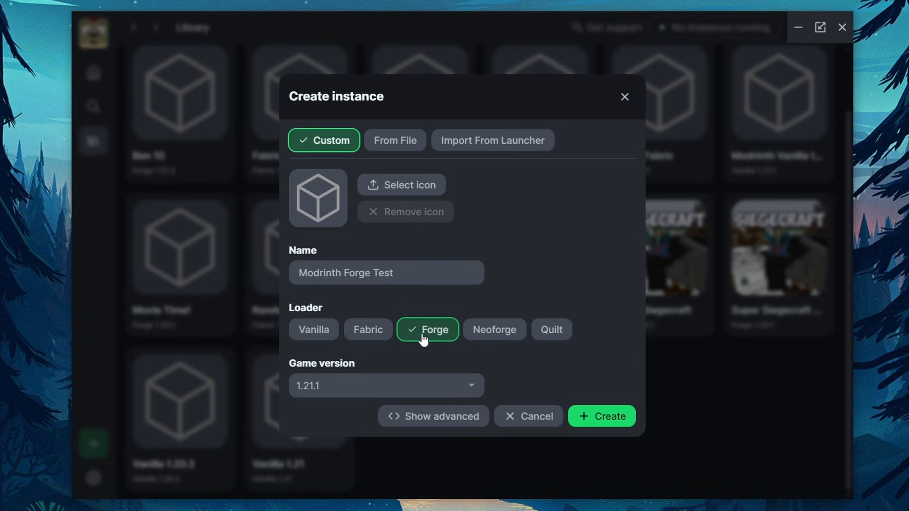
pyautogui.moveTo(433, 416)
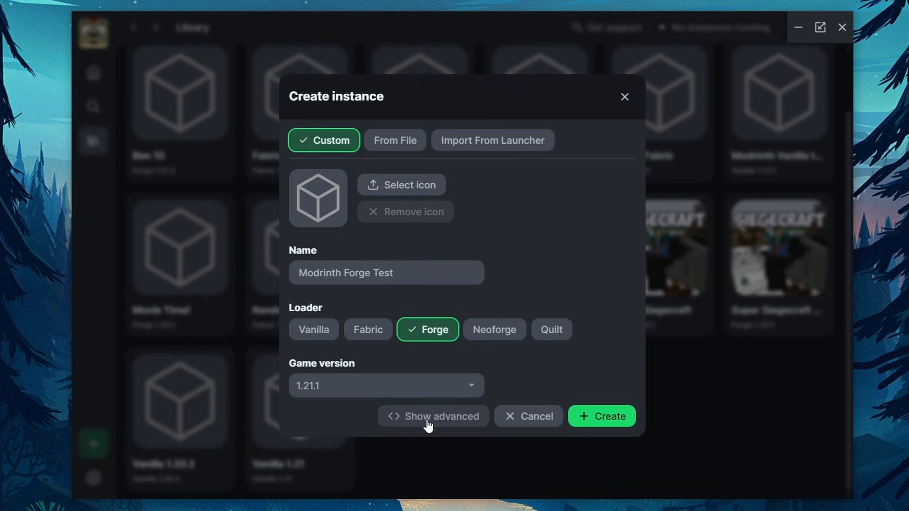
# Step: Keep the stable Forge loader version in advanced settings and create the instance
pyautogui.click(434, 416)
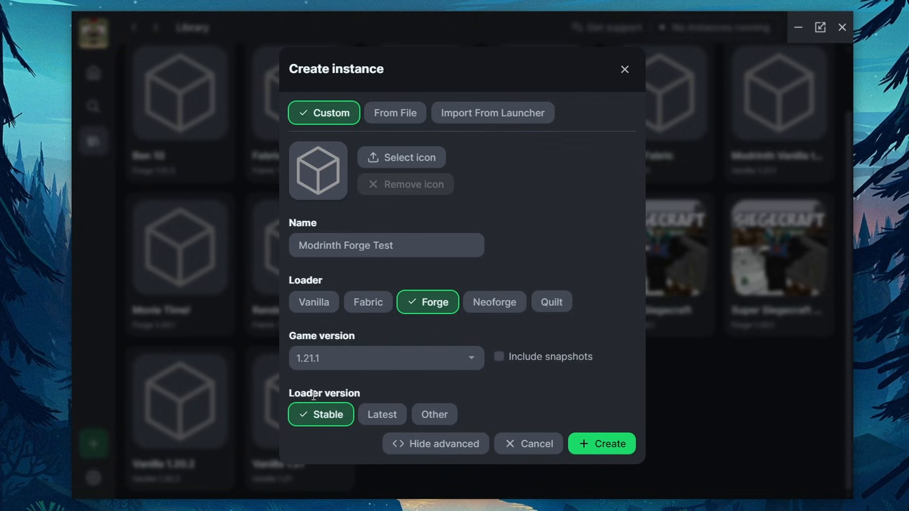
pyautogui.moveTo(428, 433)
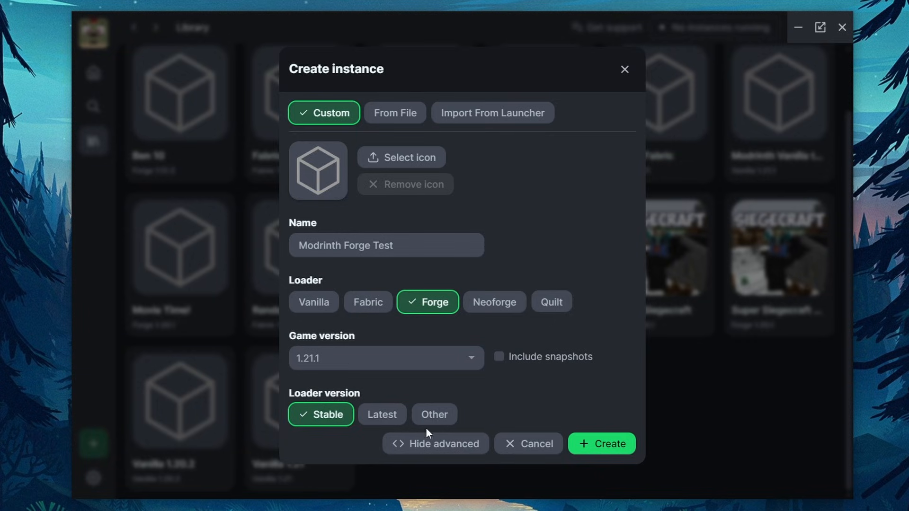
pyautogui.moveTo(382, 415)
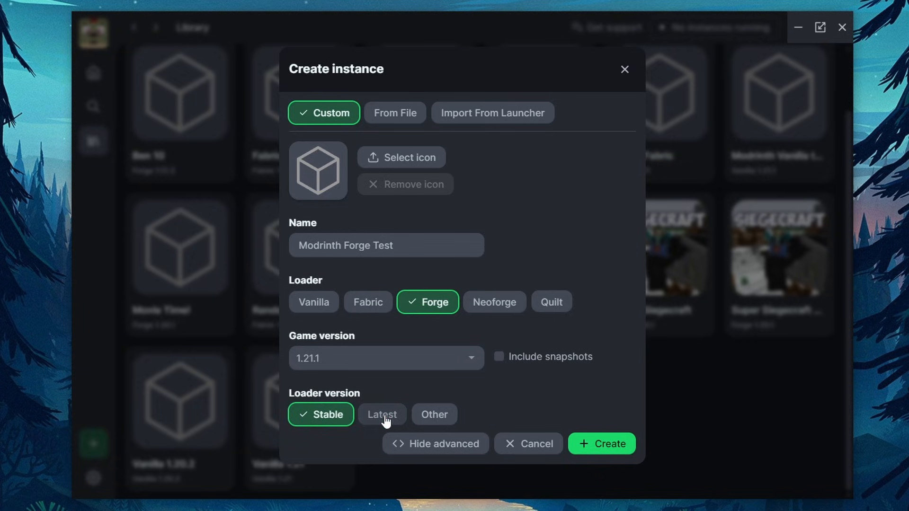
pyautogui.click(434, 414)
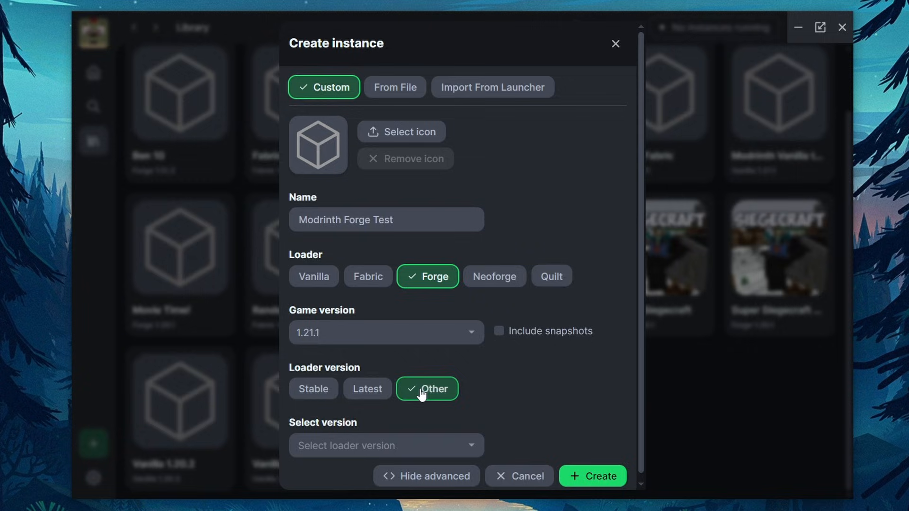
pyautogui.click(387, 445)
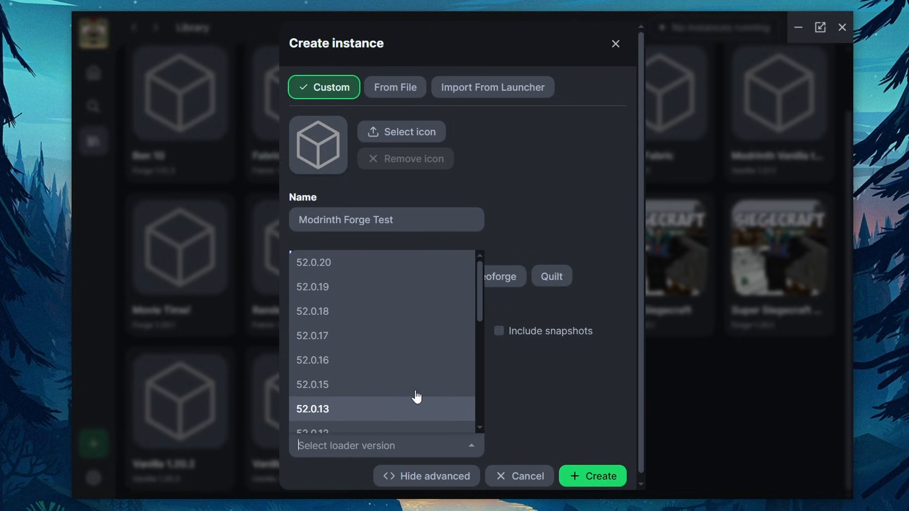
pyautogui.click(313, 408)
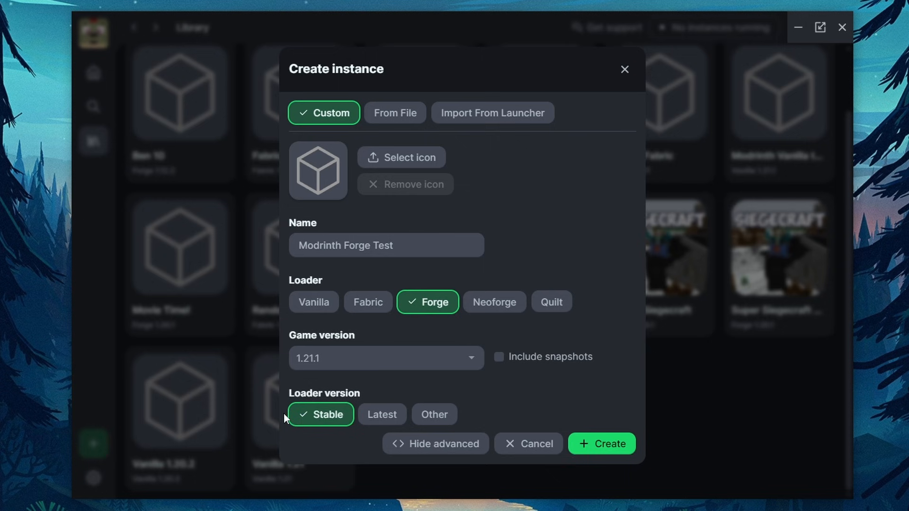
pyautogui.click(601, 444)
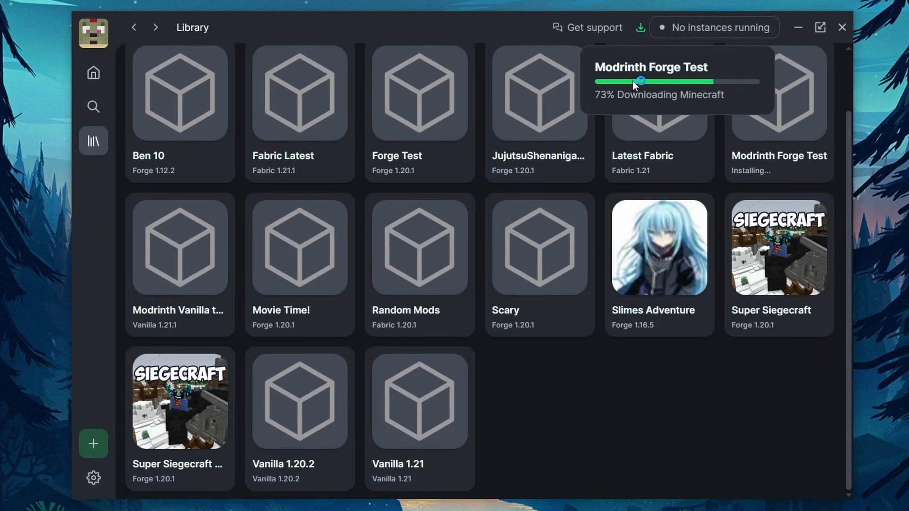
pyautogui.moveTo(743, 85)
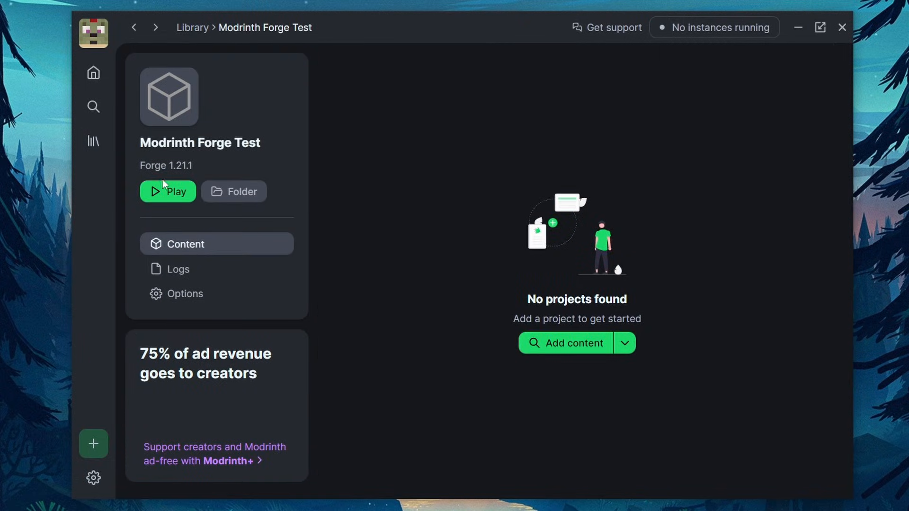
# Step: Launch Minecraft from the Modrinth Forge Test instance page with Play
pyautogui.click(168, 191)
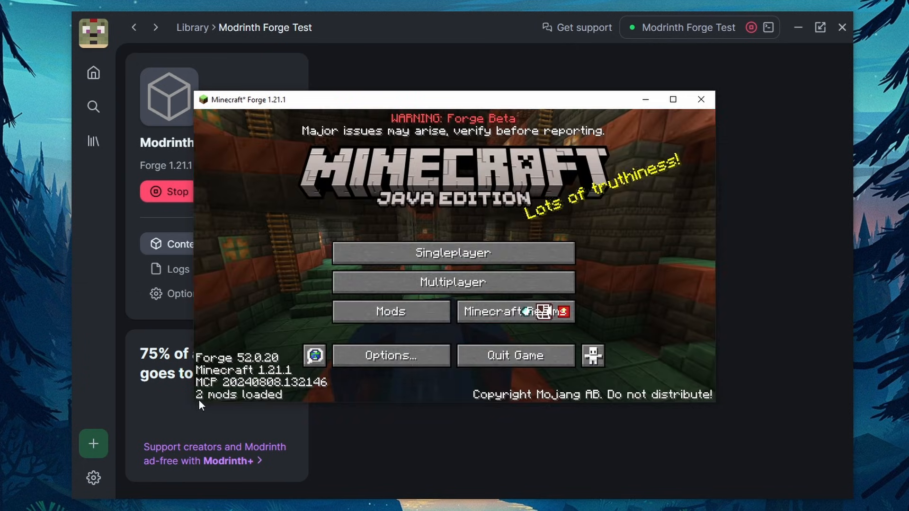
pyautogui.moveTo(612, 392)
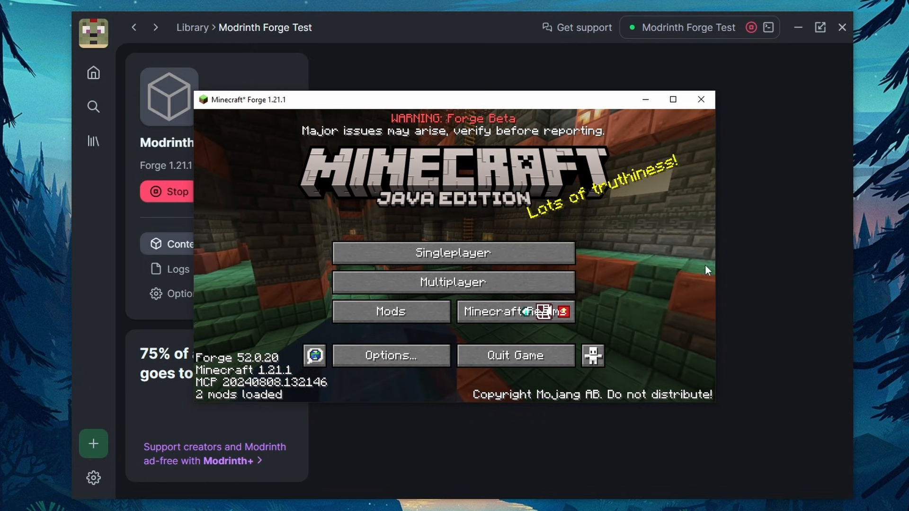
# Step: Close the Minecraft window once the Forge 52.0.20 title screen has loaded
pyautogui.click(701, 99)
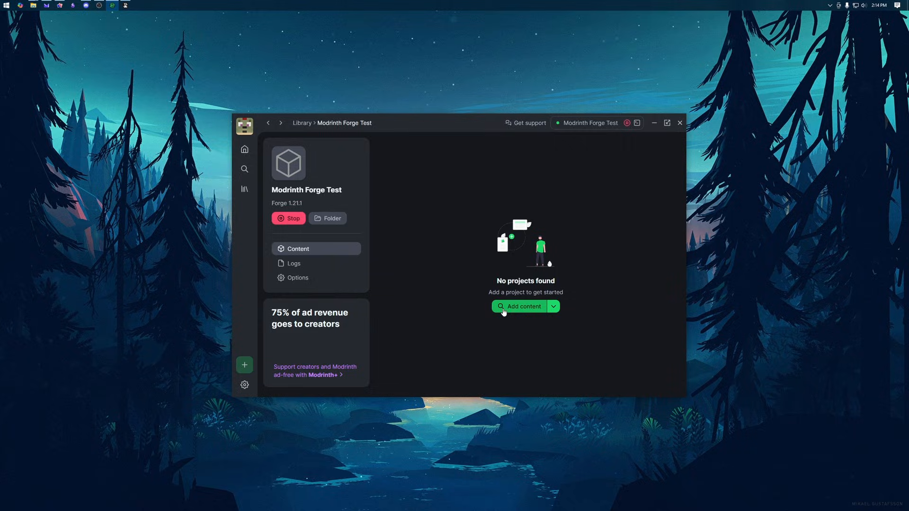
# Step: Browse the mod catalogue and install Xaero's World Map into the instance
pyautogui.click(522, 307)
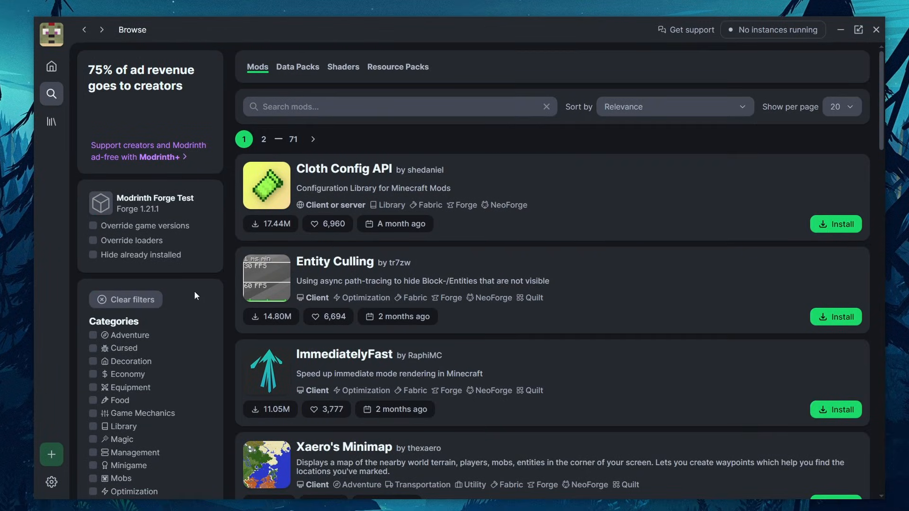
pyautogui.moveTo(274, 199)
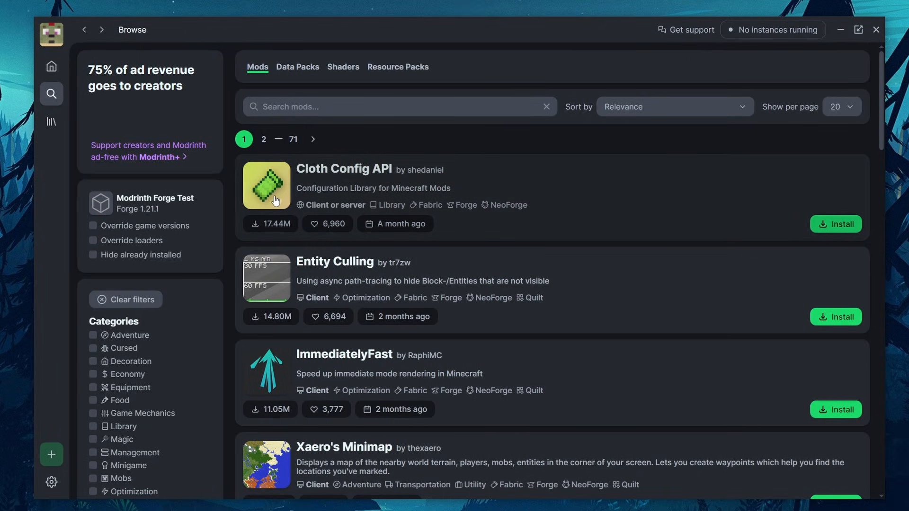
pyautogui.moveTo(509, 191)
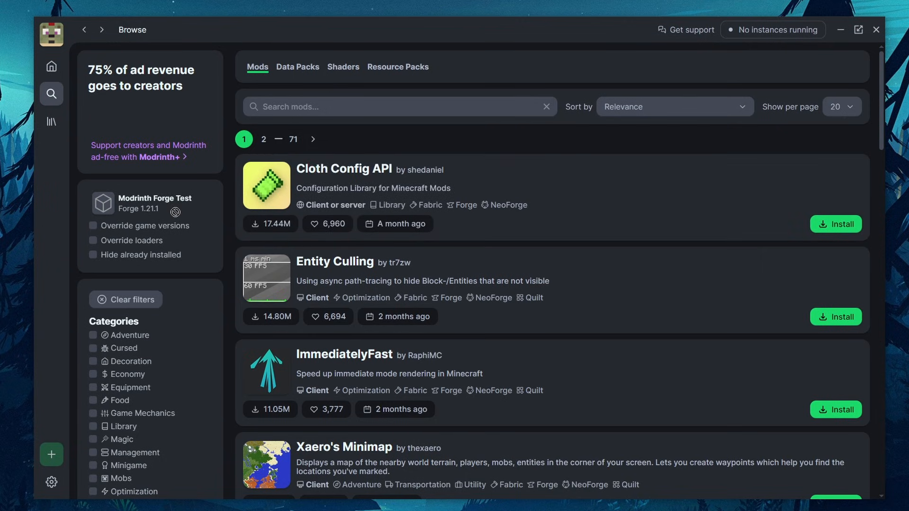
pyautogui.moveTo(634, 305)
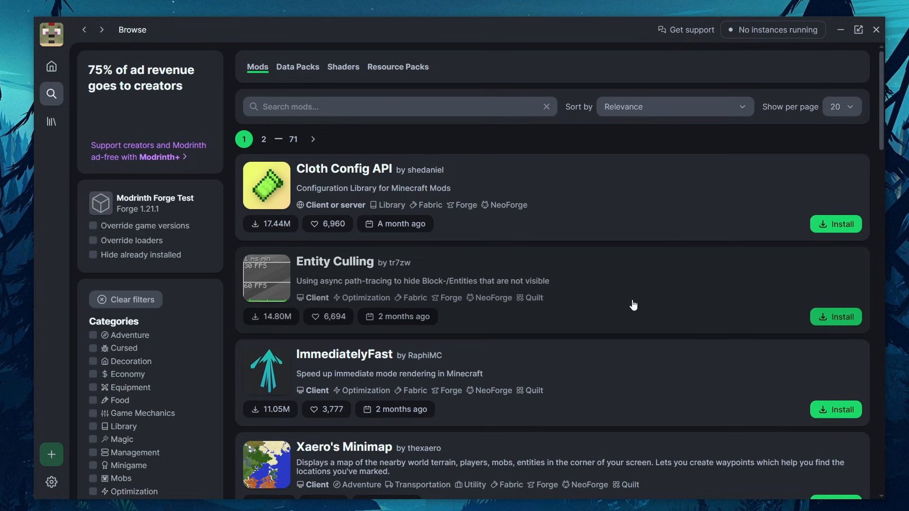
pyautogui.scroll(-3)
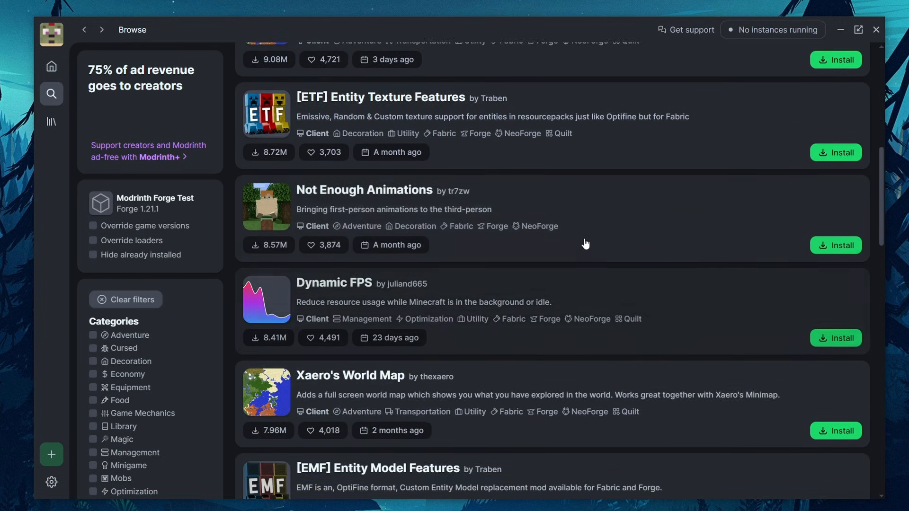
pyautogui.scroll(-3)
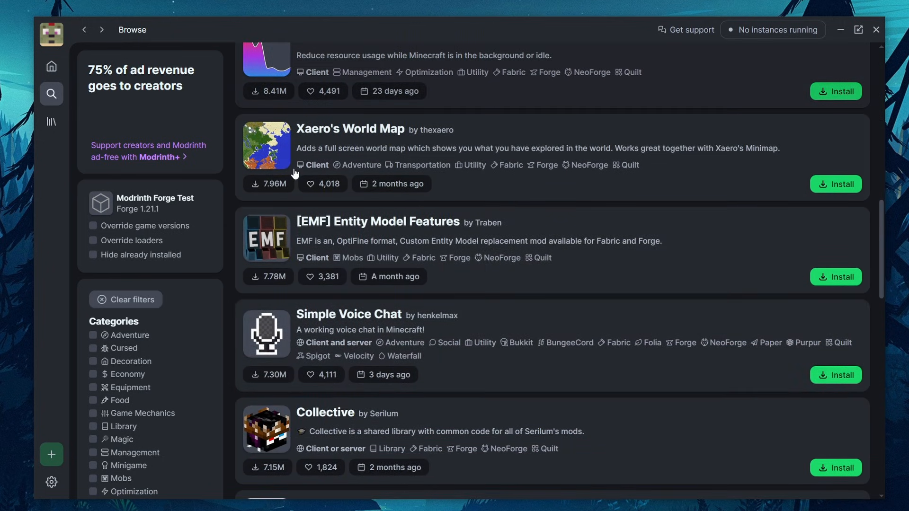
pyautogui.click(836, 184)
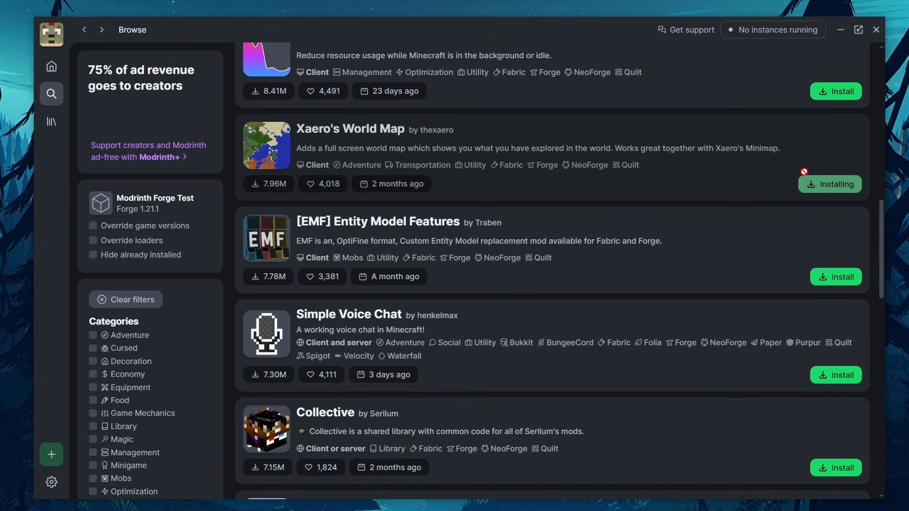
# Step: Scroll further through the mod results toward BetterF3
pyautogui.scroll(-3)
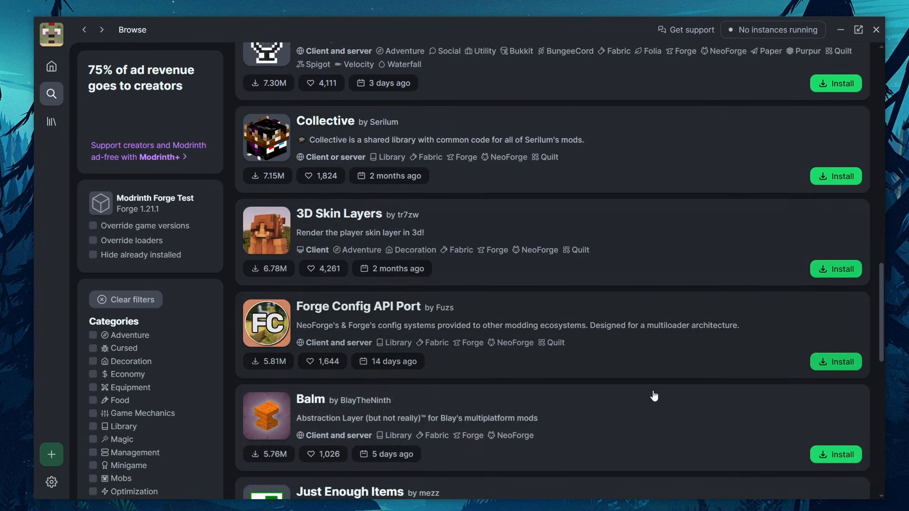
pyautogui.scroll(-3)
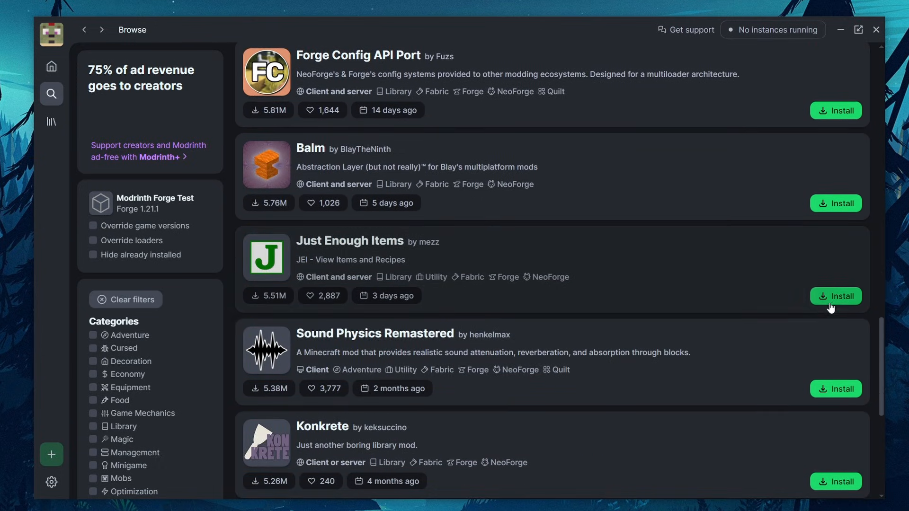
pyautogui.scroll(-3)
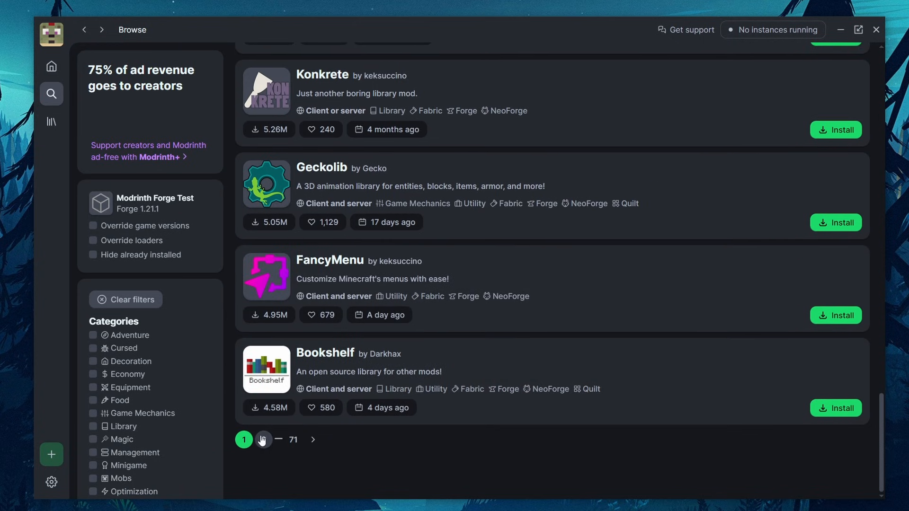
pyautogui.scroll(-3)
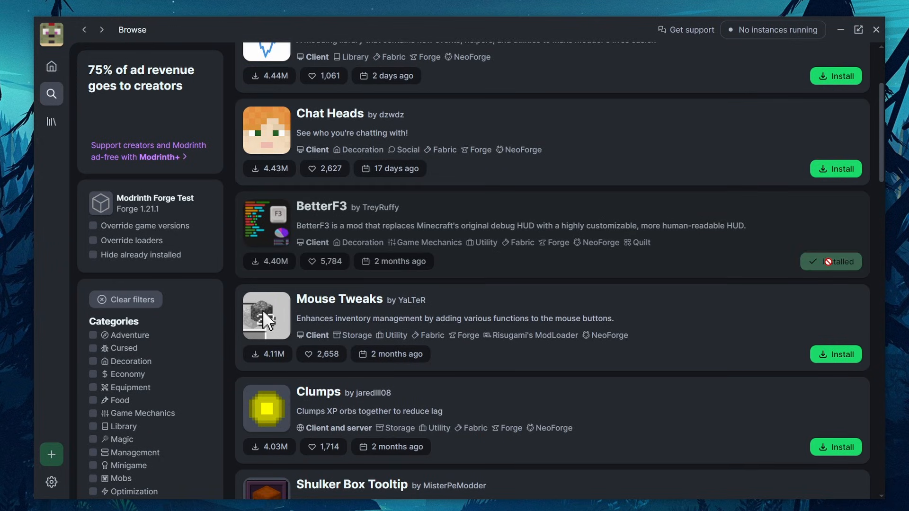
pyautogui.scroll(-3)
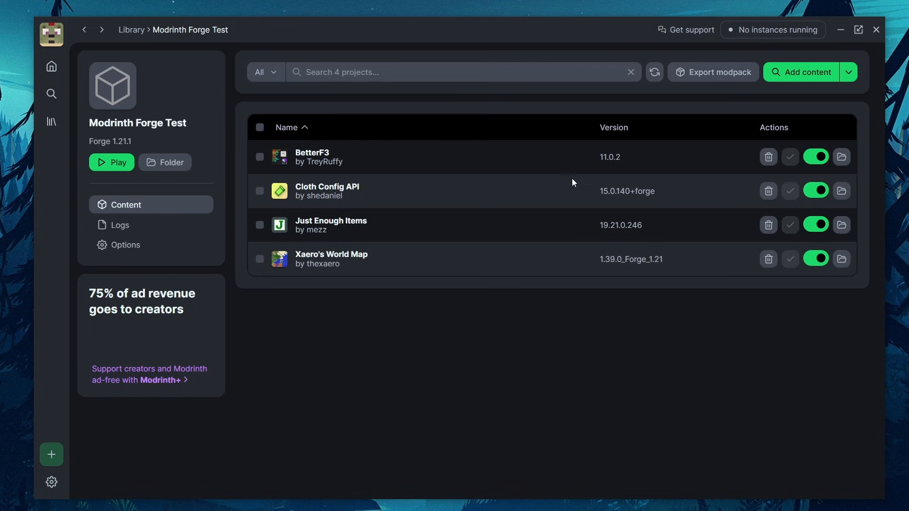
pyautogui.moveTo(407, 261)
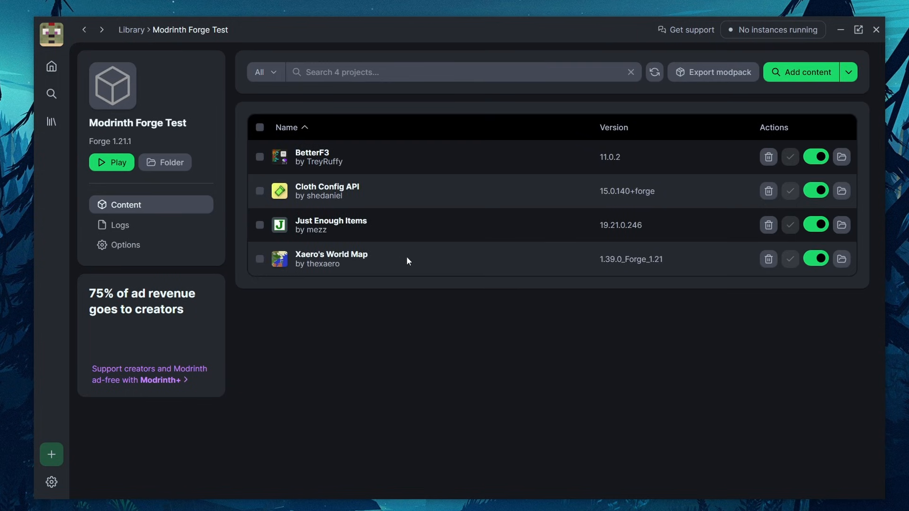
pyautogui.moveTo(316, 158)
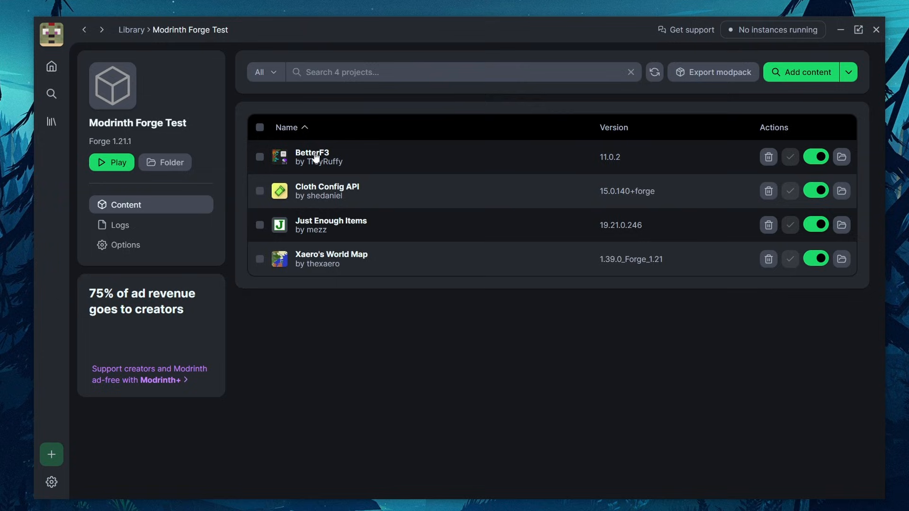
pyautogui.moveTo(349, 165)
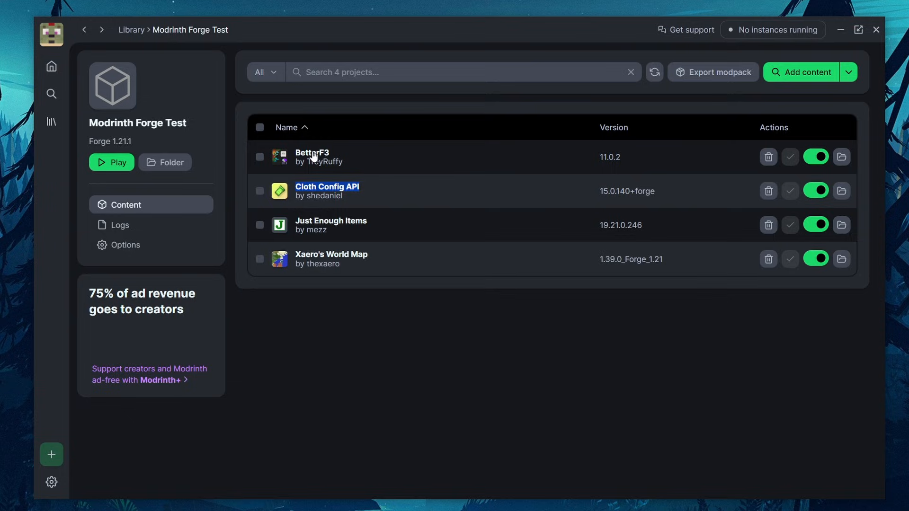
pyautogui.moveTo(412, 215)
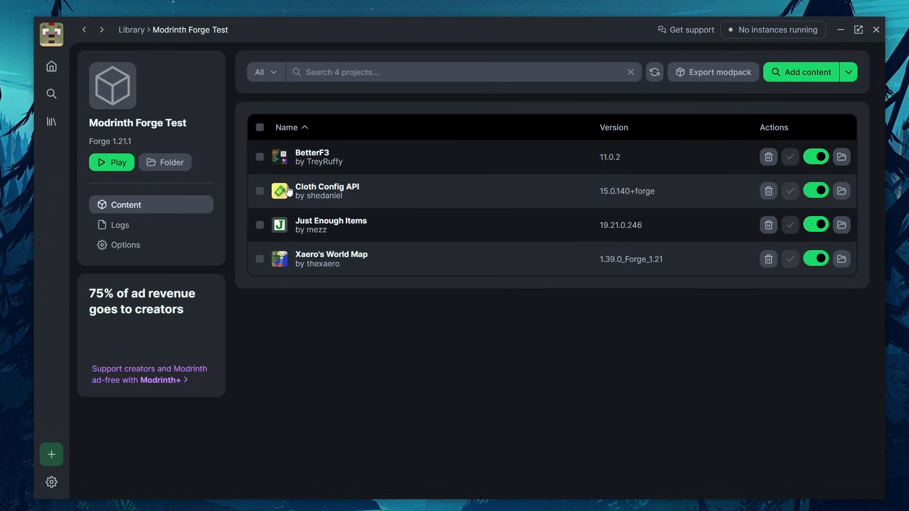
pyautogui.moveTo(365, 157)
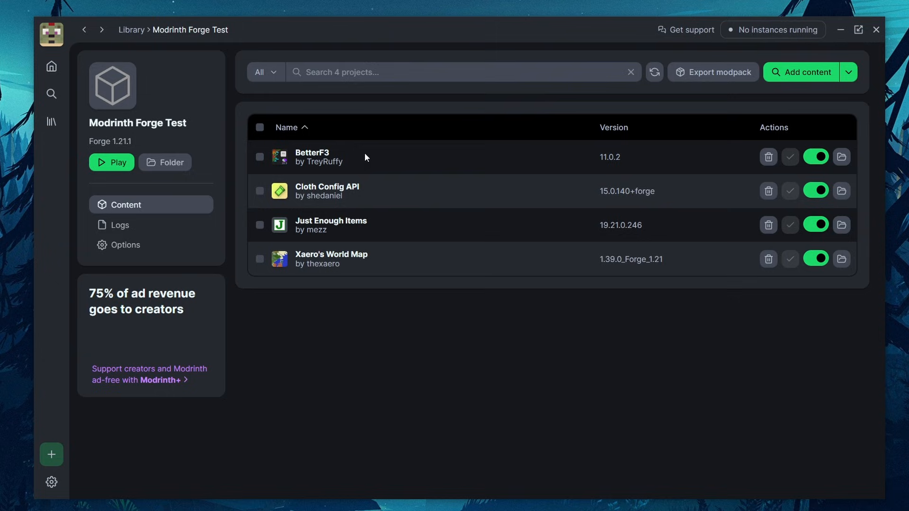
pyautogui.moveTo(409, 194)
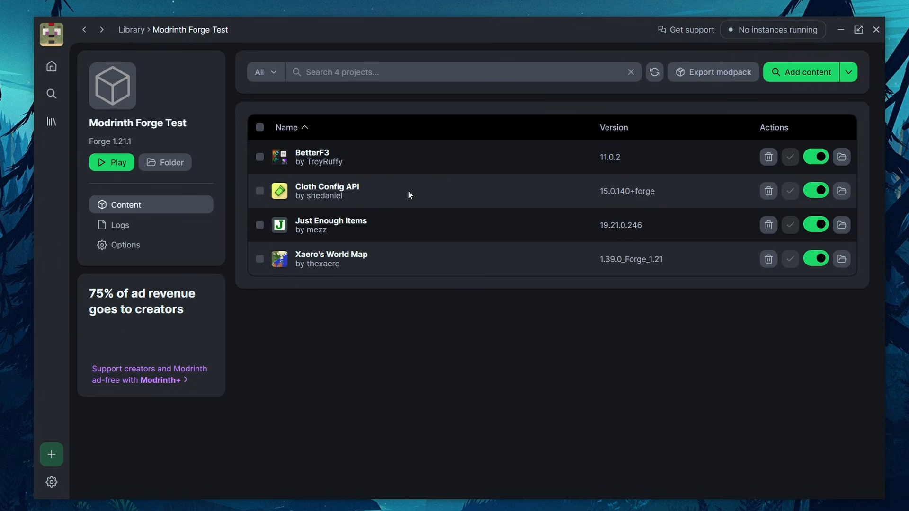
pyautogui.click(111, 162)
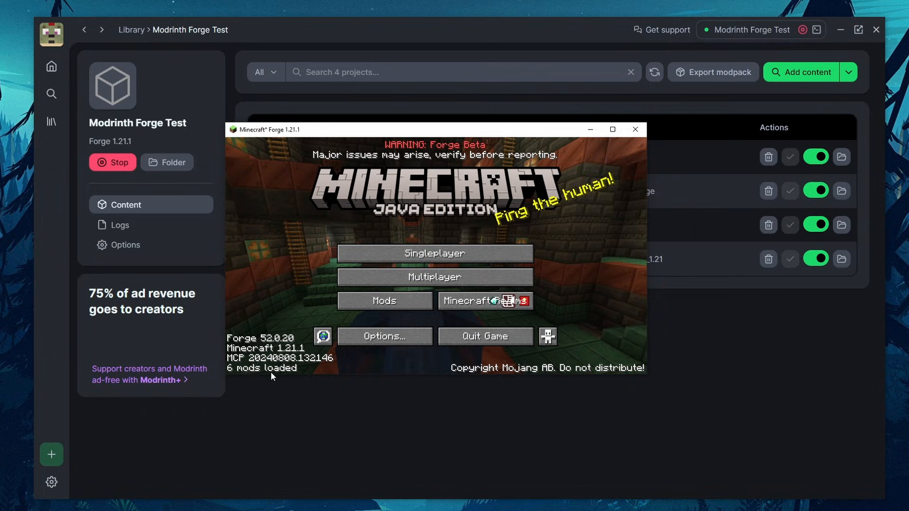
pyautogui.click(384, 300)
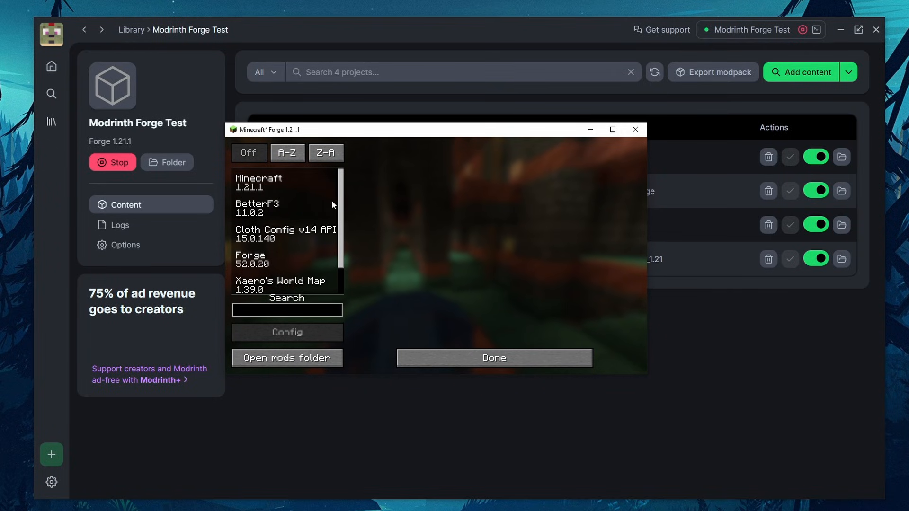
pyautogui.click(281, 277)
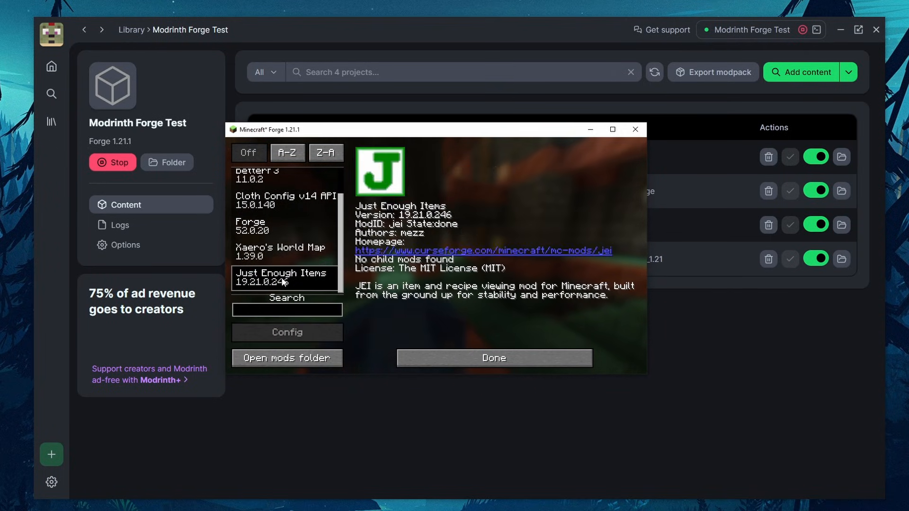
pyautogui.click(281, 207)
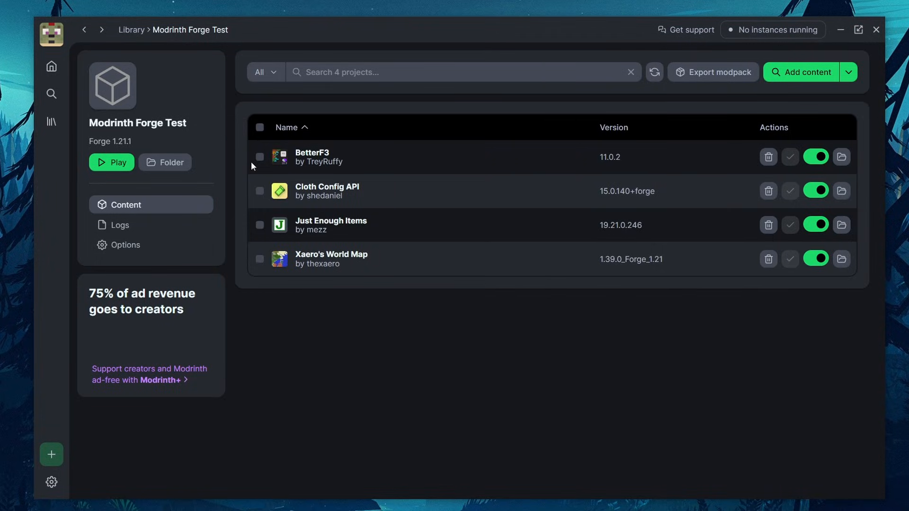
pyautogui.moveTo(680, 184)
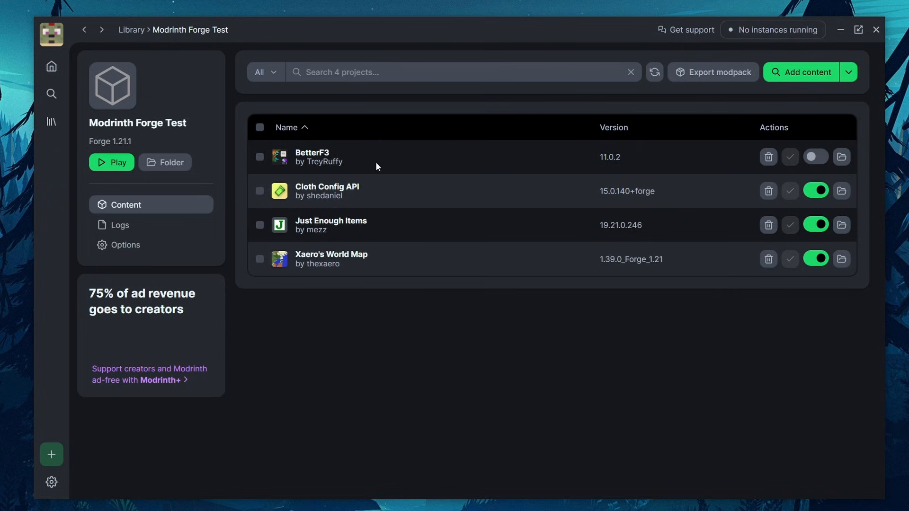
pyautogui.moveTo(544, 136)
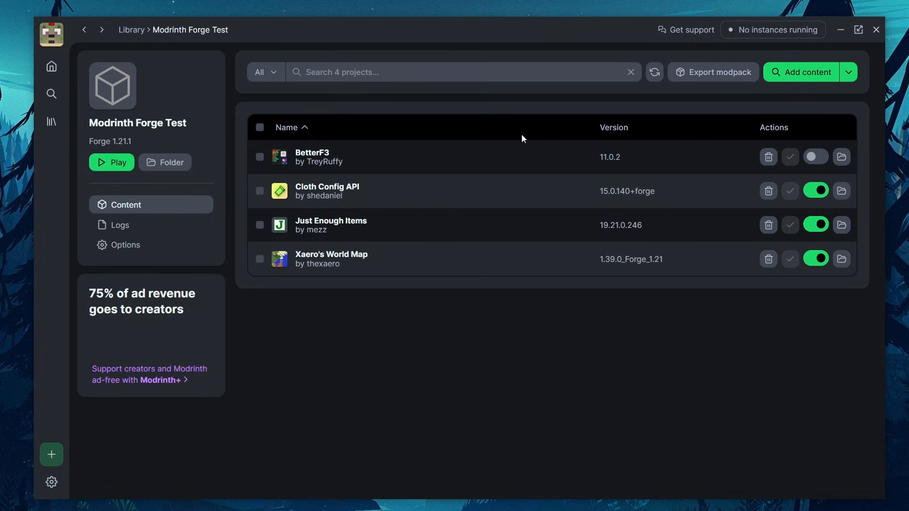
pyautogui.moveTo(817, 157)
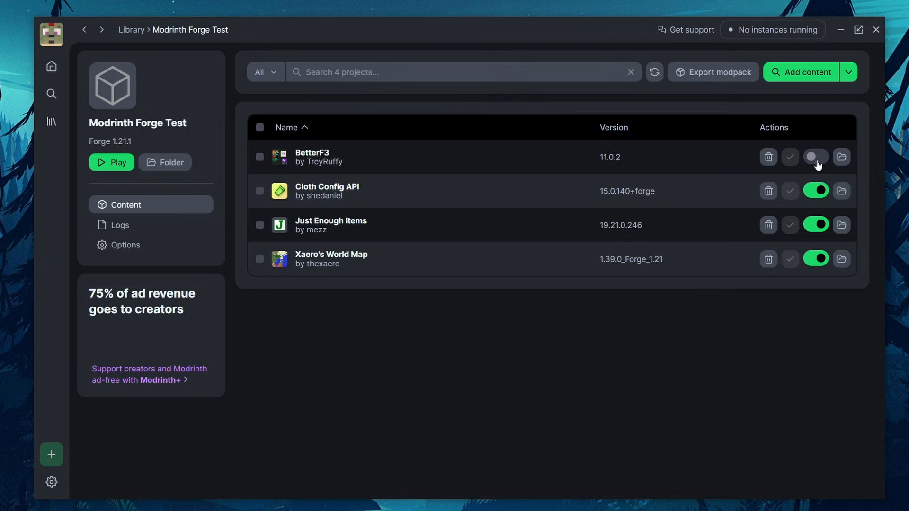
pyautogui.click(816, 156)
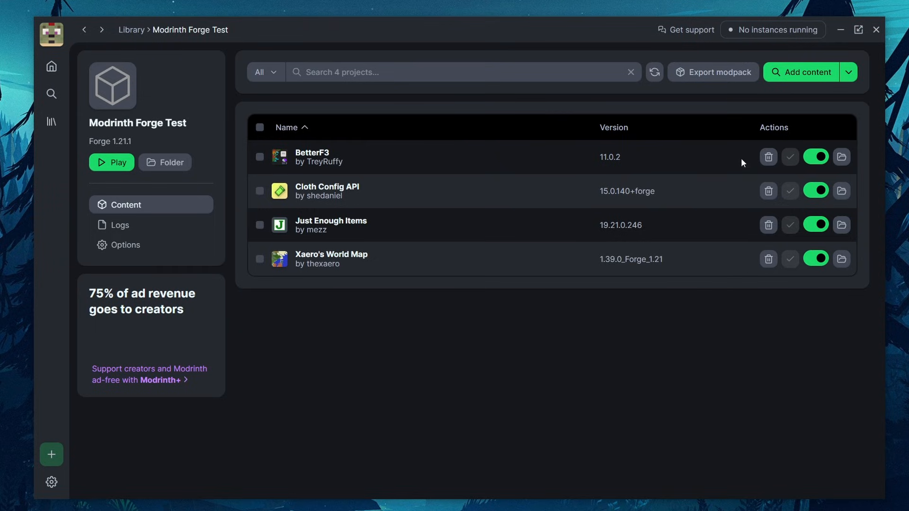
pyautogui.moveTo(703, 171)
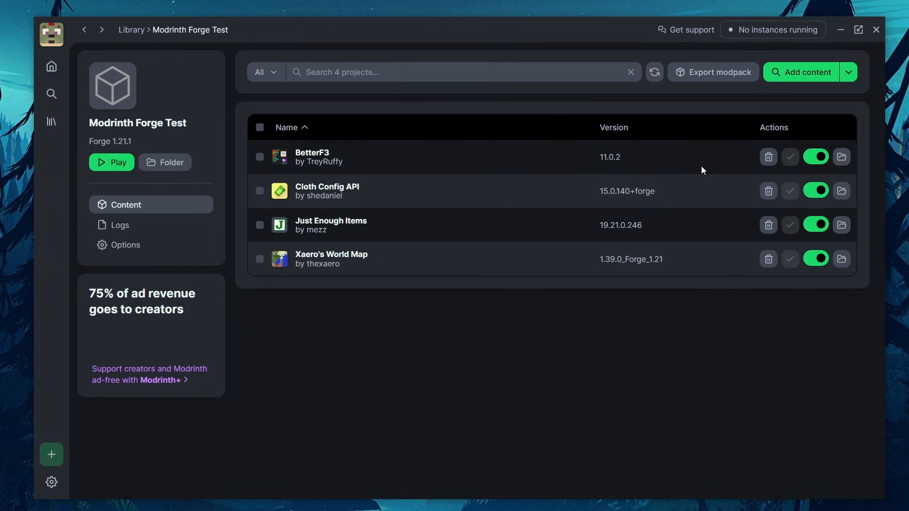
pyautogui.moveTo(768, 157)
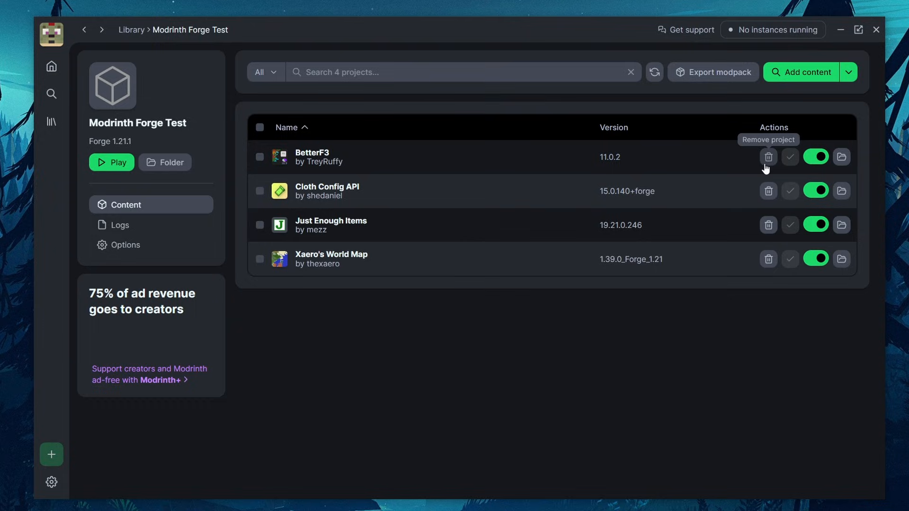
# Step: Delete BetterF3 from Modrinth Forge Test using its trash icon
pyautogui.click(769, 157)
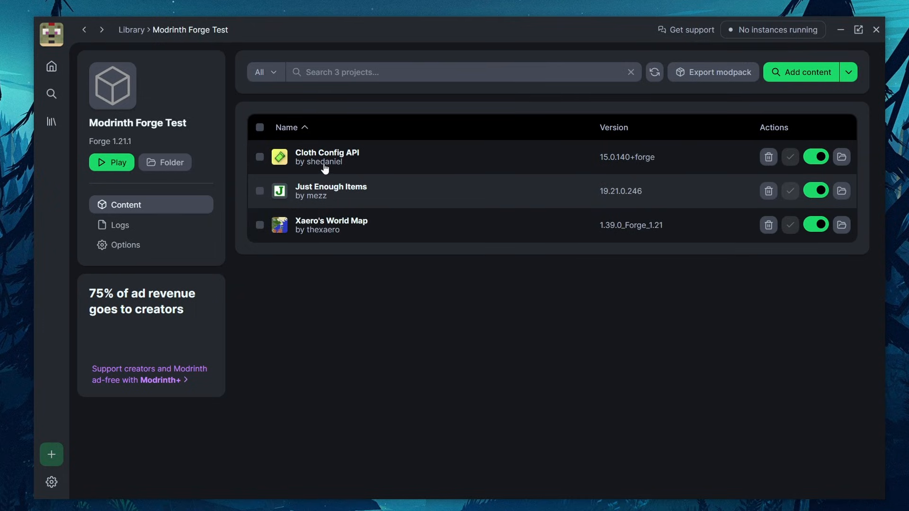
pyautogui.moveTo(768, 108)
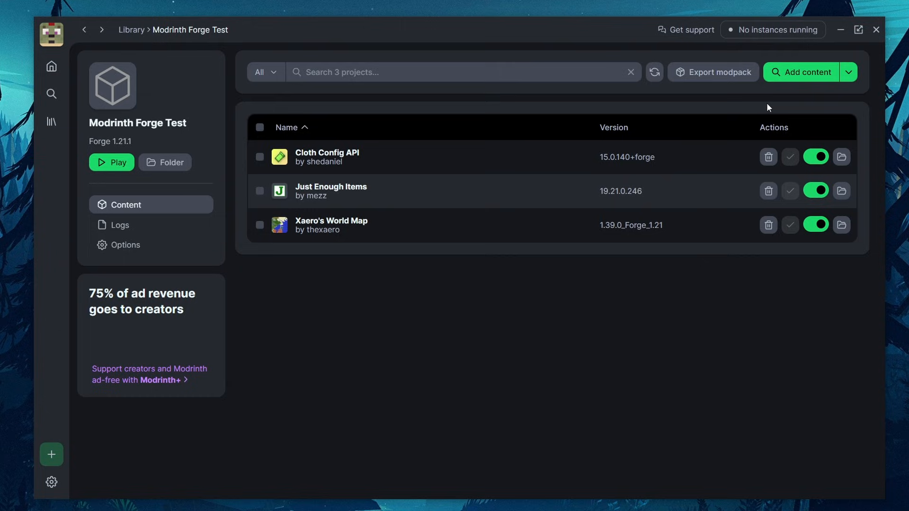
pyautogui.moveTo(689, 153)
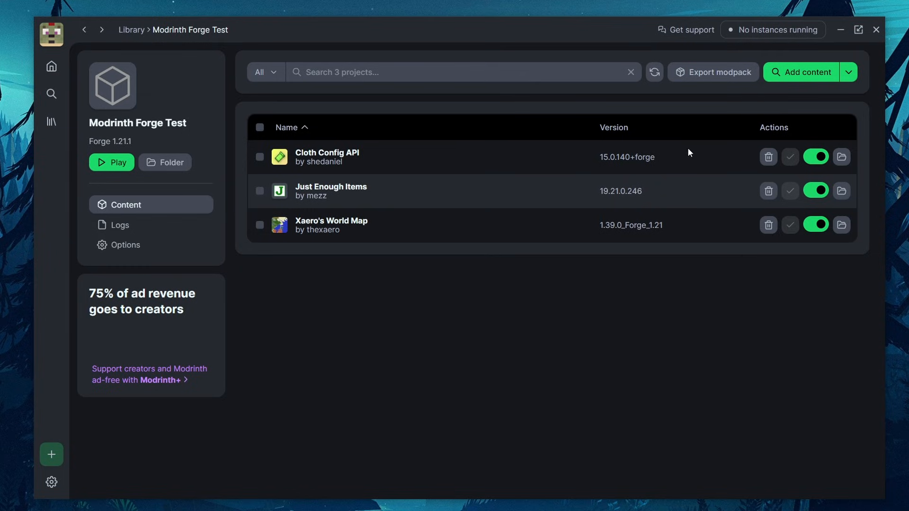
pyautogui.moveTo(310, 285)
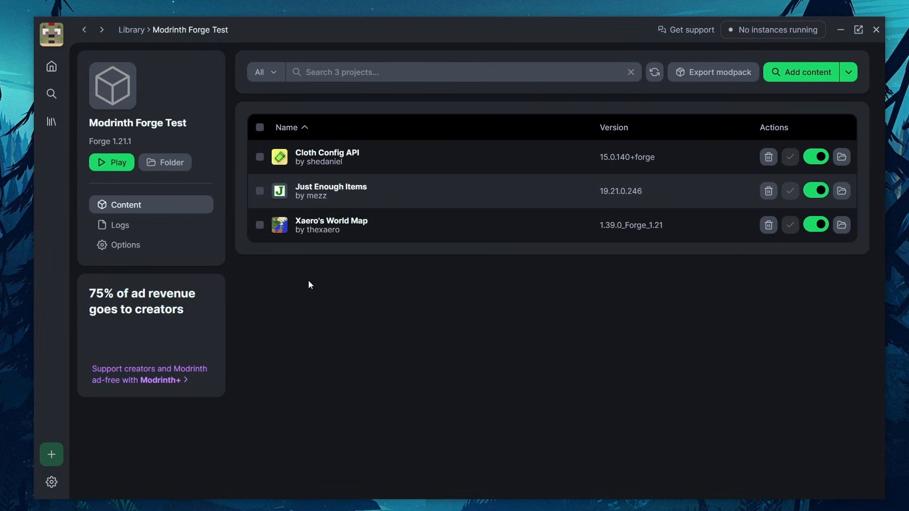
pyautogui.moveTo(285, 142)
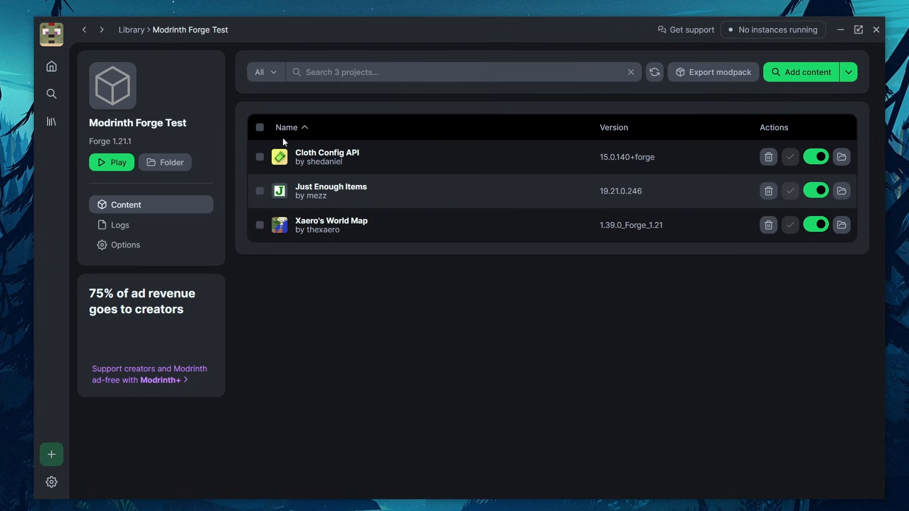
pyautogui.moveTo(168, 163)
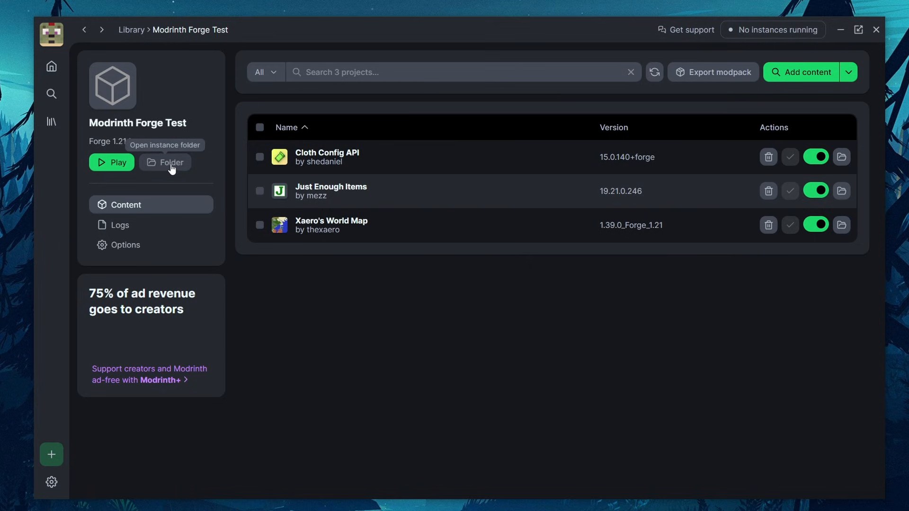
pyautogui.moveTo(161, 158)
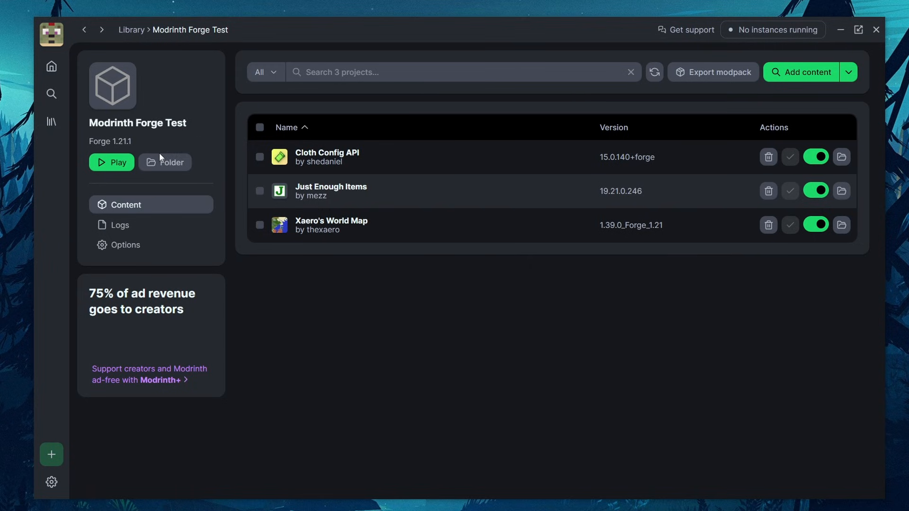
# Step: Browse the instance's mods and saves folders on disk, then view its latest log
pyautogui.click(165, 162)
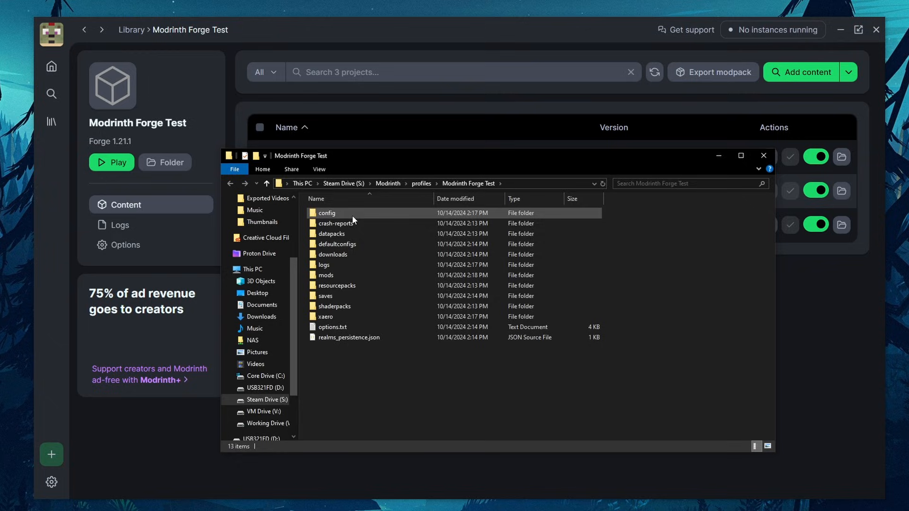
pyautogui.moveTo(349, 337)
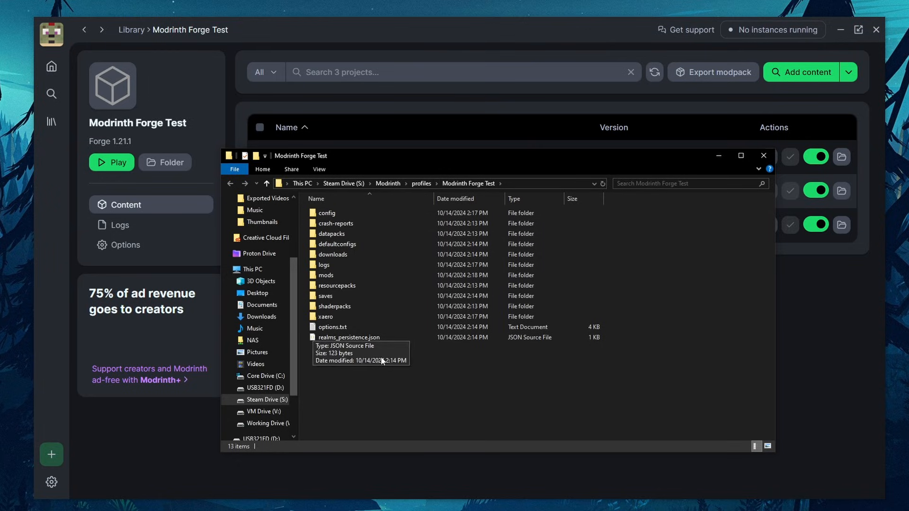
pyautogui.doubleClick(327, 213)
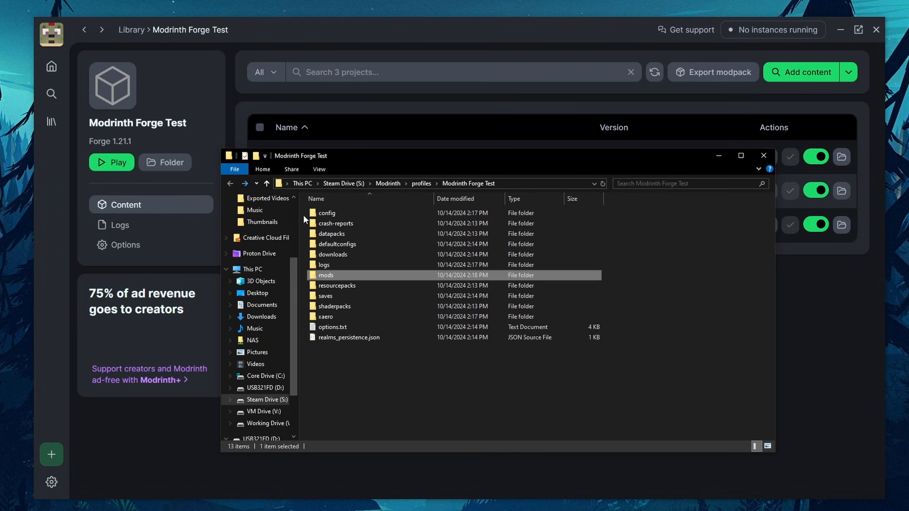
pyautogui.click(325, 296)
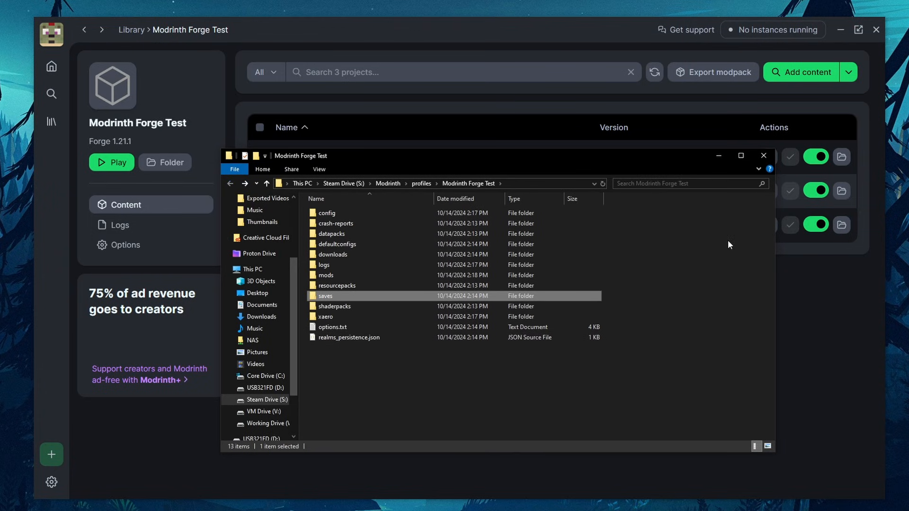
pyautogui.click(120, 225)
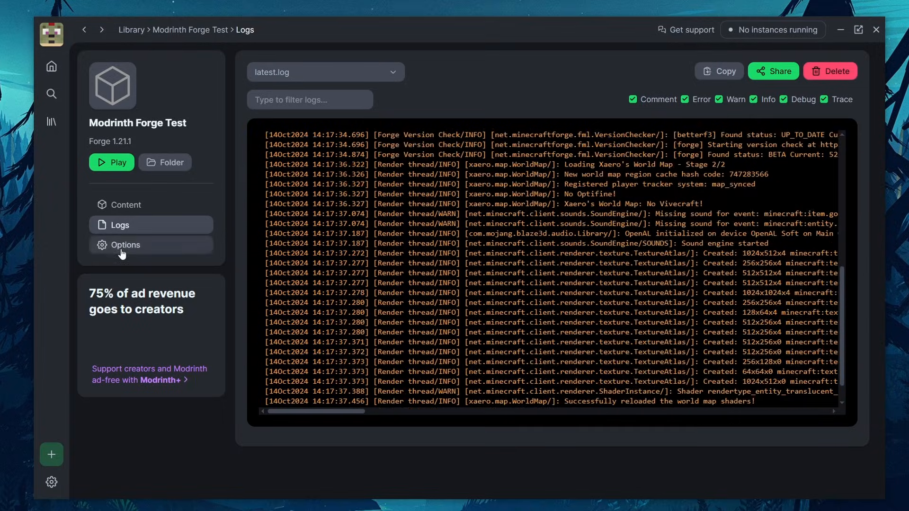
# Step: Open Modrinth Forge Test's Options, then its mod browsing catalogue
pyautogui.click(124, 245)
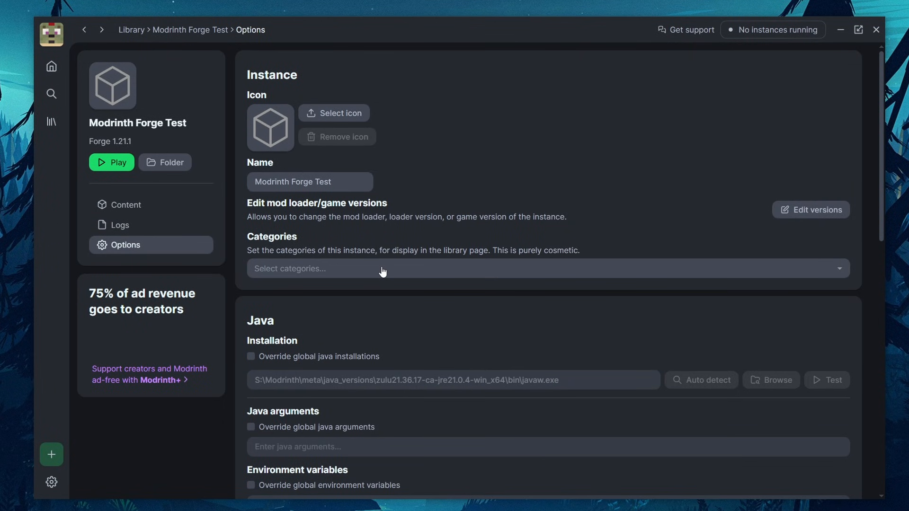
pyautogui.click(125, 205)
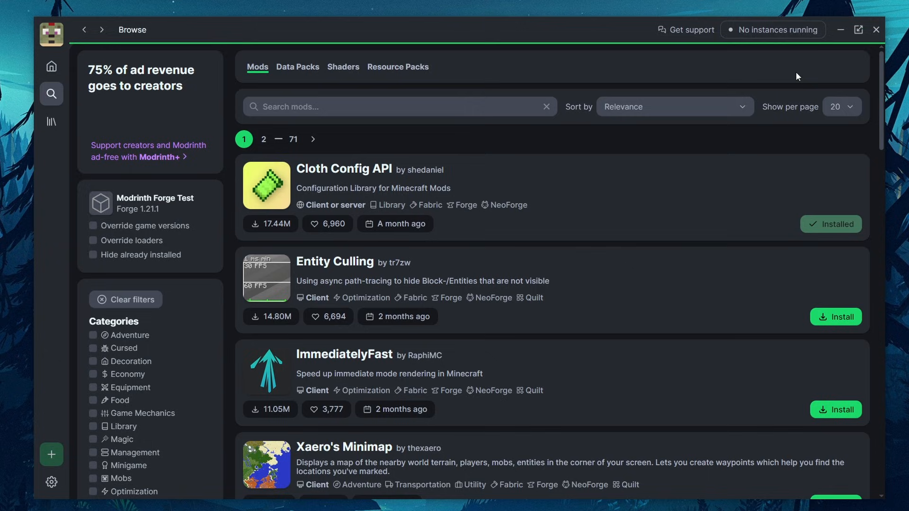
pyautogui.moveTo(302, 75)
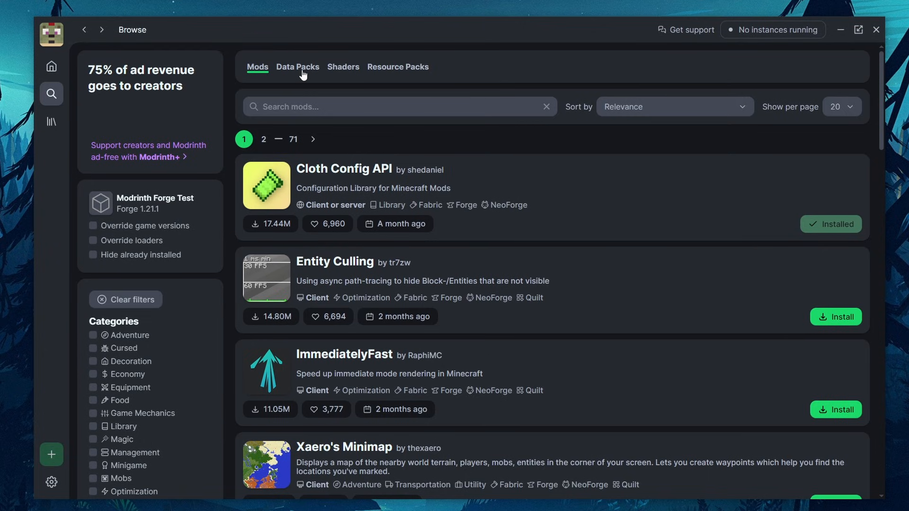
# Step: Browse the Shaders, Data Packs and Resource Packs catalogues, then return to the instance
pyautogui.click(343, 67)
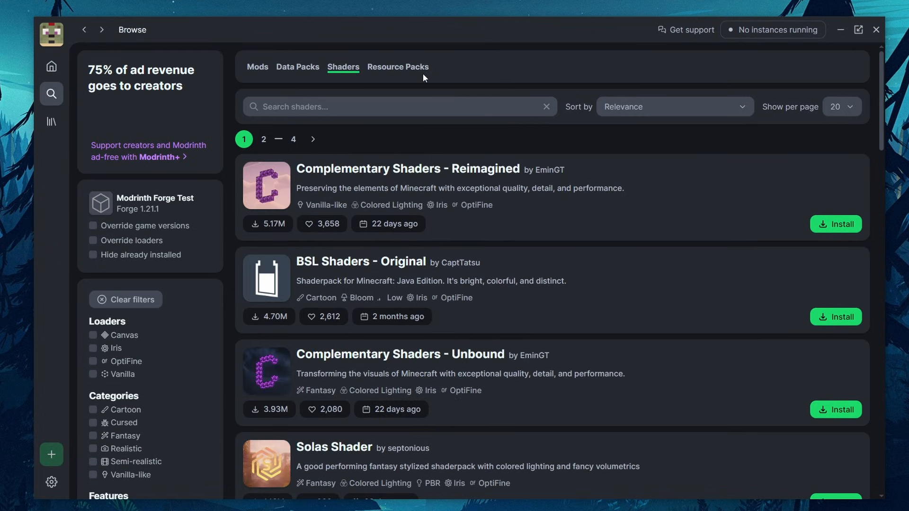
pyautogui.click(298, 67)
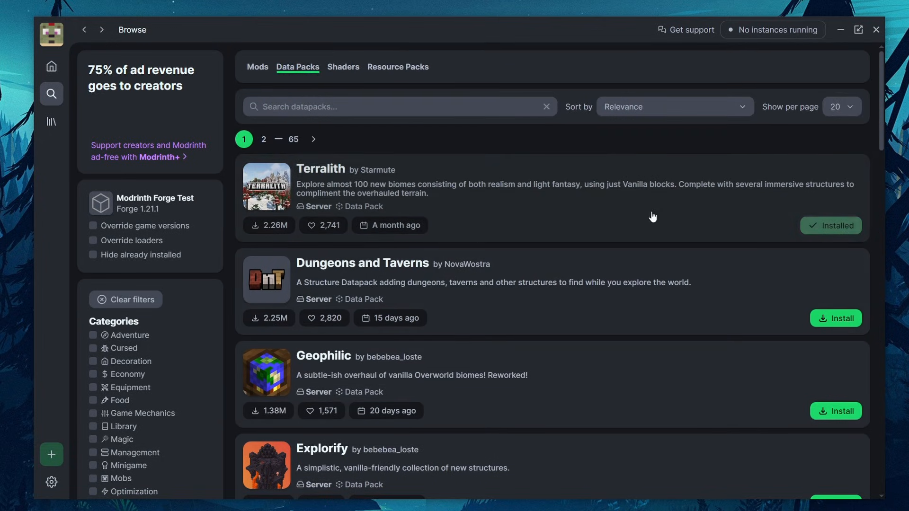
pyautogui.moveTo(338, 64)
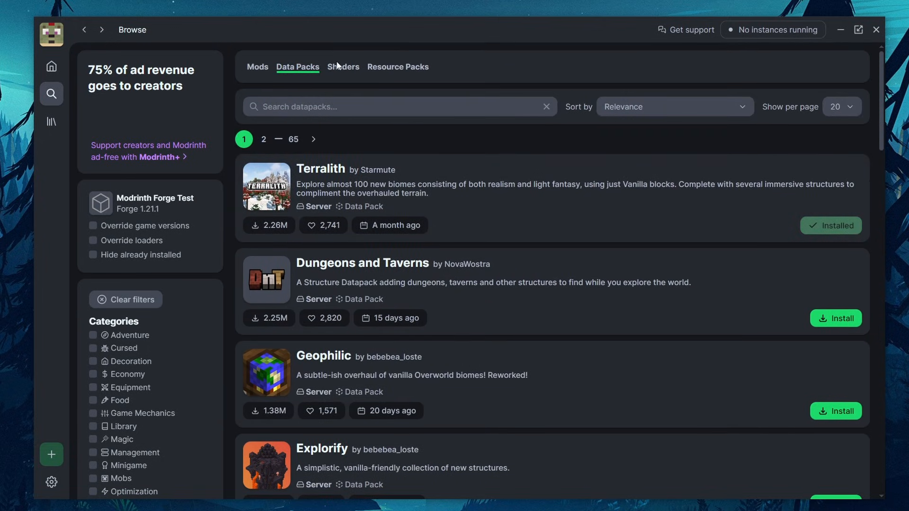
pyautogui.click(343, 67)
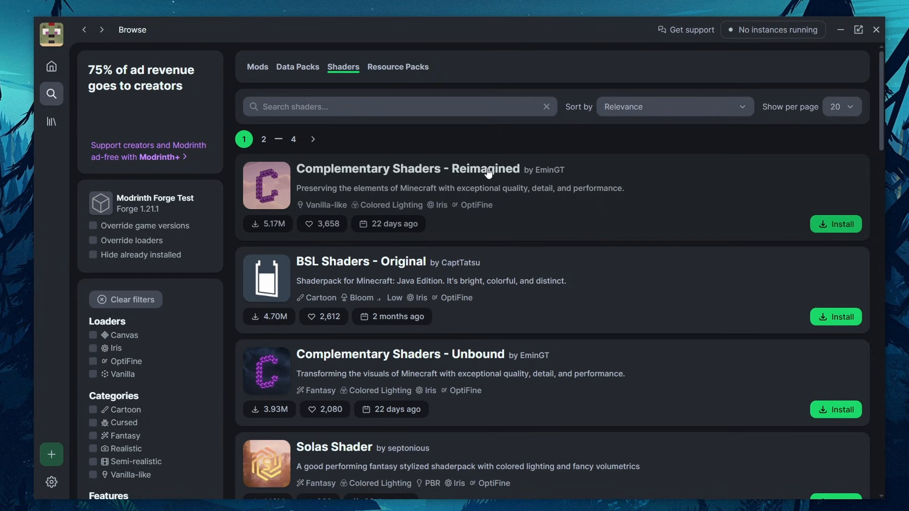
pyautogui.click(835, 224)
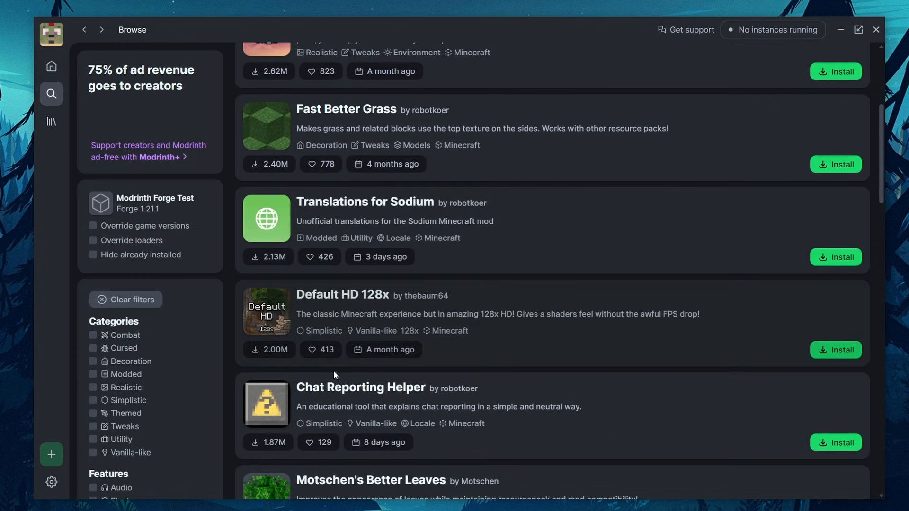
pyautogui.scroll(-3)
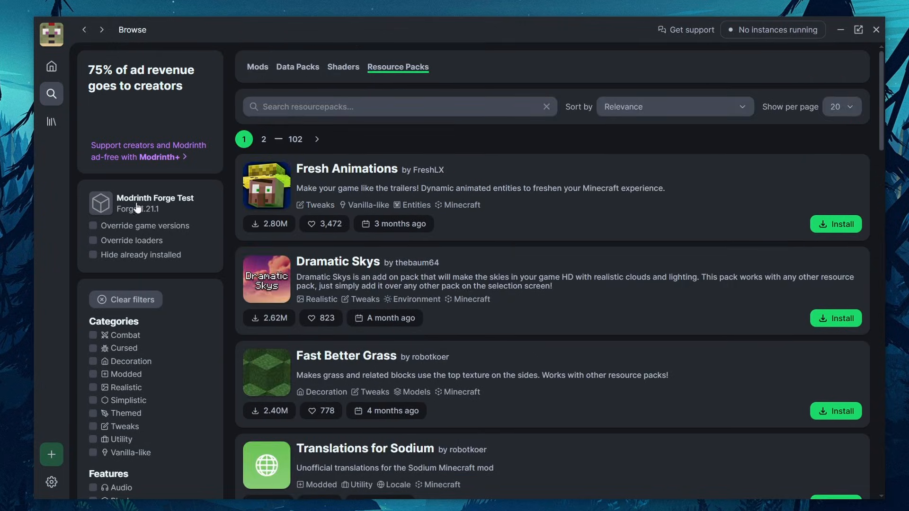
pyautogui.click(155, 203)
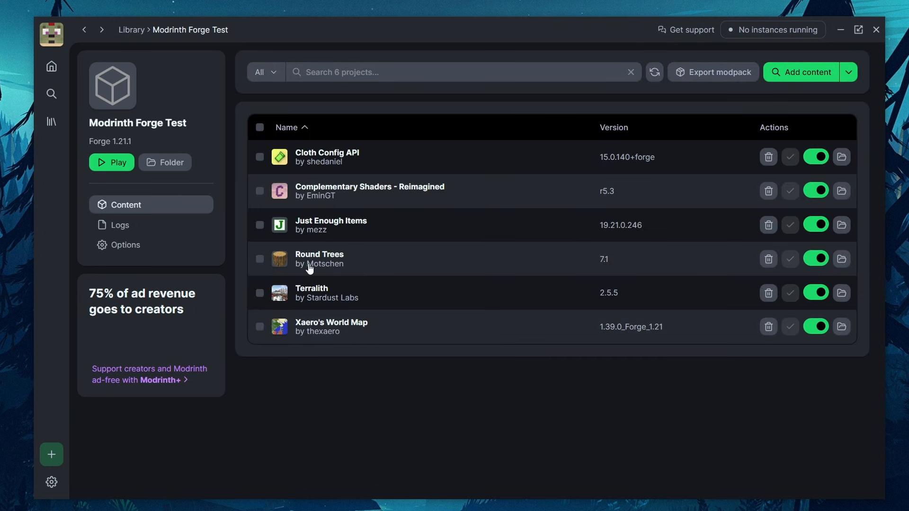
pyautogui.moveTo(338, 333)
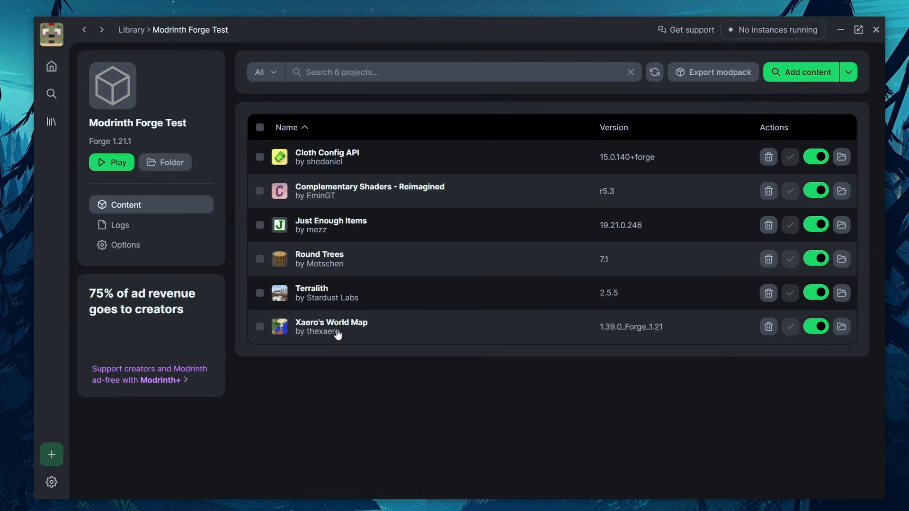
pyautogui.moveTo(366, 190)
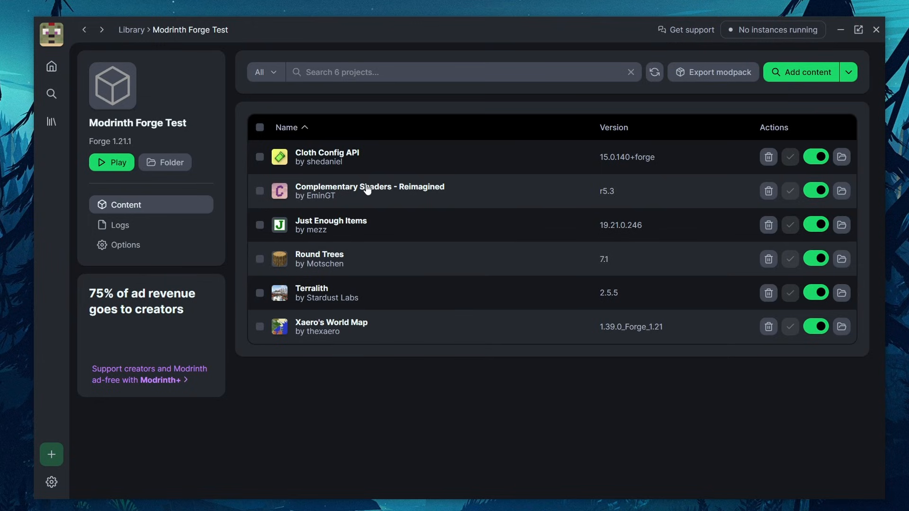
pyautogui.moveTo(344, 191)
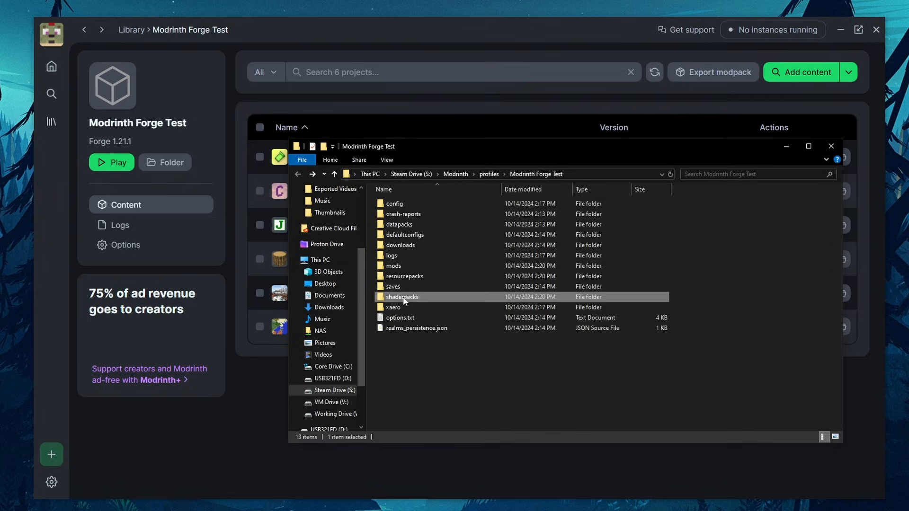
# Step: Open the shaderpacks folder inside the instance directory in File Explorer
pyautogui.doubleClick(402, 296)
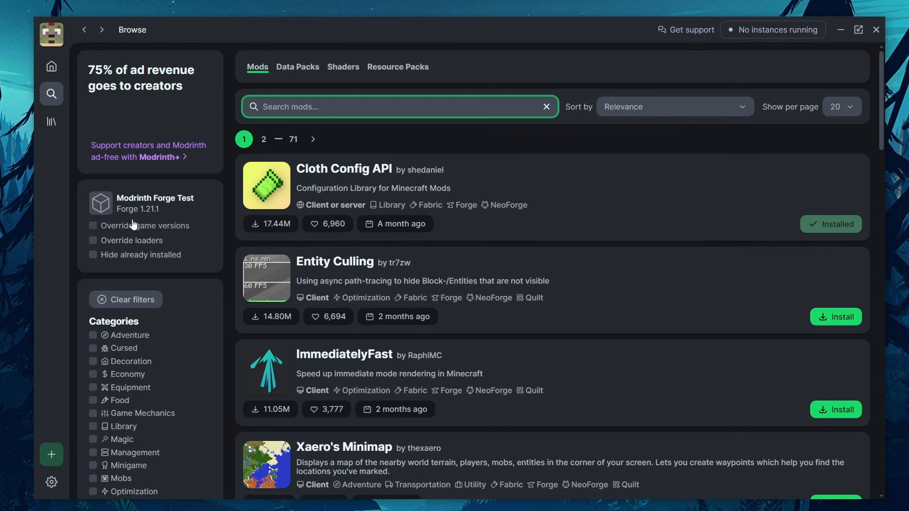
# Step: Scroll down through the popular mods in the Mods catalogue
pyautogui.scroll(-3)
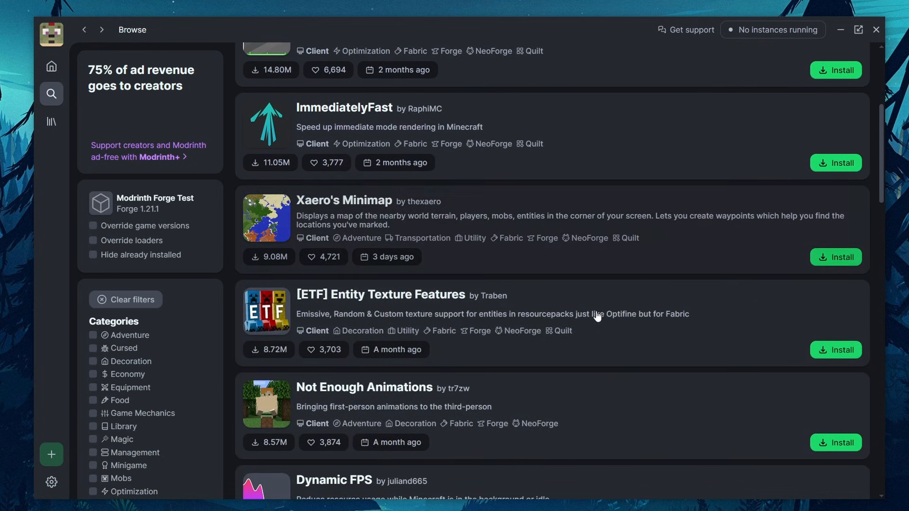
pyautogui.scroll(-3)
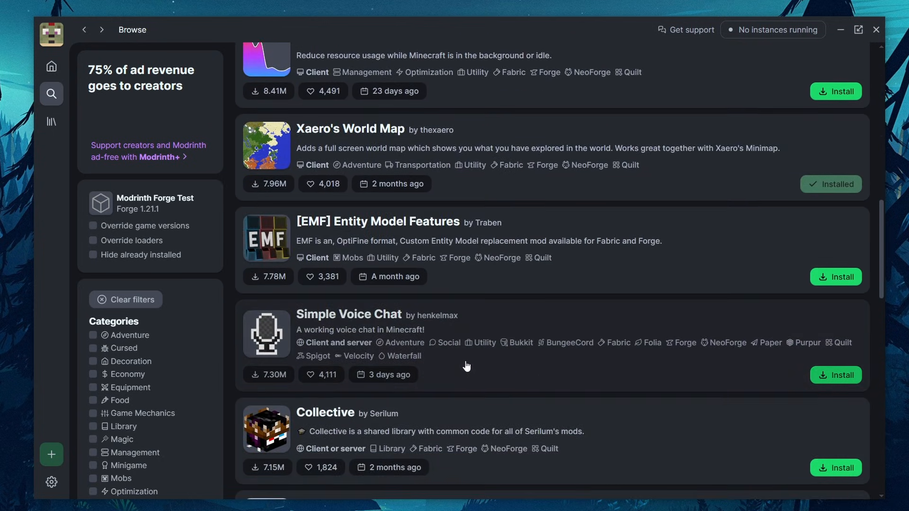
pyautogui.scroll(-3)
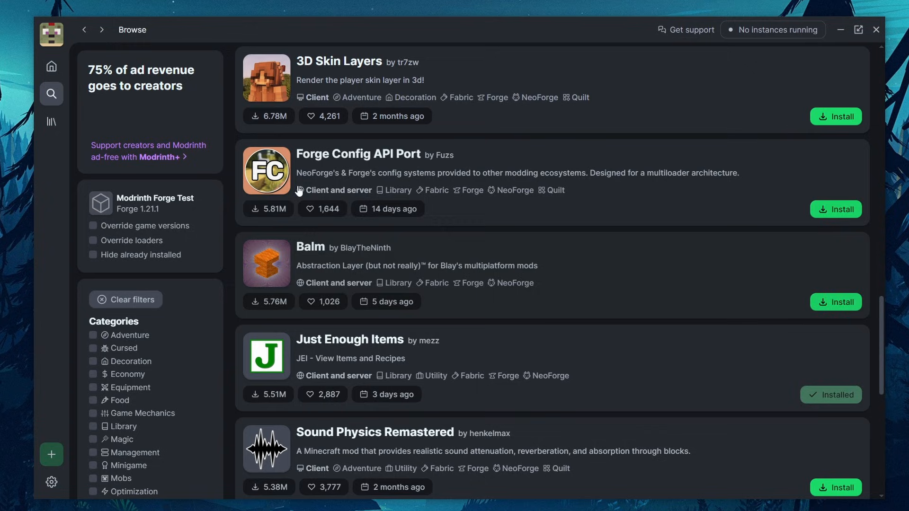
pyautogui.scroll(-3)
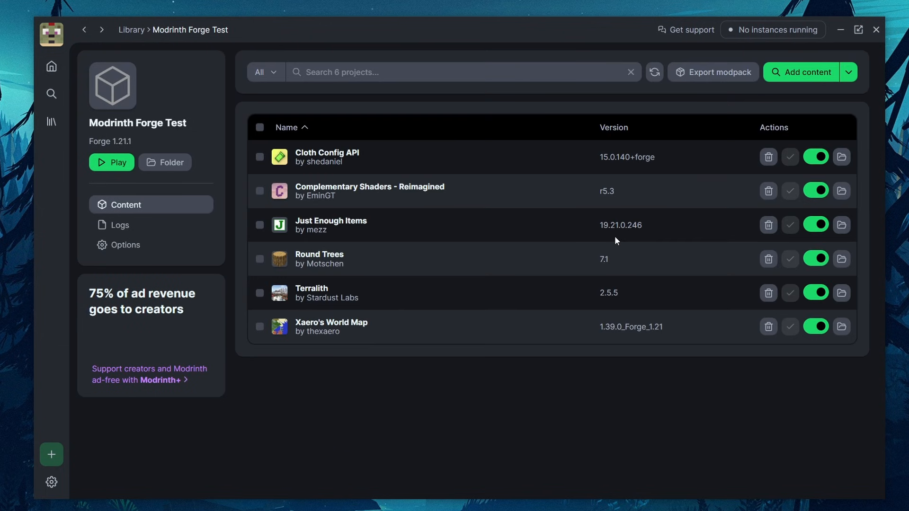
pyautogui.moveTo(695, 284)
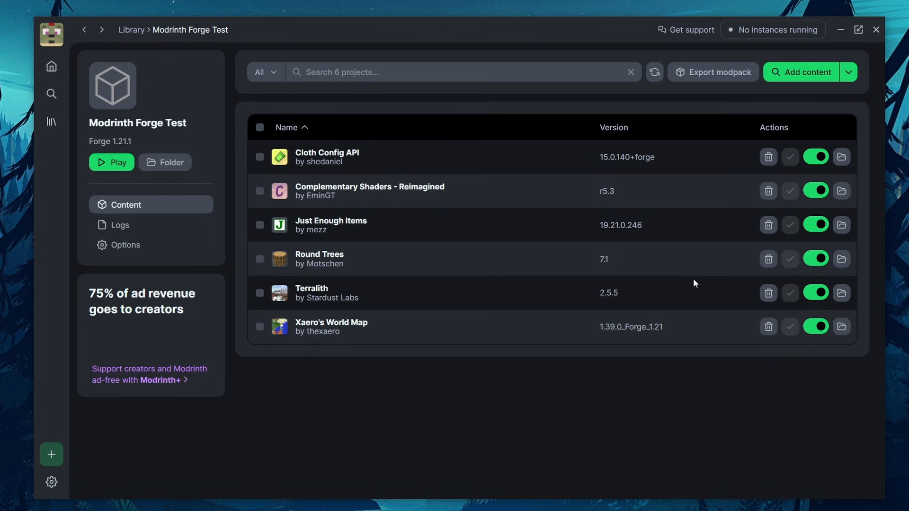
pyautogui.click(52, 93)
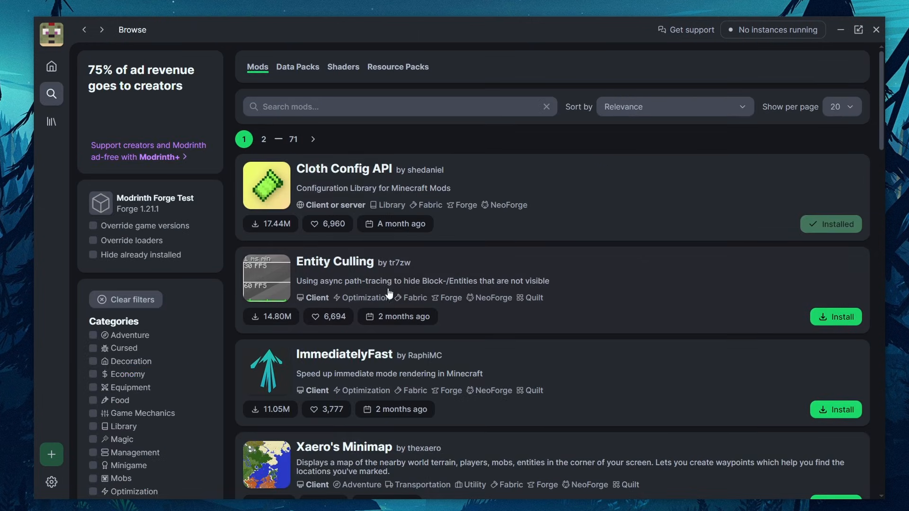
pyautogui.click(399, 106)
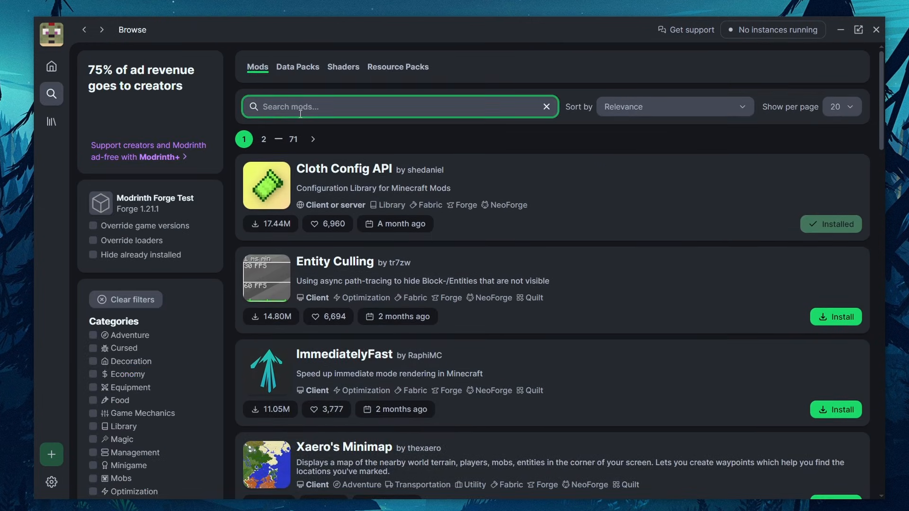
pyautogui.write('tree')
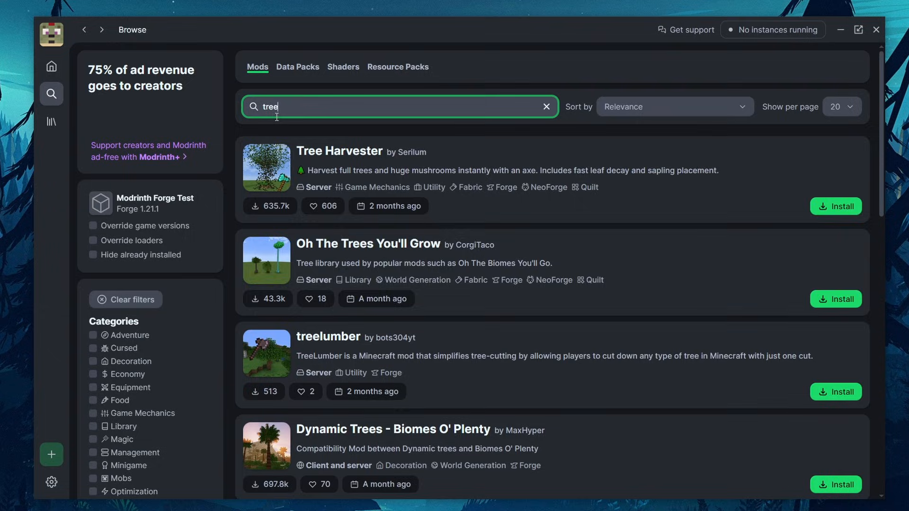
pyautogui.click(340, 152)
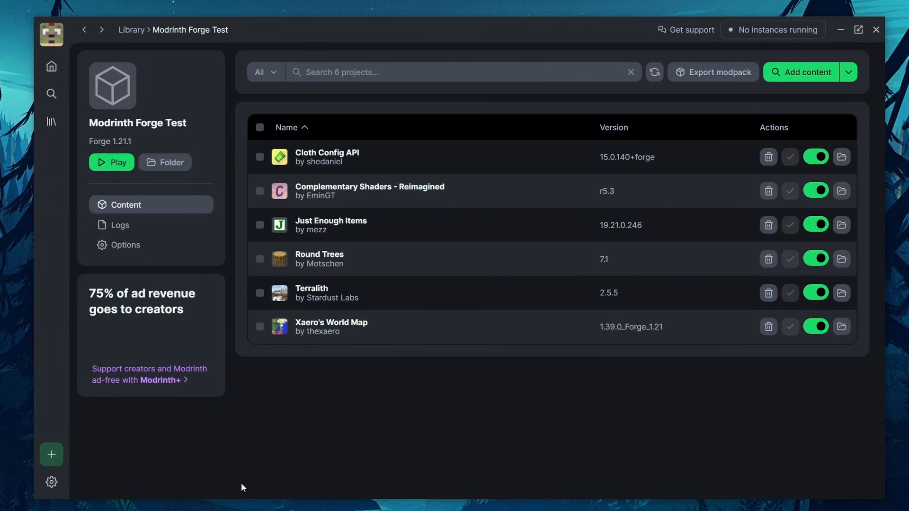
pyautogui.moveTo(501, 308)
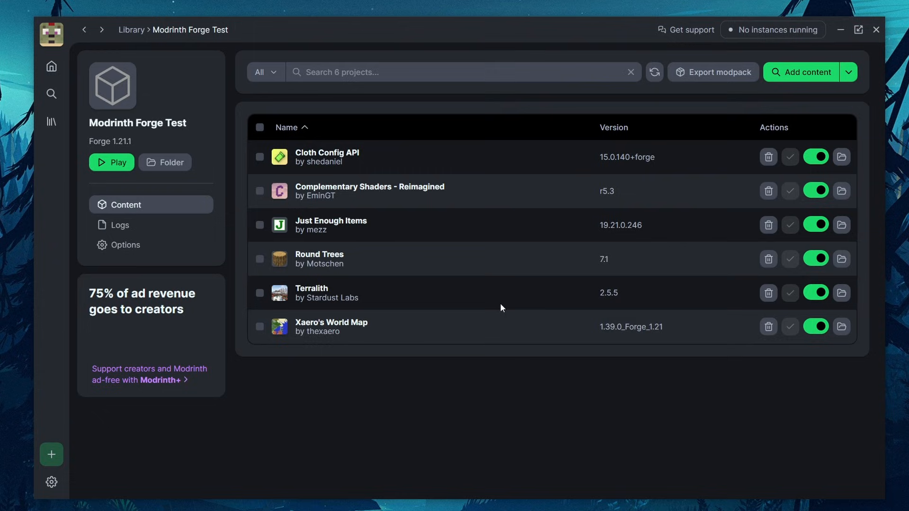
pyautogui.moveTo(322, 219)
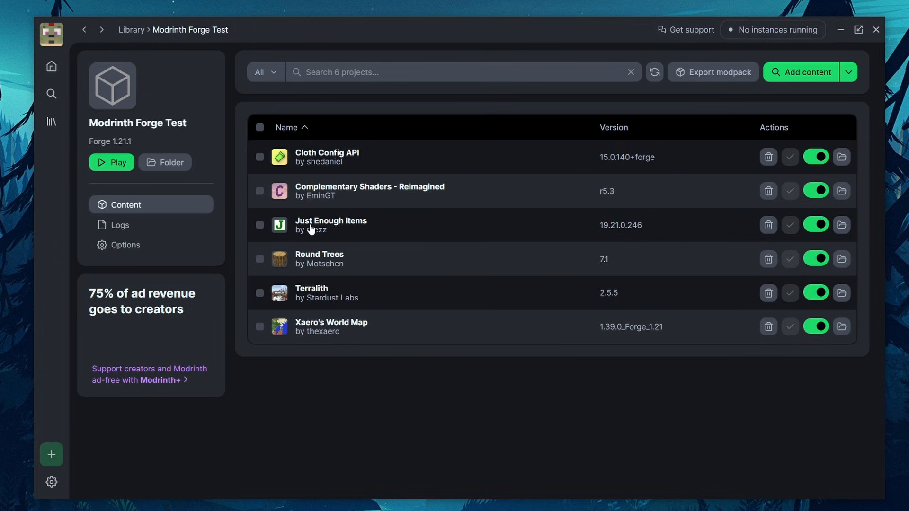
# Step: Open Just Enough Items from Modrinth Forge Test's content list
pyautogui.click(330, 224)
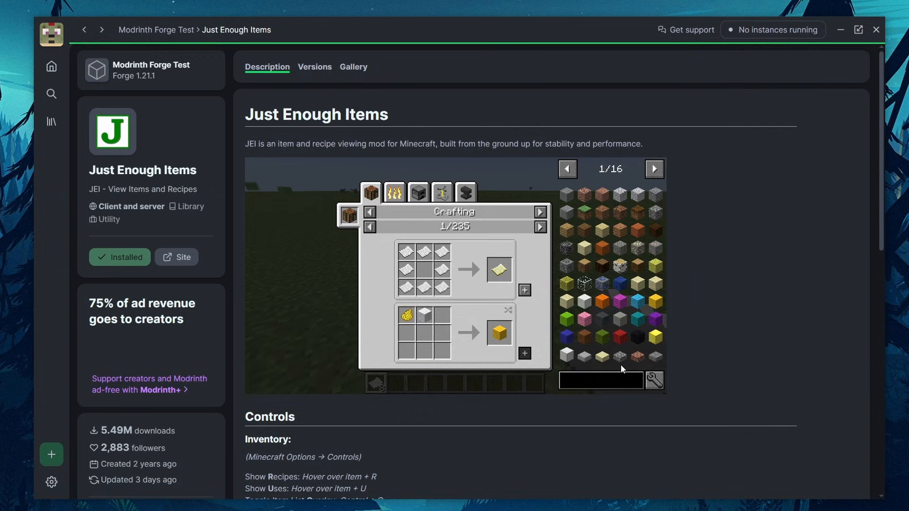
# Step: Skim the JEI description, then show its Forge 1.21.1 versions list
pyautogui.scroll(-3)
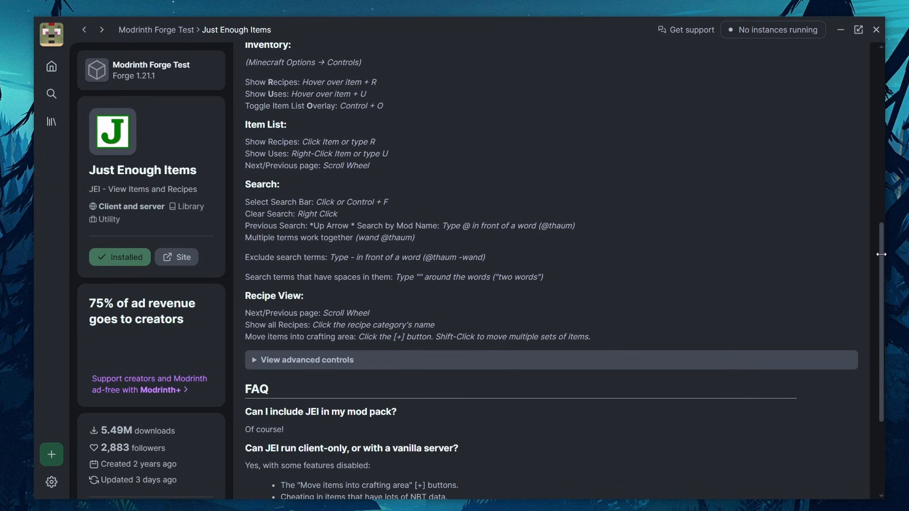
pyautogui.scroll(3)
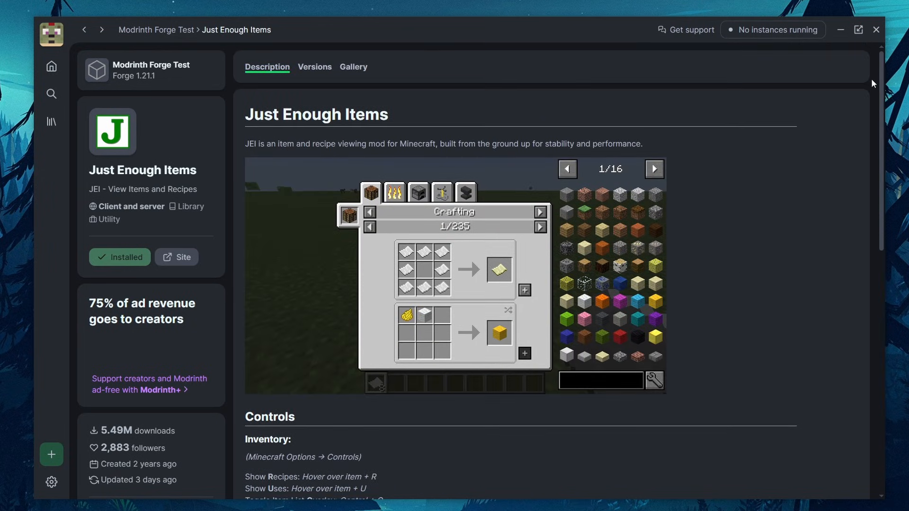
pyautogui.moveTo(880, 185)
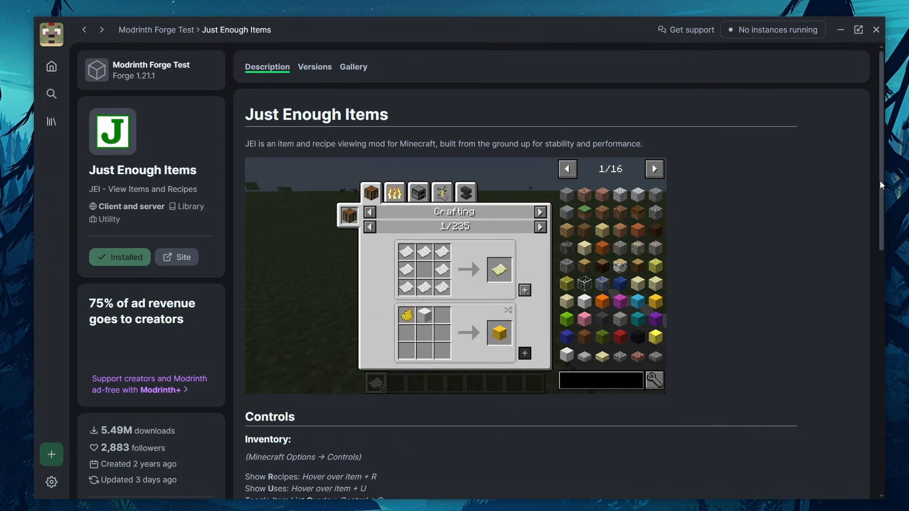
pyautogui.scroll(-3)
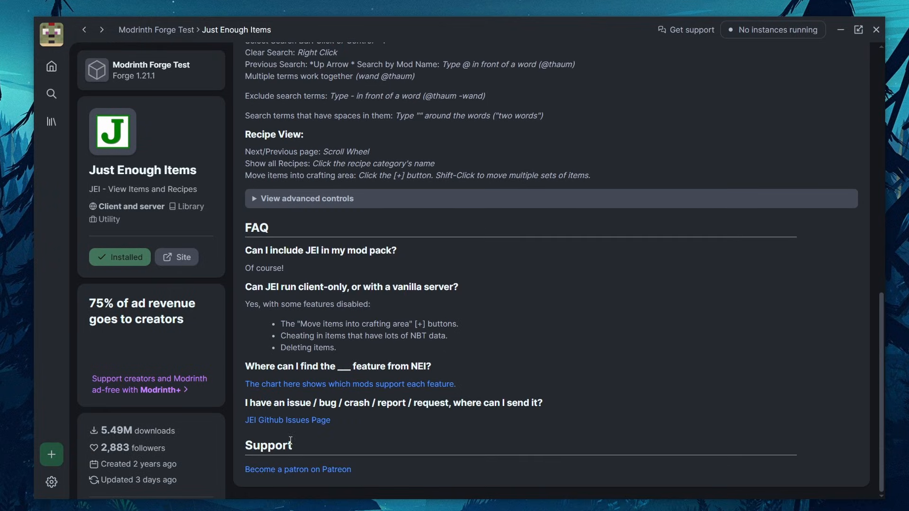
pyautogui.scroll(3)
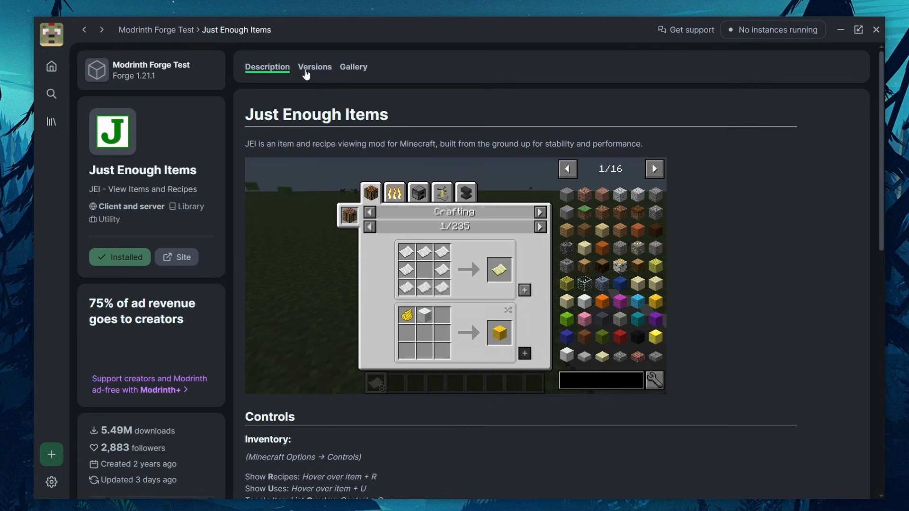
pyautogui.click(315, 66)
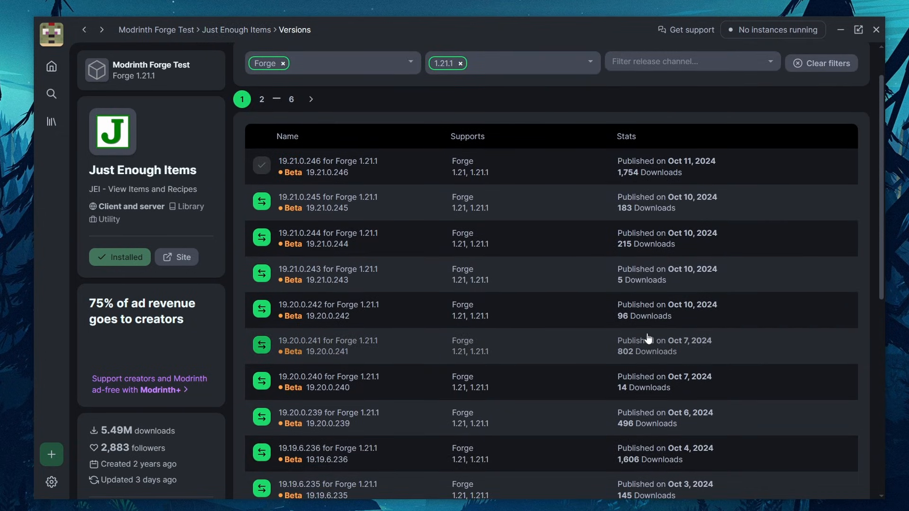
pyautogui.moveTo(316, 168)
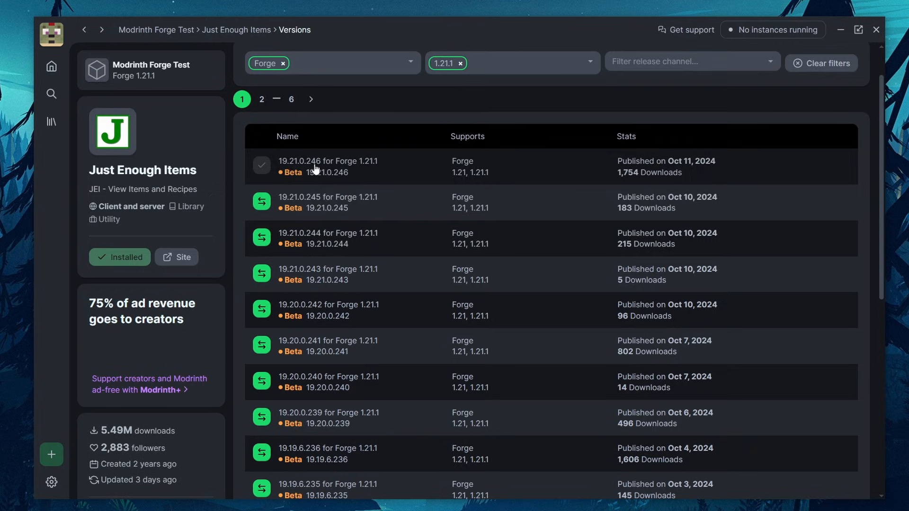
pyautogui.moveTo(504, 348)
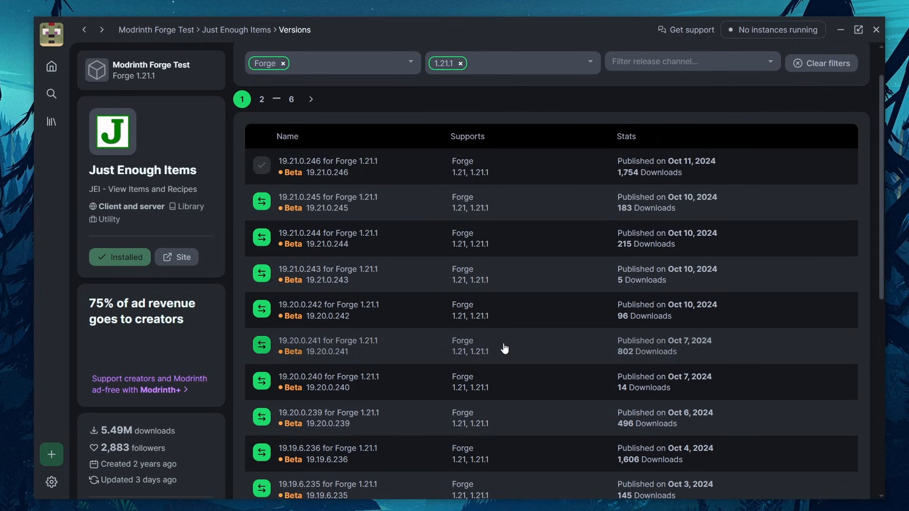
pyautogui.moveTo(464, 199)
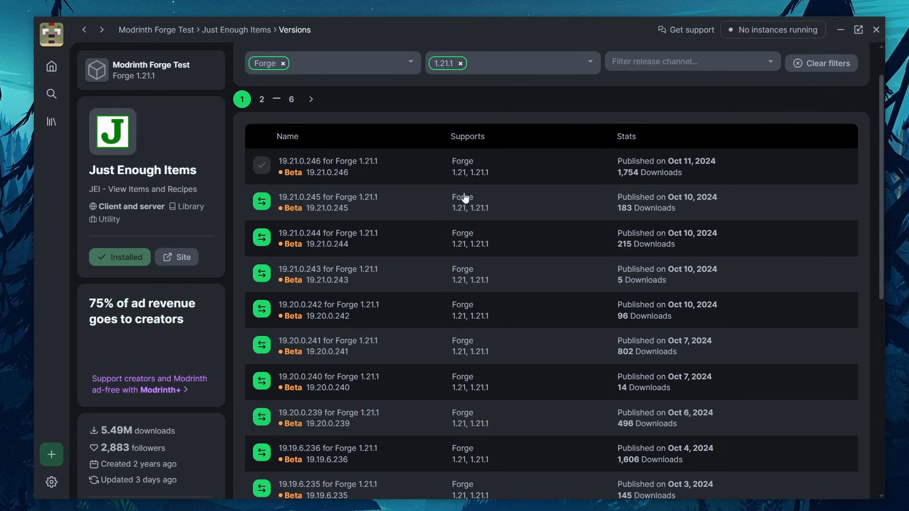
pyautogui.moveTo(262, 202)
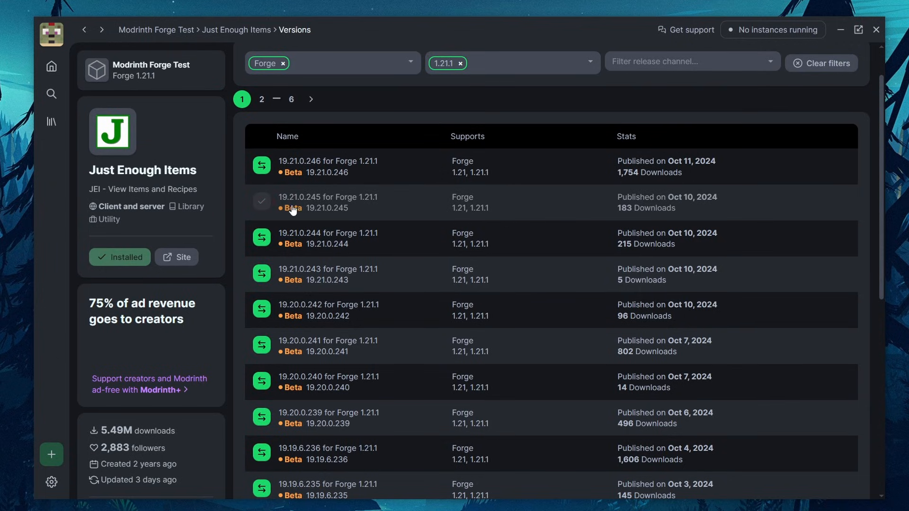
pyautogui.moveTo(523, 216)
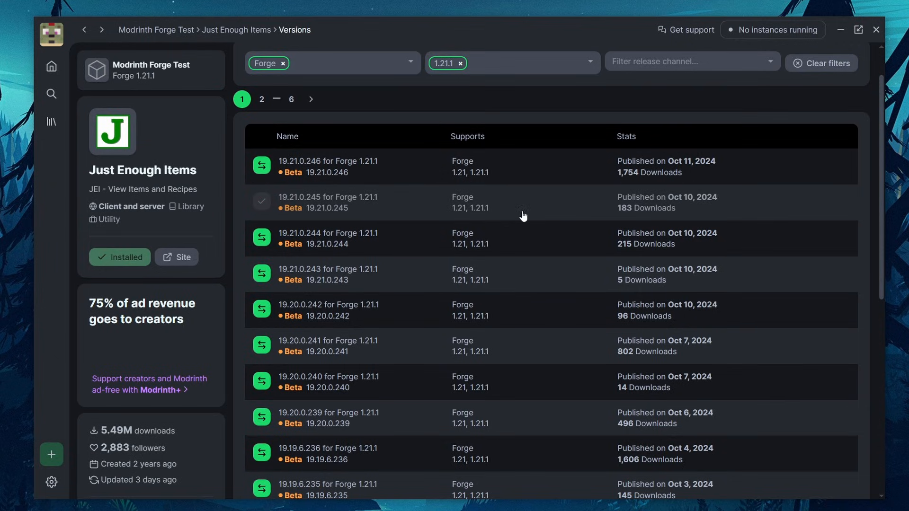
# Step: Go back to the Library of instances from the sidebar
pyautogui.click(52, 121)
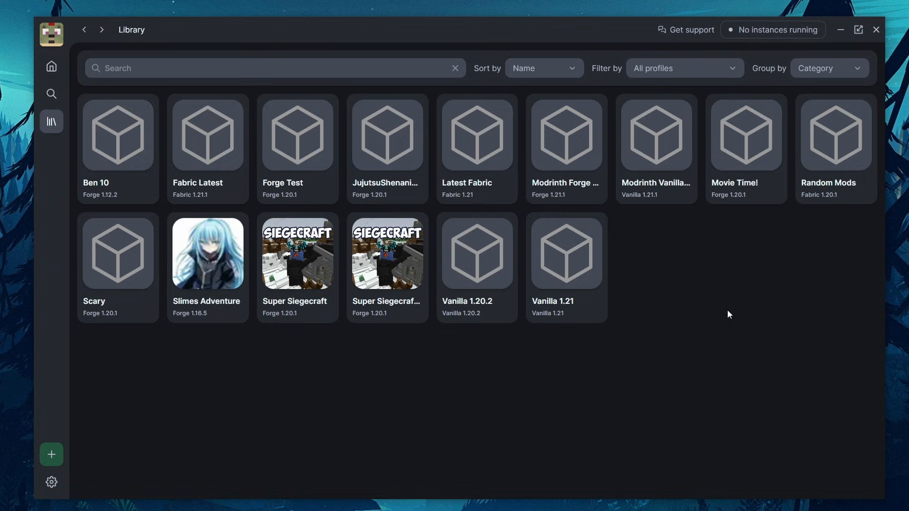
pyautogui.moveTo(66, 457)
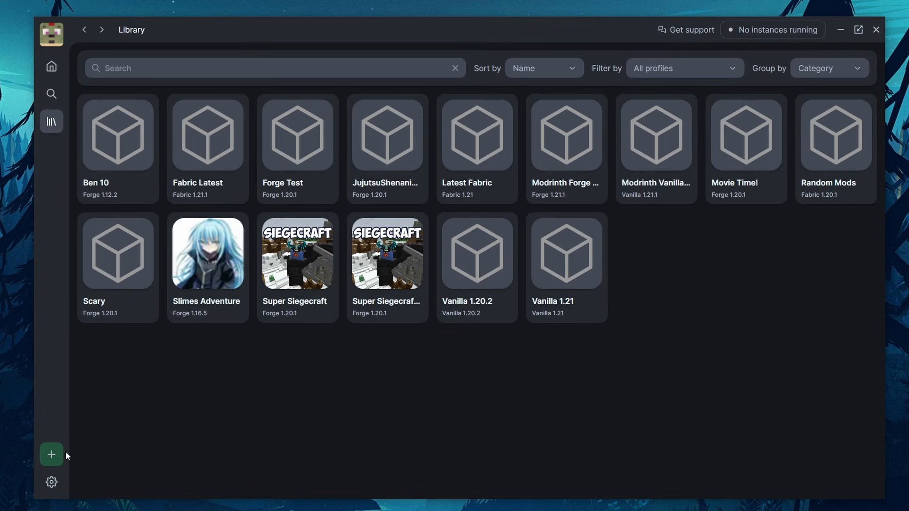
pyautogui.moveTo(39, 462)
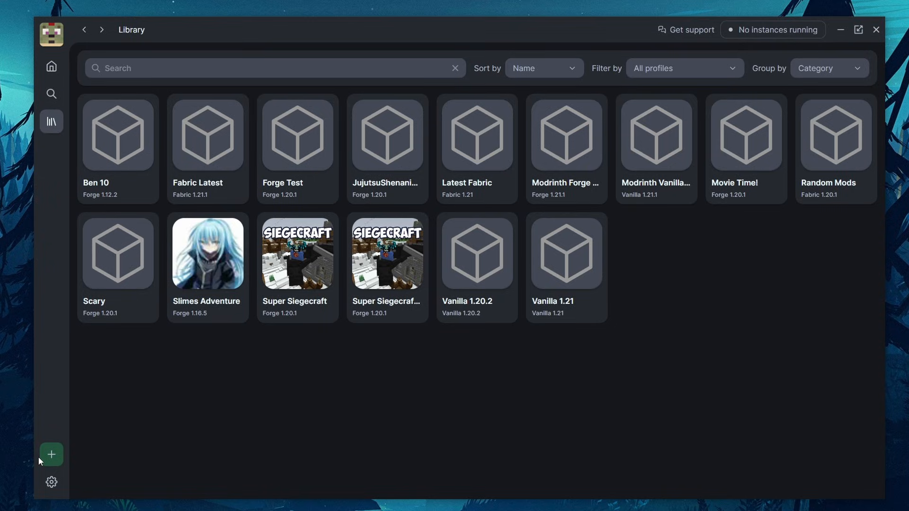
# Step: Create the 'Modrinth Fabric' instance with Fabric loader on Minecraft 1.21.1
pyautogui.click(51, 454)
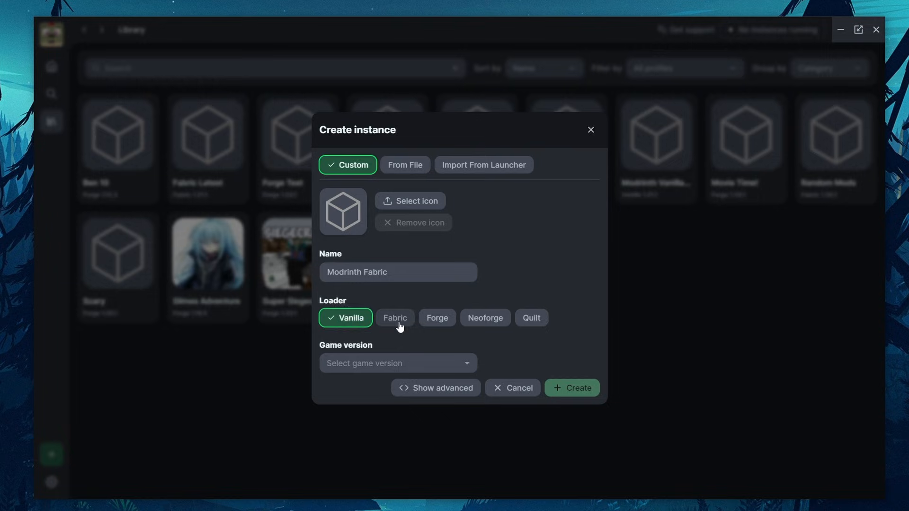
pyautogui.click(397, 363)
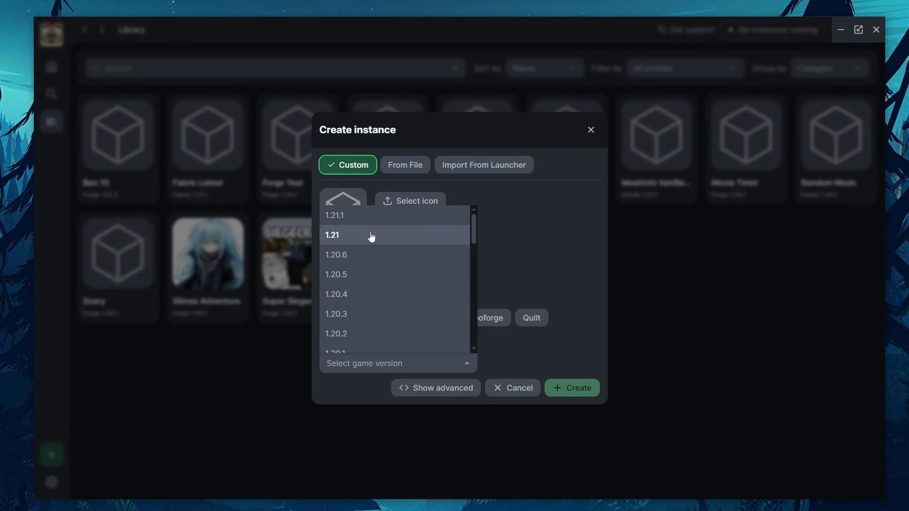
pyautogui.click(335, 216)
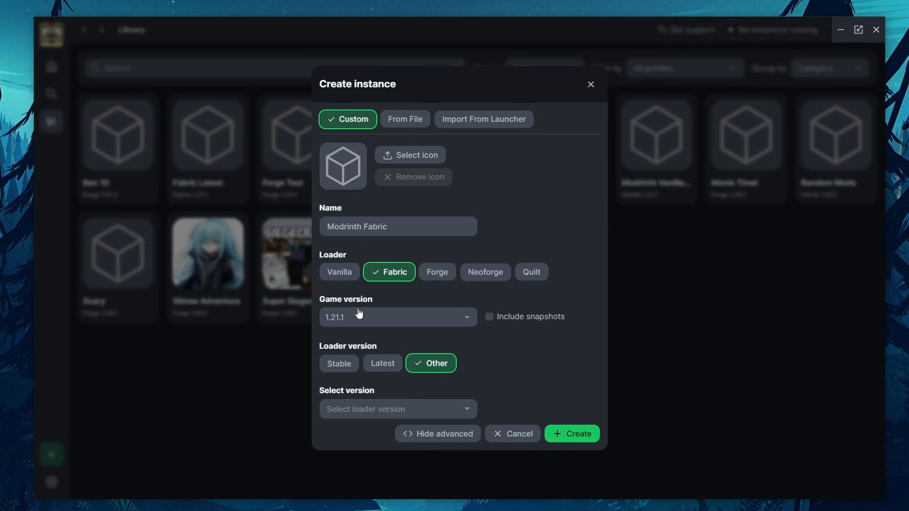
pyautogui.click(572, 434)
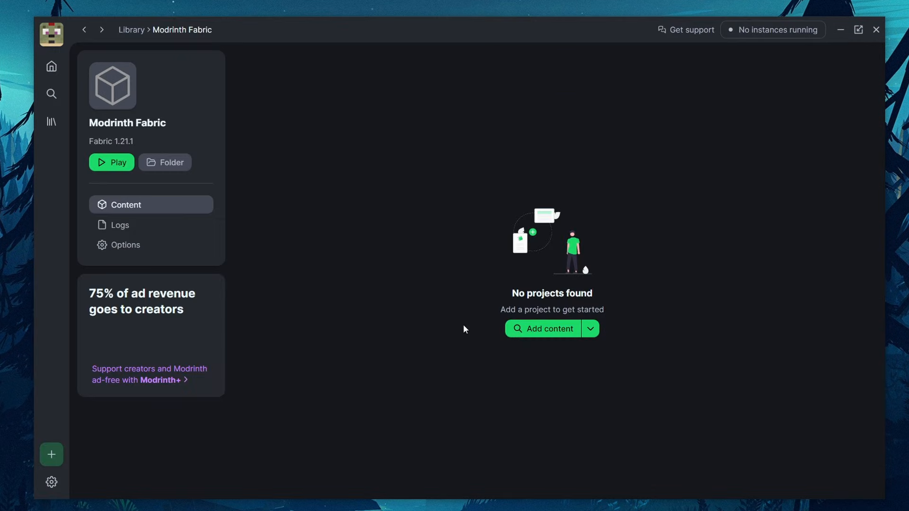
# Step: Install mods such as Iris Shaders into Modrinth Fabric and view its Content tab
pyautogui.click(549, 329)
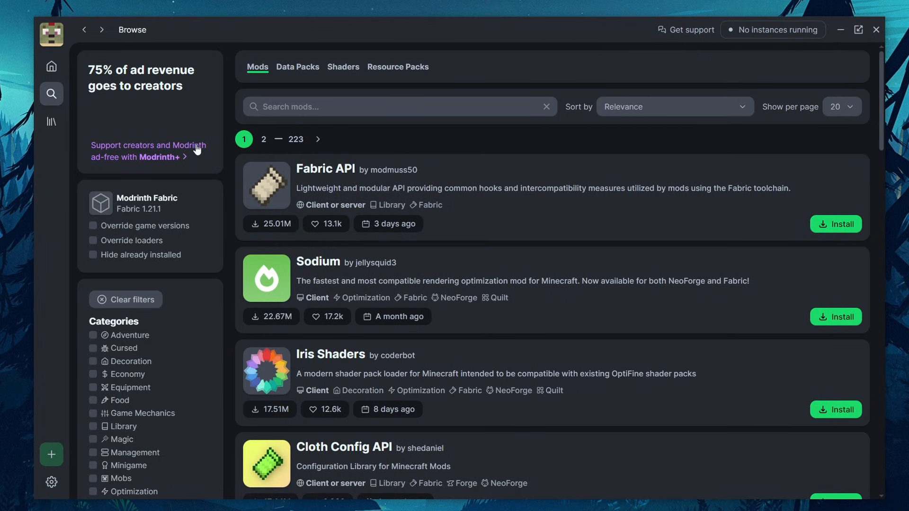
pyautogui.moveTo(301, 326)
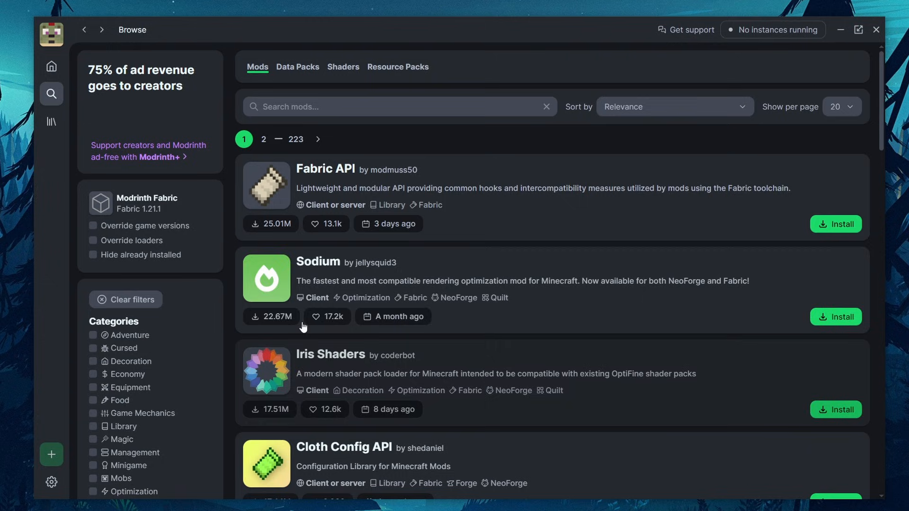
pyautogui.moveTo(836, 410)
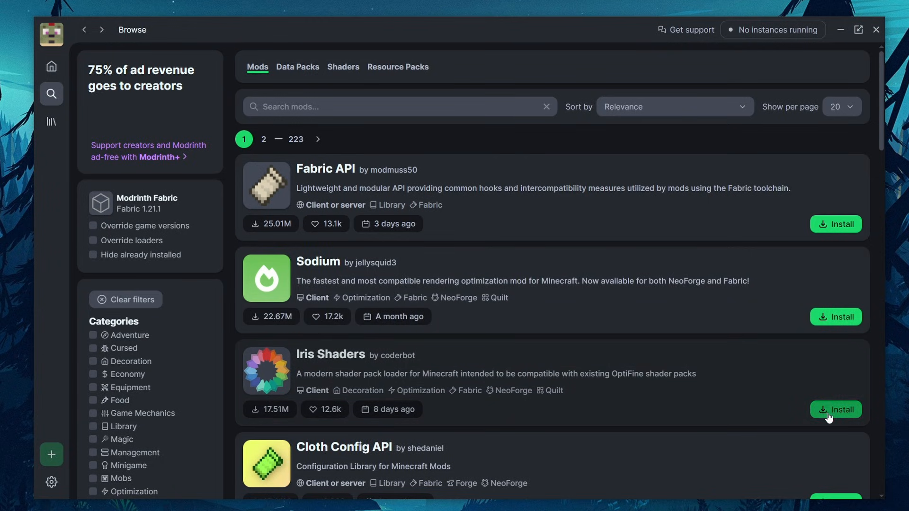
pyautogui.click(836, 409)
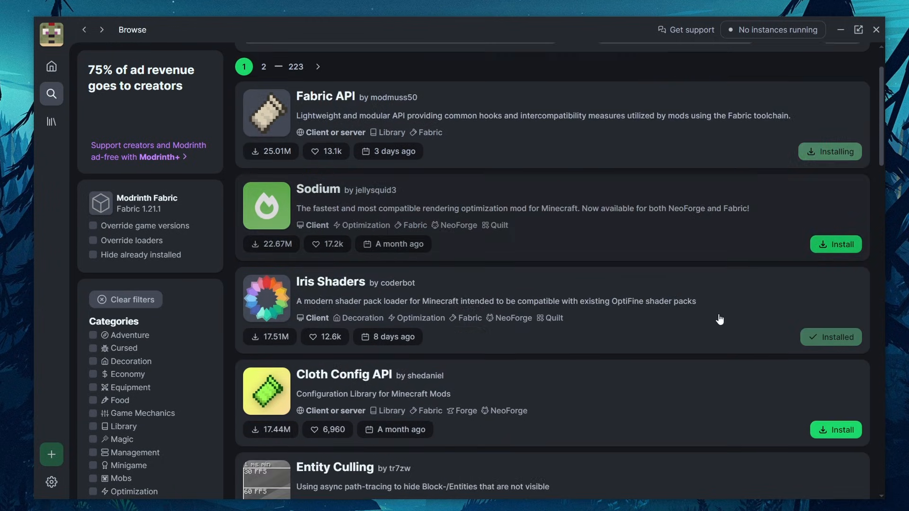
pyautogui.click(147, 203)
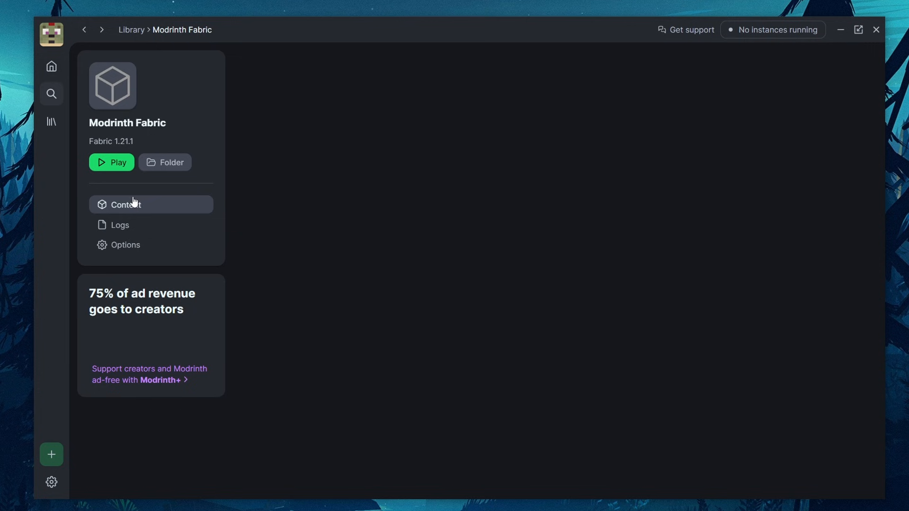
pyautogui.click(126, 205)
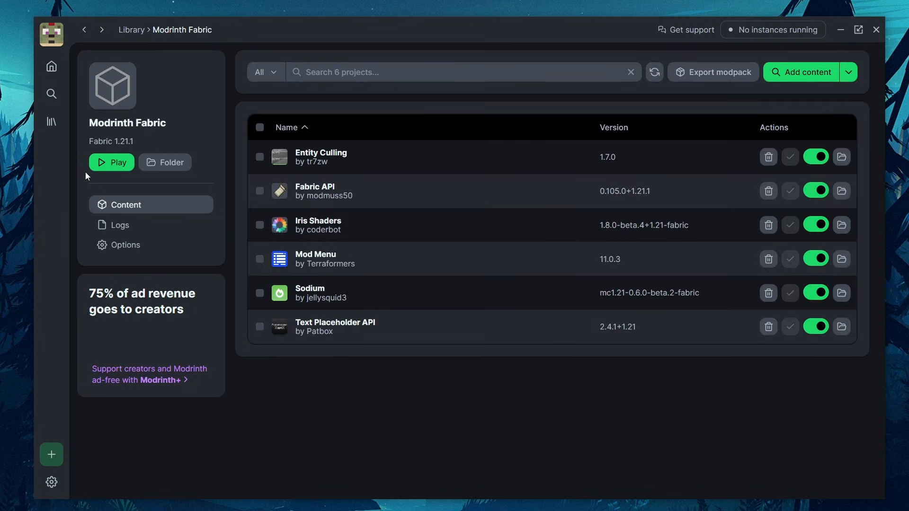
pyautogui.moveTo(227, 436)
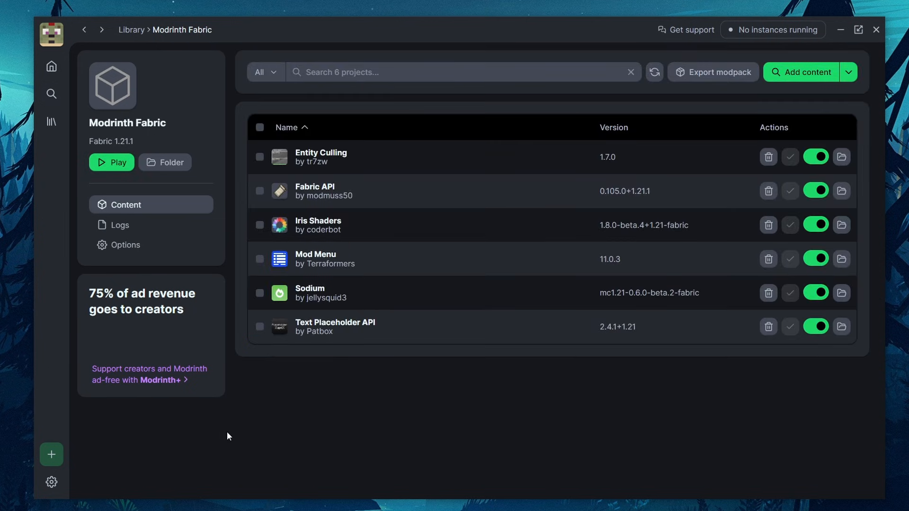
pyautogui.click(51, 455)
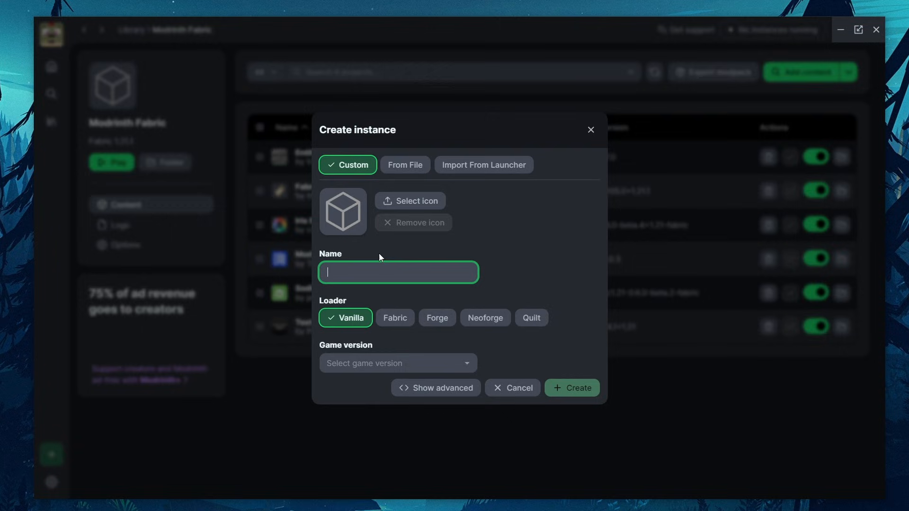
# Step: Name the instance 'Modrinth NeoForge', select the NeoForge loader, create it, and return to Library
pyautogui.write('Modrinth')
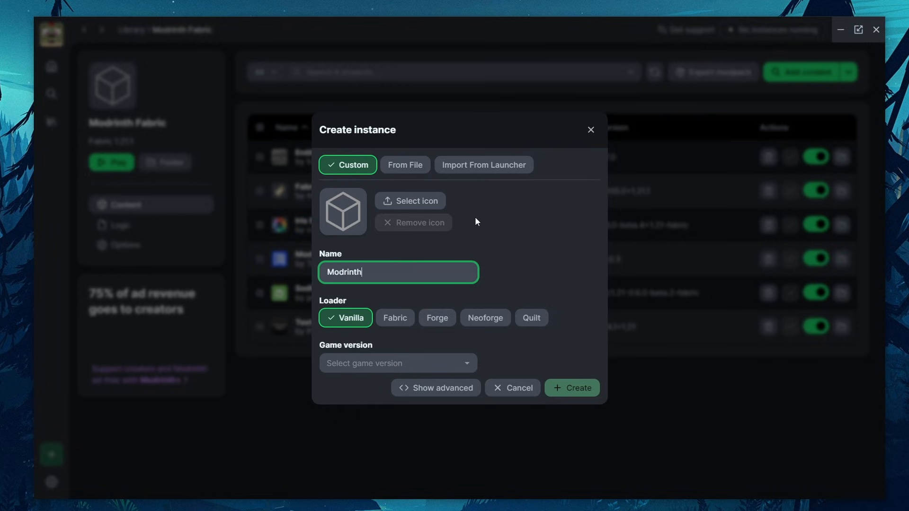
pyautogui.write('NeoForge')
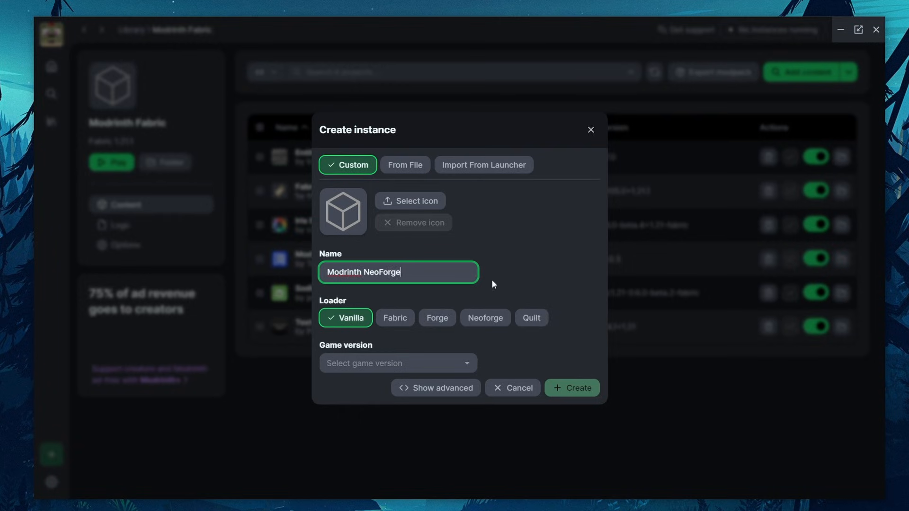
pyautogui.click(485, 318)
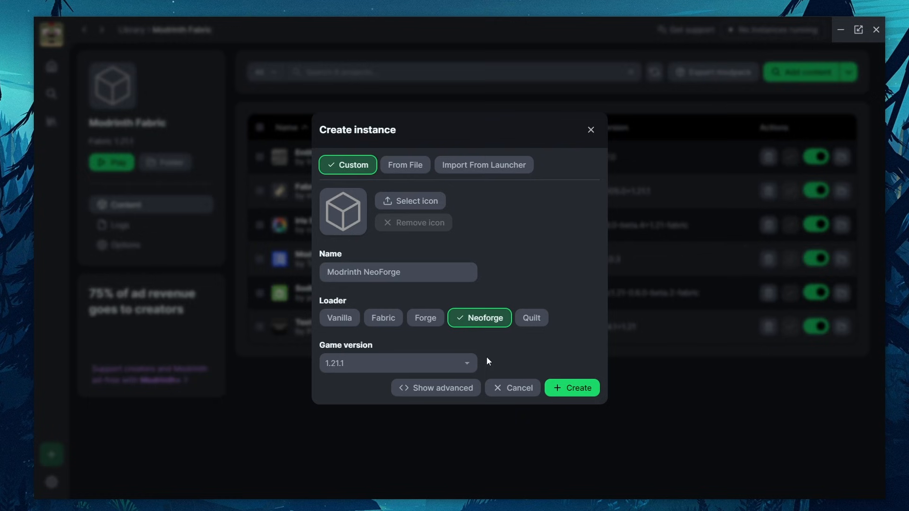
pyautogui.click(513, 388)
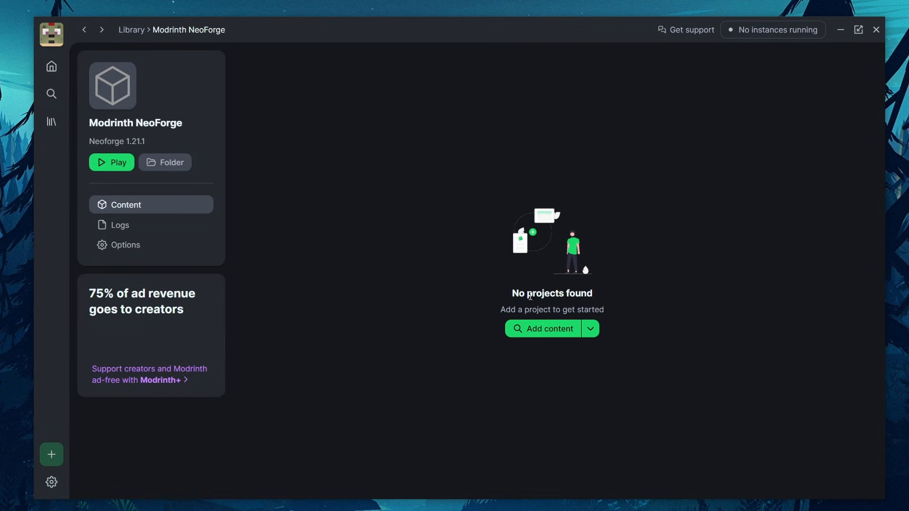
pyautogui.click(550, 329)
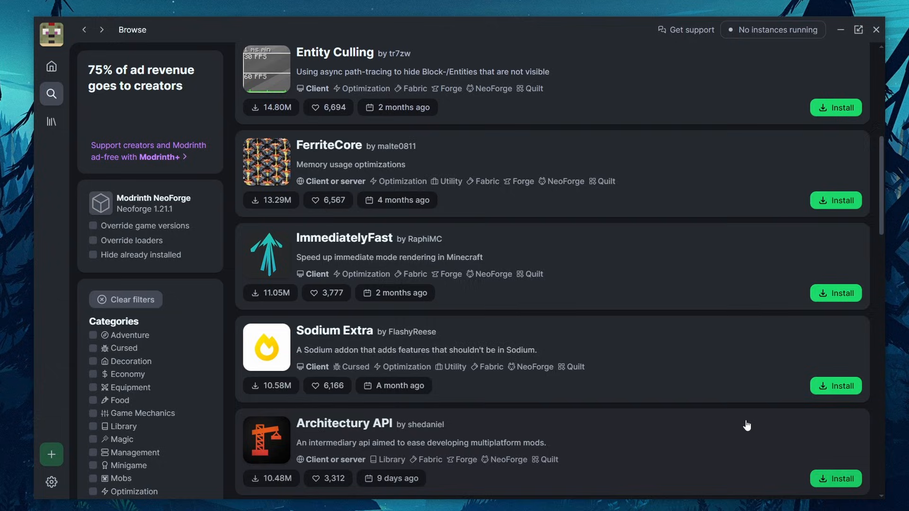
pyautogui.click(51, 122)
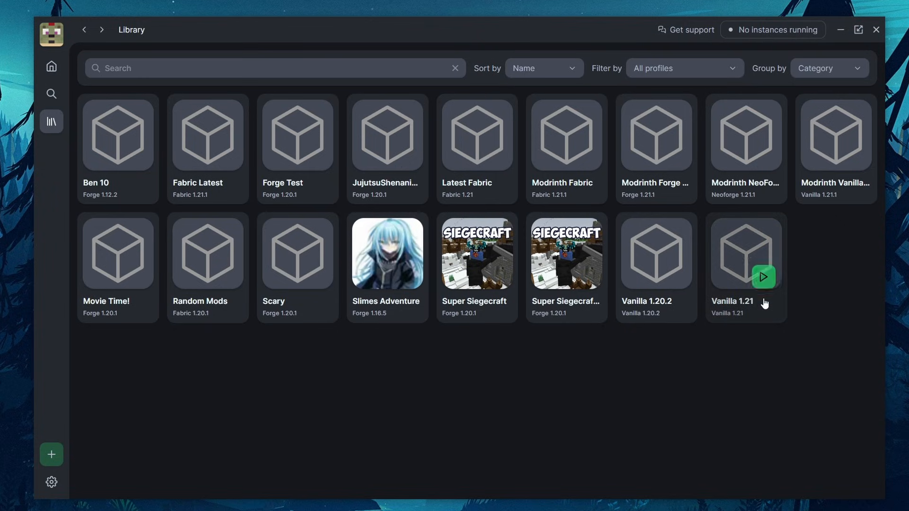
pyautogui.moveTo(517, 136)
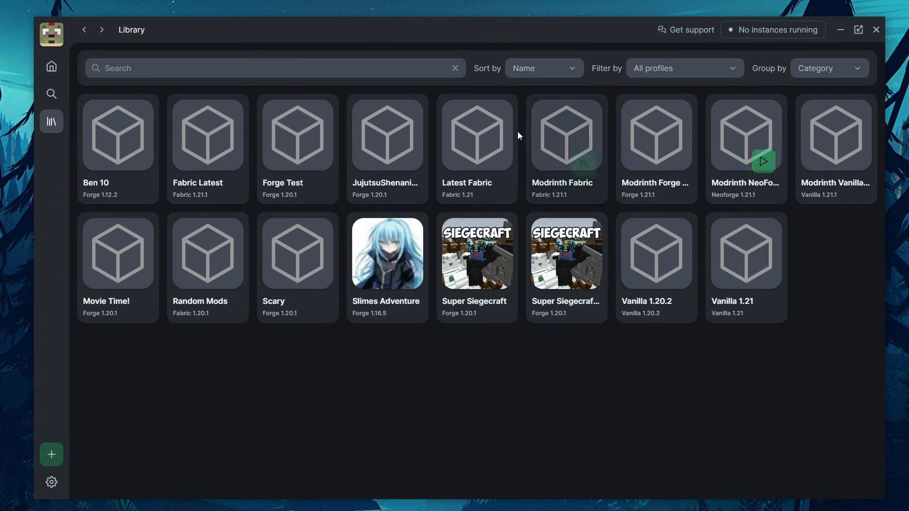
pyautogui.moveTo(51, 66)
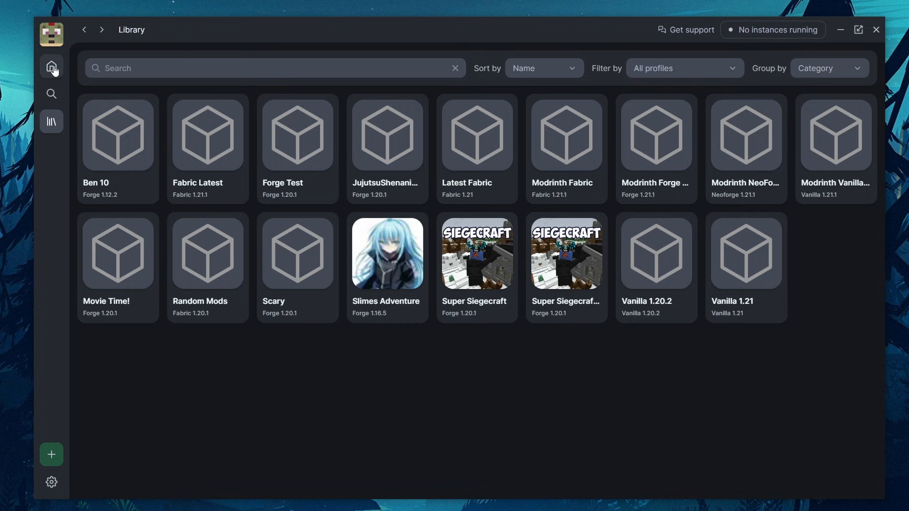
pyautogui.moveTo(51, 94)
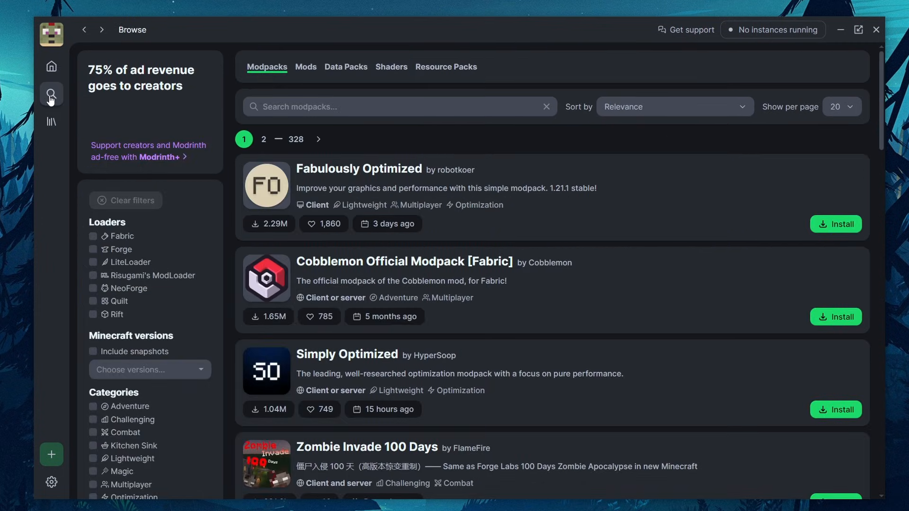
pyautogui.moveTo(280, 76)
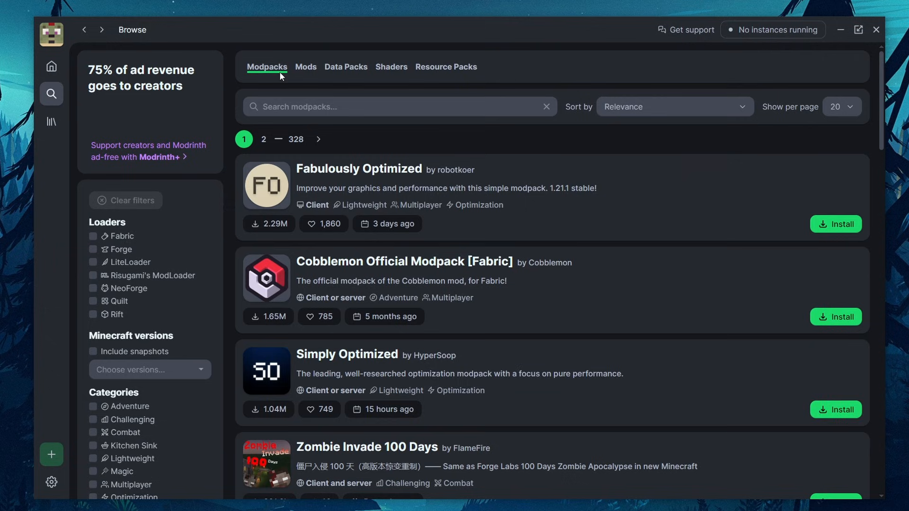
# Step: Install the Cobblemon Official Modpack [Fabric] from the modpack list
pyautogui.scroll(-3)
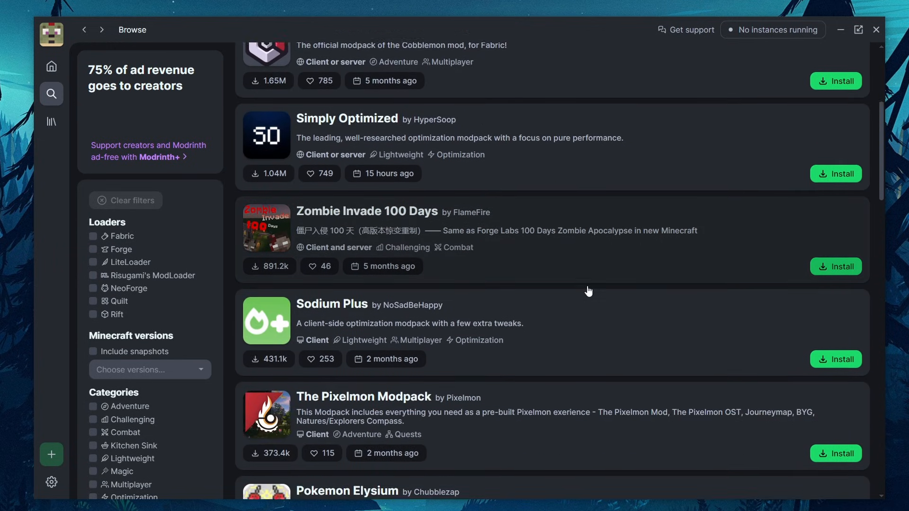
pyautogui.scroll(-3)
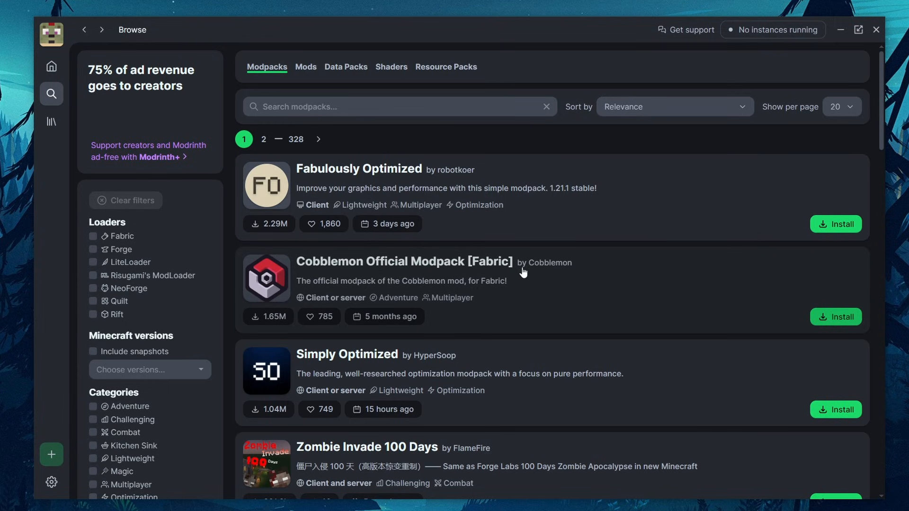
pyautogui.moveTo(592, 301)
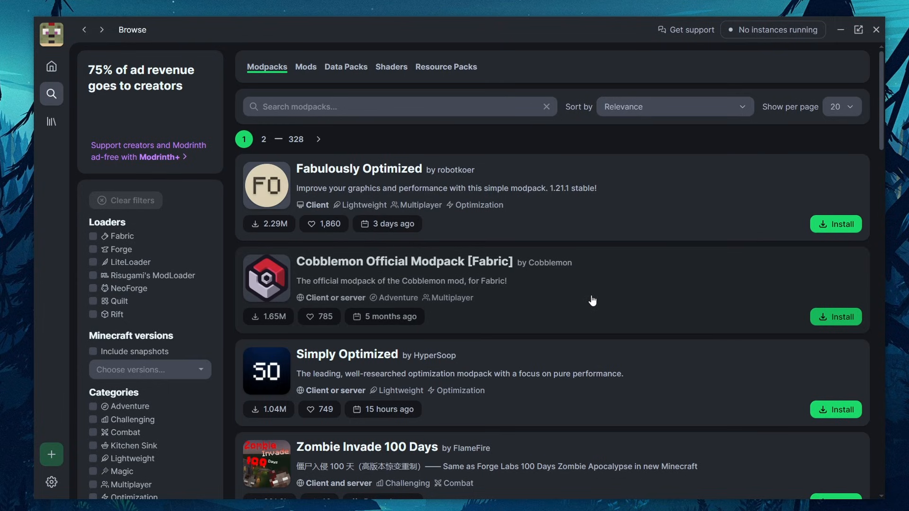
pyautogui.scroll(-3)
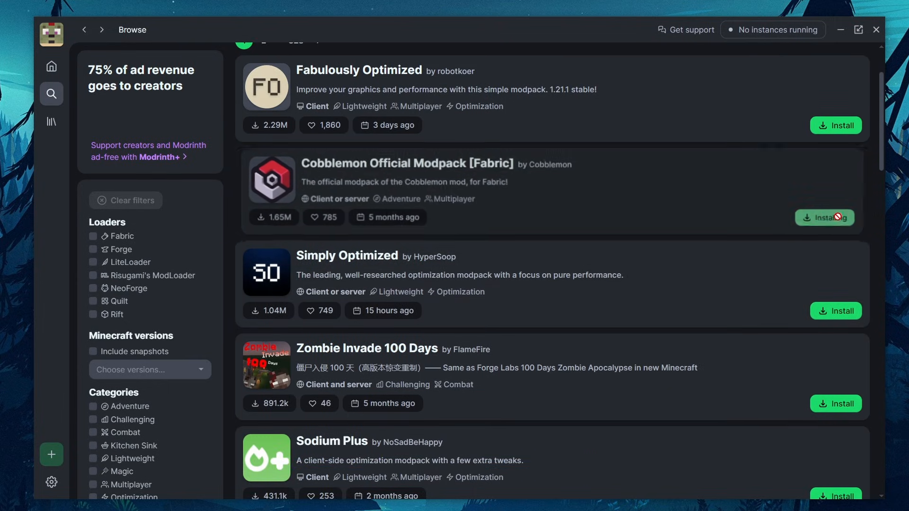
pyautogui.click(824, 217)
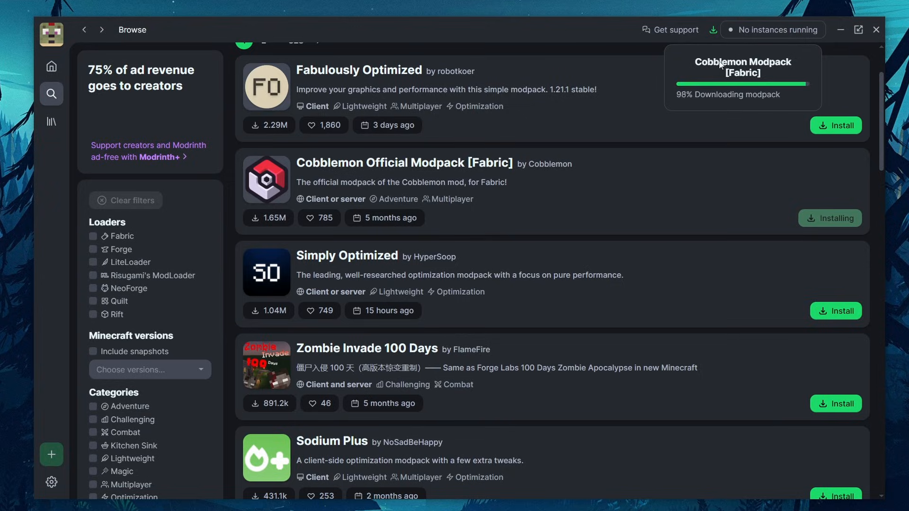
# Step: Open the new Cobblemon instance from the Library, then return to modpack browsing
pyautogui.click(51, 121)
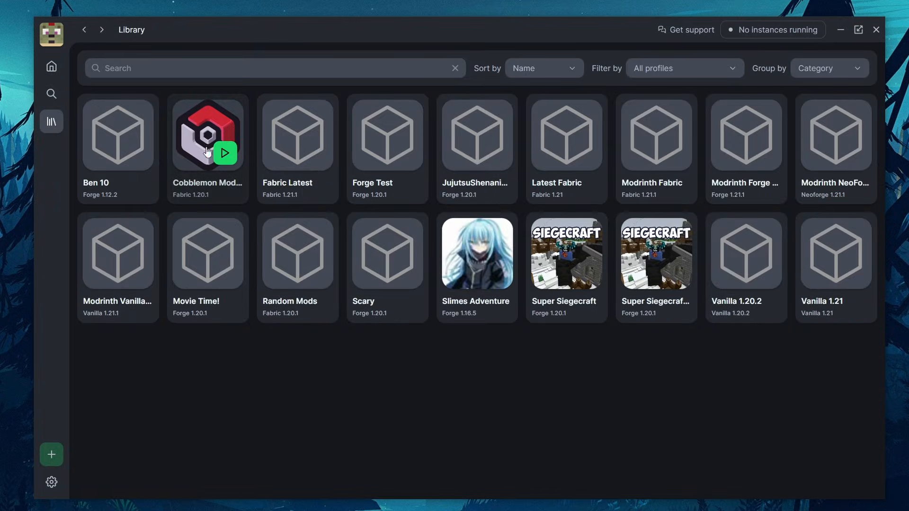
pyautogui.click(225, 153)
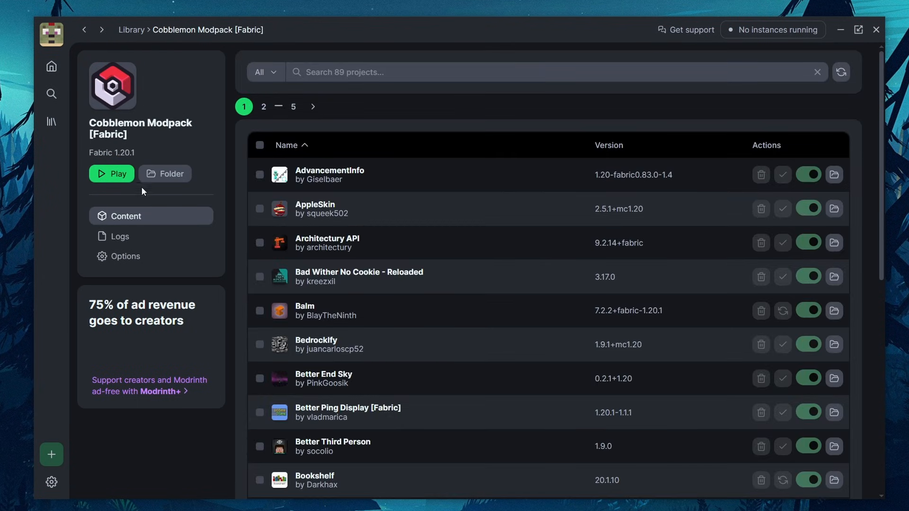
pyautogui.click(51, 93)
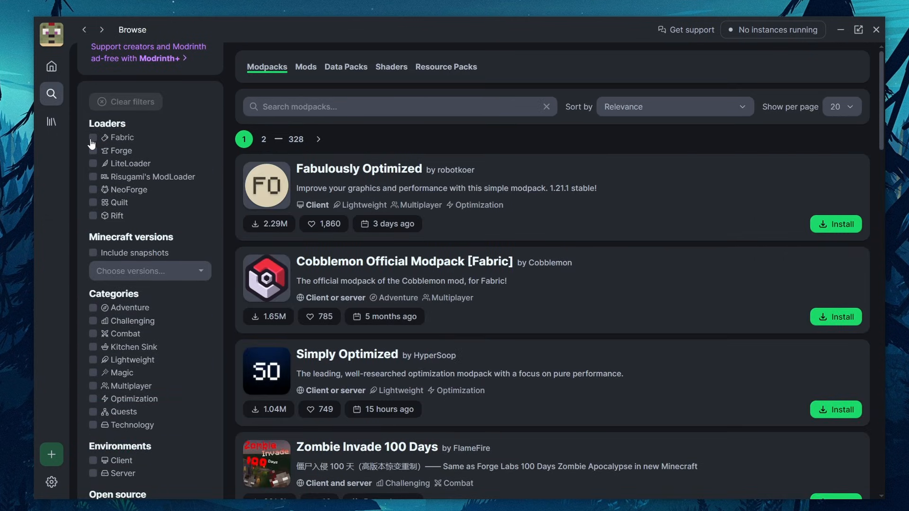
# Step: Try the Fabric and Forge loader filters, clear them, and filter to Minecraft 1.19
pyautogui.click(93, 138)
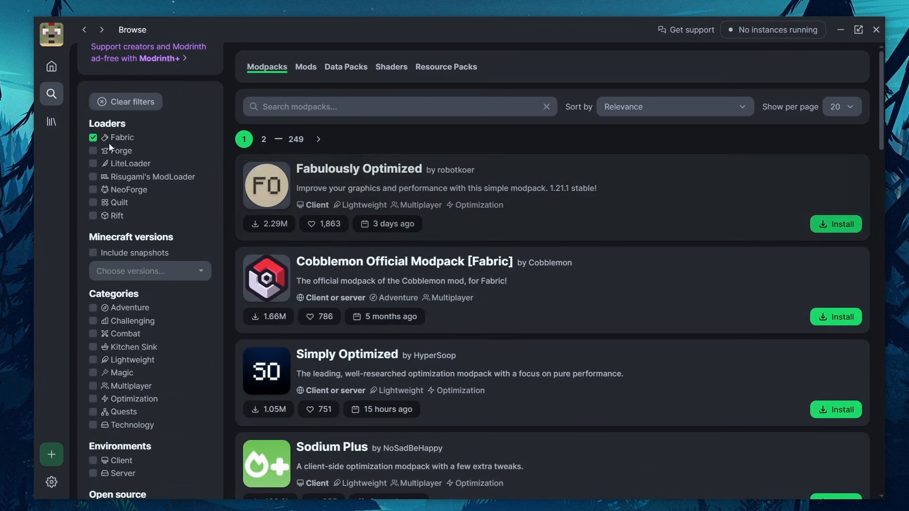
pyautogui.click(93, 151)
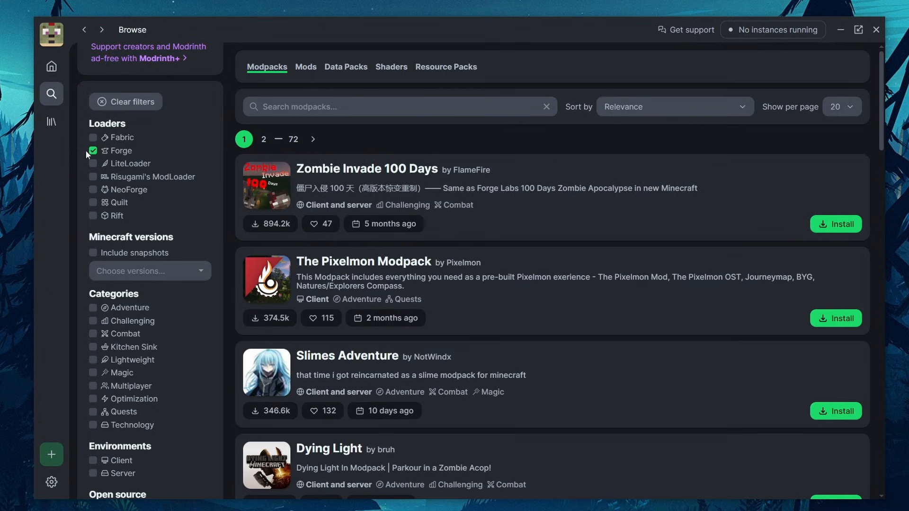
pyautogui.click(92, 150)
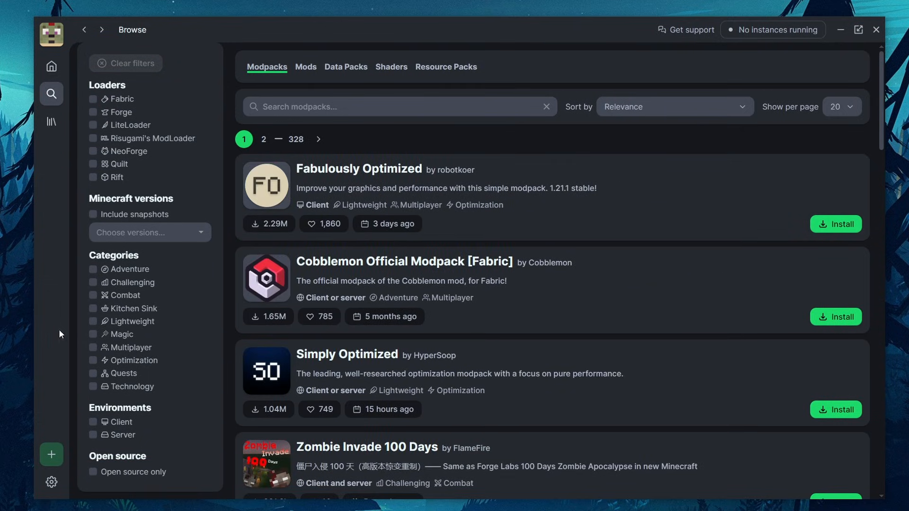
pyautogui.click(145, 233)
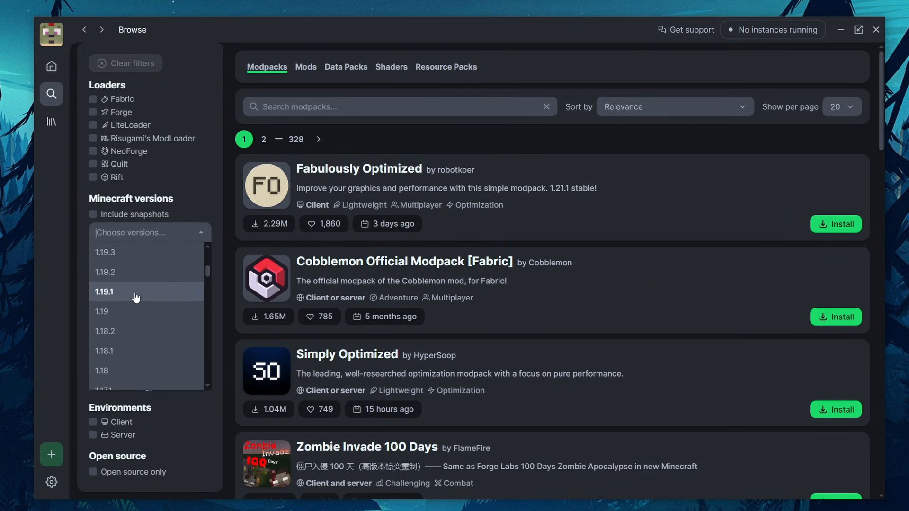
pyautogui.click(102, 311)
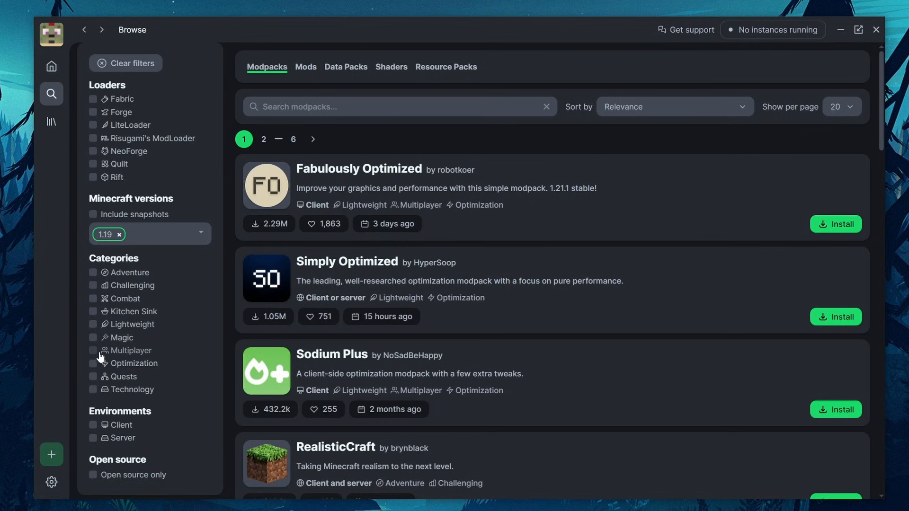
pyautogui.moveTo(90, 326)
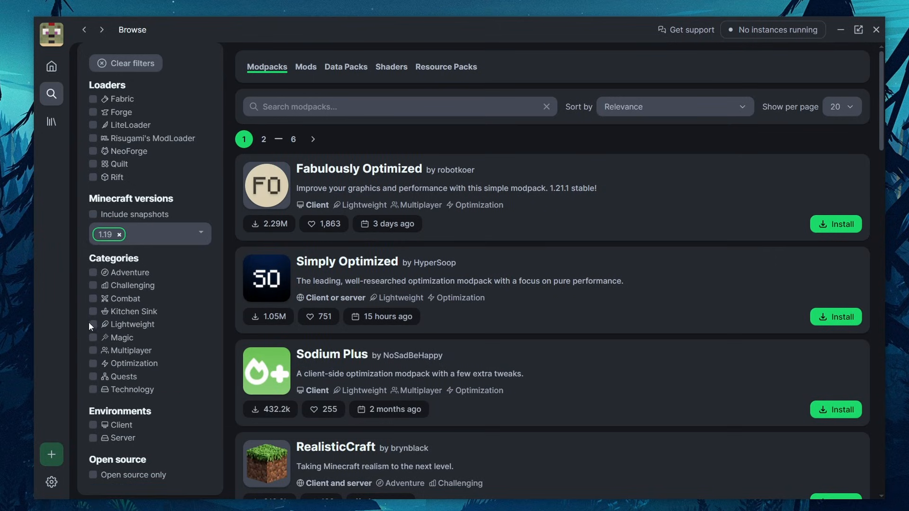
pyautogui.moveTo(150, 366)
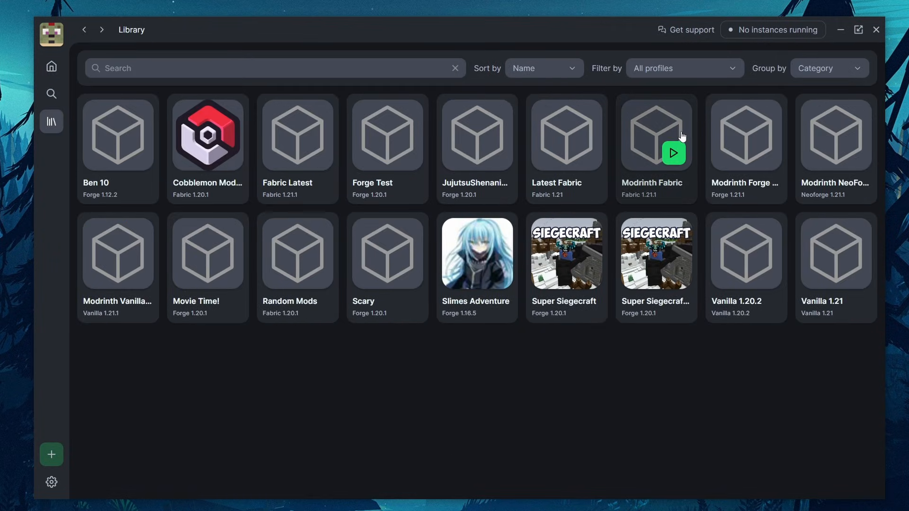
# Step: Open the Modrinth Fabric card in the Library grid
pyautogui.click(656, 134)
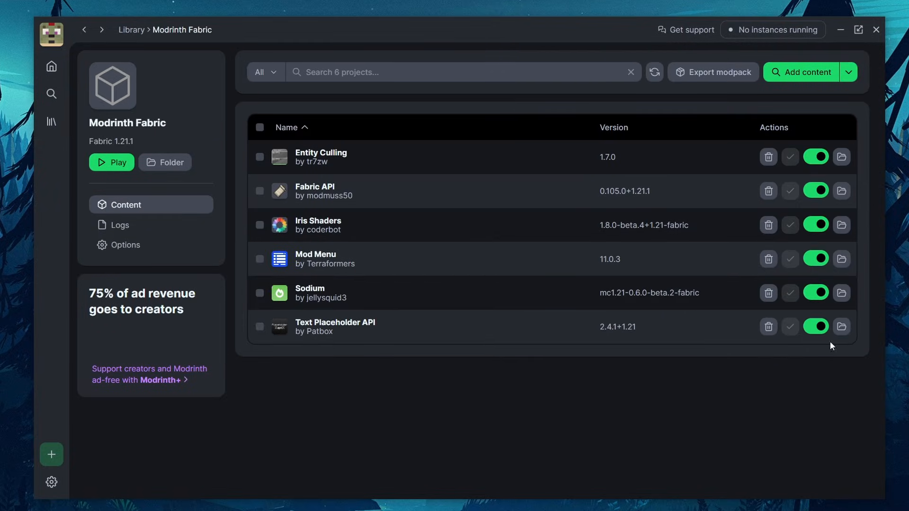
pyautogui.moveTo(323, 337)
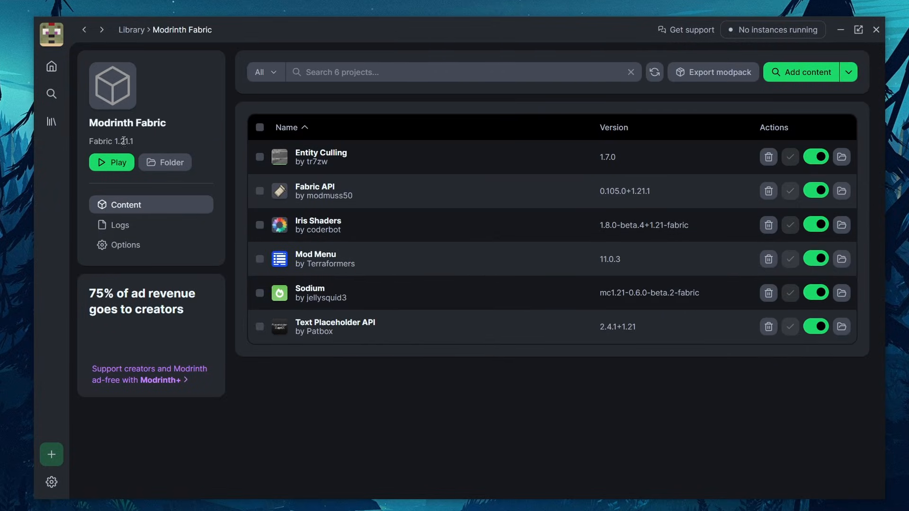
pyautogui.moveTo(712, 72)
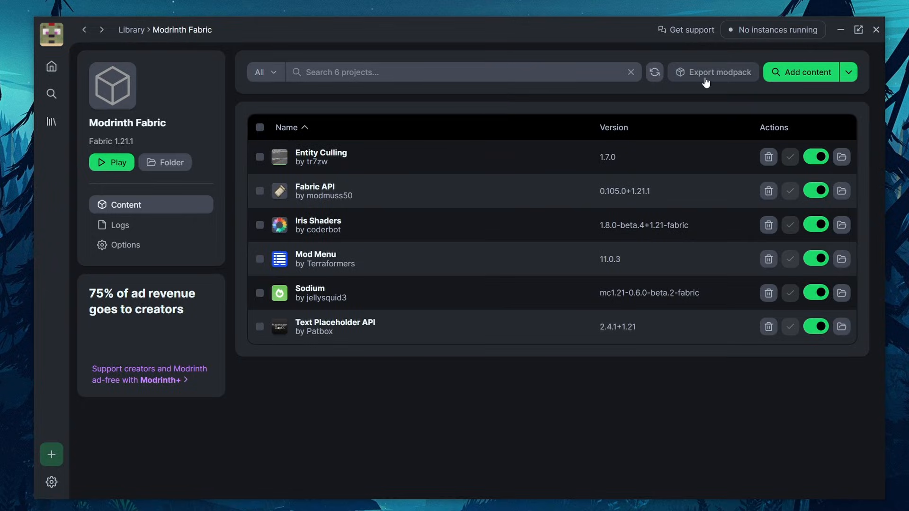
# Step: Fill in the export form: 'Modrinth Fabric Imported', version 1.0.0, 'This is a modpack', mods folder included
pyautogui.click(713, 72)
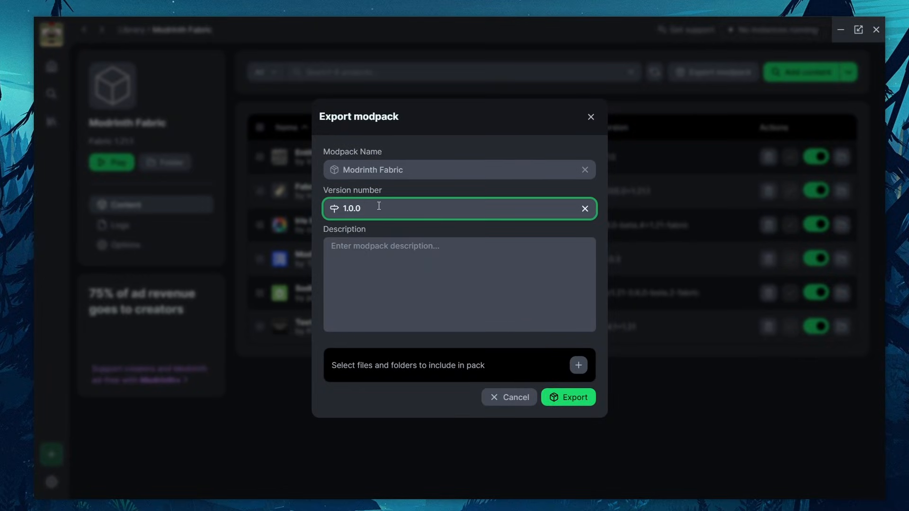
pyautogui.click(458, 170)
pyautogui.write(' Imported')
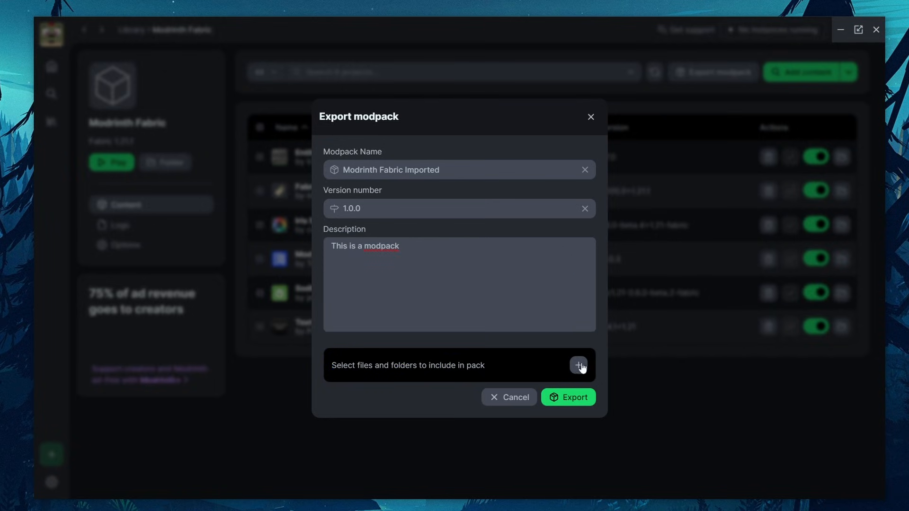
pyautogui.click(578, 365)
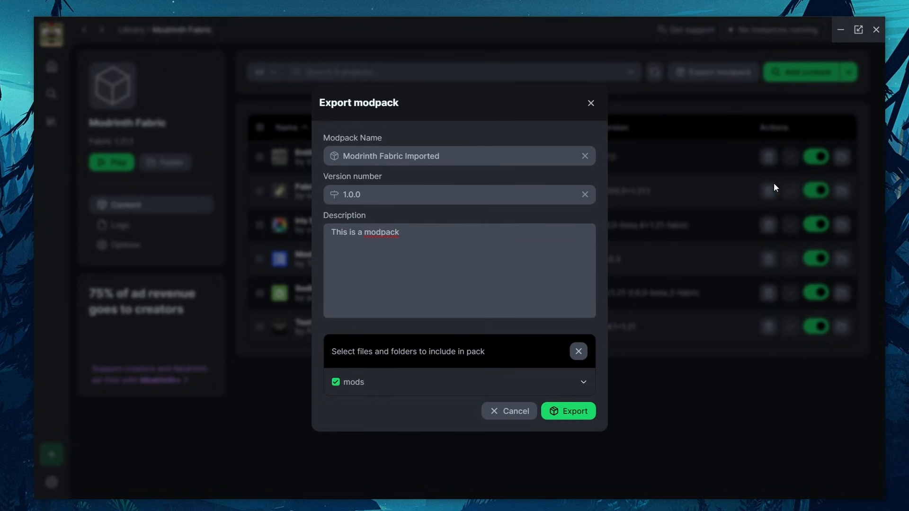
pyautogui.moveTo(344, 392)
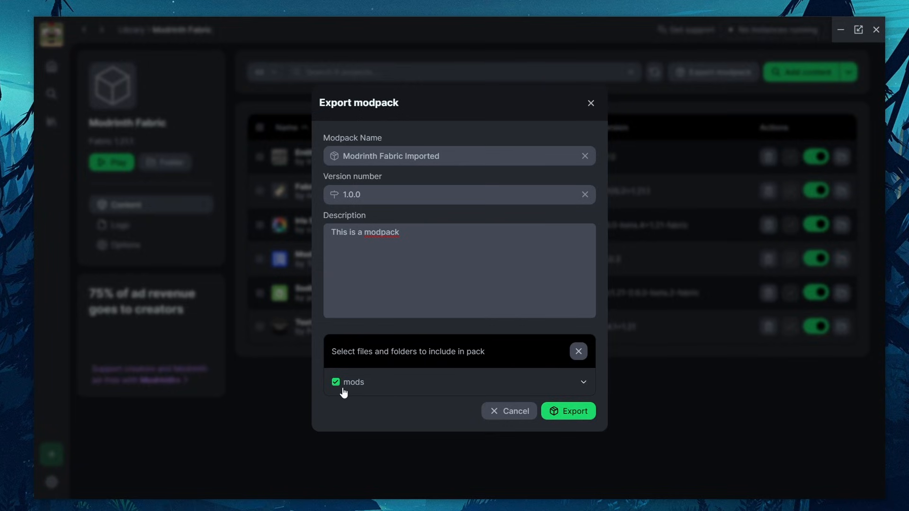
pyautogui.moveTo(610, 388)
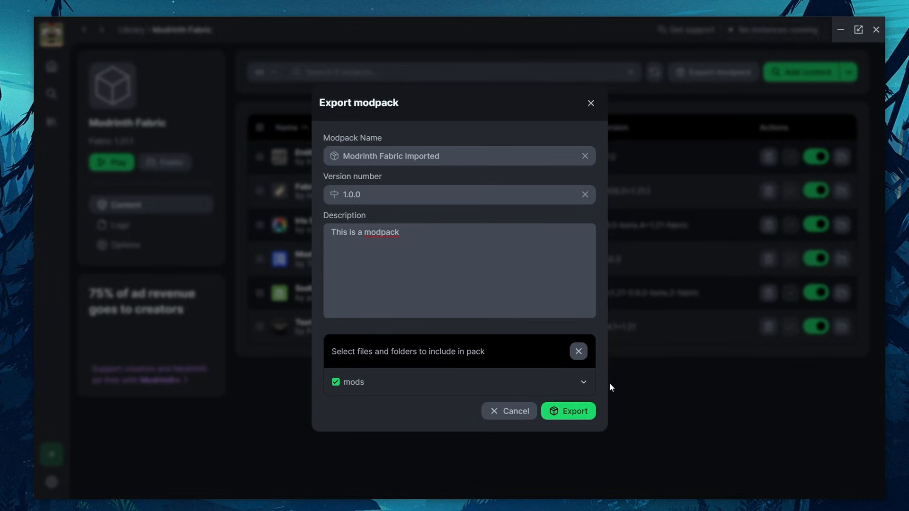
pyautogui.moveTo(340, 398)
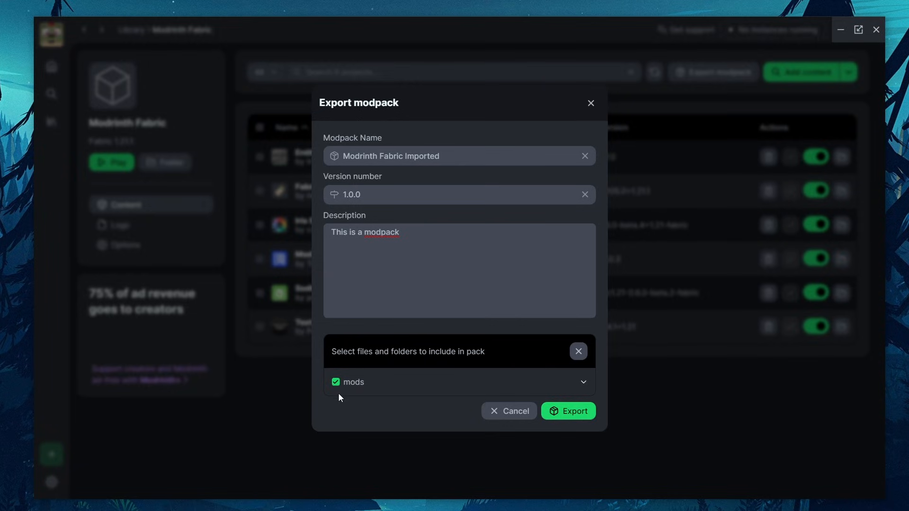
pyautogui.moveTo(381, 392)
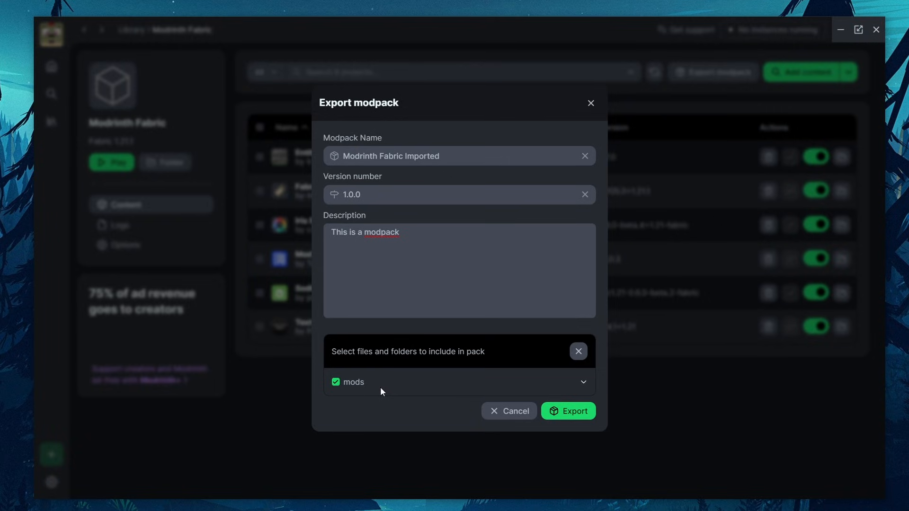
pyautogui.moveTo(377, 377)
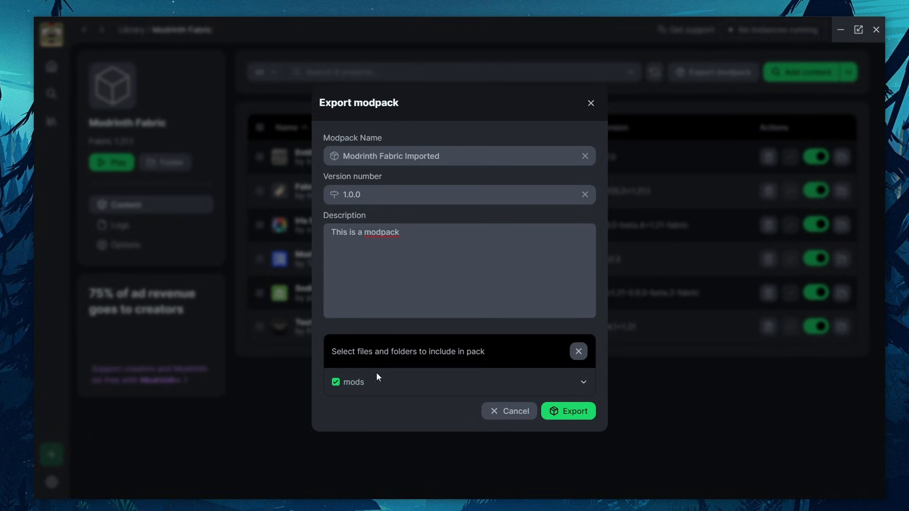
pyautogui.moveTo(568, 412)
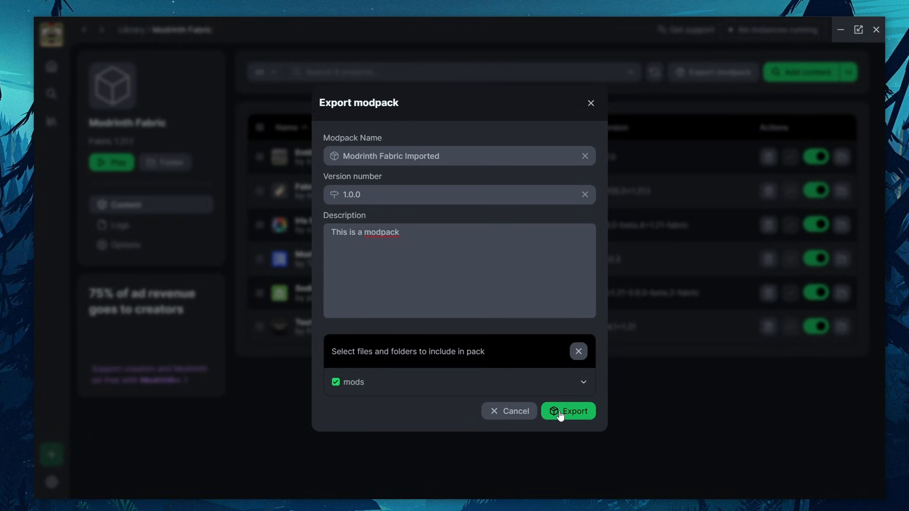
# Step: Export the pack into a new Downloads folder named testpack
pyautogui.click(568, 411)
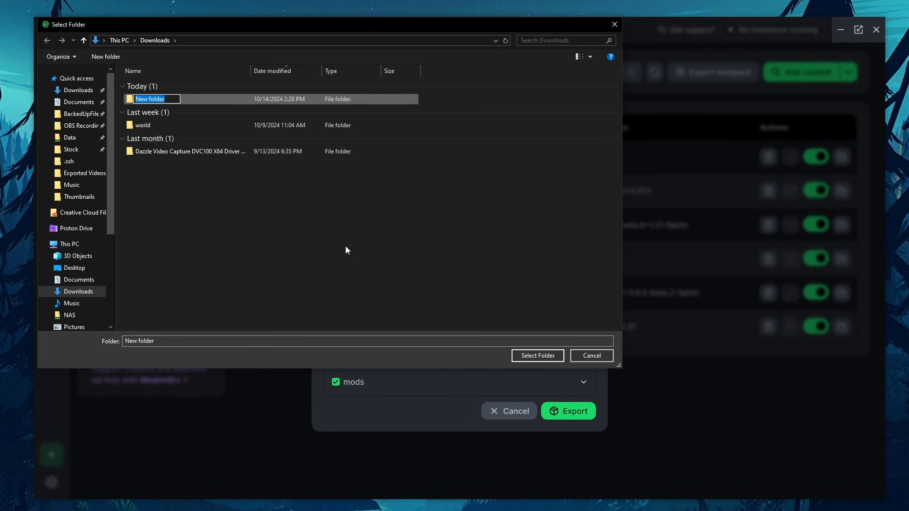
pyautogui.write('testpack')
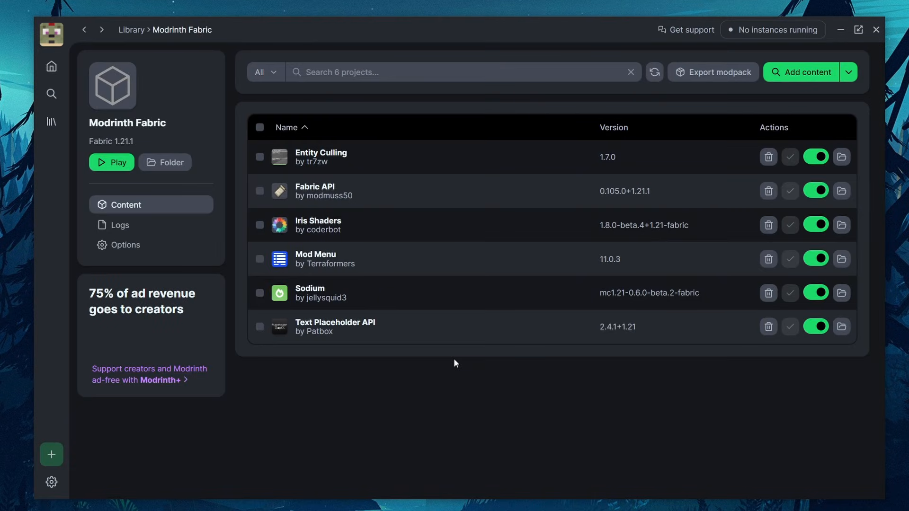
# Step: Check the exported .mrpack in testpack, then import it from file as a new instance
pyautogui.click(719, 72)
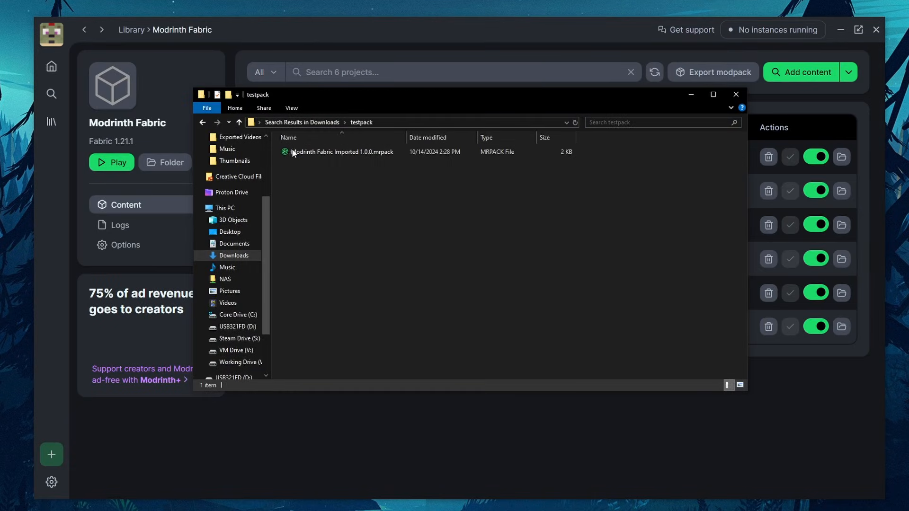
pyautogui.click(342, 152)
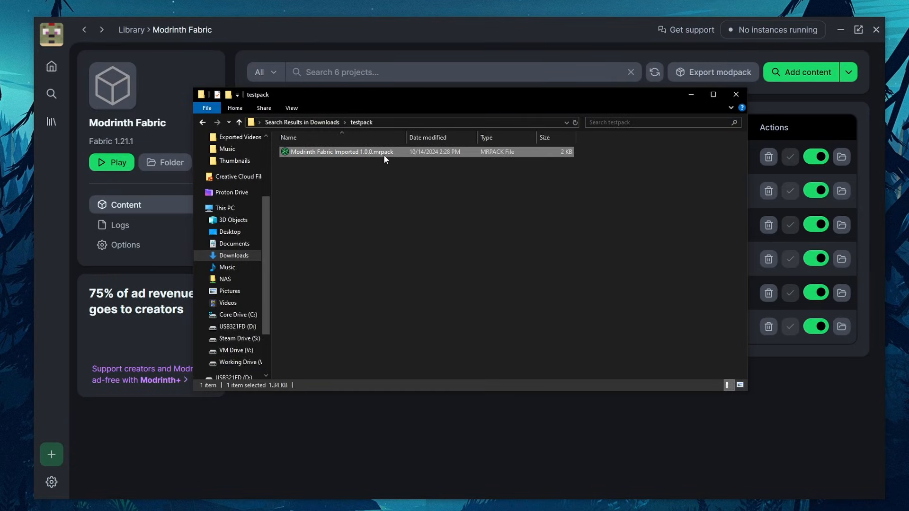
pyautogui.moveTo(399, 158)
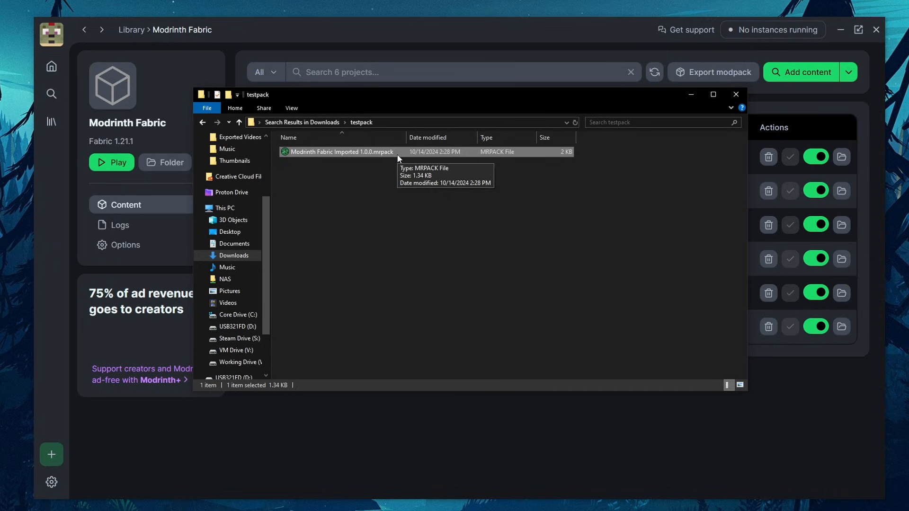
pyautogui.moveTo(555, 155)
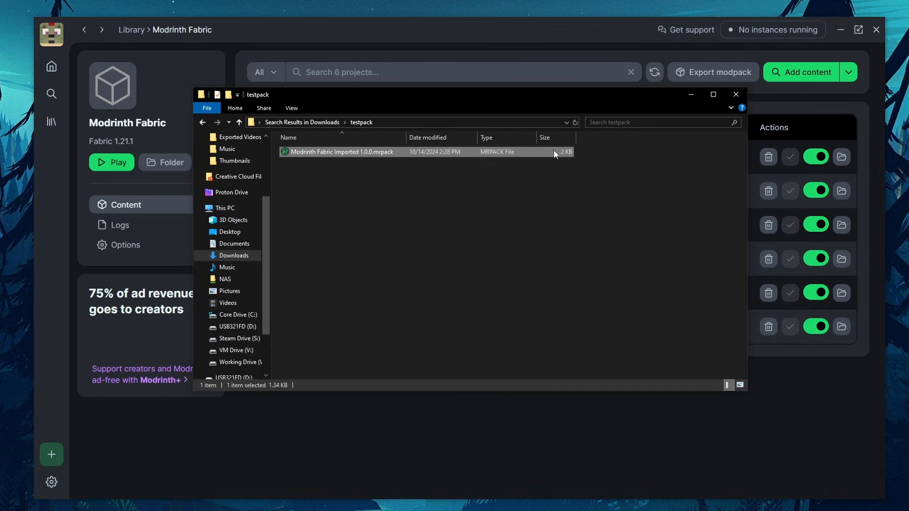
pyautogui.moveTo(628, 111)
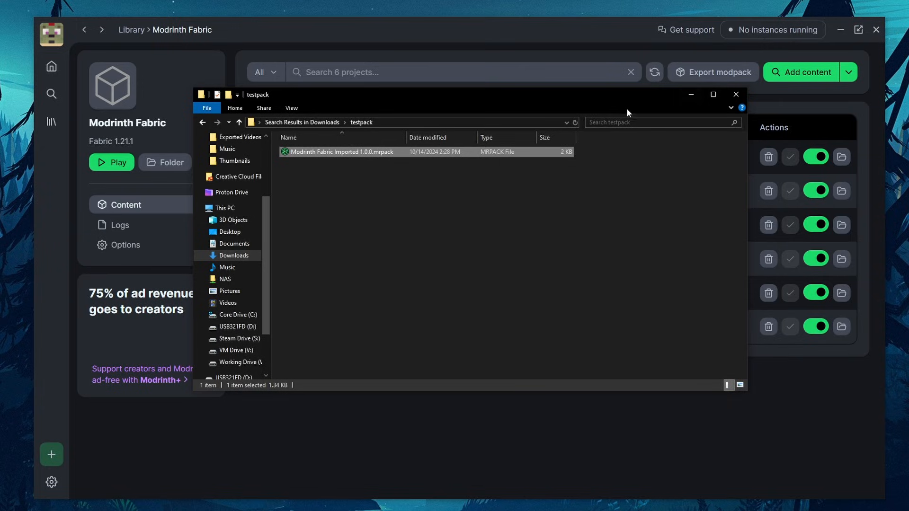
pyautogui.moveTo(375, 191)
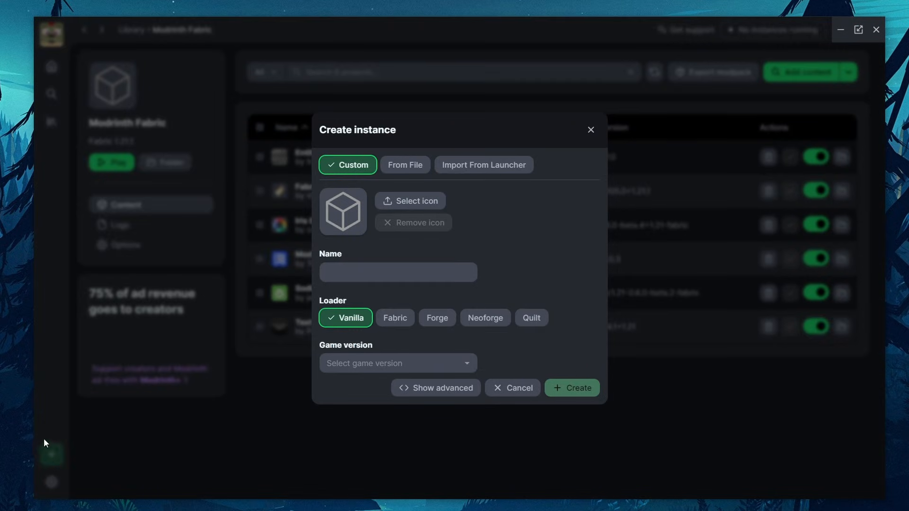
pyautogui.click(405, 165)
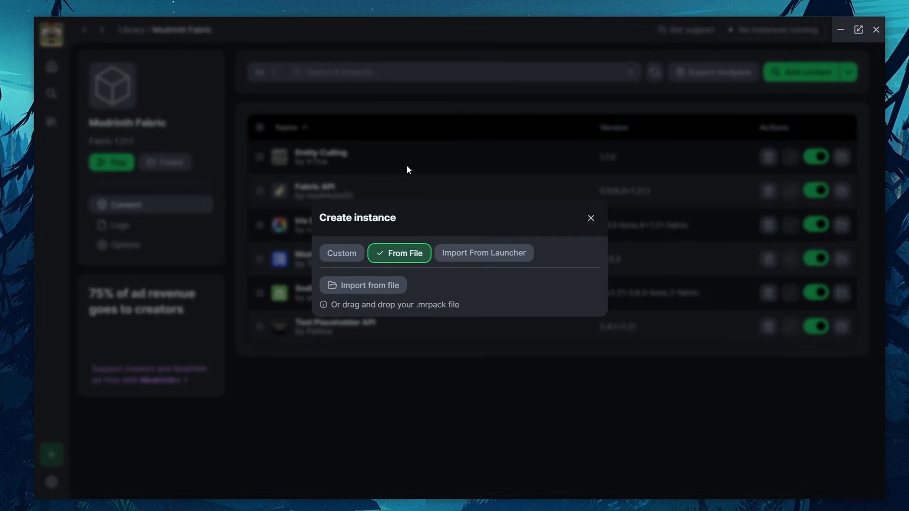
pyautogui.click(362, 285)
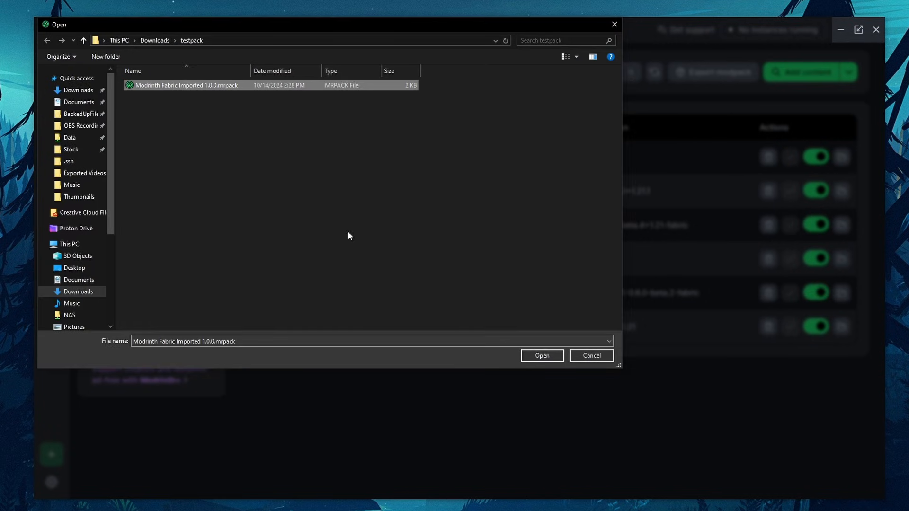
pyautogui.click(542, 355)
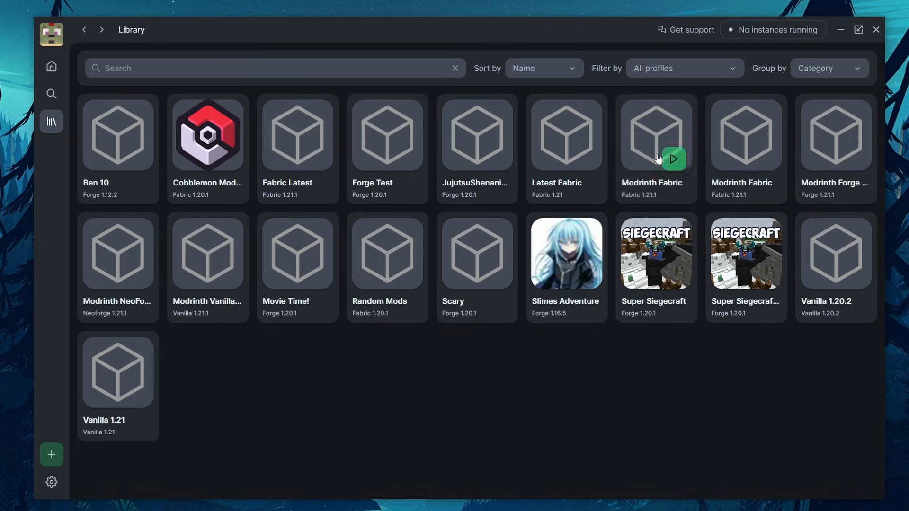
pyautogui.moveTo(779, 150)
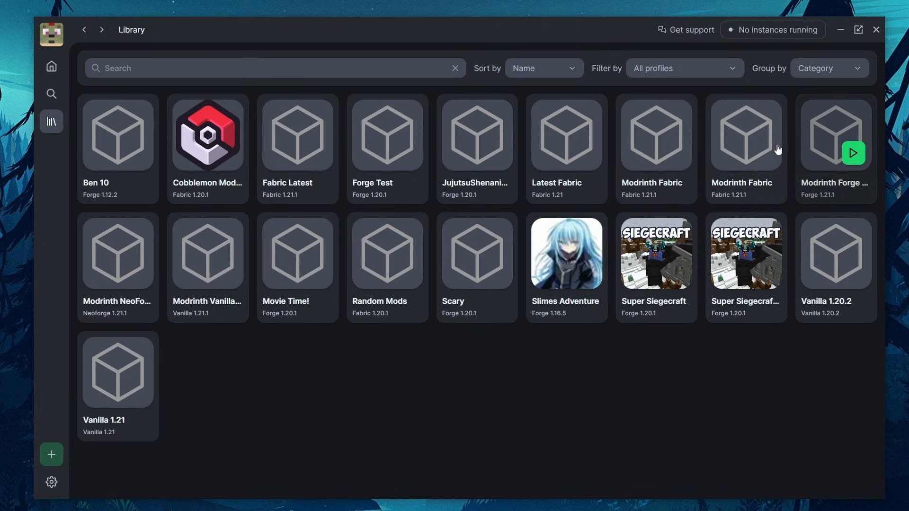
pyautogui.moveTo(675, 125)
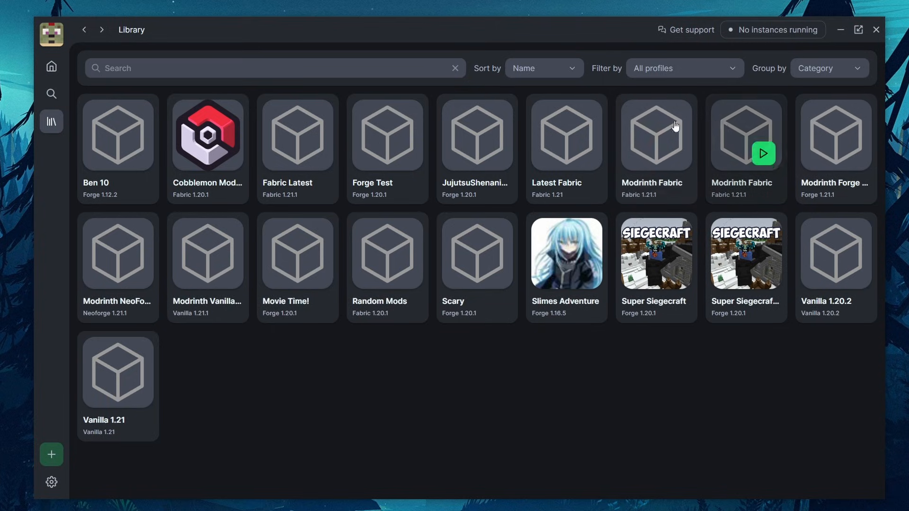
# Step: Open the Modrinth NeoForge instance card in the Library grid
pyautogui.click(118, 253)
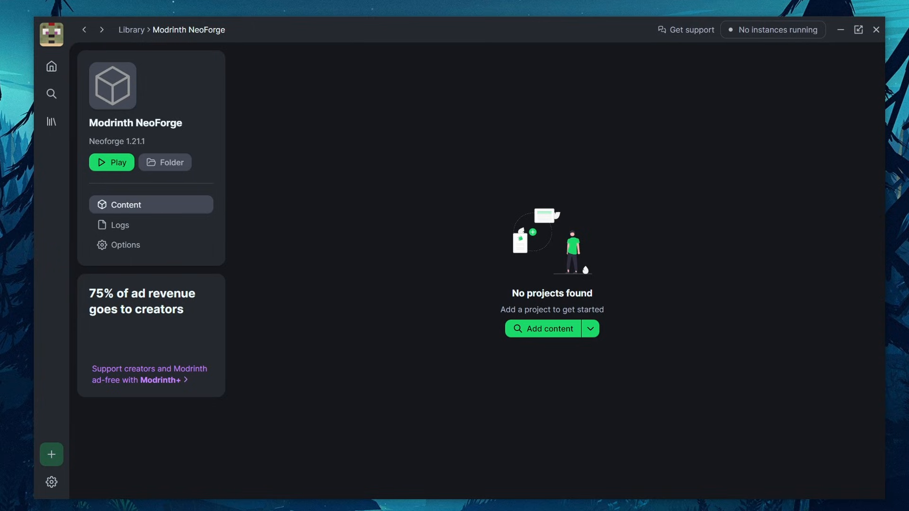
pyautogui.moveTo(679, 340)
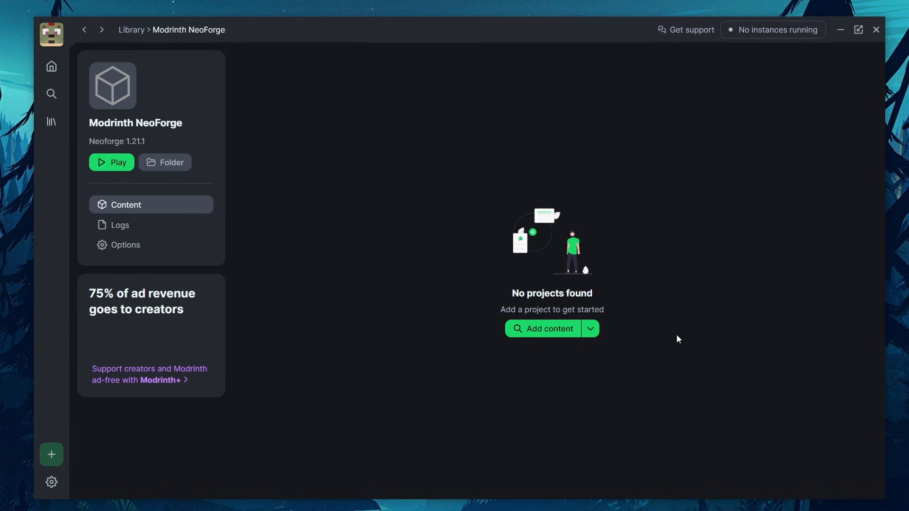
pyautogui.moveTo(678, 317)
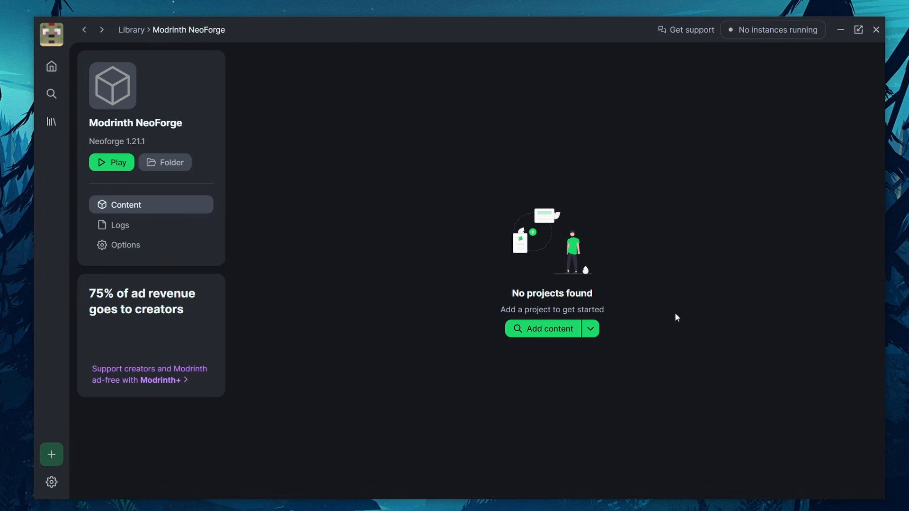
pyautogui.moveTo(64, 79)
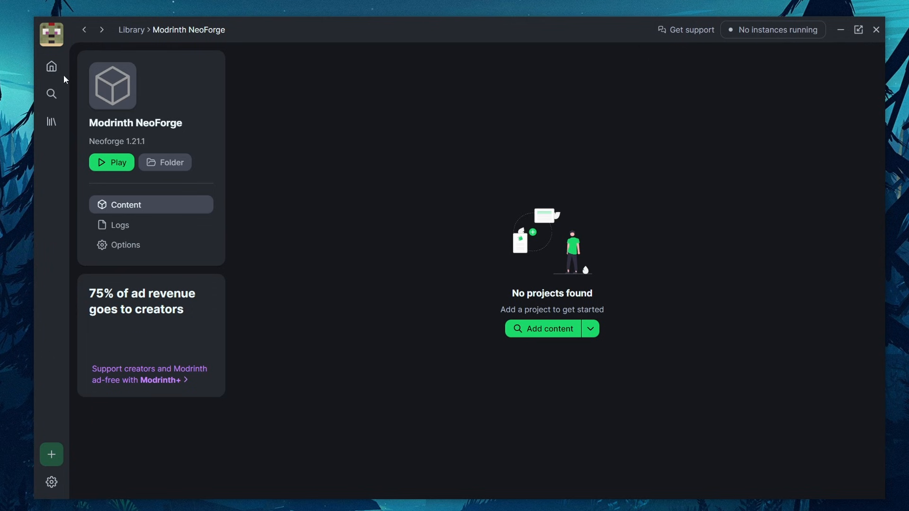
# Step: Open the Browse mods catalogue for the Modrinth NeoForge instance
pyautogui.click(51, 94)
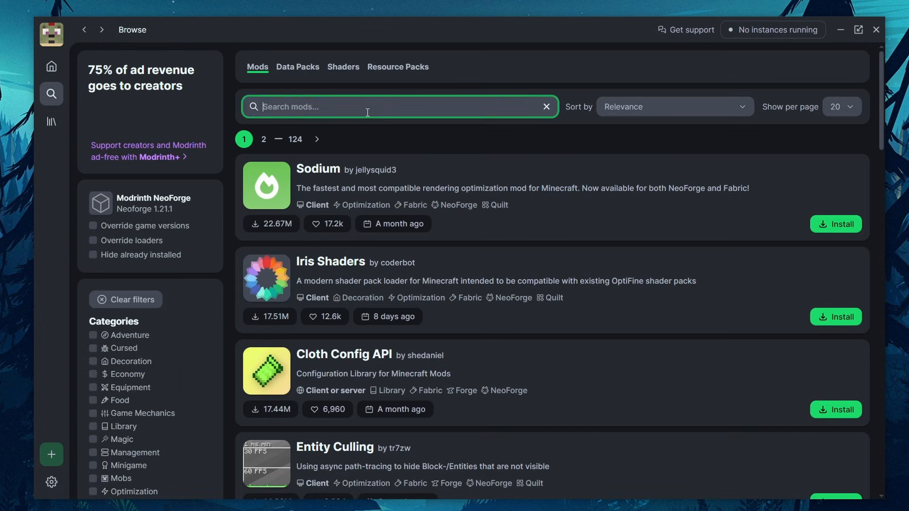
# Step: Search mods for 'minecolo', then view the MineColonies project on CurseForge
pyautogui.write('minecolo')
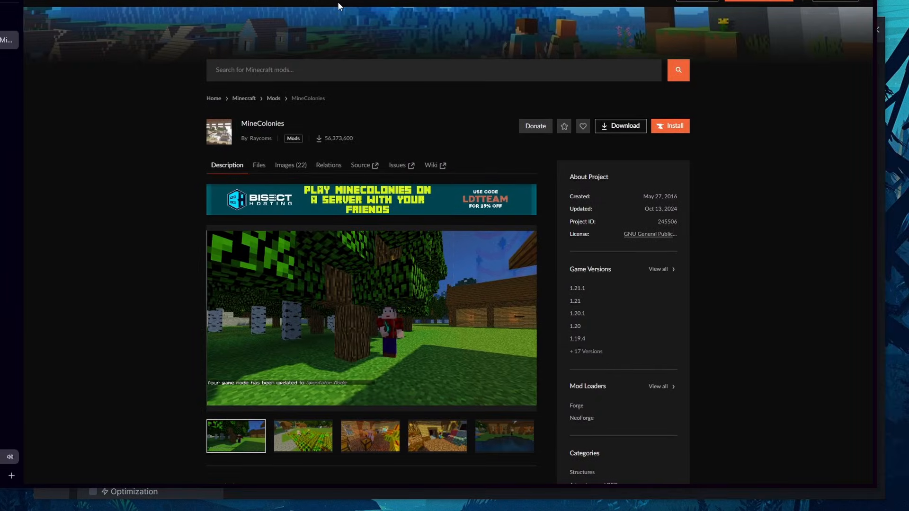
# Step: Download the newest NeoForge 1.21.1 file, minecolonies-1.1.726-1.21.1-snapshot.jar, from the Files tab
pyautogui.scroll(-3)
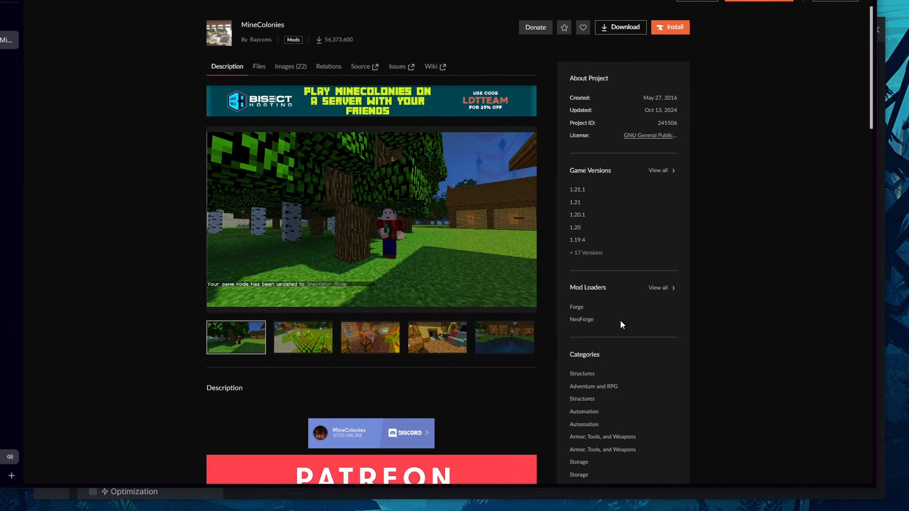
pyautogui.moveTo(577, 190)
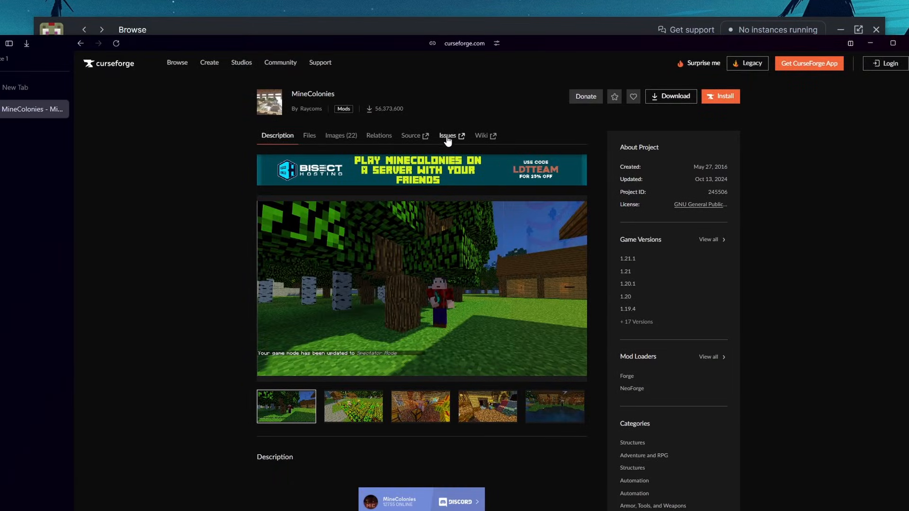
pyautogui.click(309, 135)
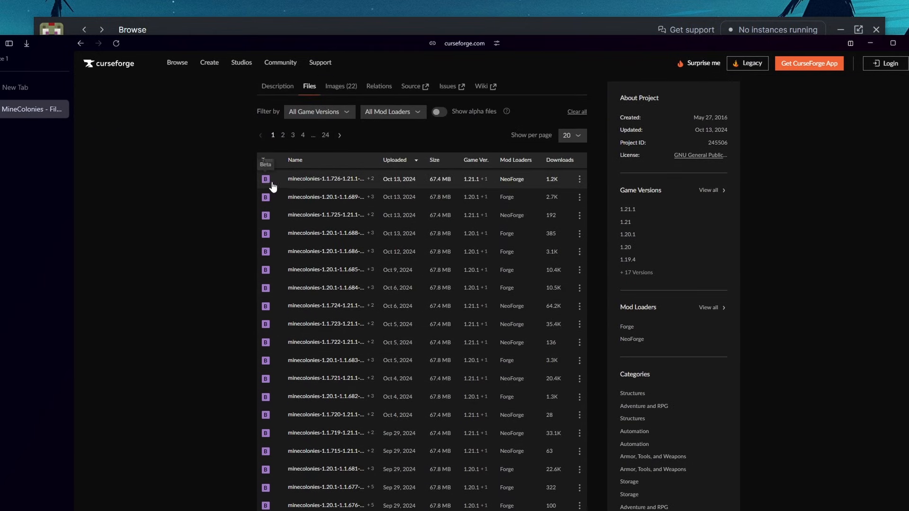
pyautogui.moveTo(476, 179)
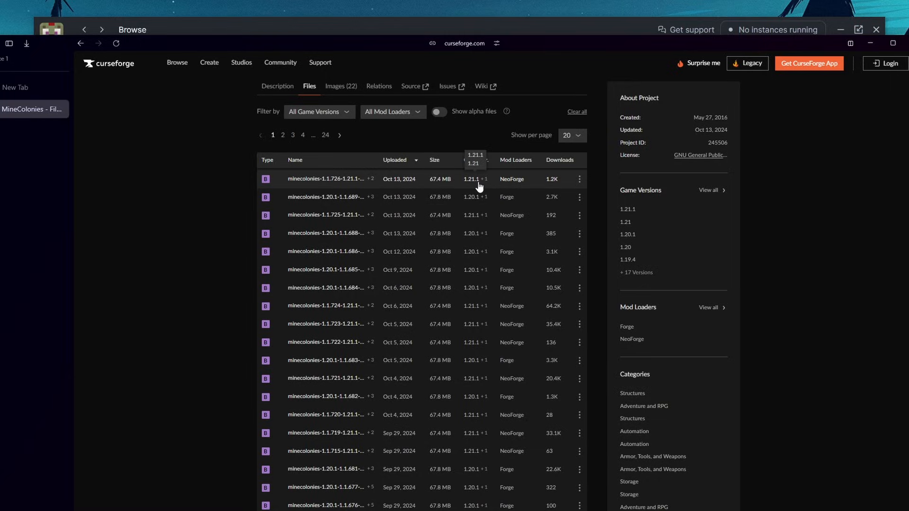
pyautogui.click(325, 179)
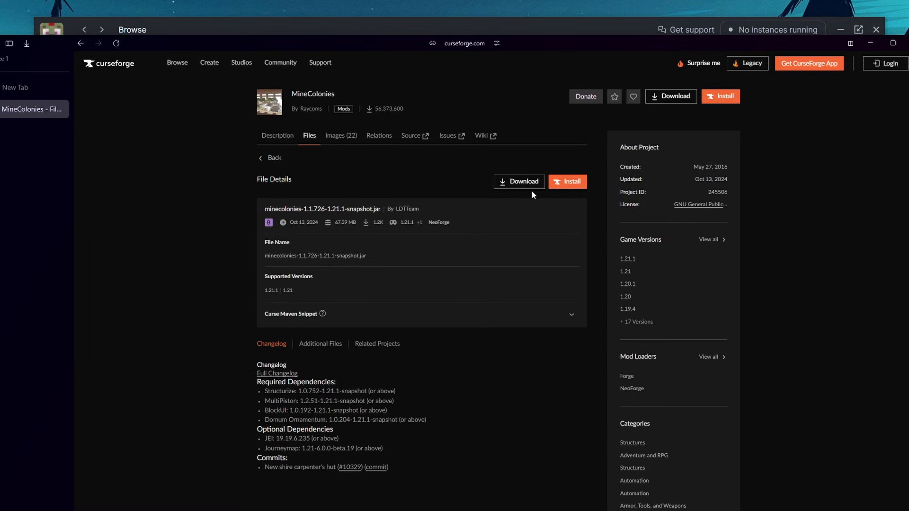
pyautogui.click(519, 181)
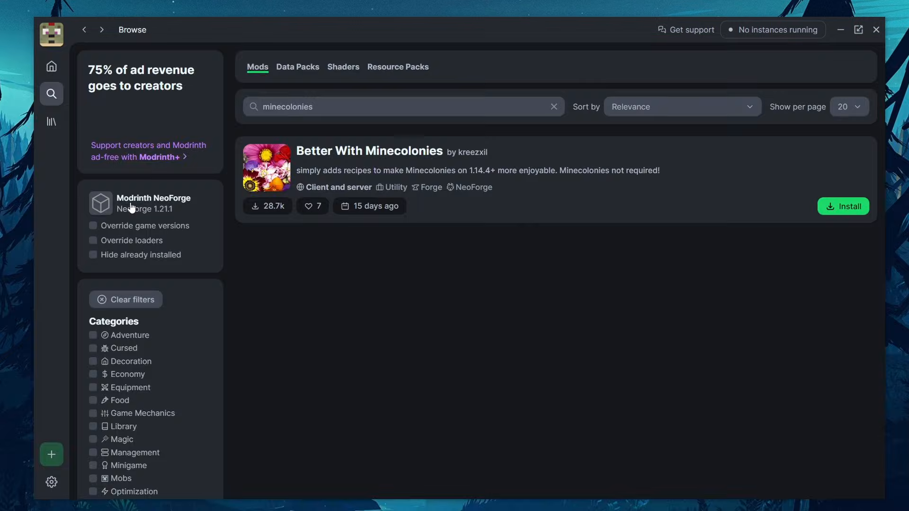
# Step: Add the MineColonies snapshot jar through Modrinth NeoForge's mods folder on disk
pyautogui.click(154, 203)
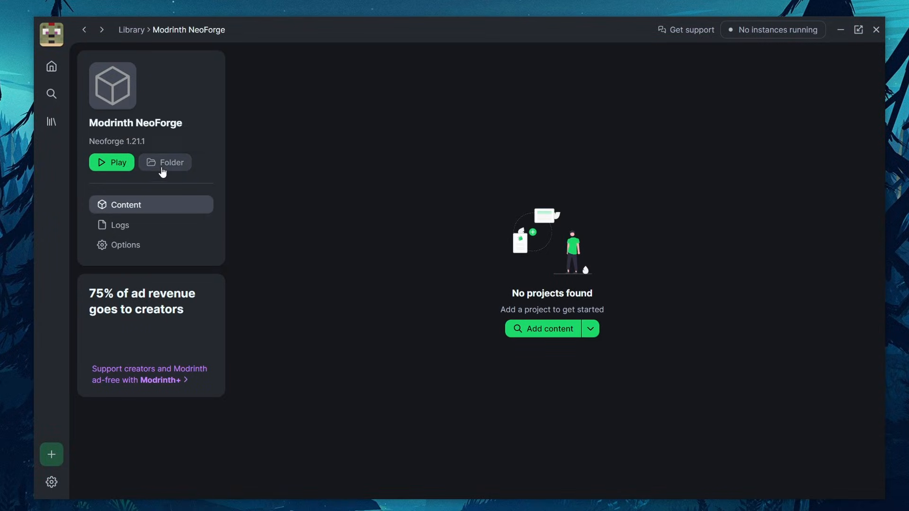
pyautogui.click(166, 162)
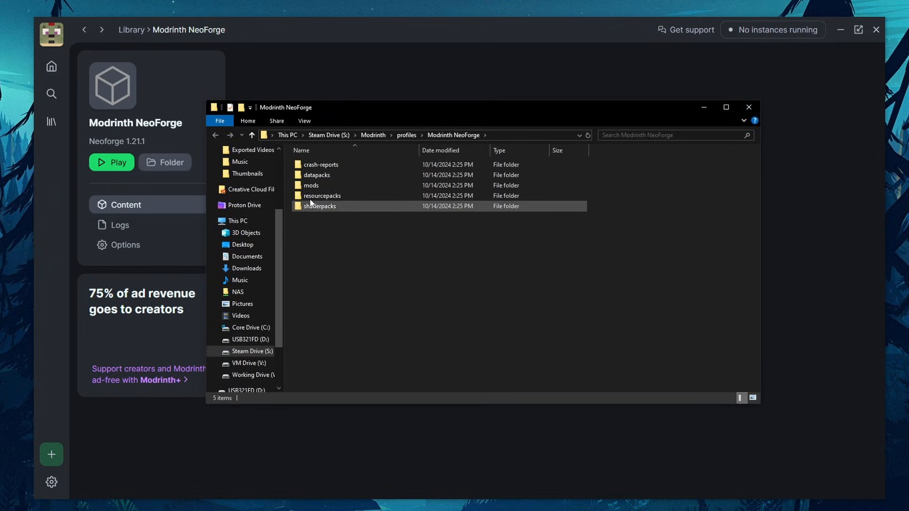
pyautogui.doubleClick(312, 186)
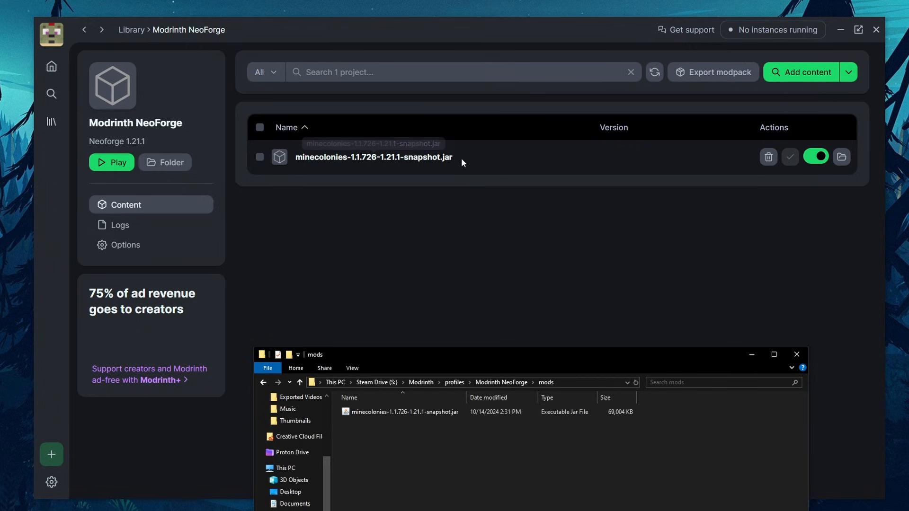
pyautogui.moveTo(816, 157)
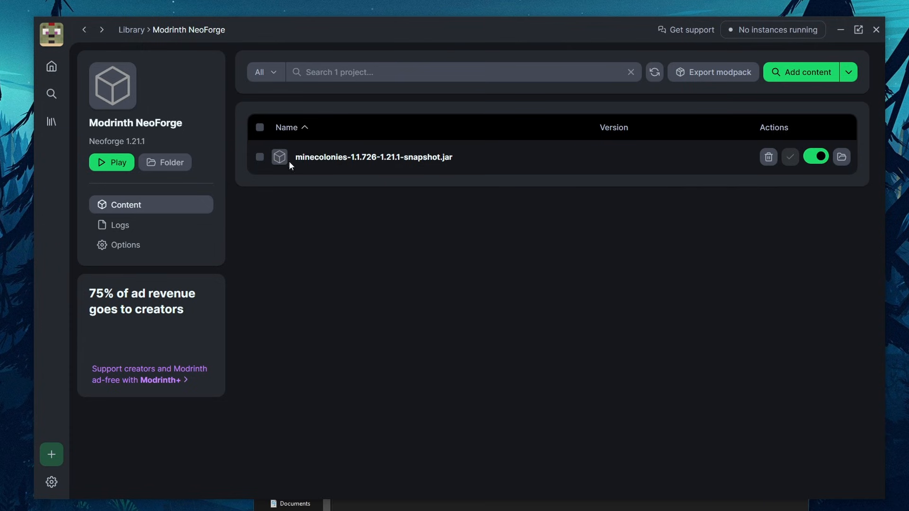
pyautogui.moveTo(510, 168)
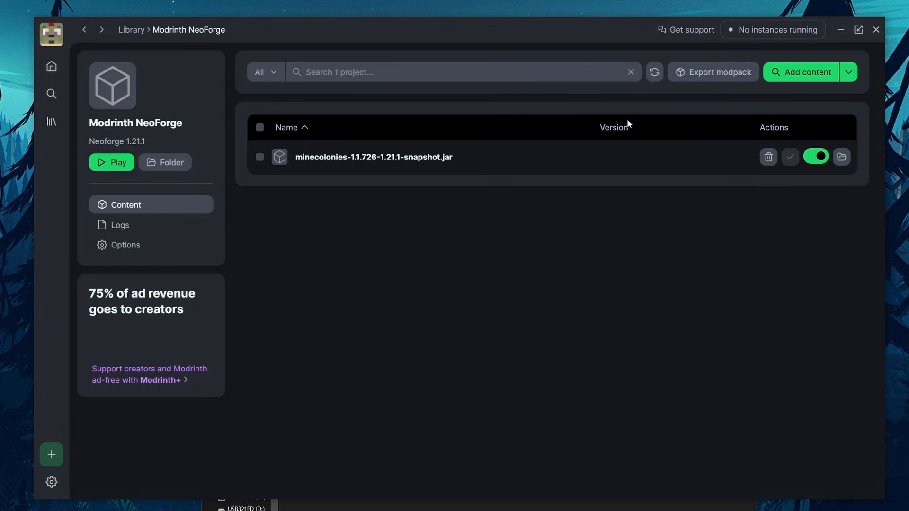
pyautogui.moveTo(713, 72)
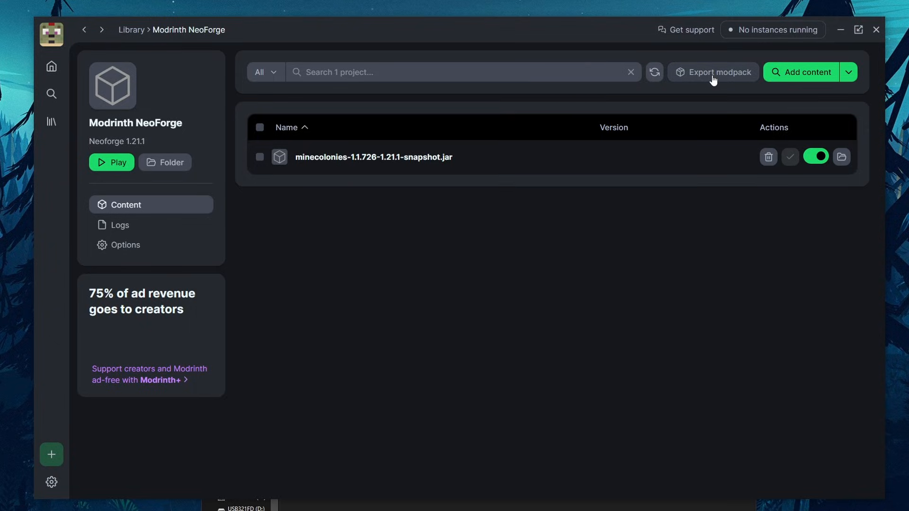
# Step: Export Modrinth NeoForge 1.0.0.mrpack to Downloads\testpack and compare it with the Fabric pack
pyautogui.click(718, 72)
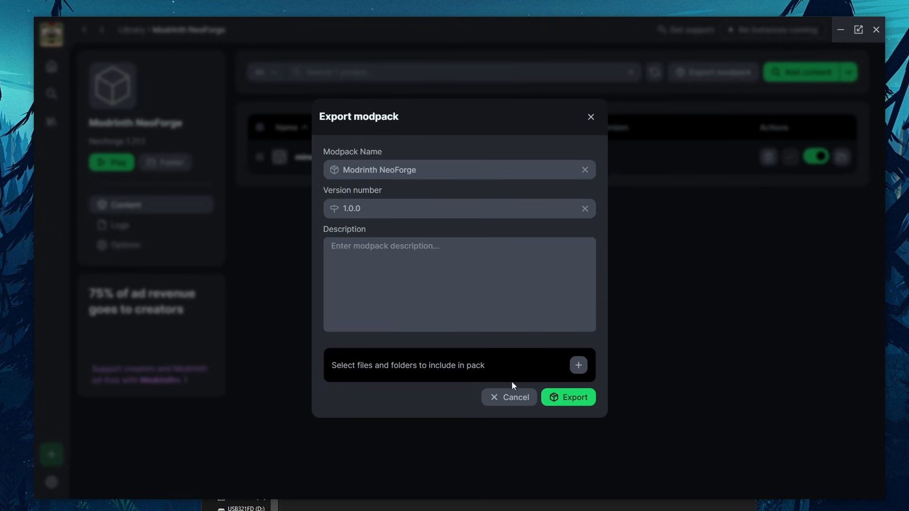
pyautogui.click(509, 397)
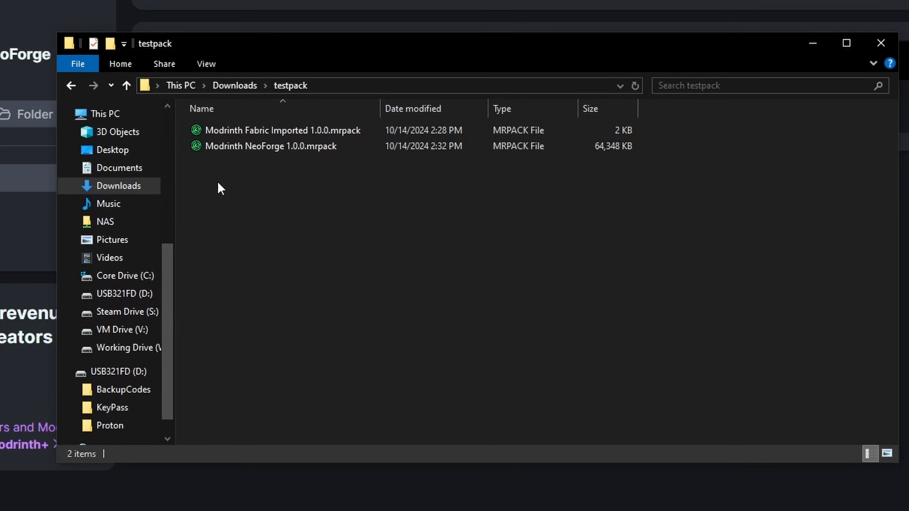
pyautogui.click(270, 147)
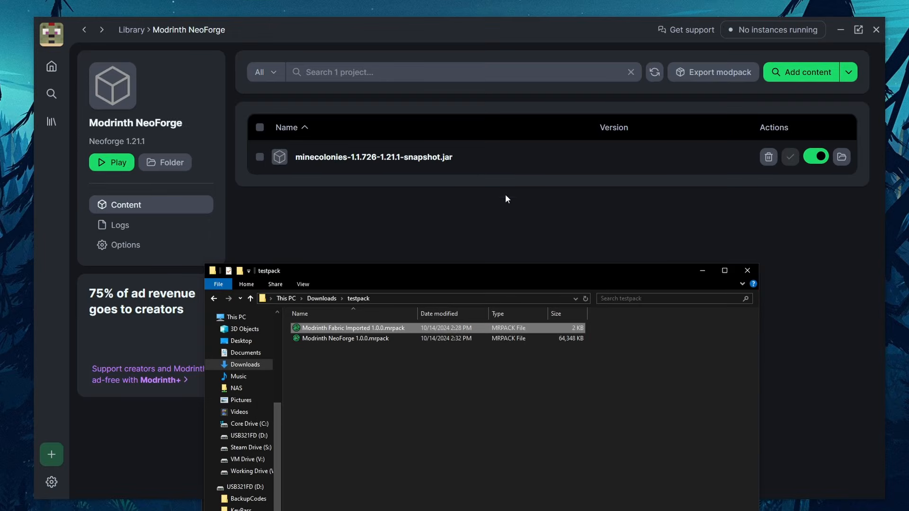
pyautogui.click(346, 339)
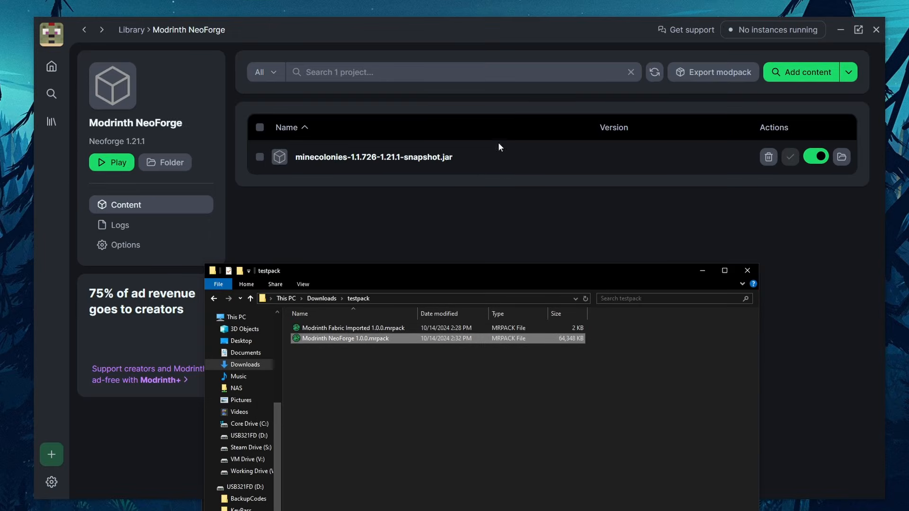
pyautogui.moveTo(348, 369)
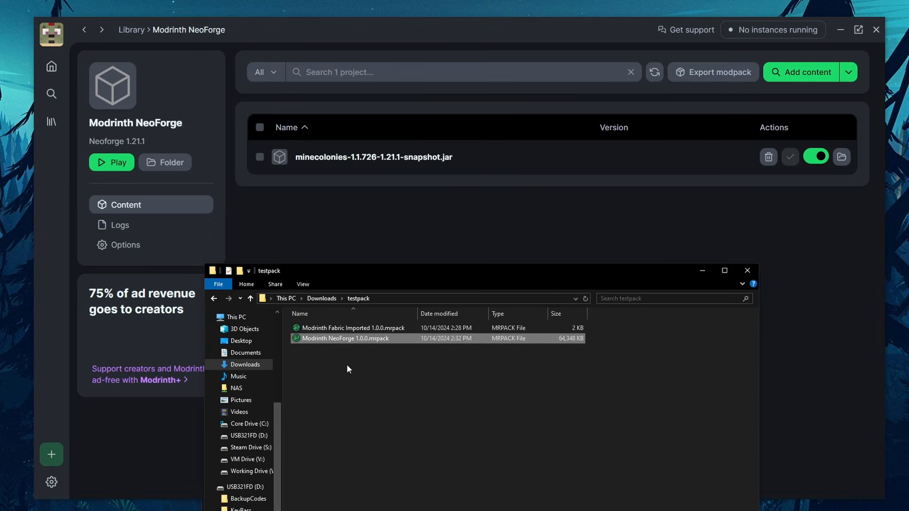
pyautogui.moveTo(421, 161)
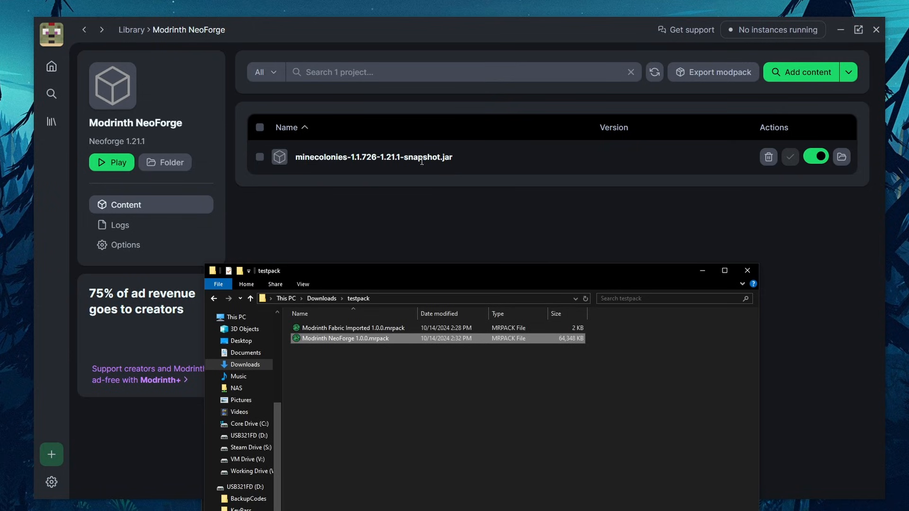
pyautogui.click(354, 328)
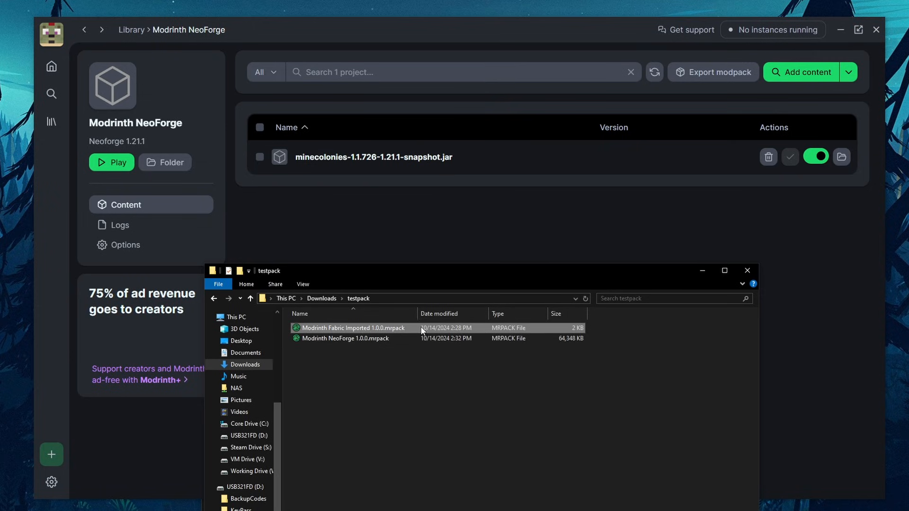
pyautogui.moveTo(363, 339)
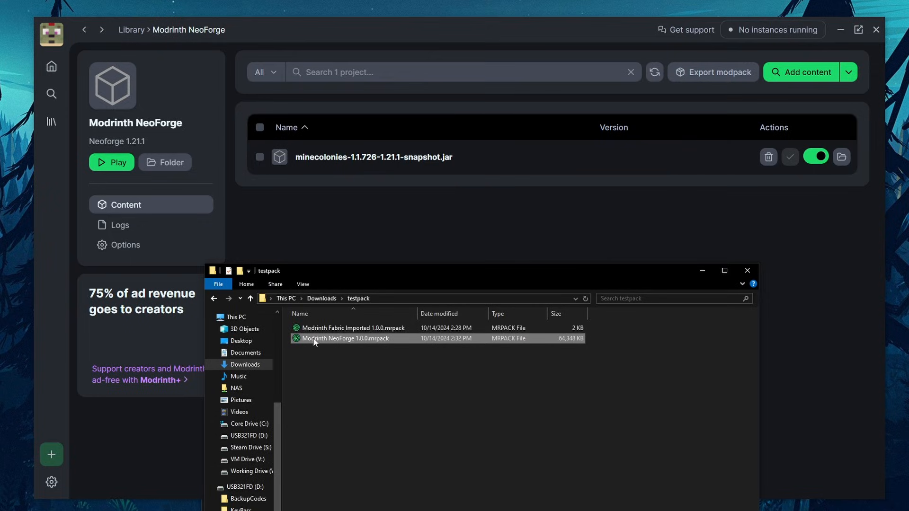
pyautogui.moveTo(702, 271)
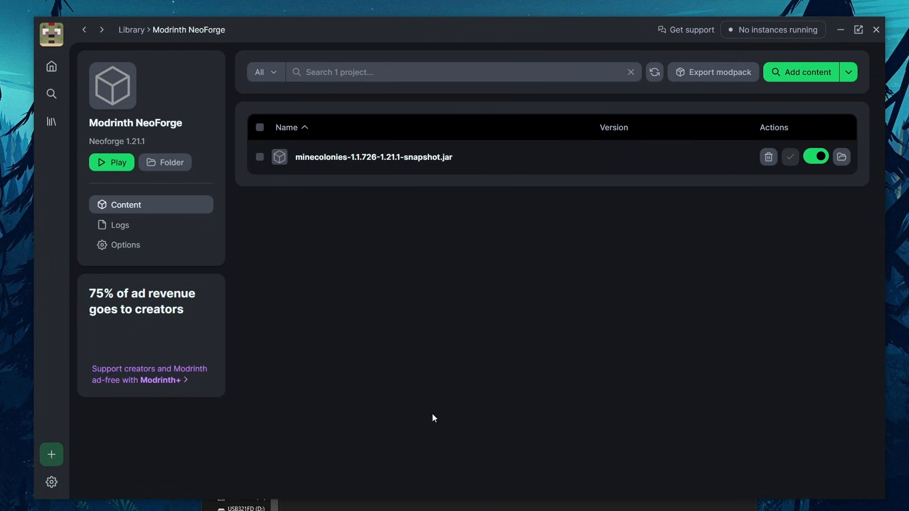
# Step: Scroll the global settings down to Java memory, showing 12096 MB
pyautogui.click(51, 482)
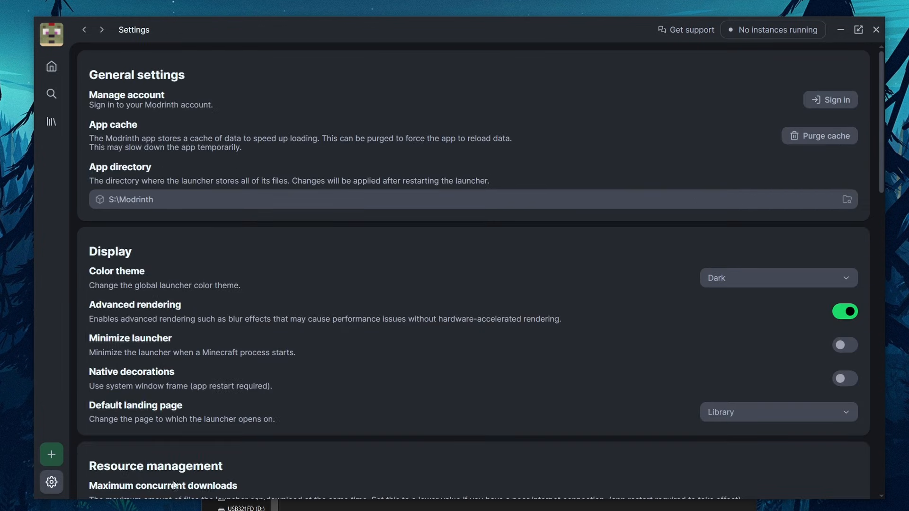
pyautogui.scroll(-3)
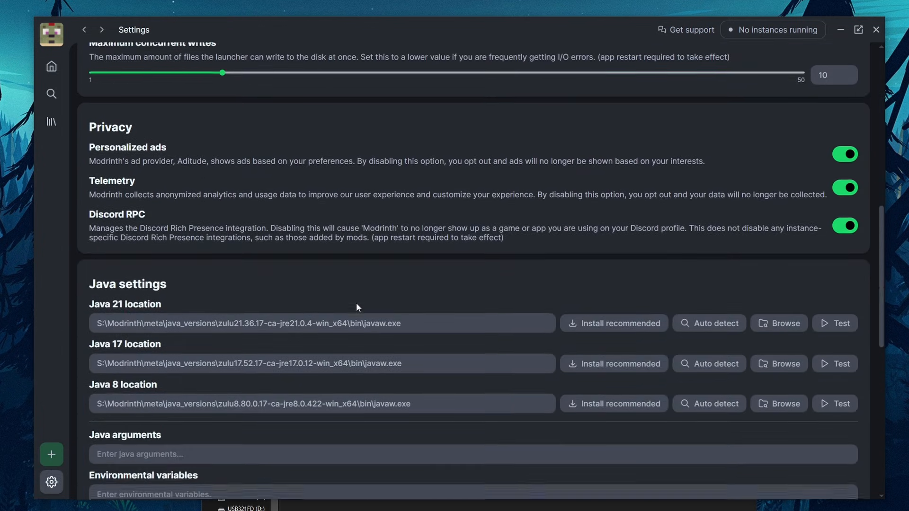
pyautogui.scroll(-3)
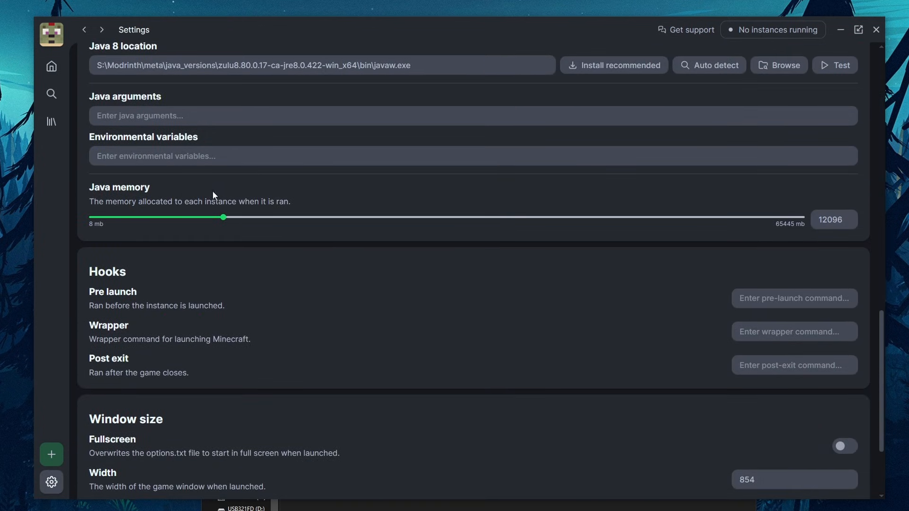
pyautogui.moveTo(179, 232)
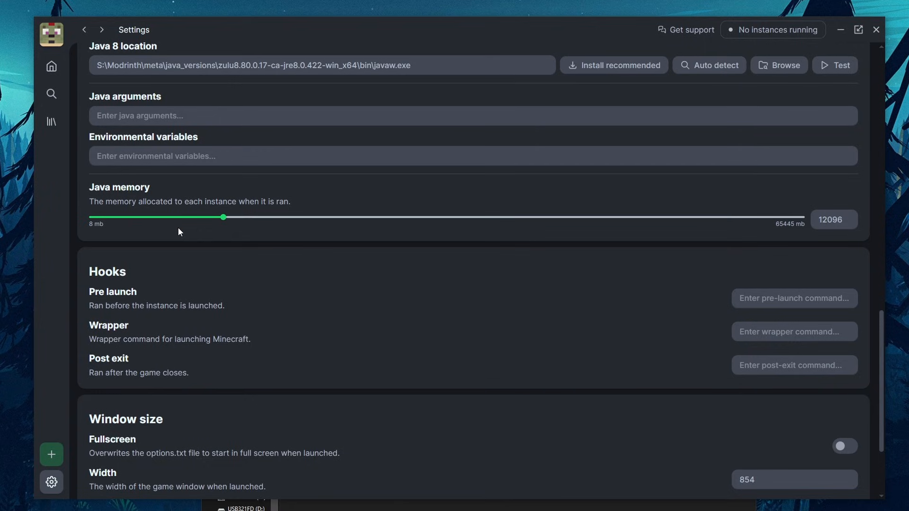
pyautogui.moveTo(85, 210)
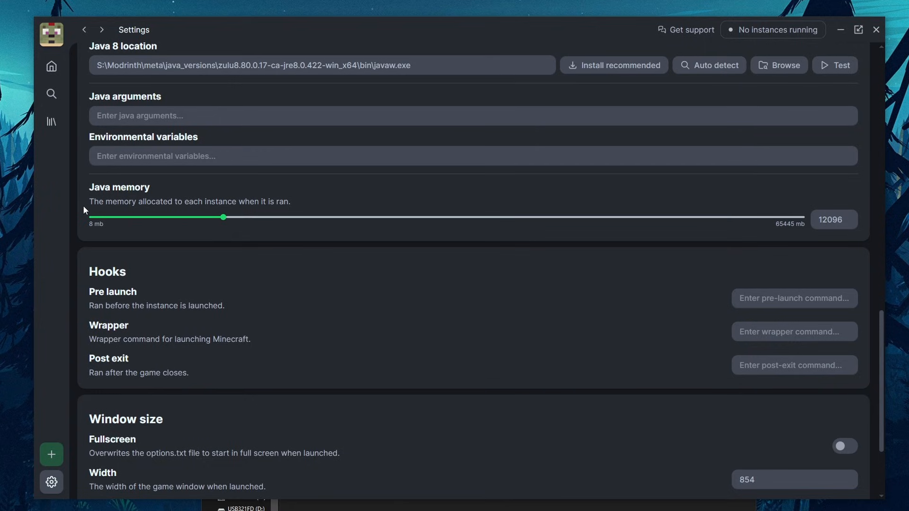
pyautogui.moveTo(803, 232)
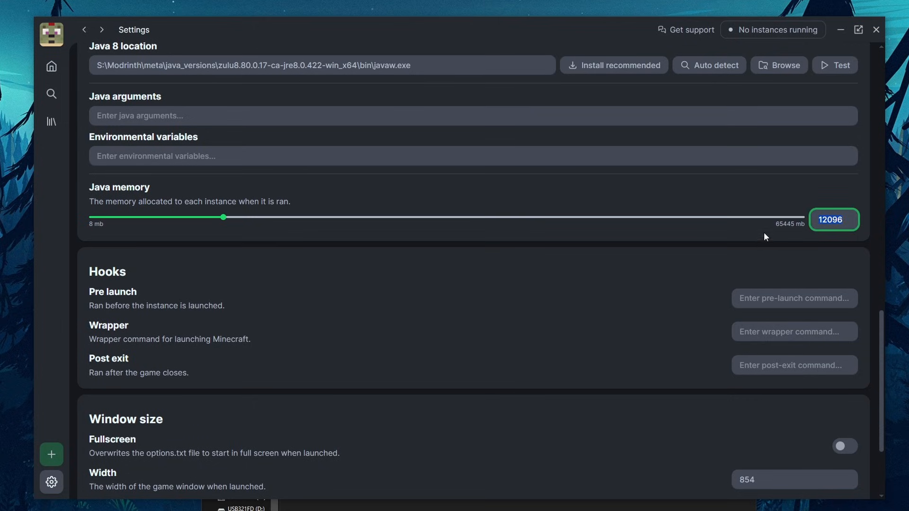
pyautogui.moveTo(751, 212)
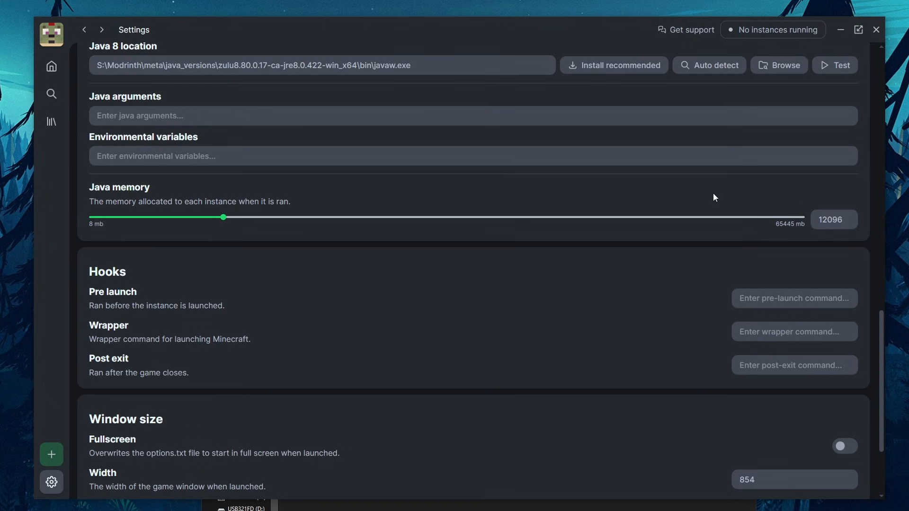
pyautogui.moveTo(111, 220)
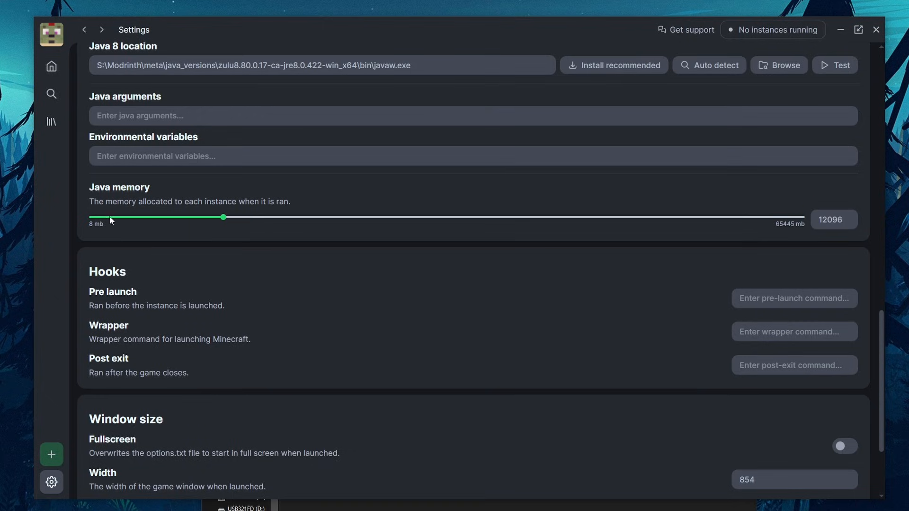
pyautogui.moveTo(208, 225)
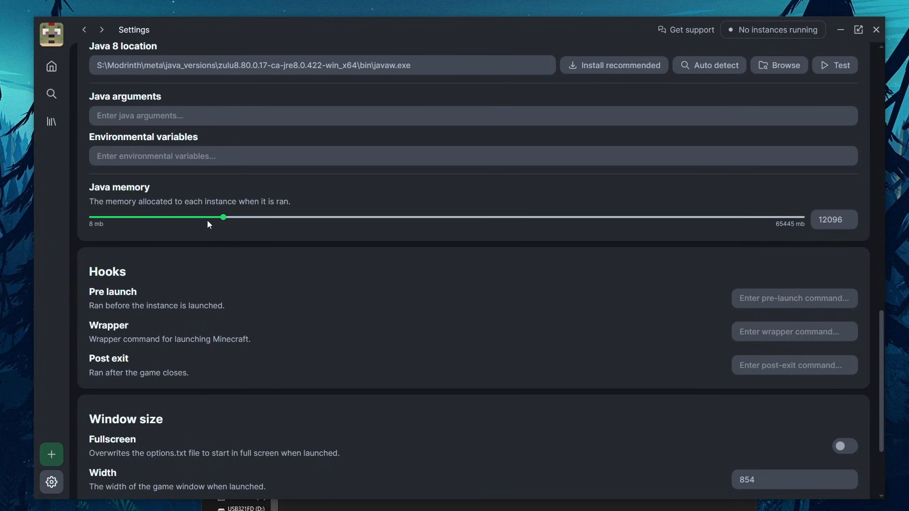
pyautogui.moveTo(341, 196)
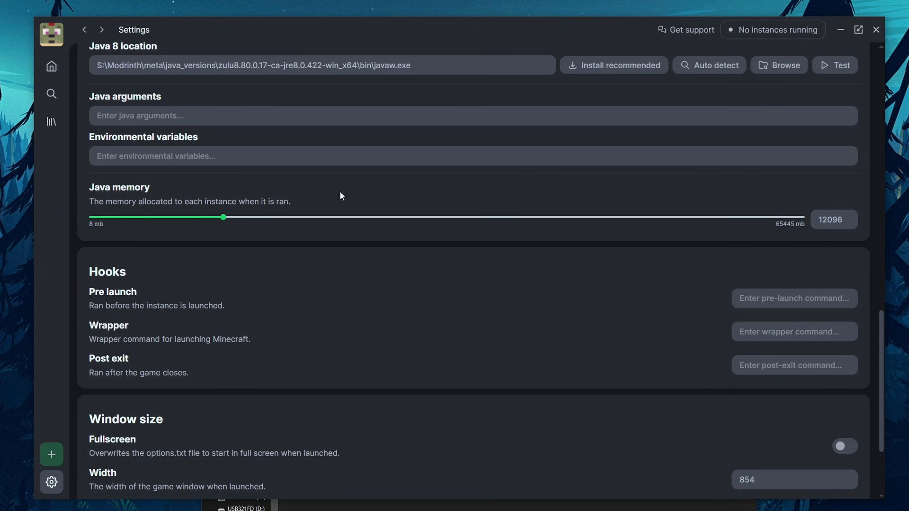
pyautogui.moveTo(562, 226)
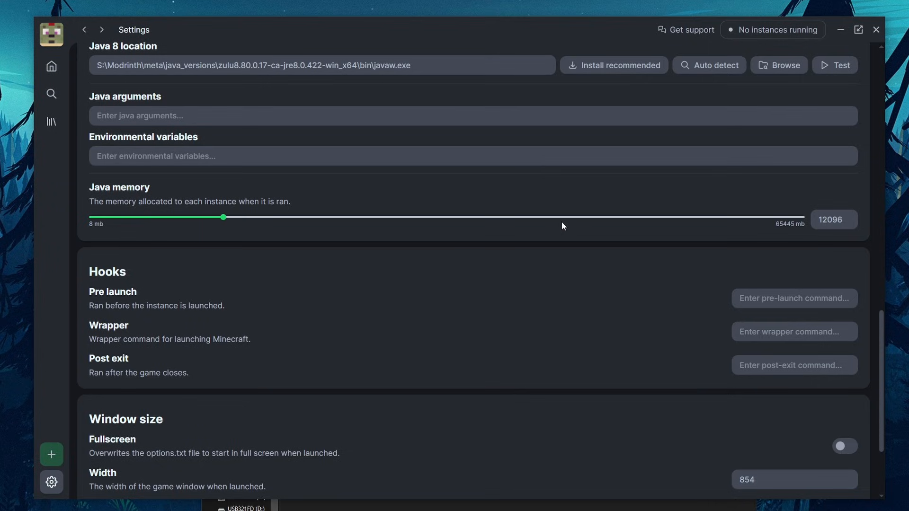
pyautogui.moveTo(550, 230)
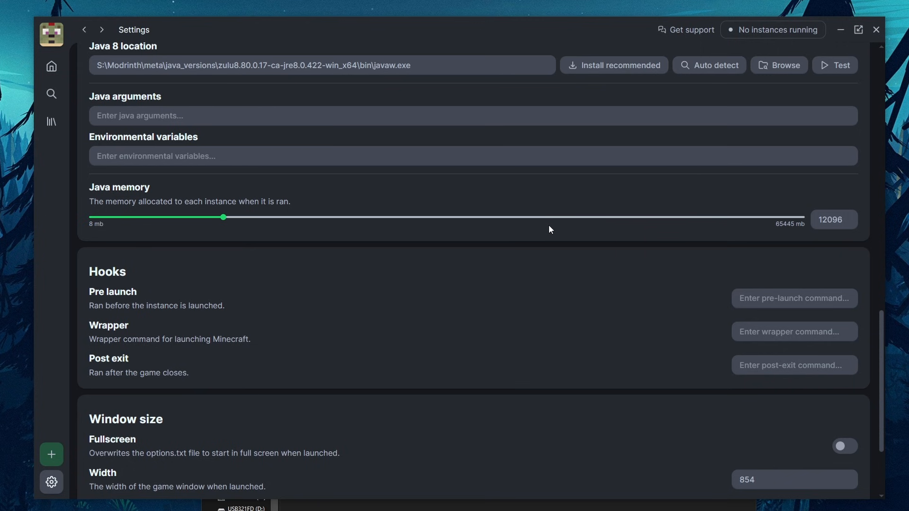
pyautogui.moveTo(319, 194)
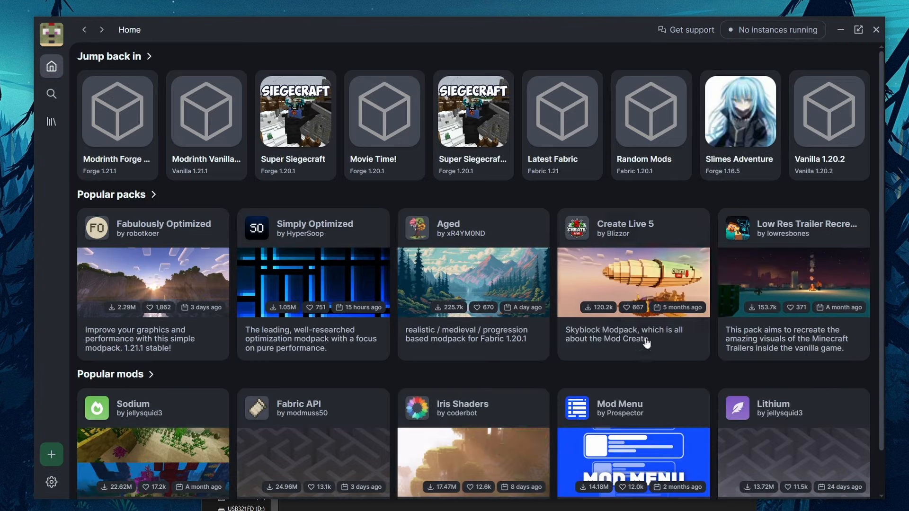
pyautogui.moveTo(206, 120)
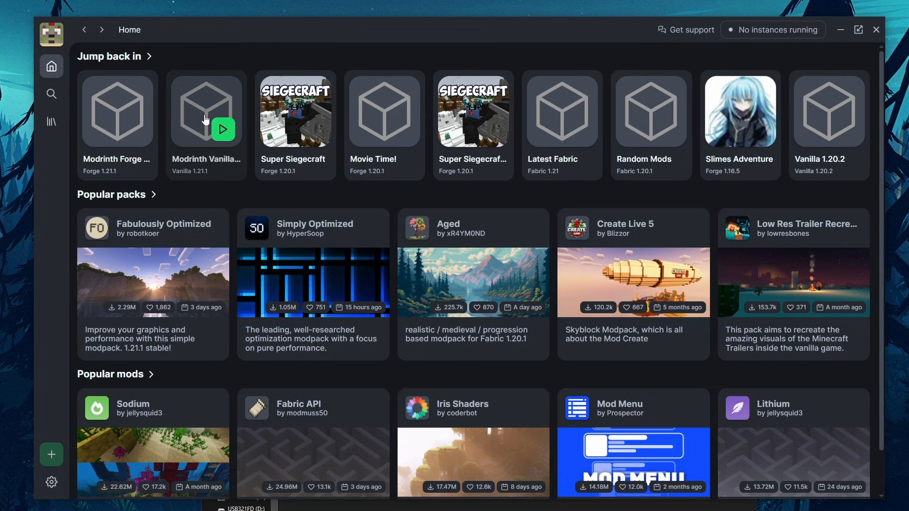
pyautogui.moveTo(270, 102)
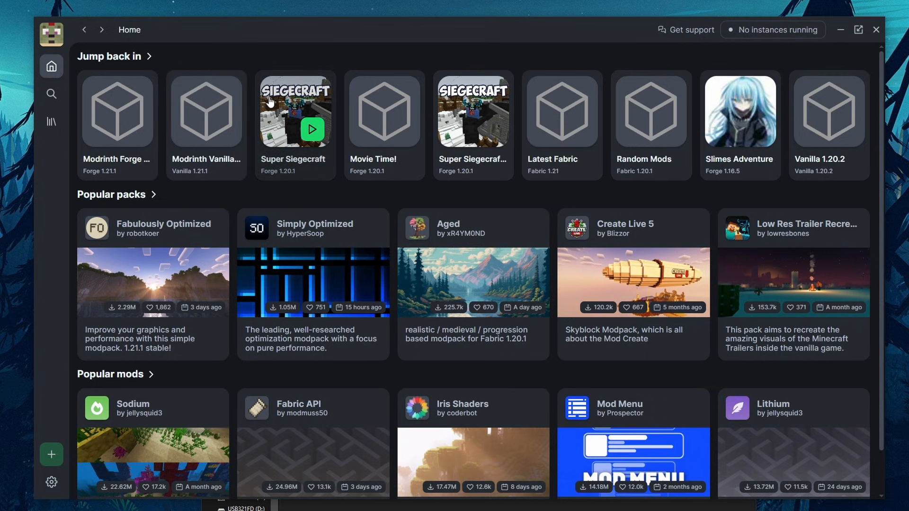